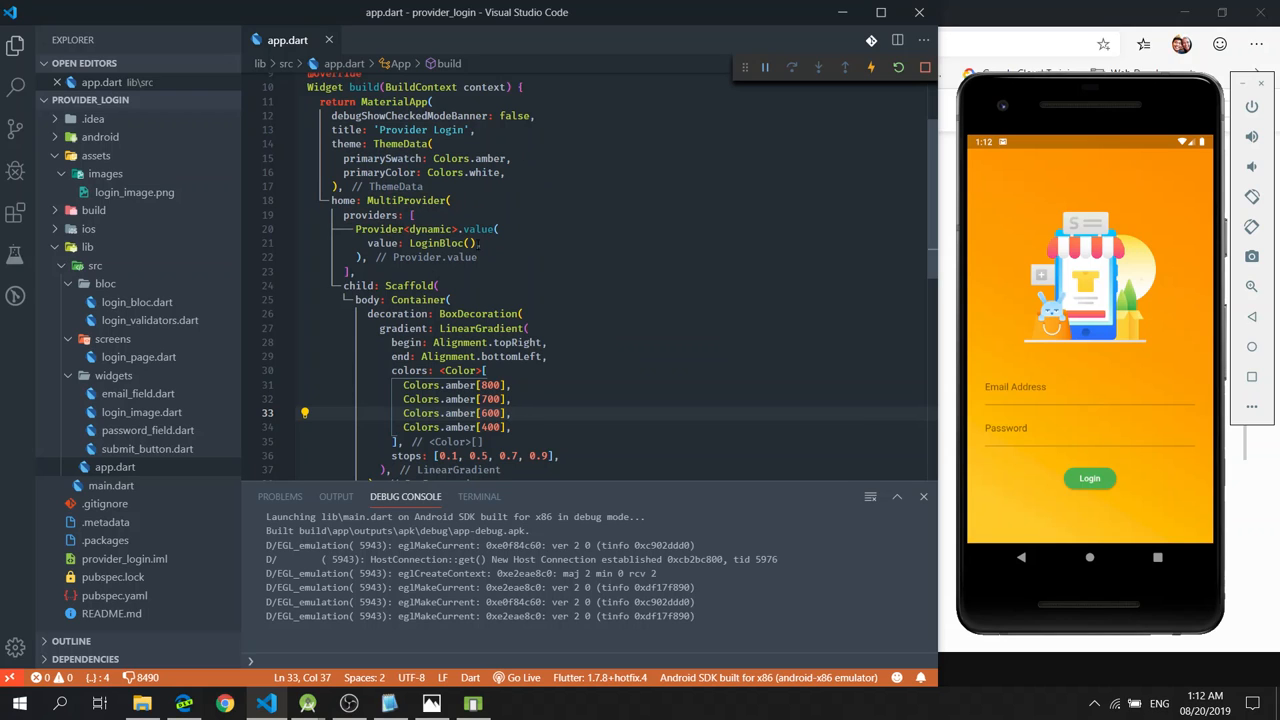
- Inspect Provider in app.dart's MultiProvider, then open login_bloc.dart to review its streams
double_click(435, 243)
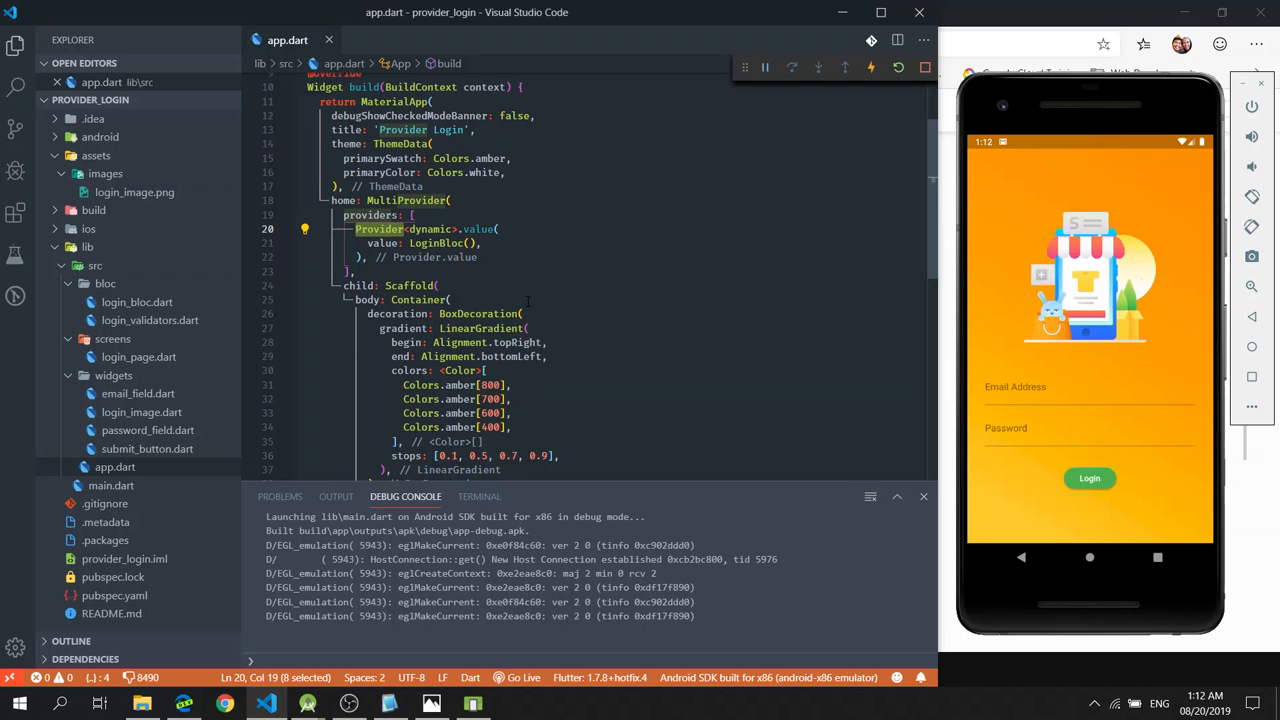
mouse_move(197, 398)
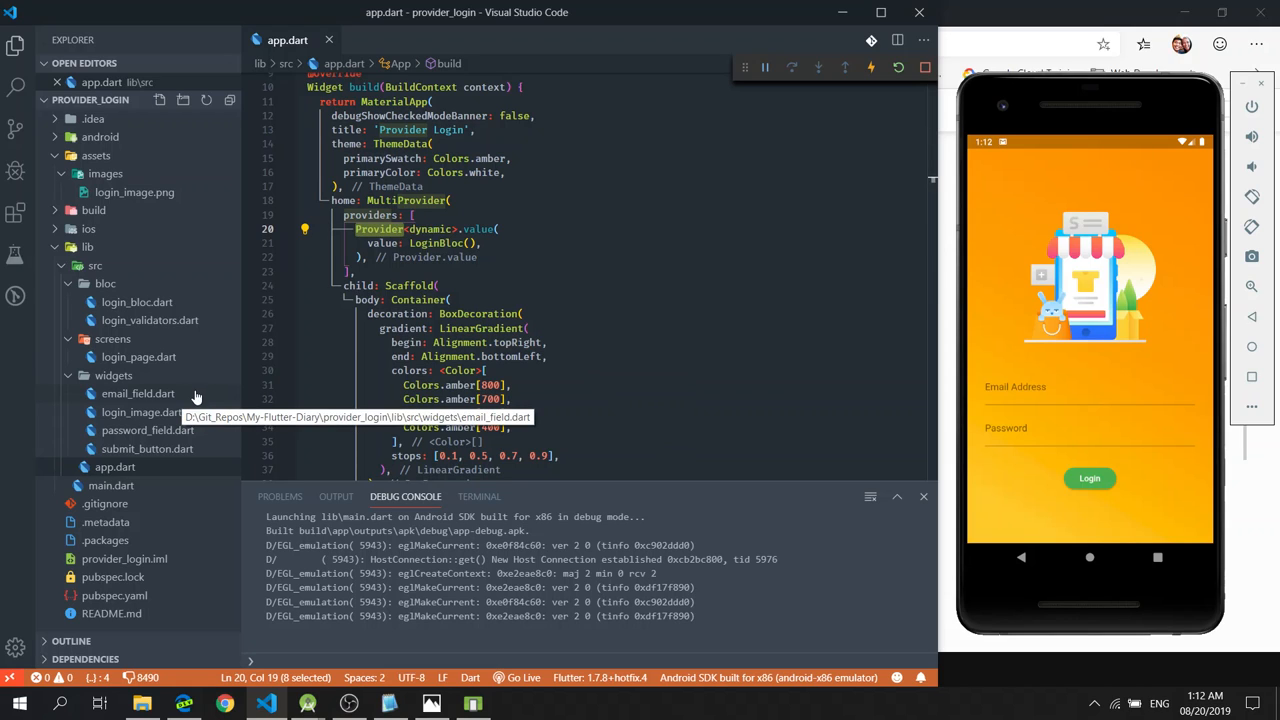
mouse_move(181, 394)
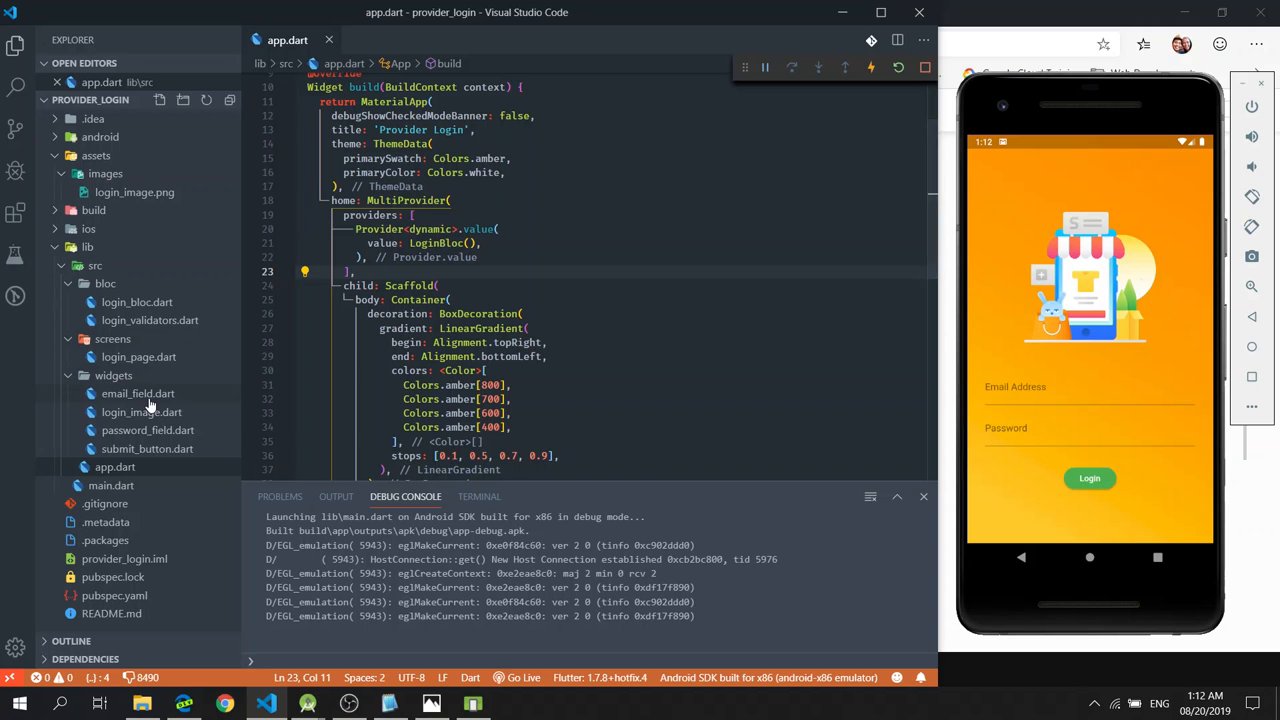
left_click(137, 301)
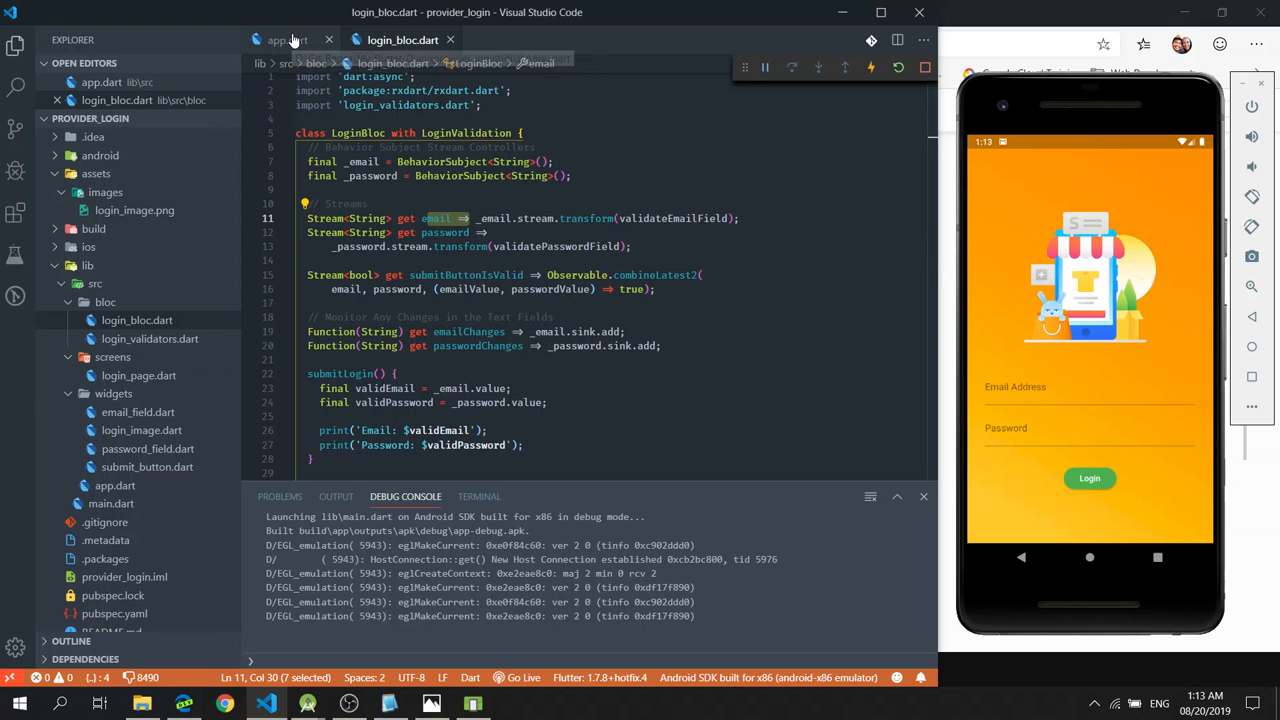
- Wrap the email field's Padding widget in a StreamBuilder with a null stream
left_click(283, 39)
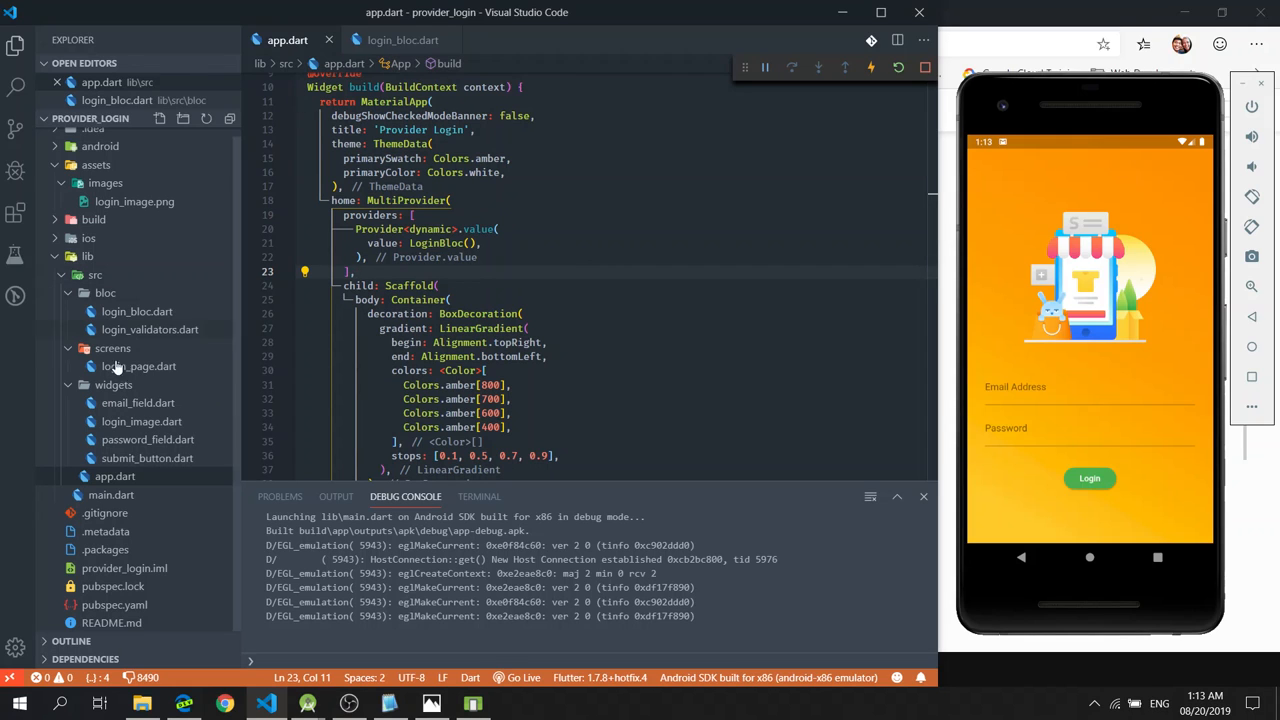
mouse_move(137, 403)
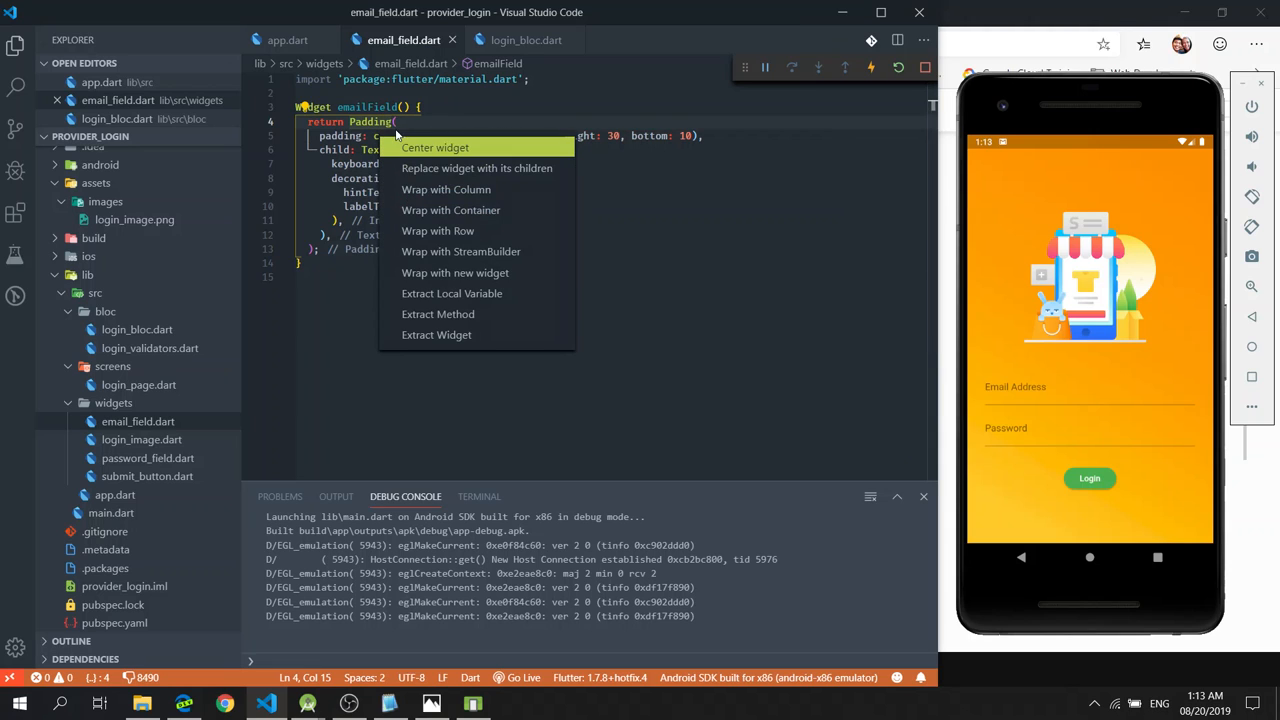
mouse_move(460, 251)
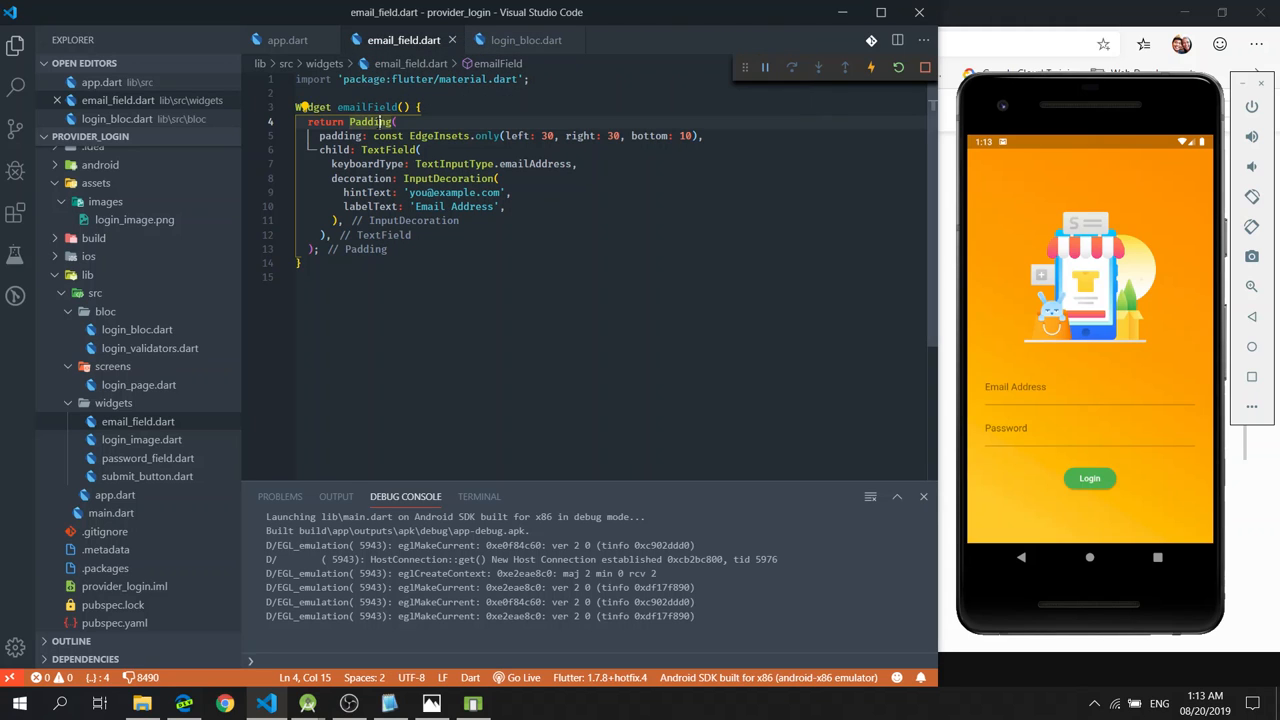
mouse_move(375, 121)
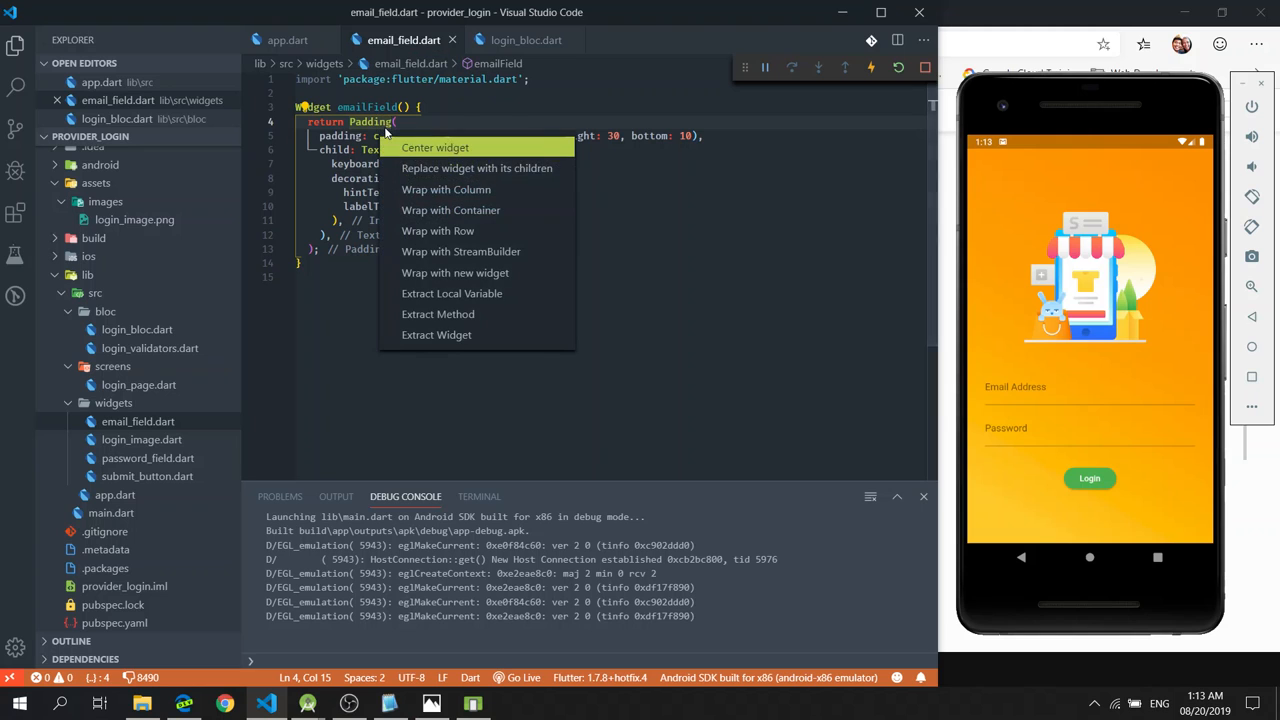
mouse_move(460, 251)
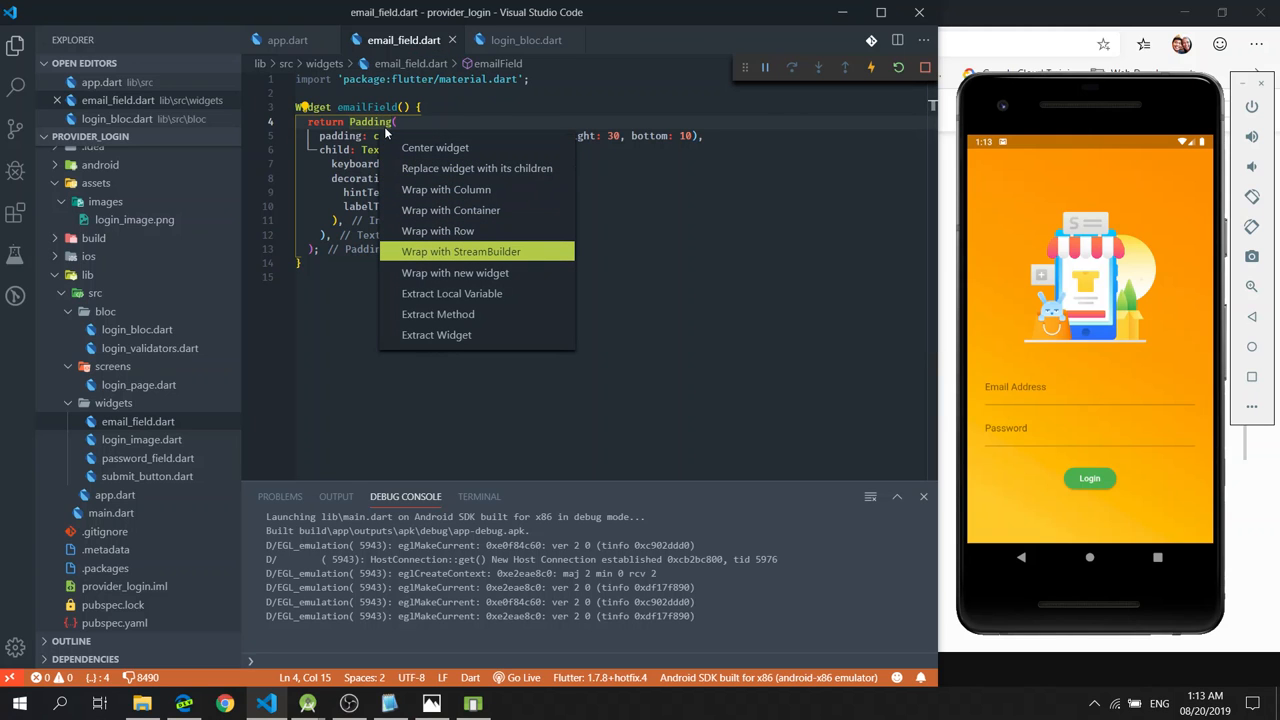
left_click(461, 251)
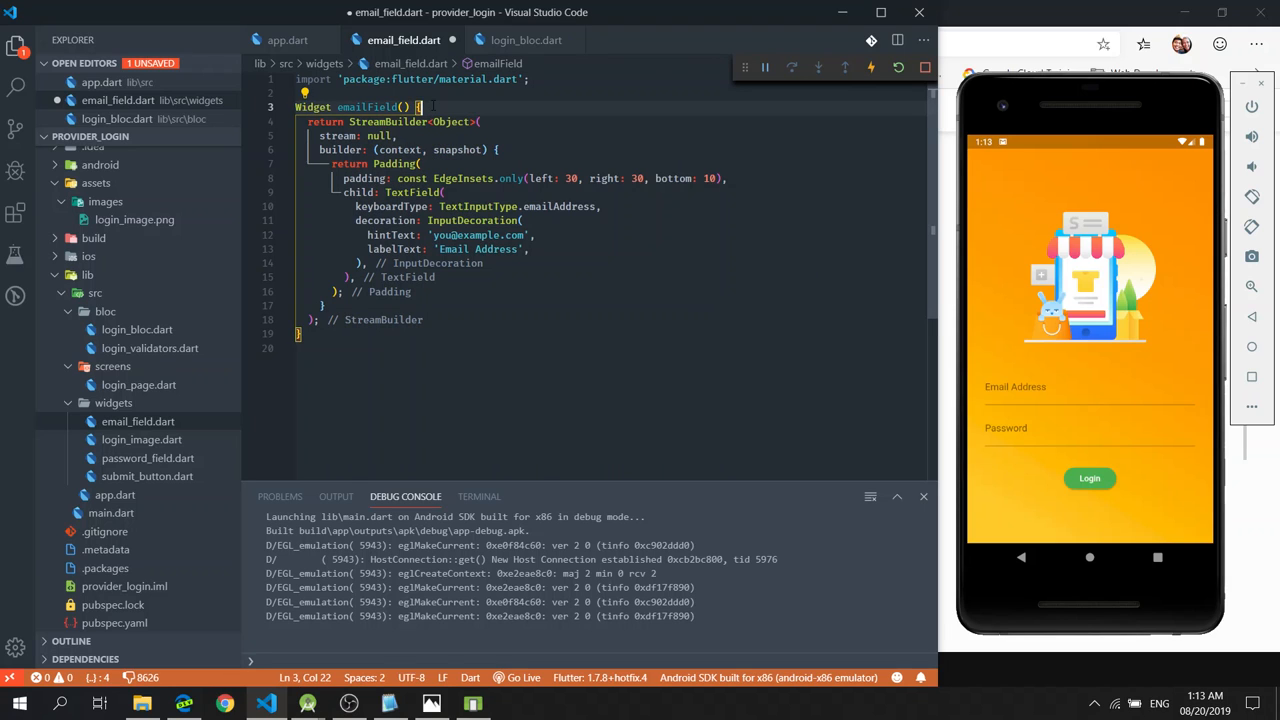
- Add 'final loginBloc = Provider.of(context);' above the emailField return statement
key("Enter")
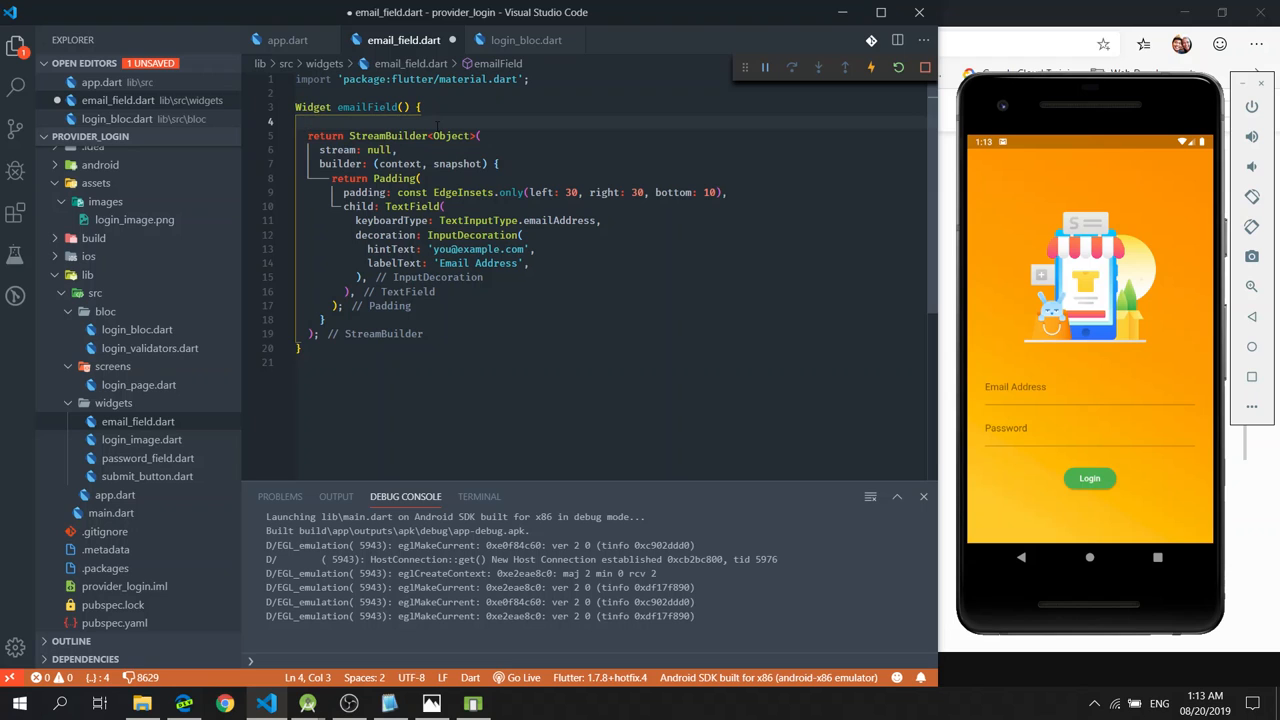
type("fin")
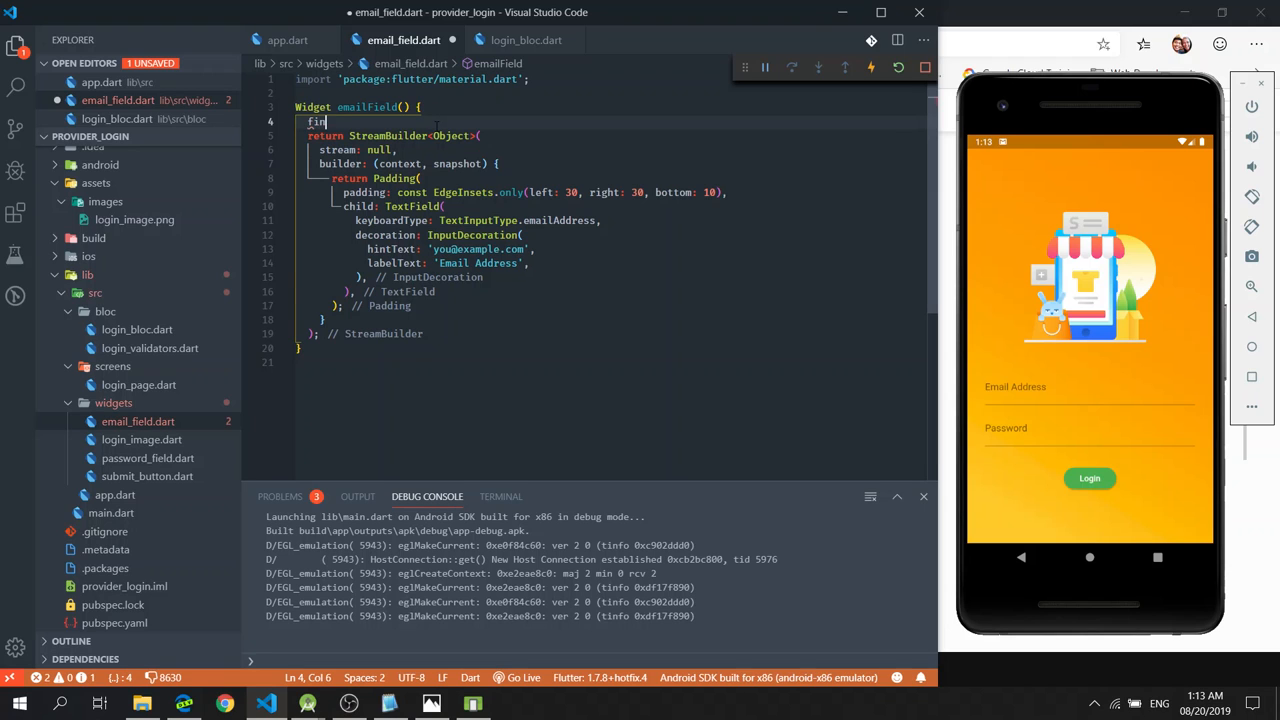
type("al loginBloc")
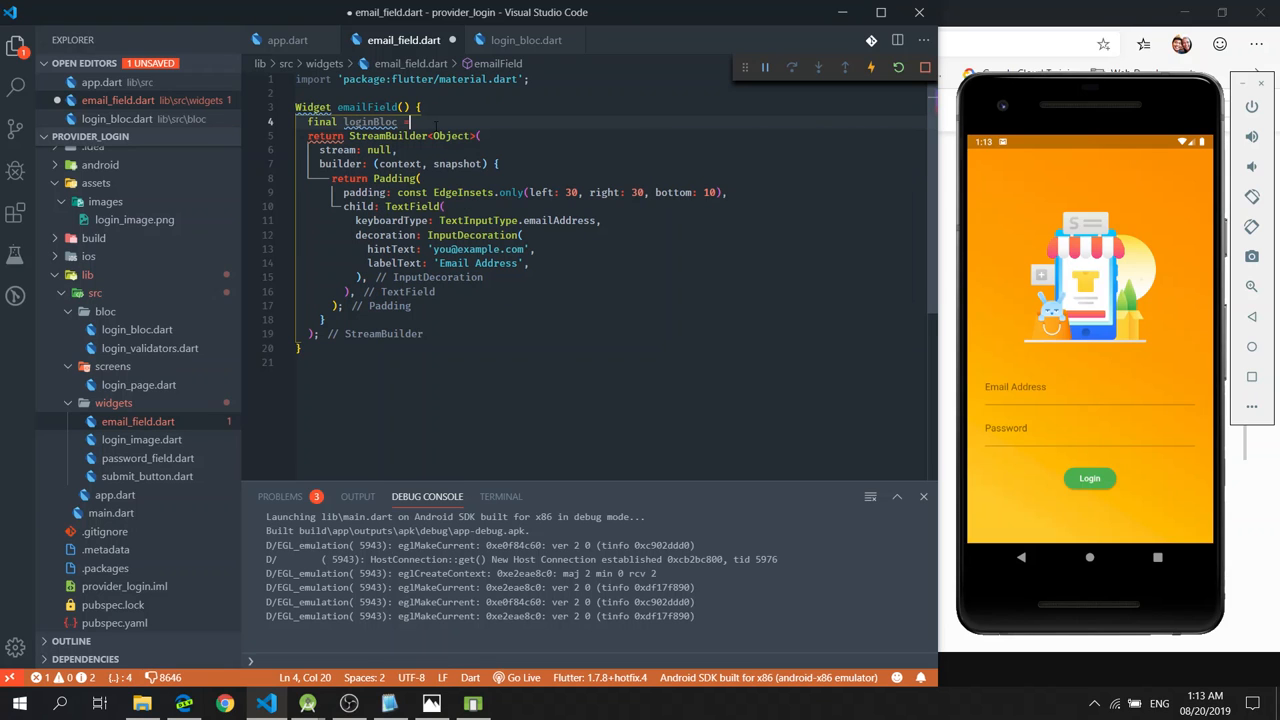
type("=Prov;")
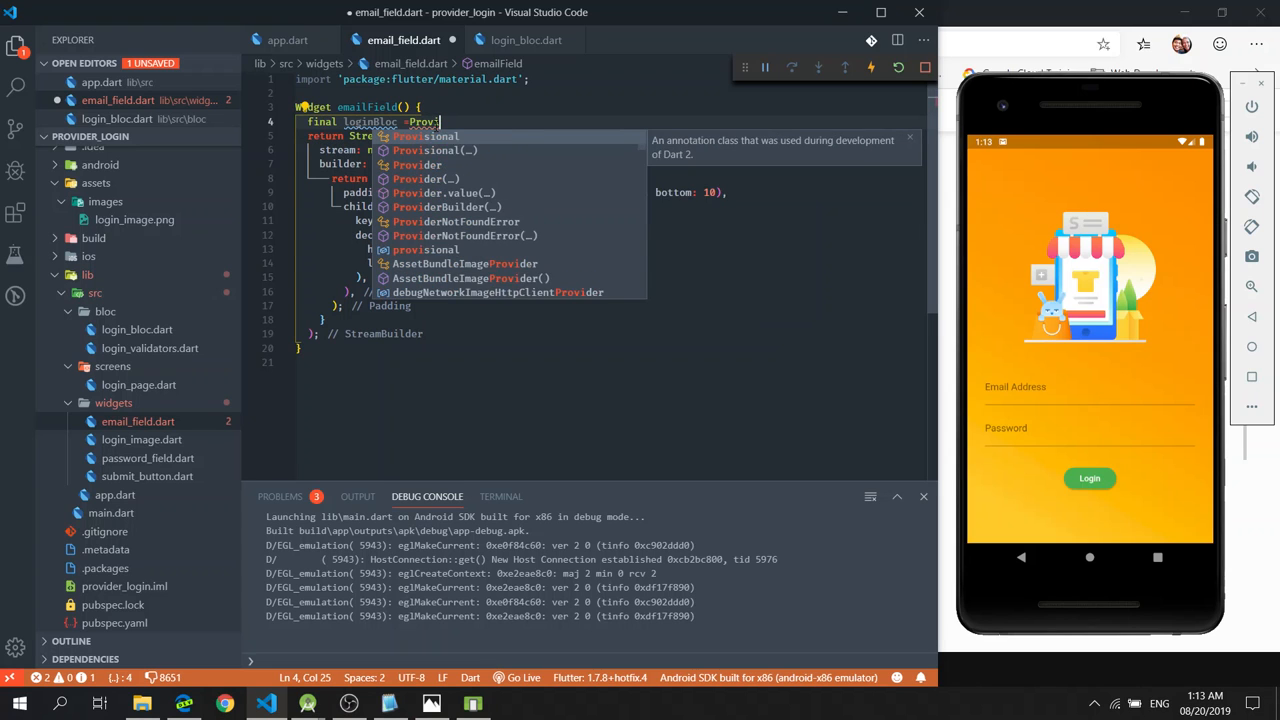
type("ider")
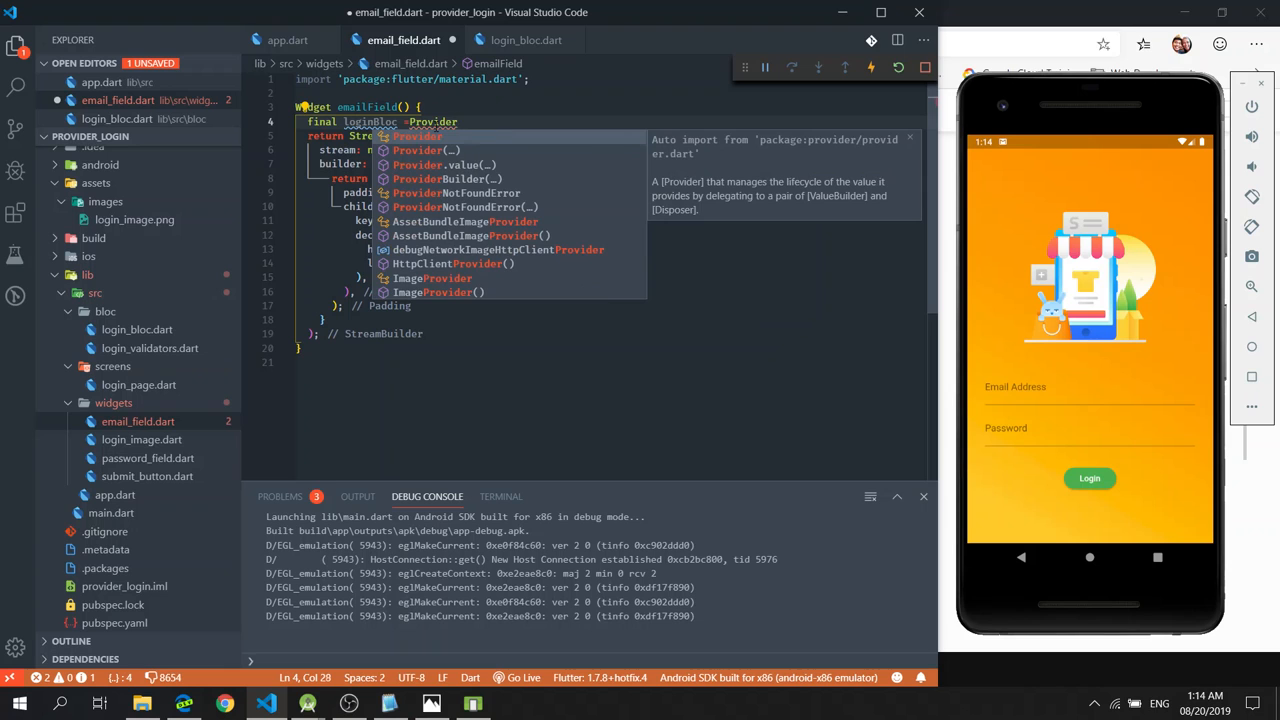
type(".of(")
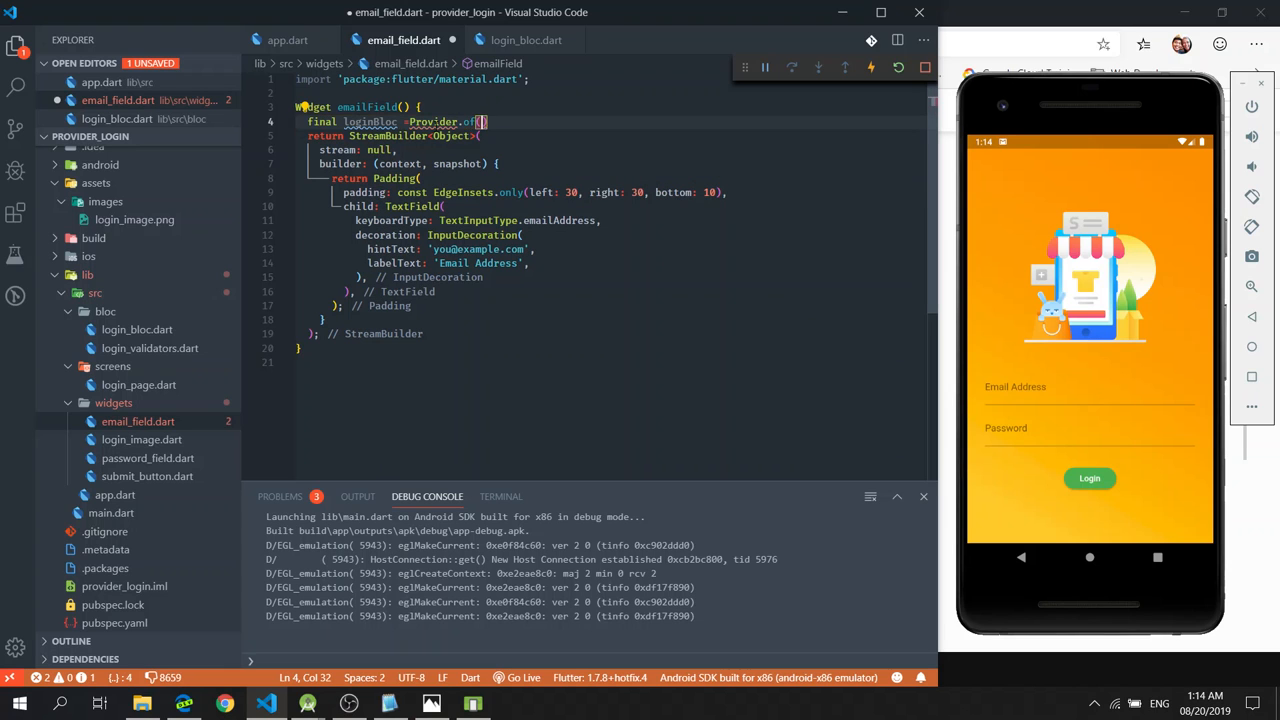
type("context")
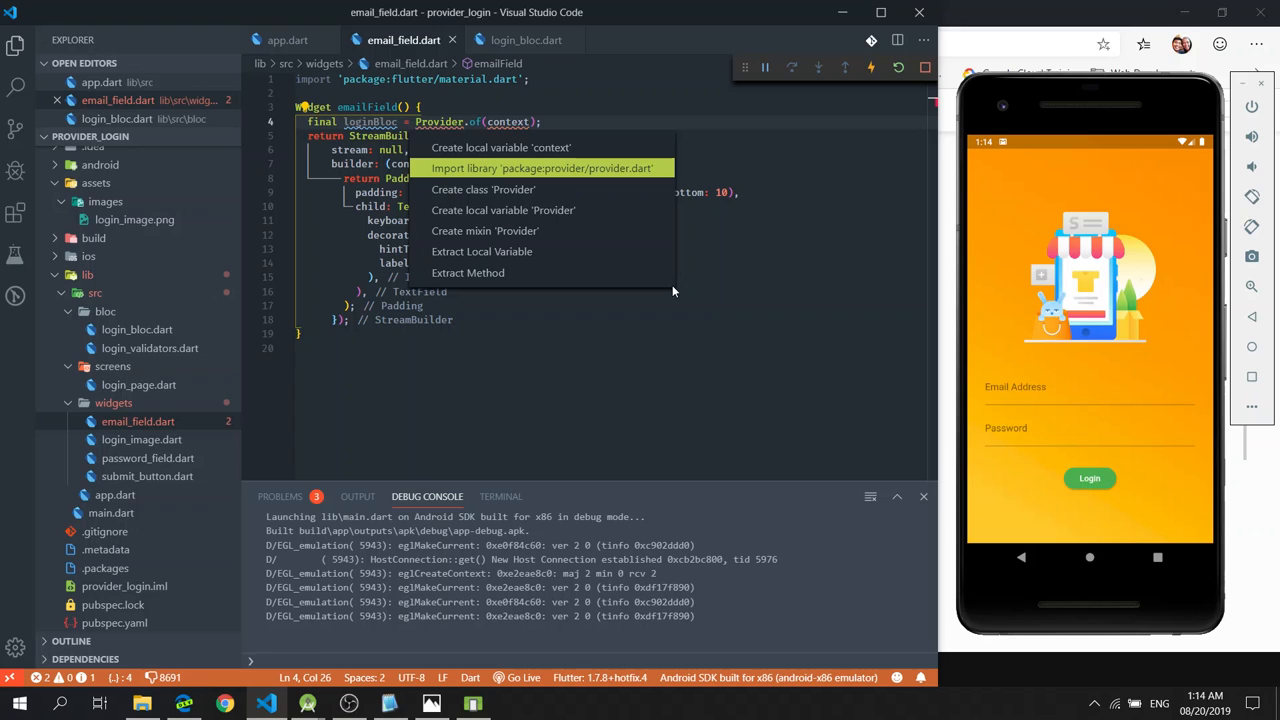
- Import the provider package into email_field.dart and return to app.dart
left_click(543, 168)
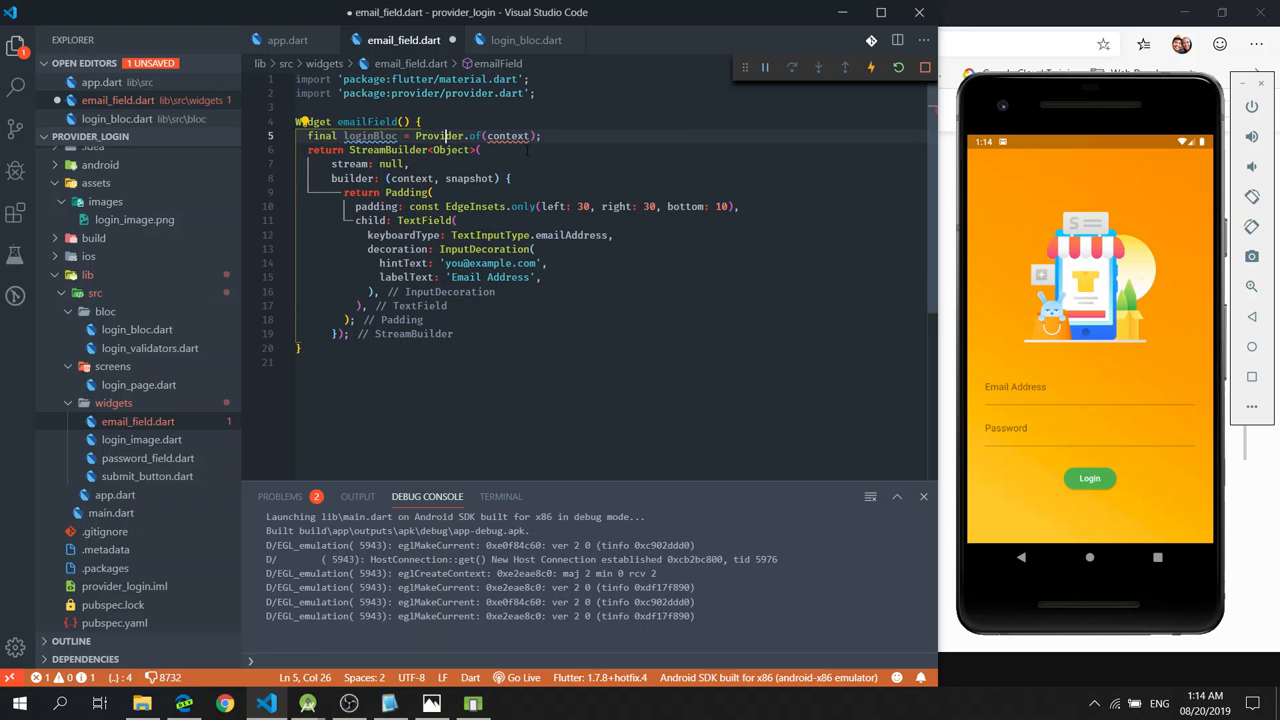
double_click(507, 135)
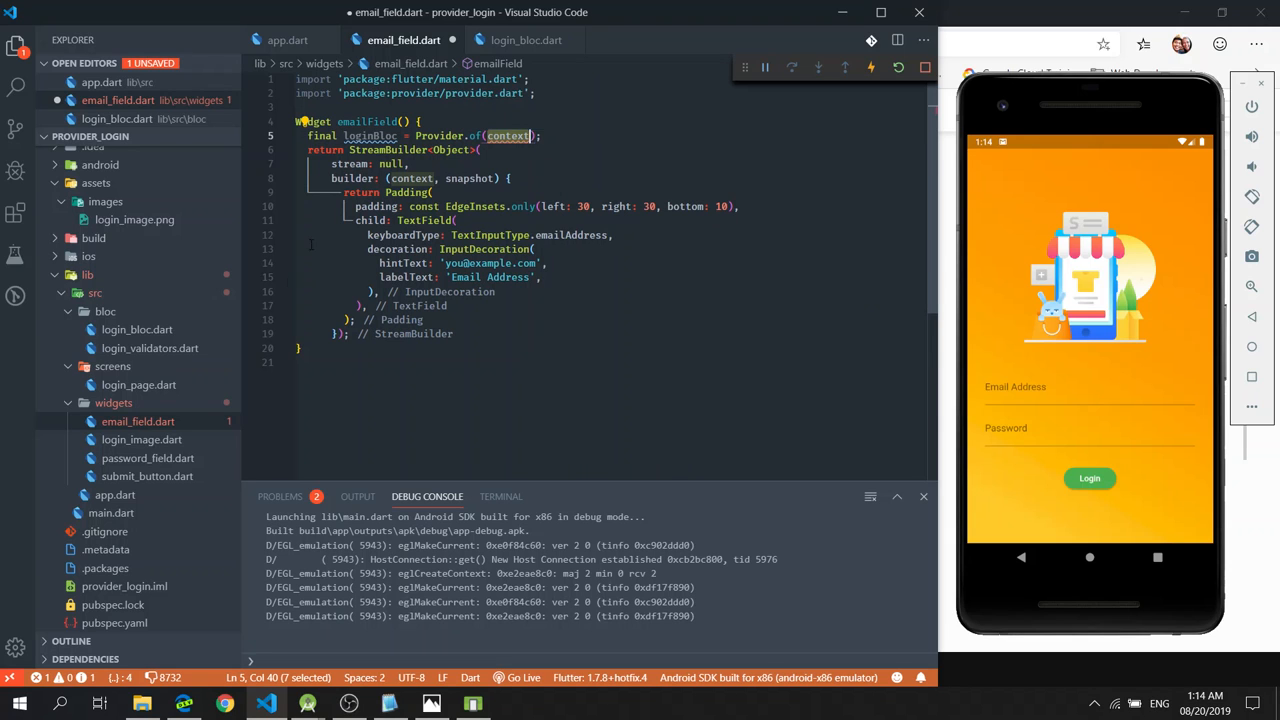
left_click(290, 40)
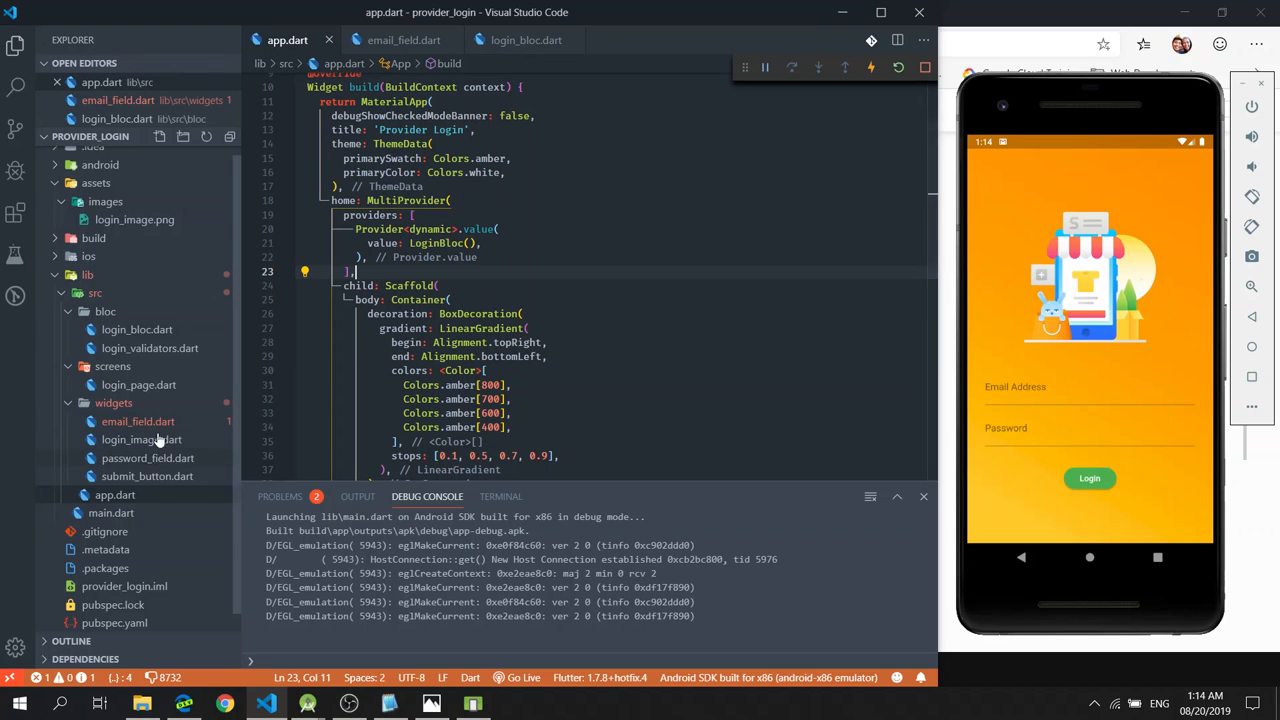
- Pass context into the emailField() call in login_page.dart
left_click(138, 385)
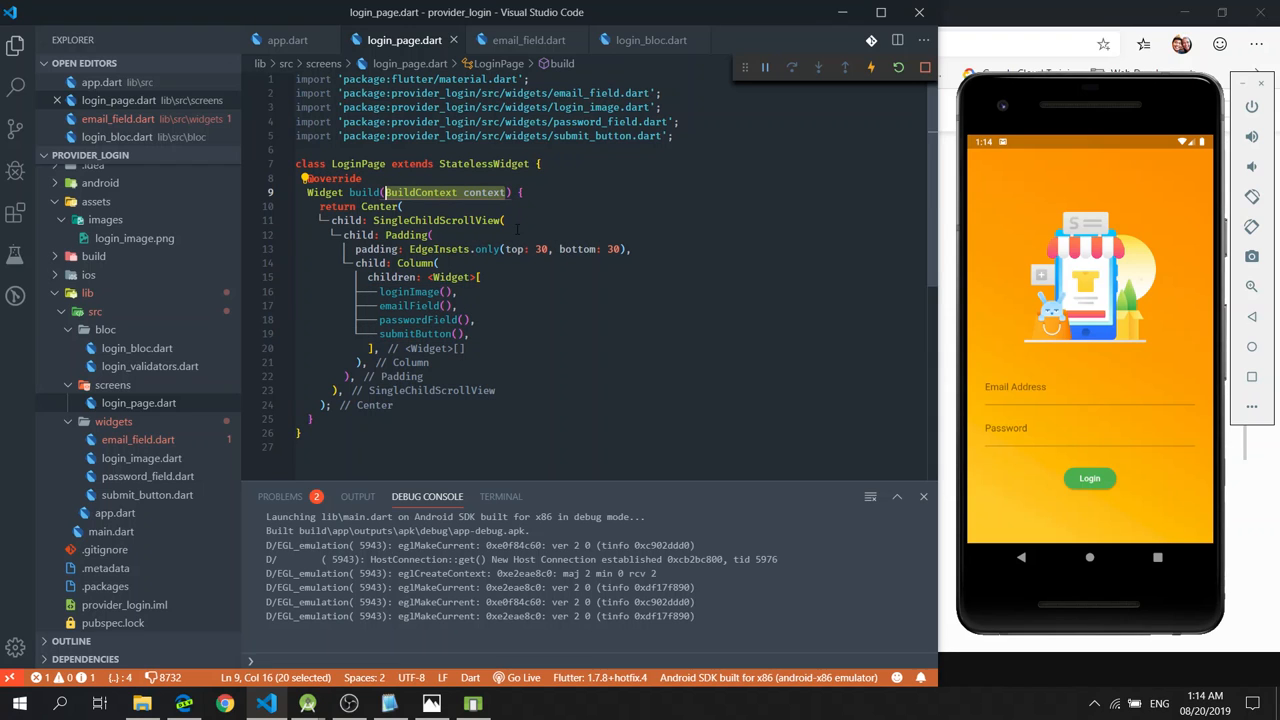
double_click(485, 192)
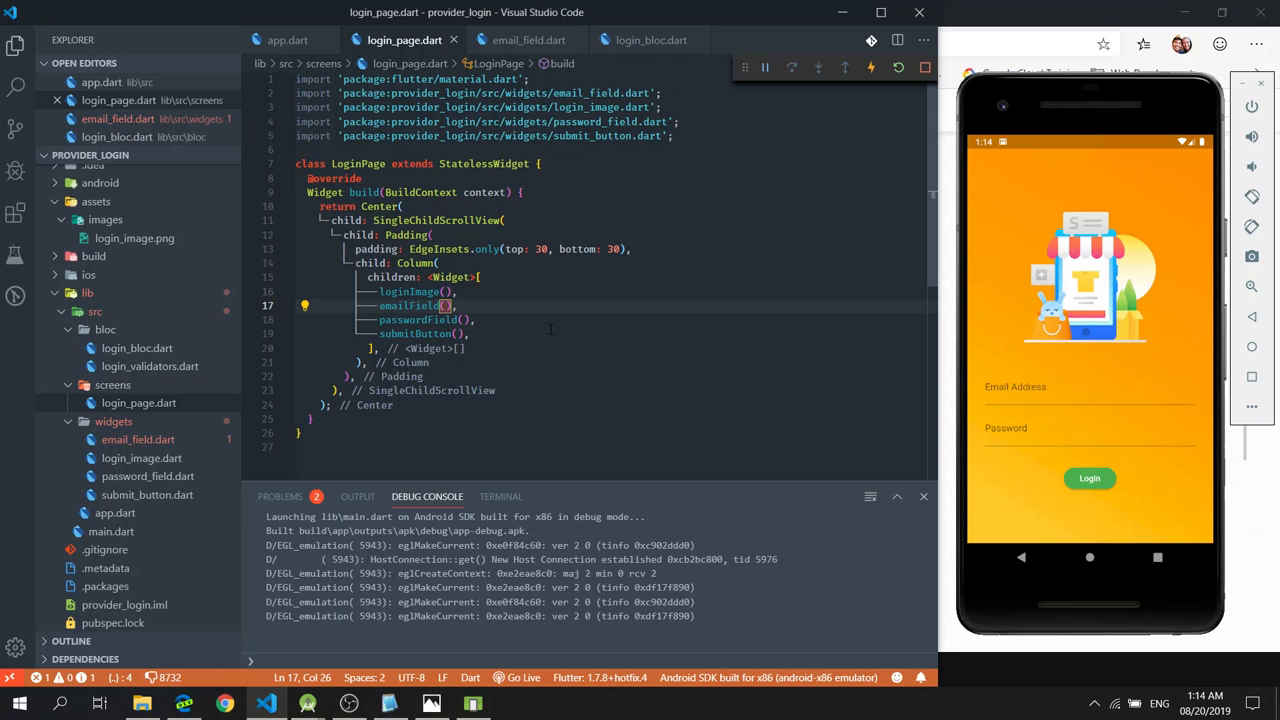
type("context")
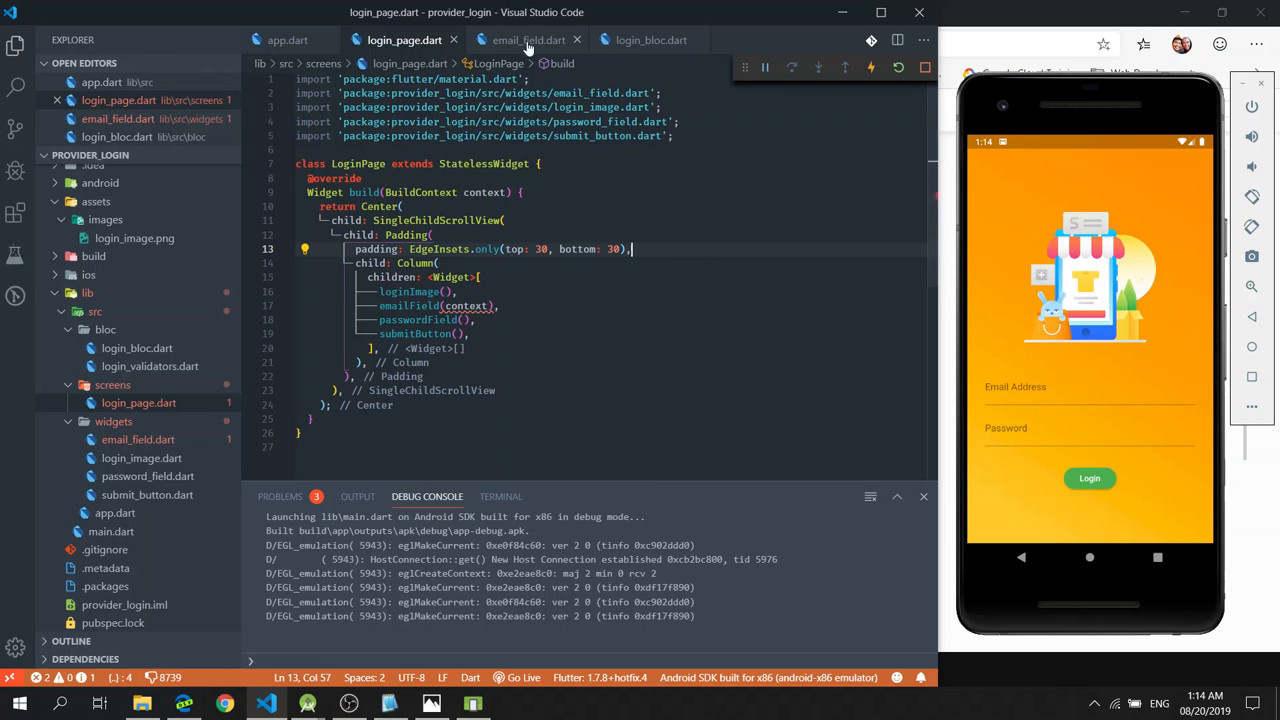
- Change the signature to emailField(BuildContext context) and check the Problems panel
left_click(523, 40)
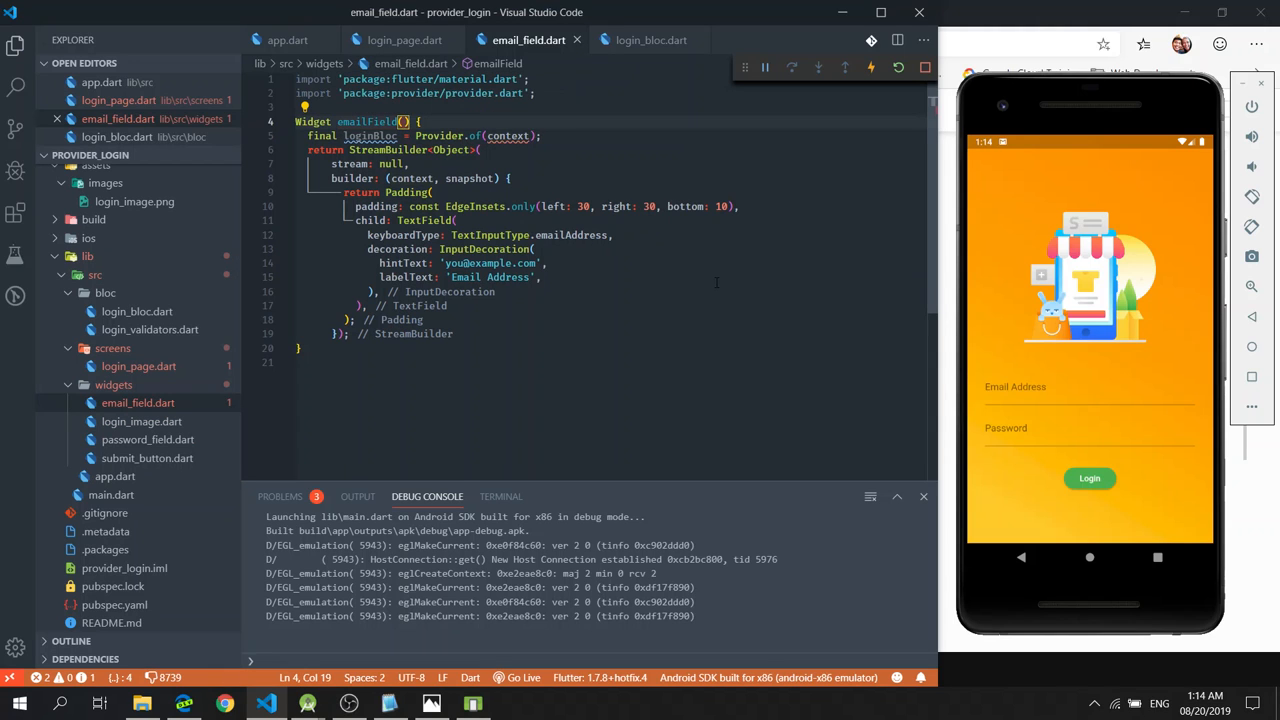
type("BuildContext")
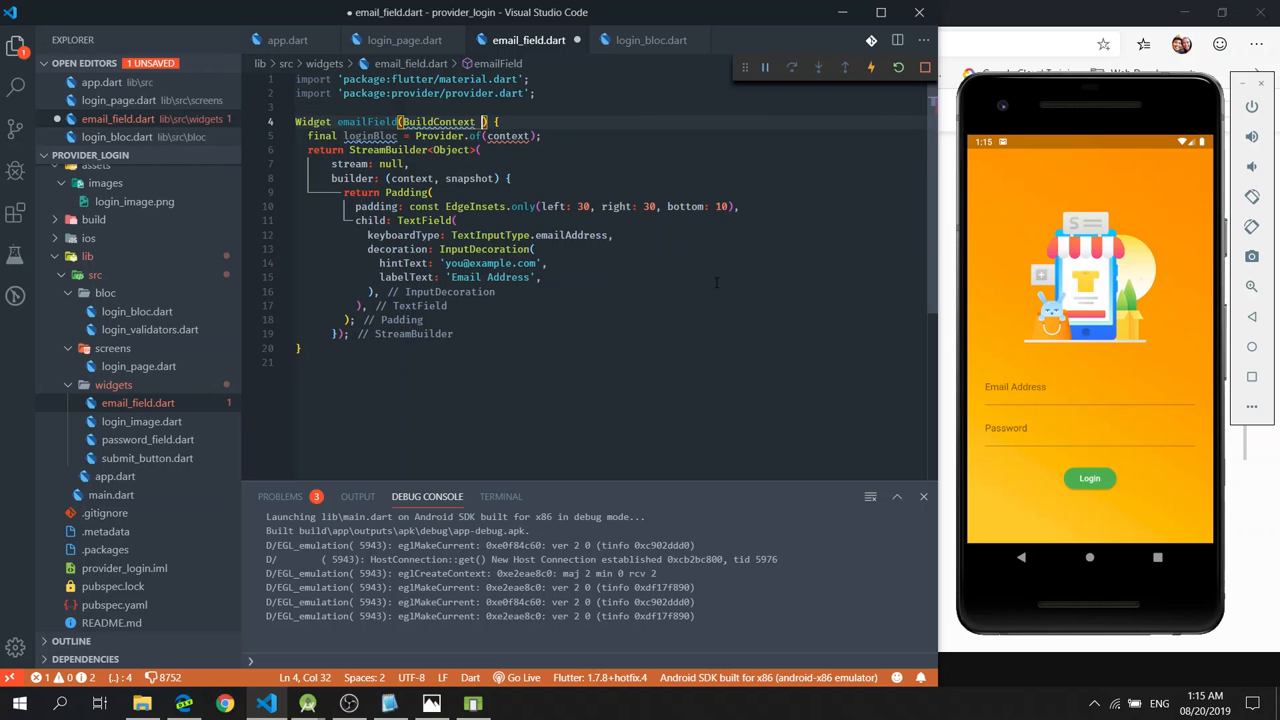
type("context")
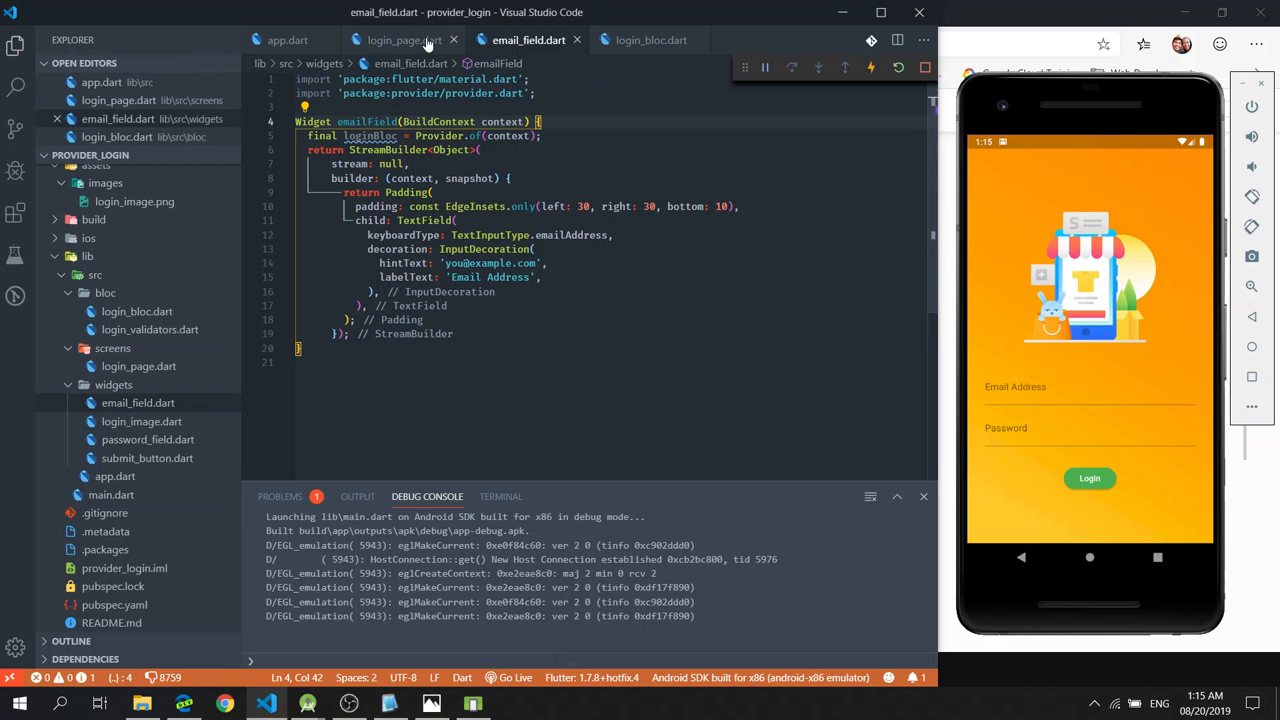
left_click(280, 496)
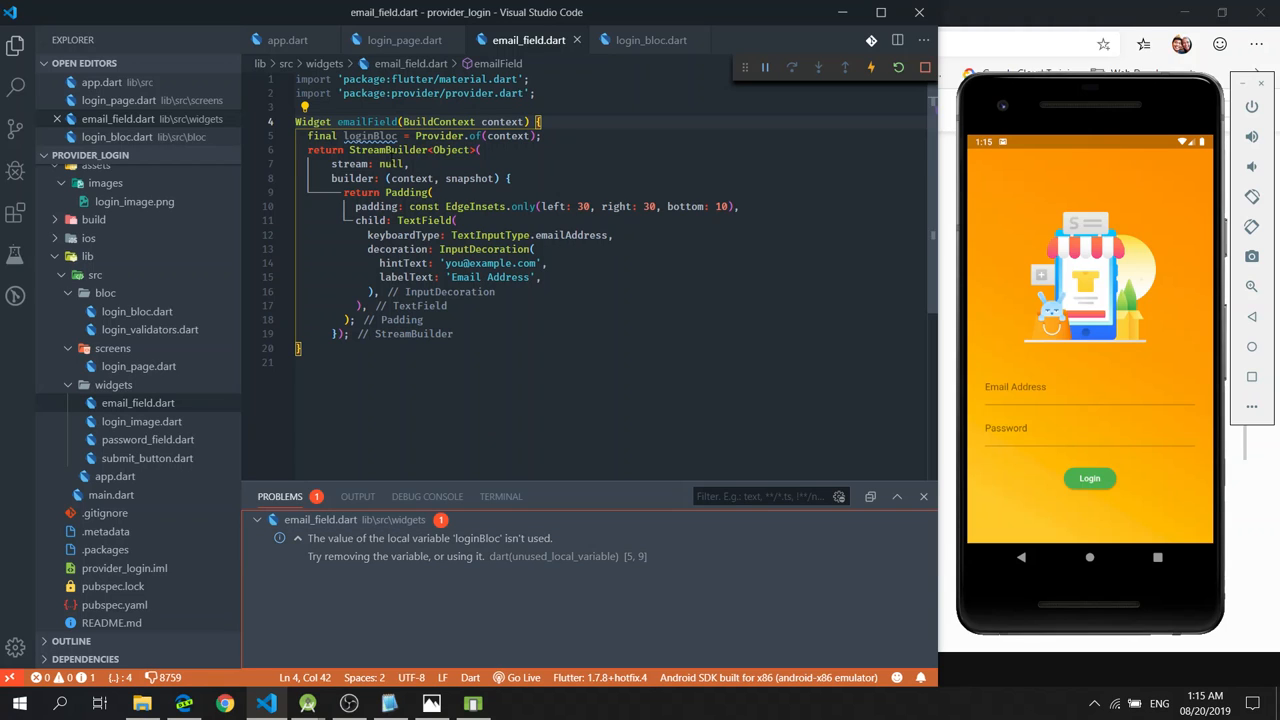
- Replace the StreamBuilder's null stream with loginBloc.email after checking the bloc's getters
double_click(376, 135)
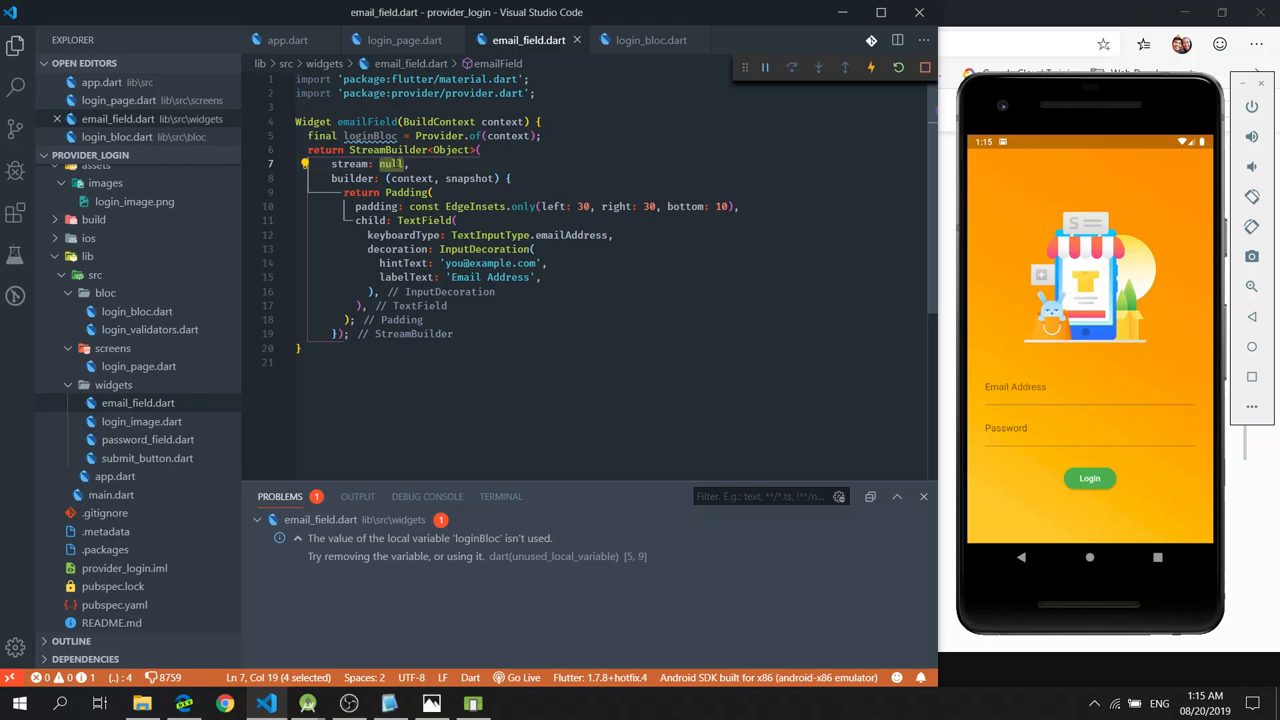
type("loginBloc")
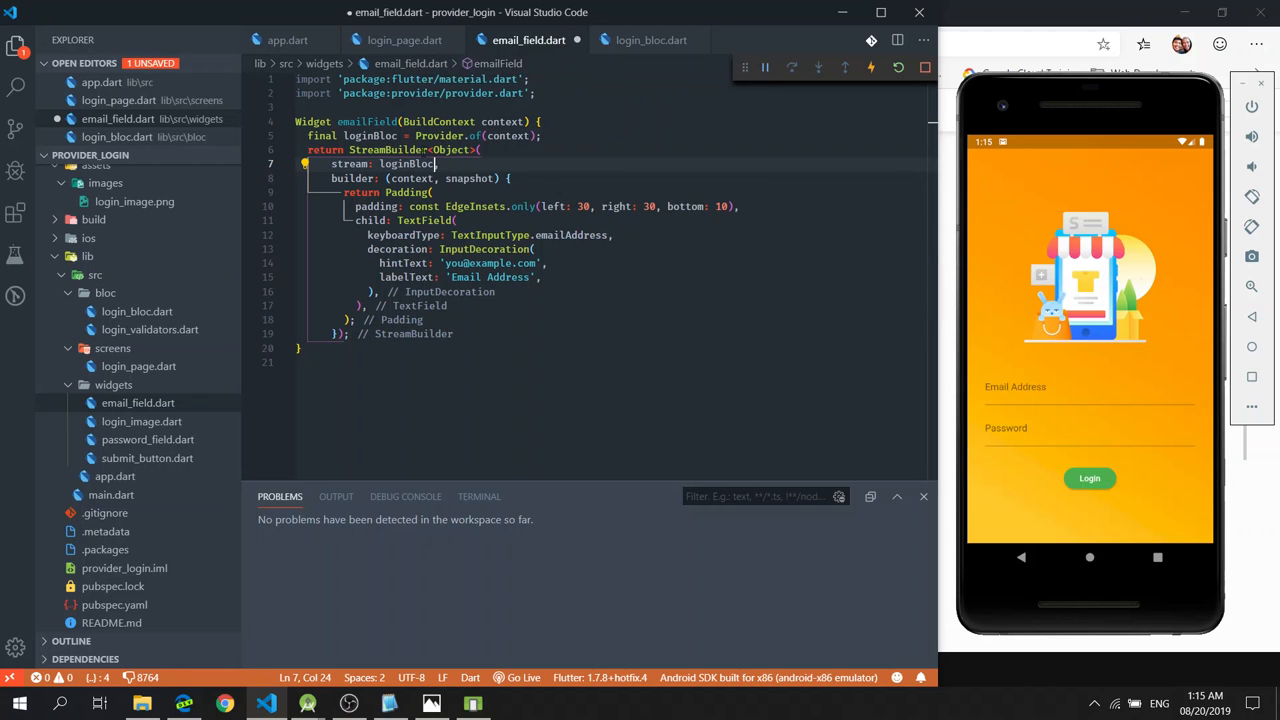
mouse_move(462, 149)
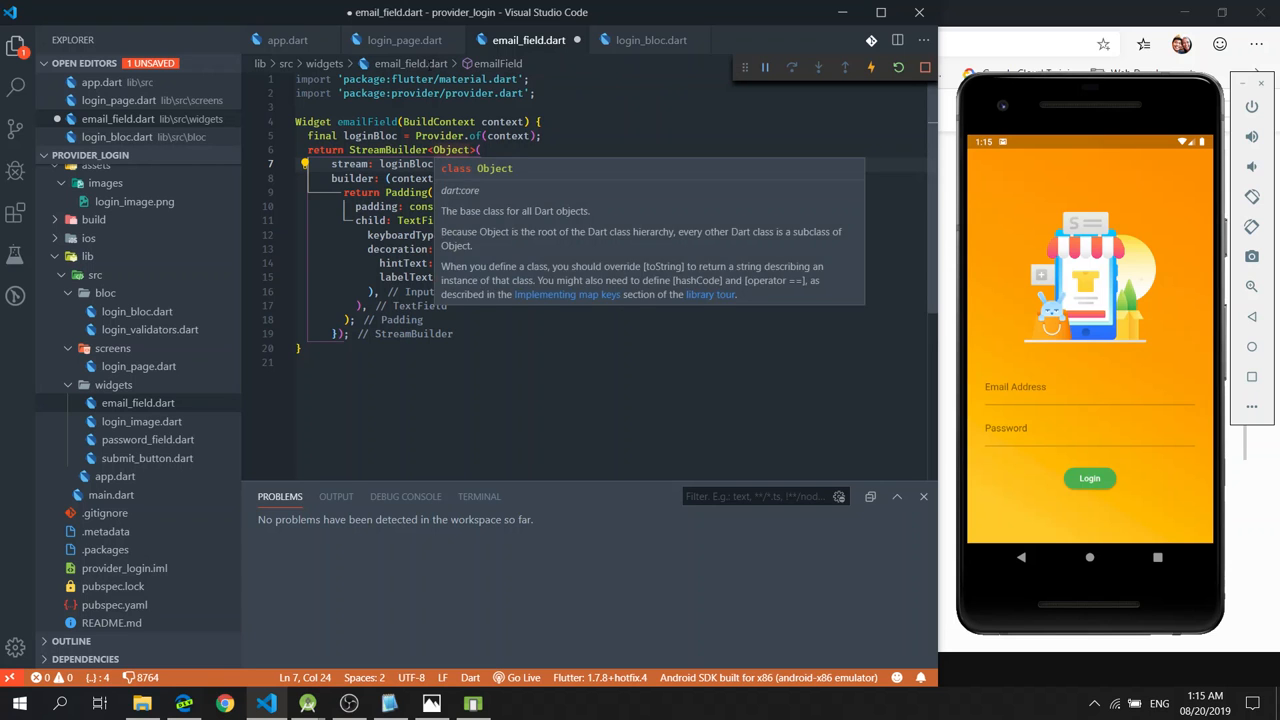
left_click(401, 40)
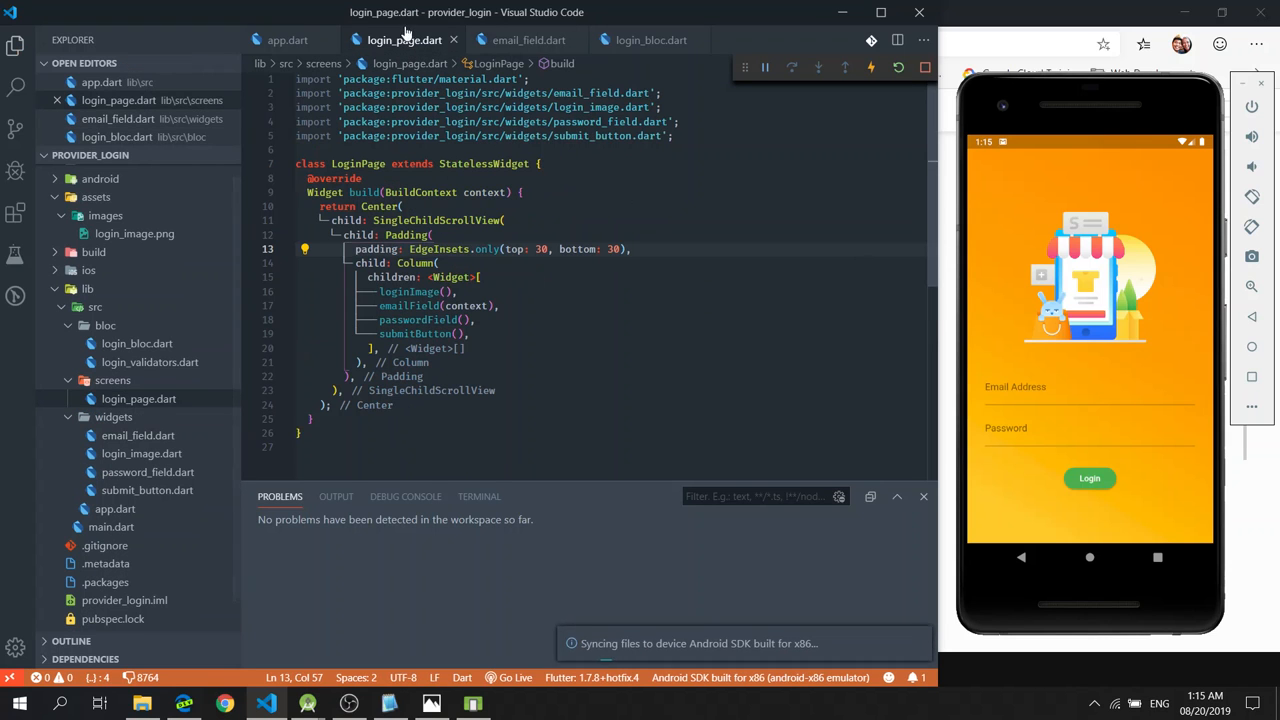
left_click(651, 40)
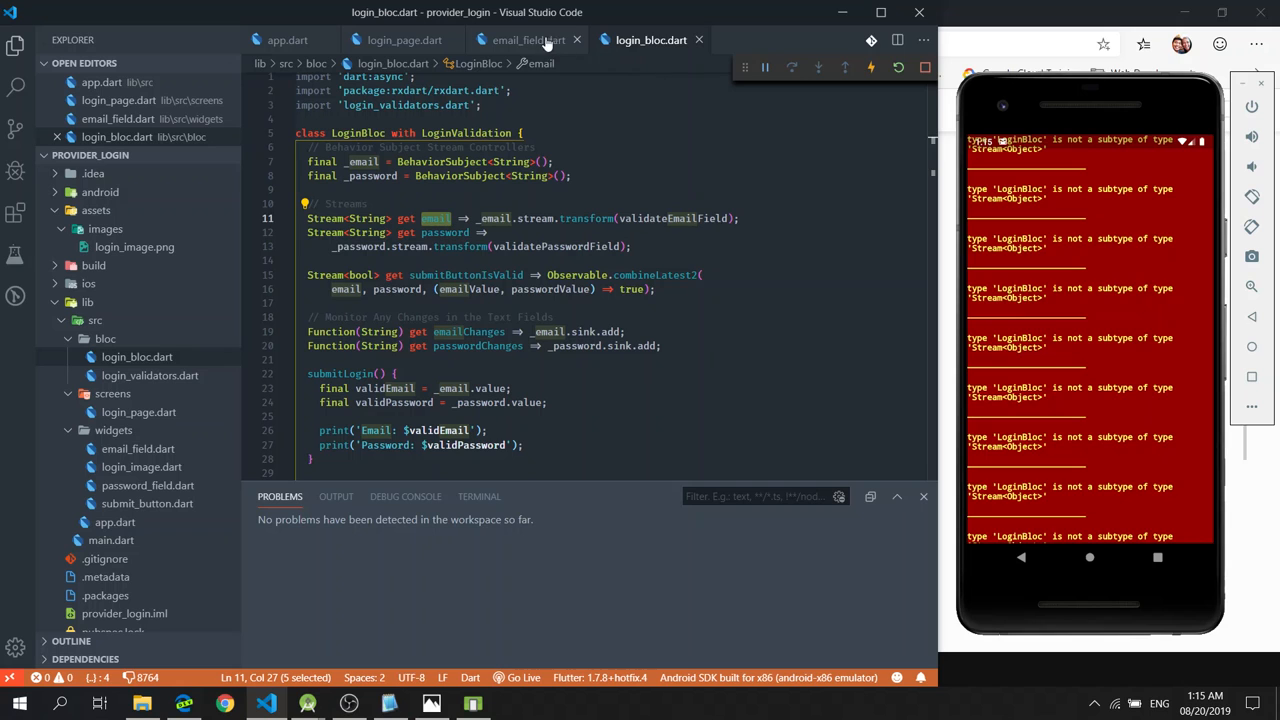
left_click(518, 40)
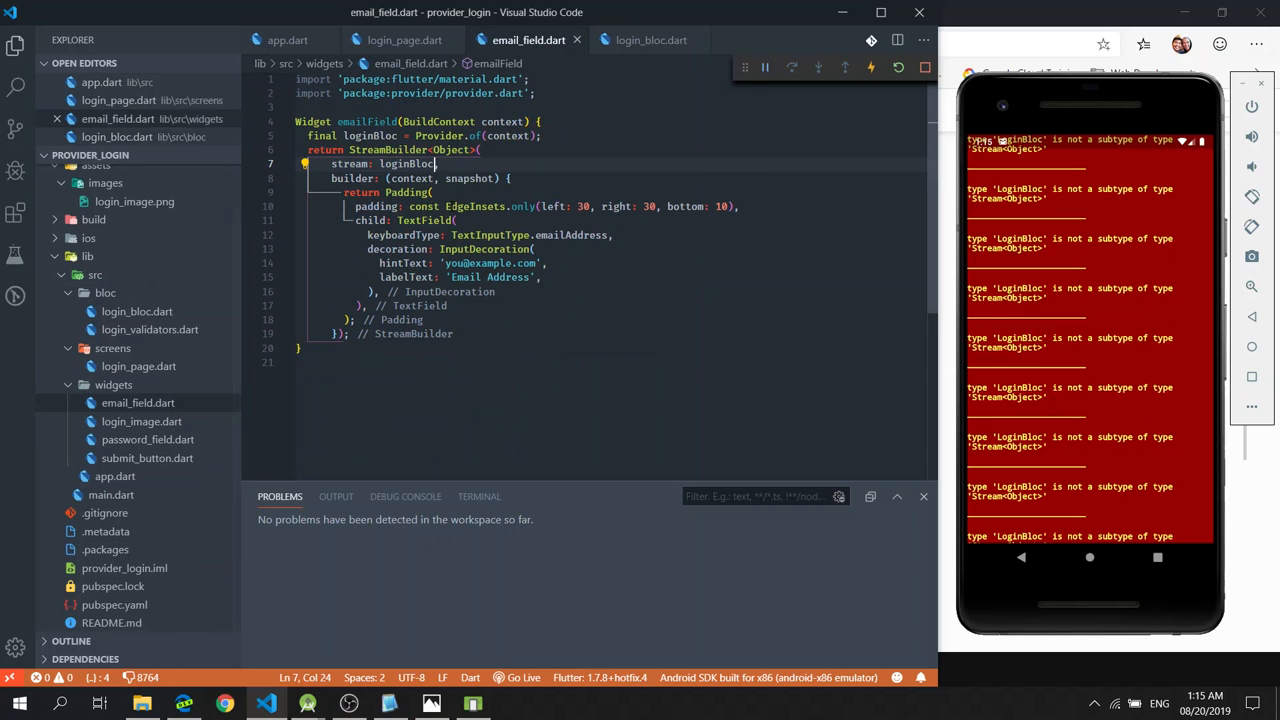
type(".email")
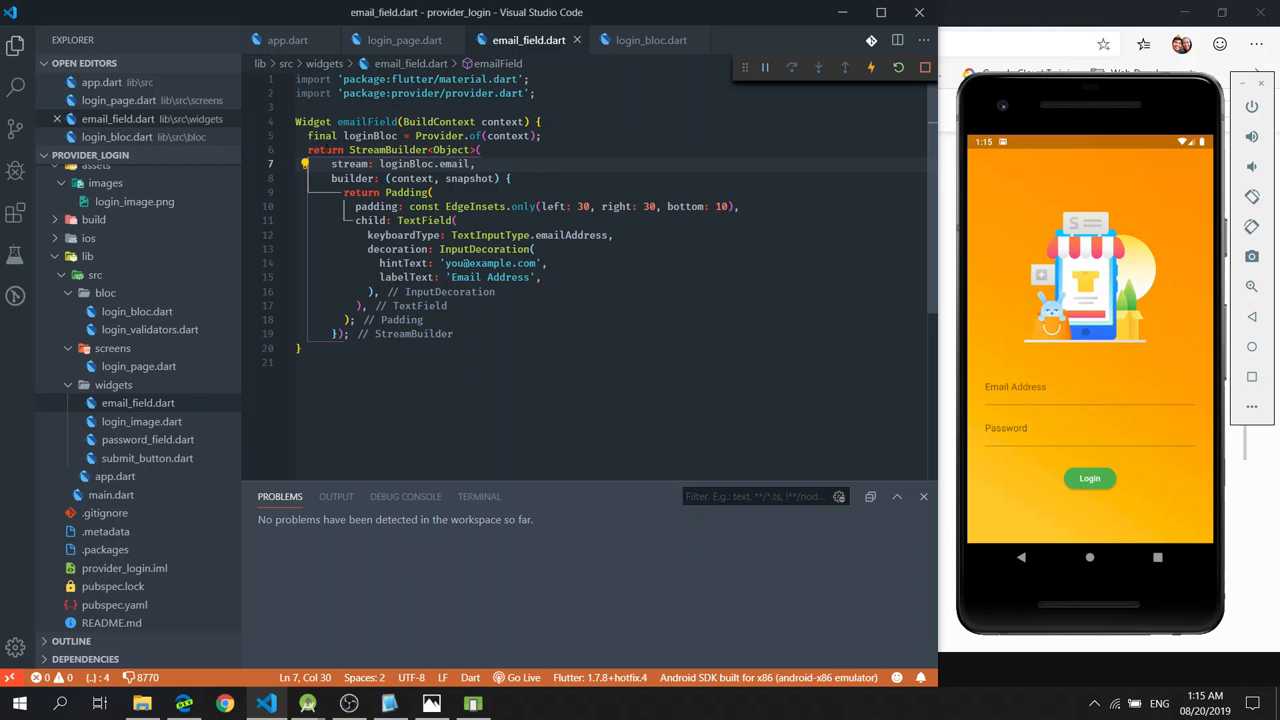
double_click(372, 149)
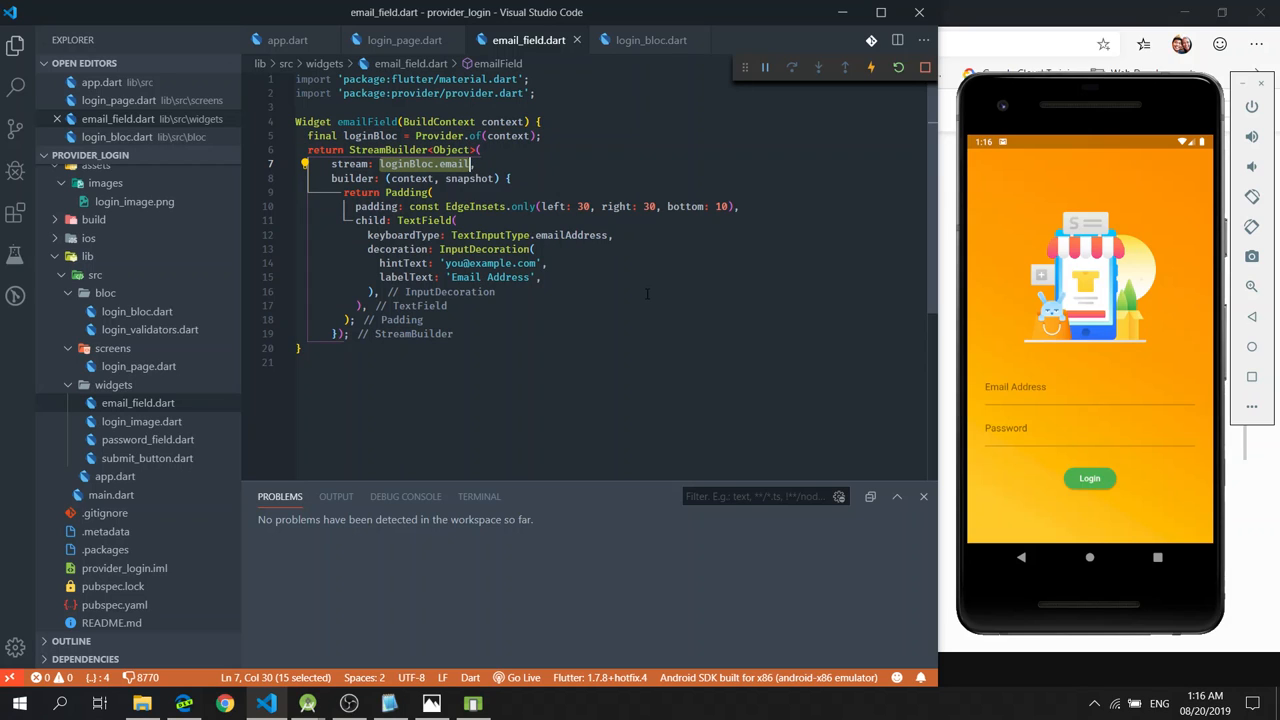
mouse_move(642, 283)
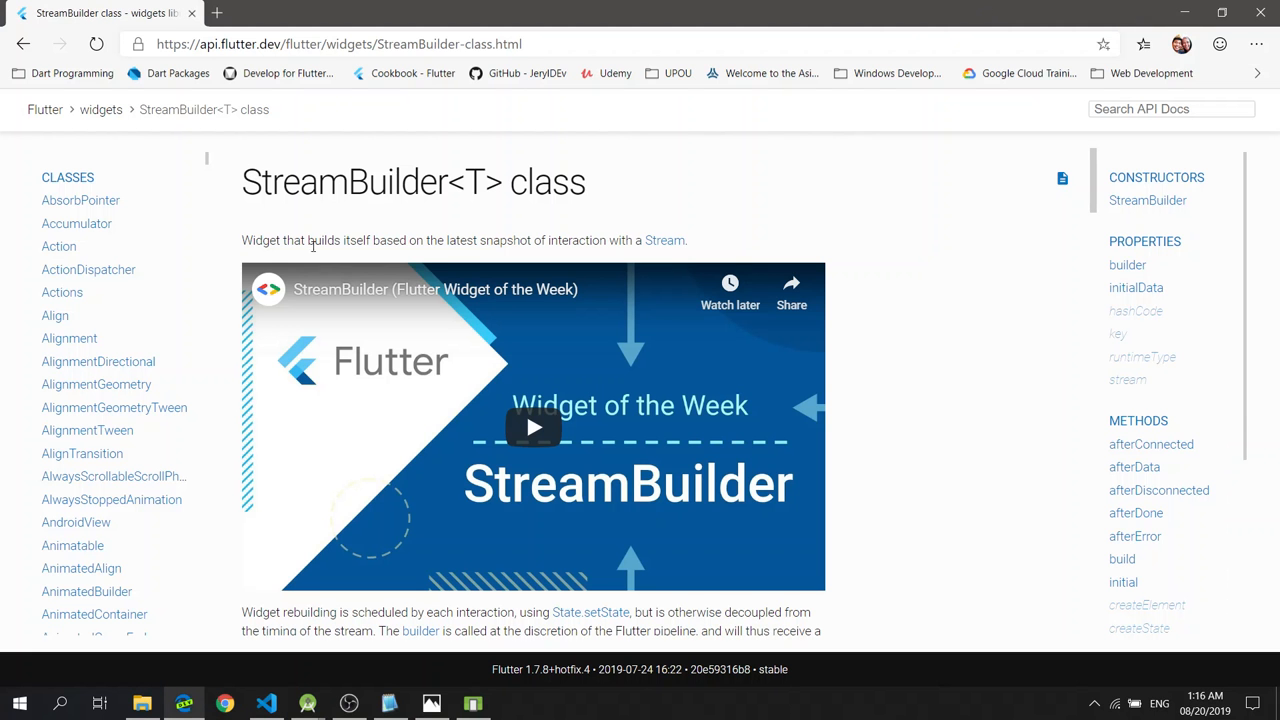
- Highlight the StreamBuilder description through 'latest snapshot' and bring up the window switcher
left_click_drag(241, 240, 330, 240)
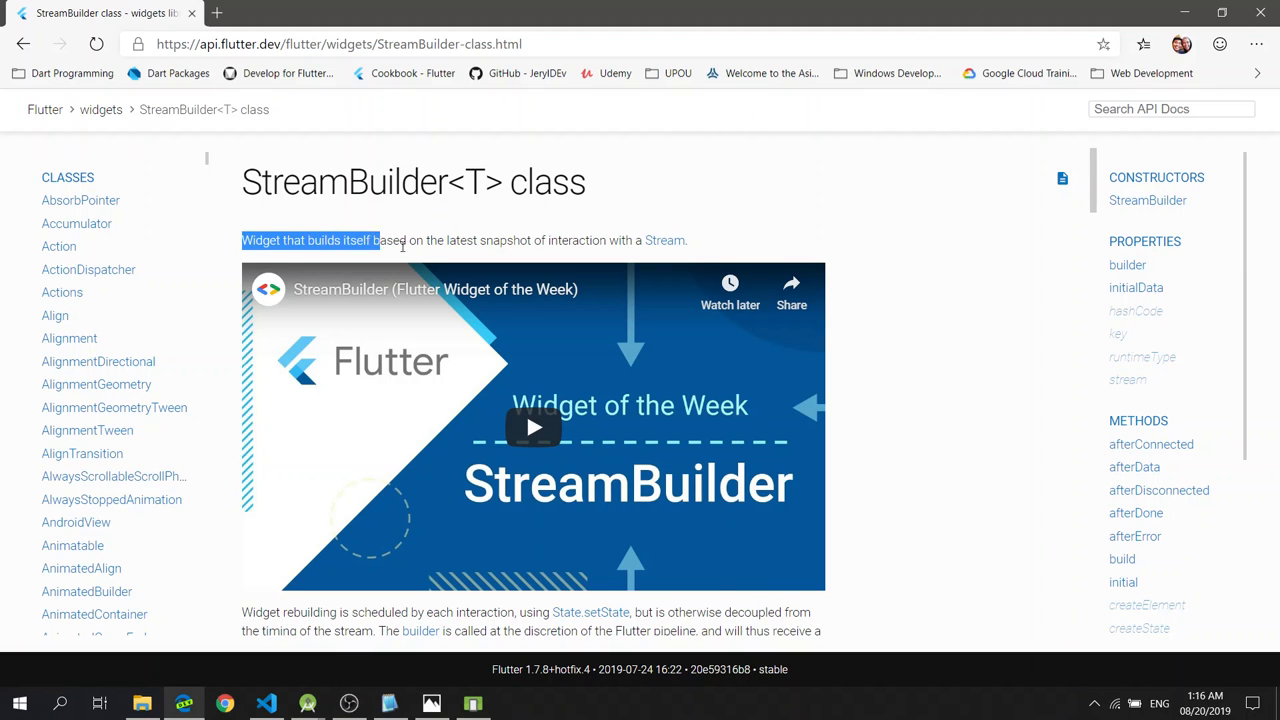
left_click_drag(380, 240, 535, 240)
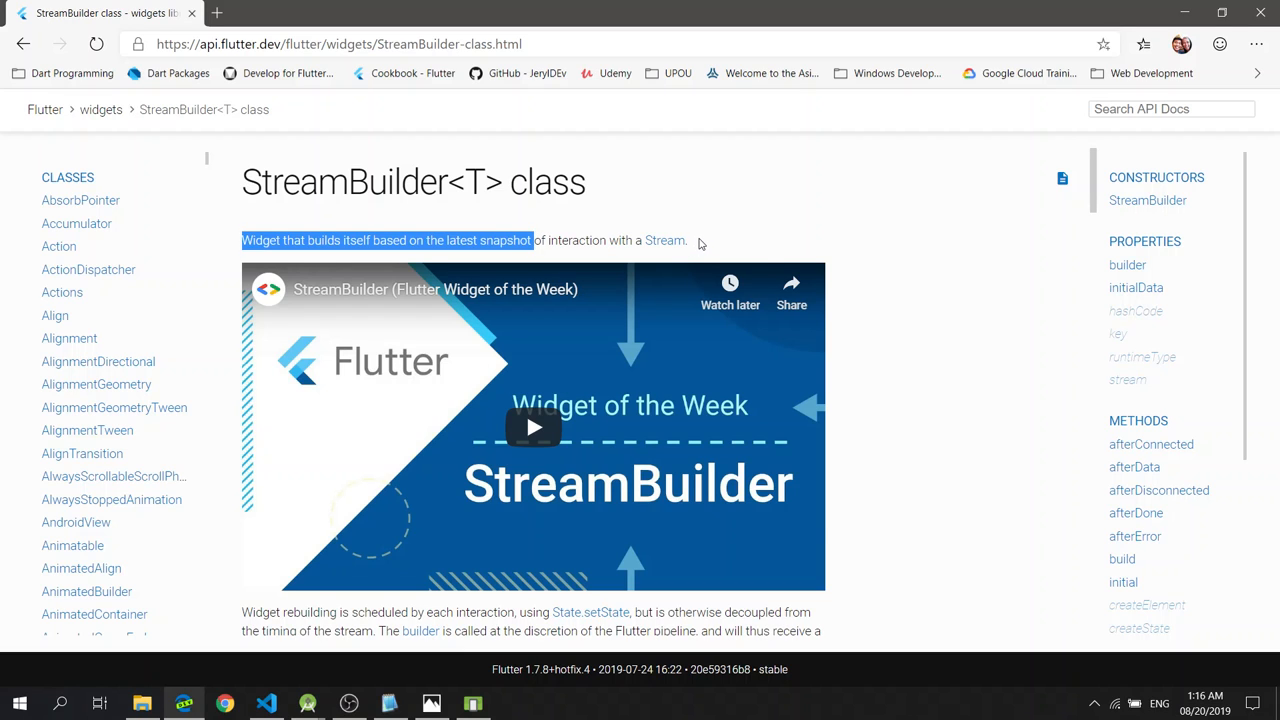
key("alt+tab")
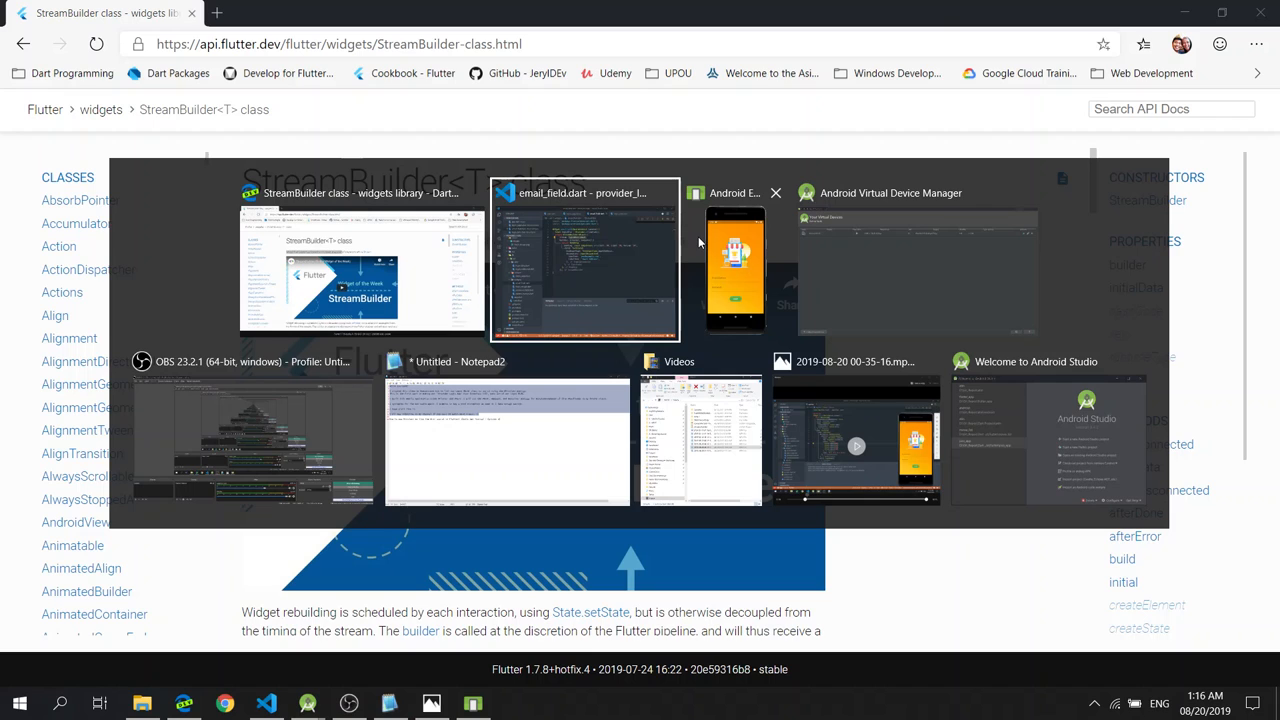
- Return to VS Code, open login_validators.dart, and bring the emulator into view
left_click(583, 258)
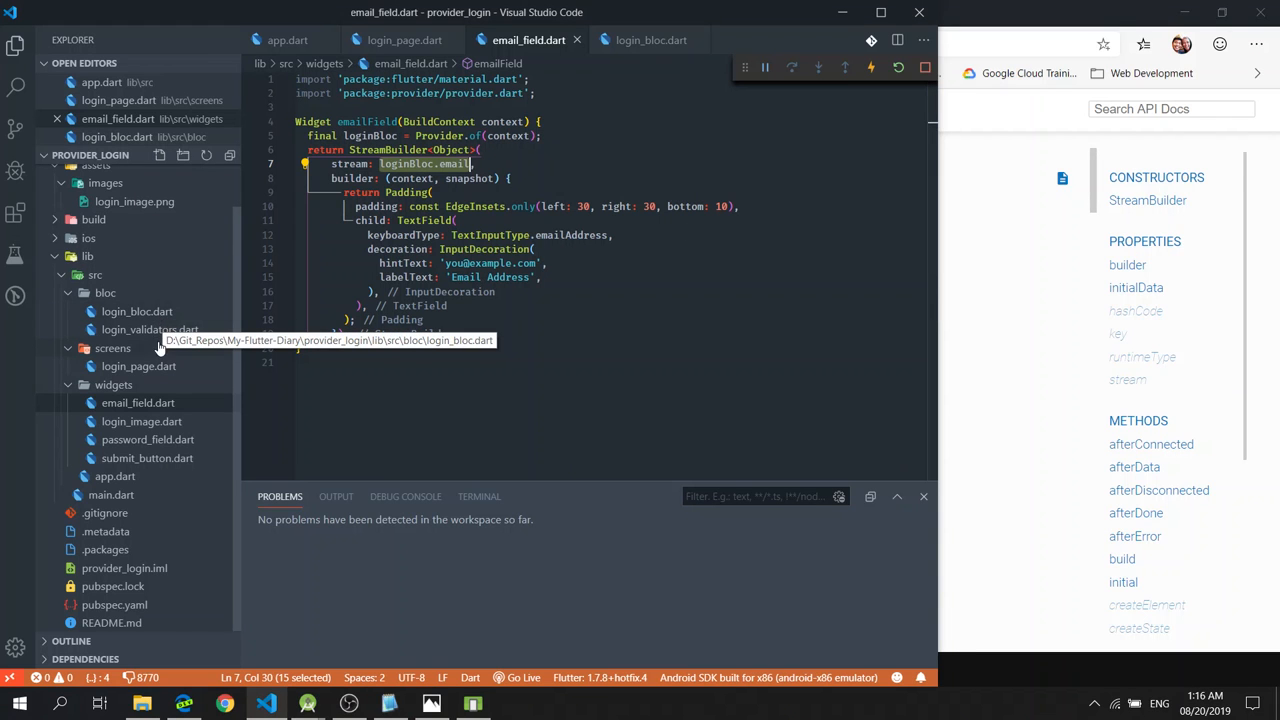
left_click(149, 329)
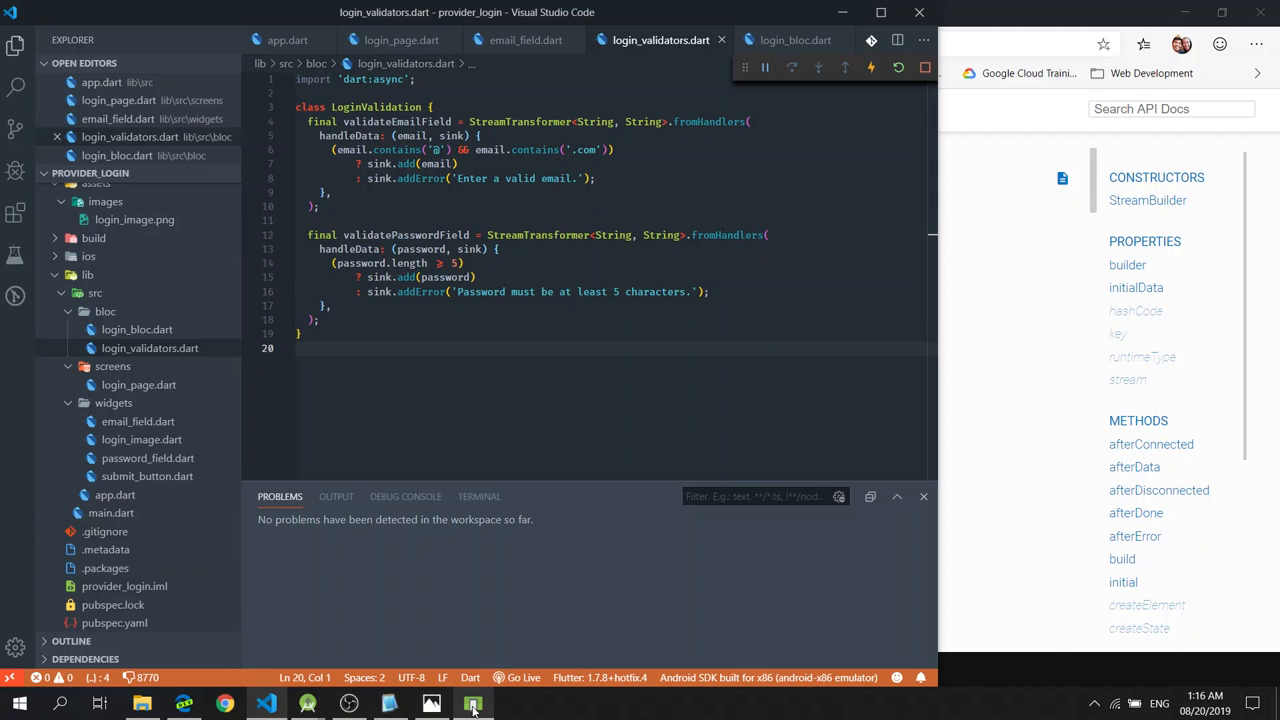
left_click(472, 703)
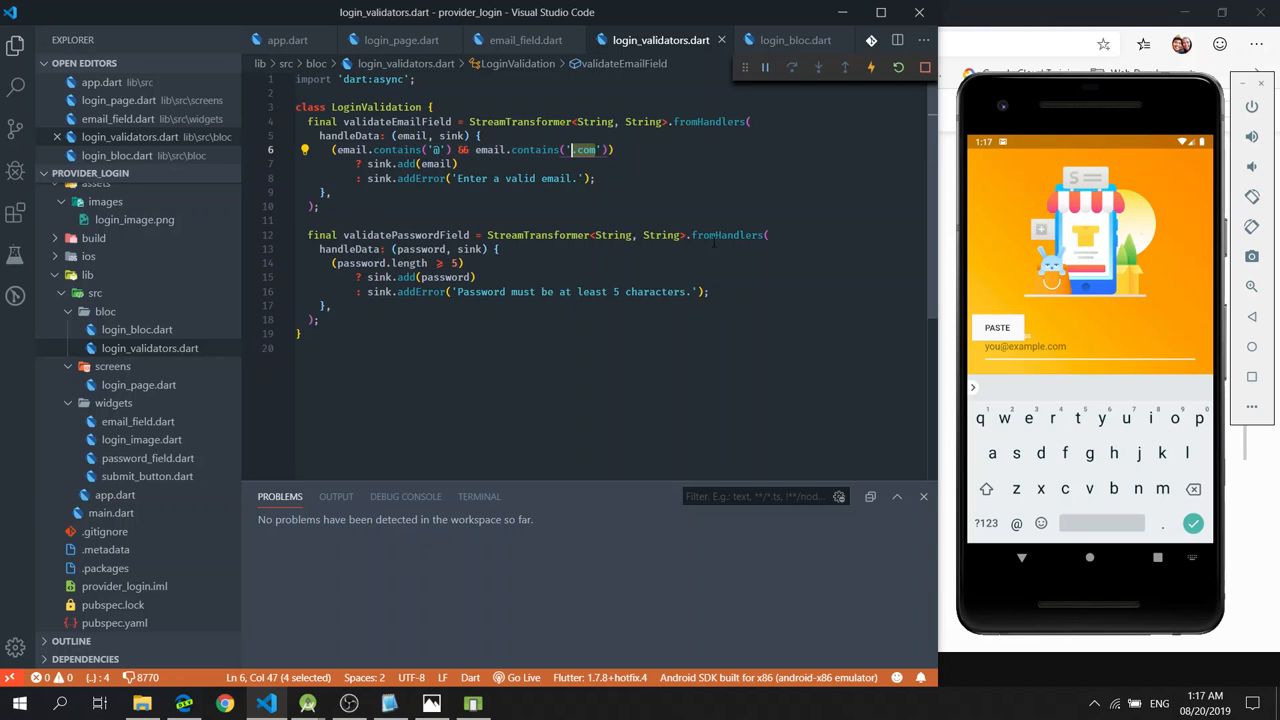
mouse_move(730, 234)
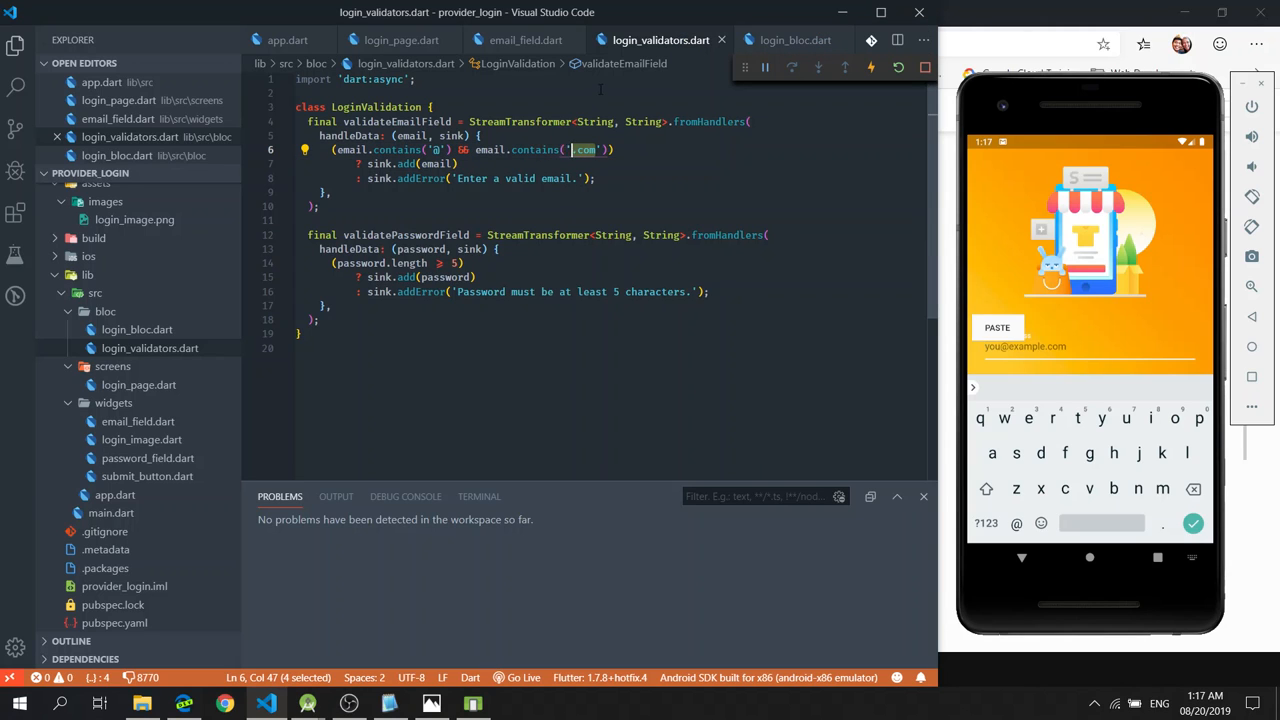
mouse_move(788, 40)
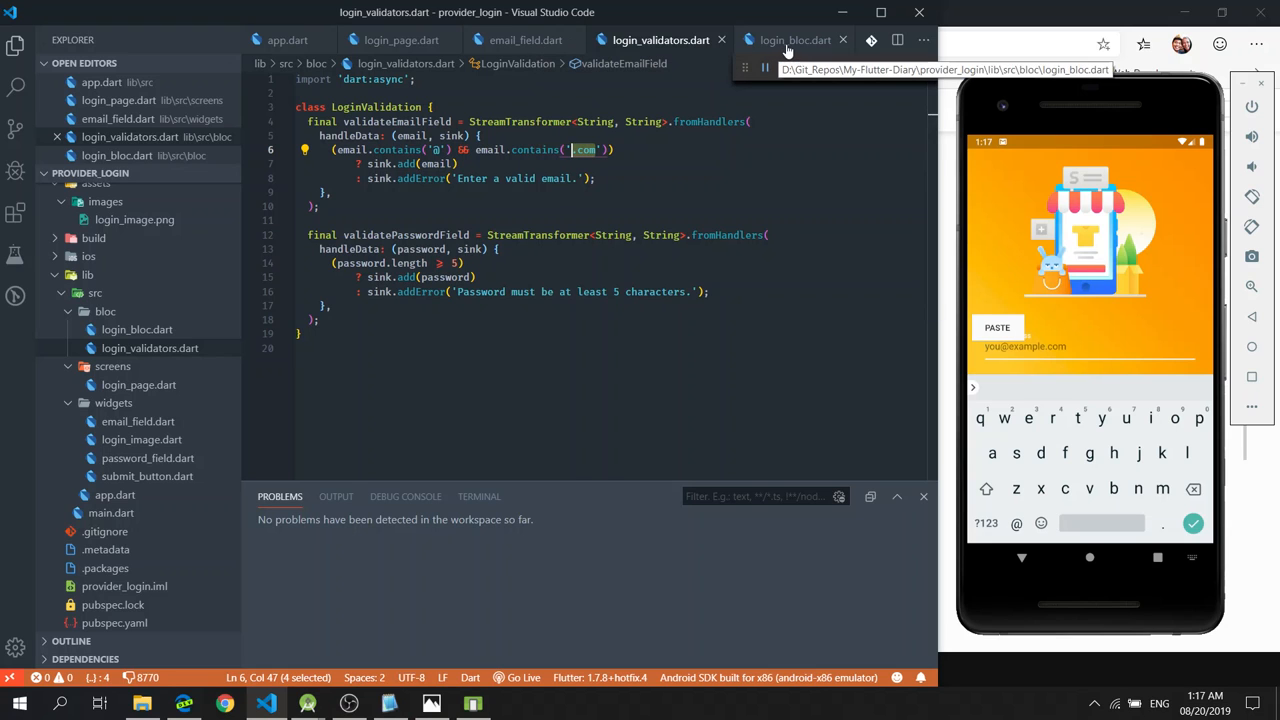
- Review the email changes handler in login_bloc.dart, typing test text over 'add'
left_click(802, 40)
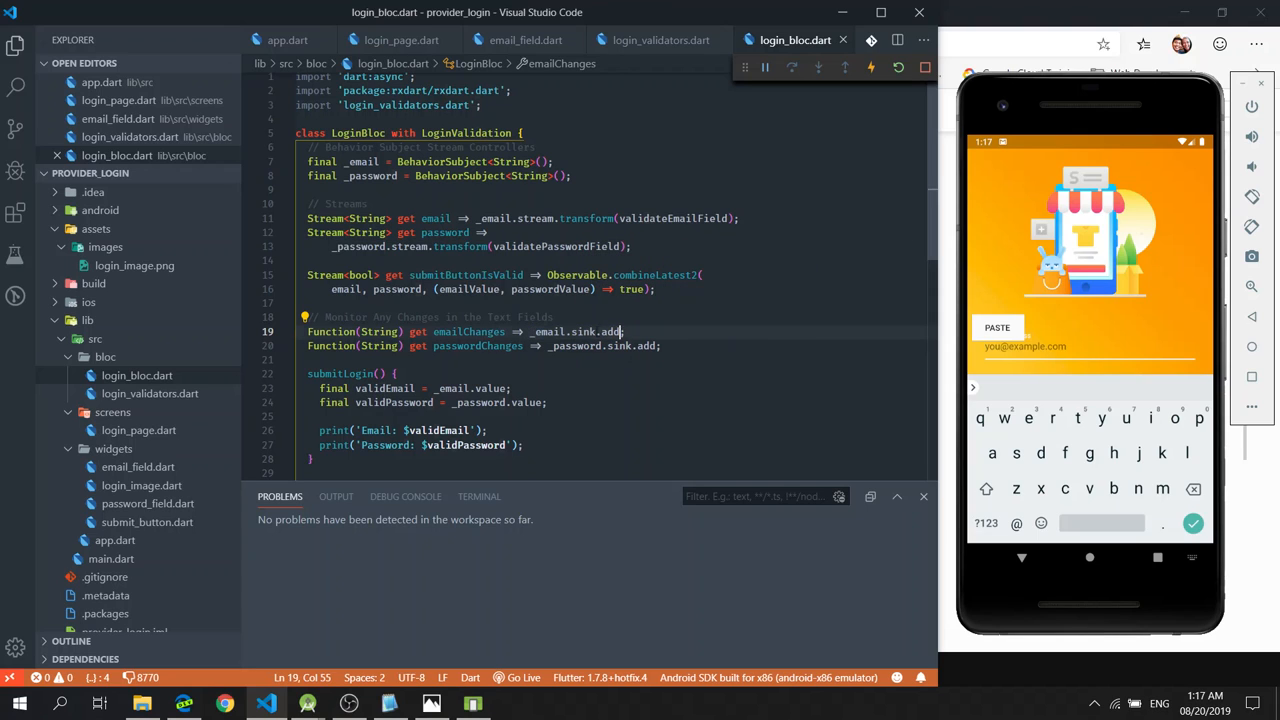
double_click(610, 331)
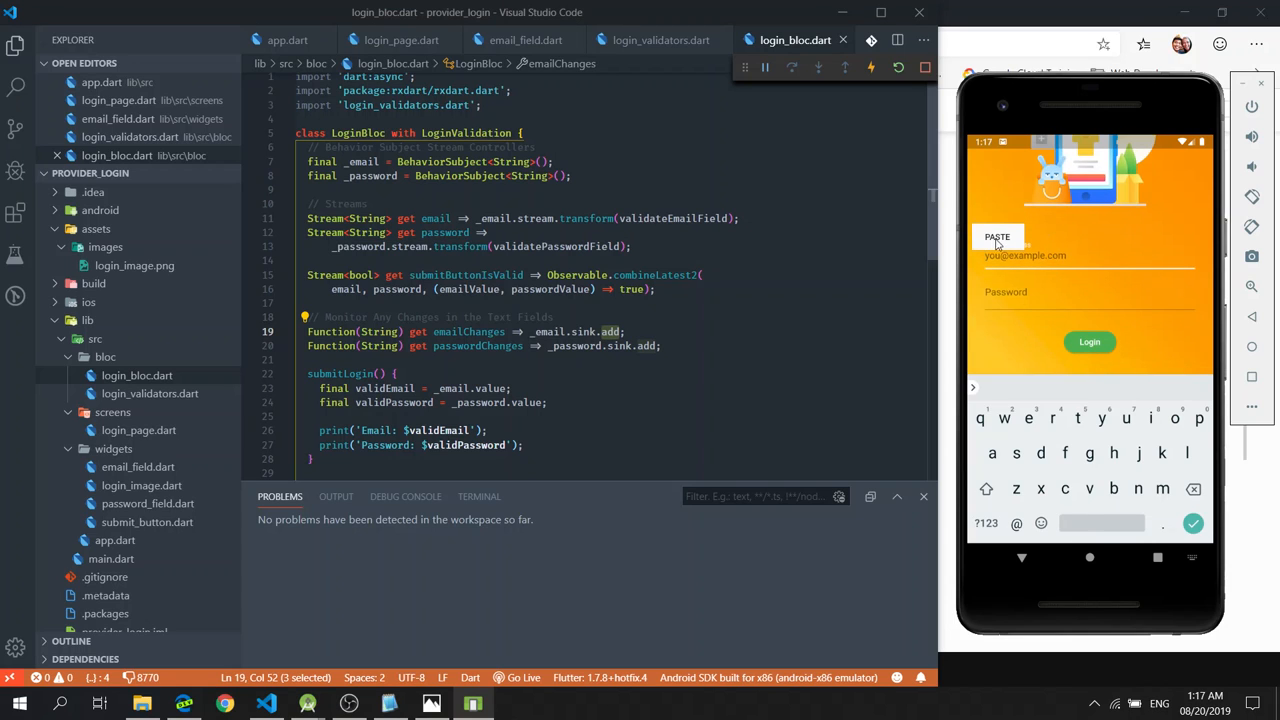
type("emi")
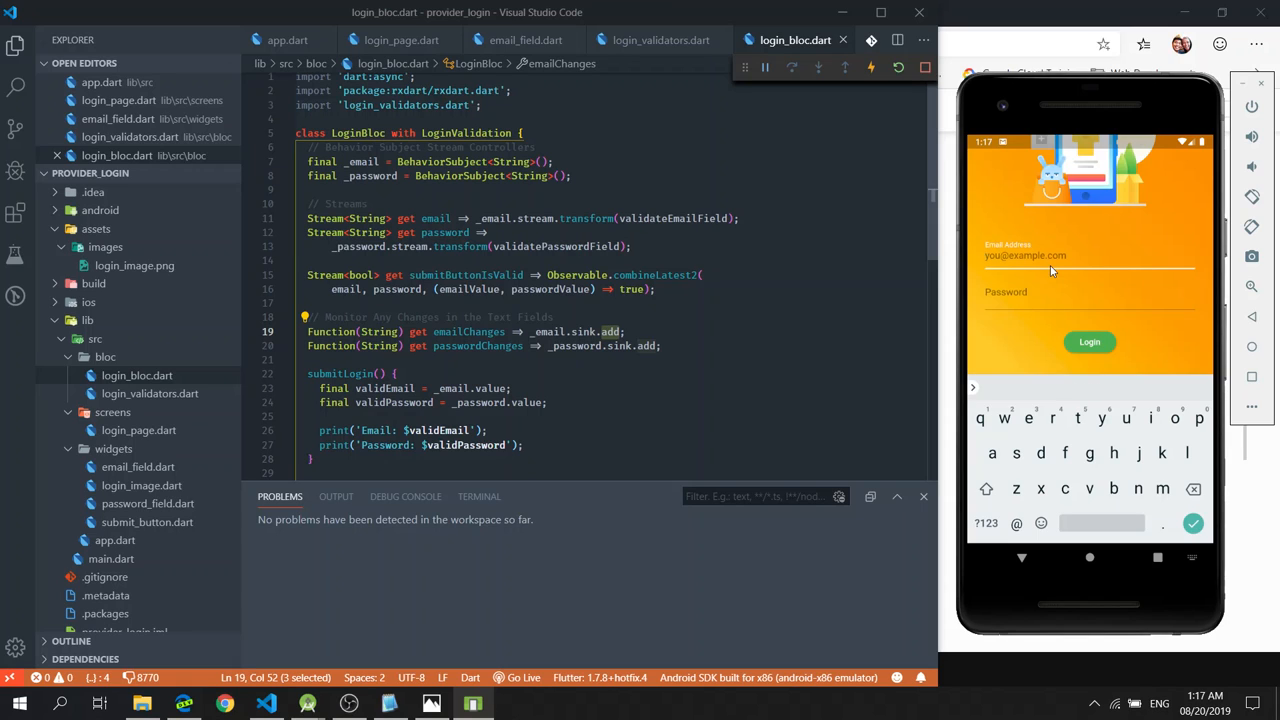
type("email")
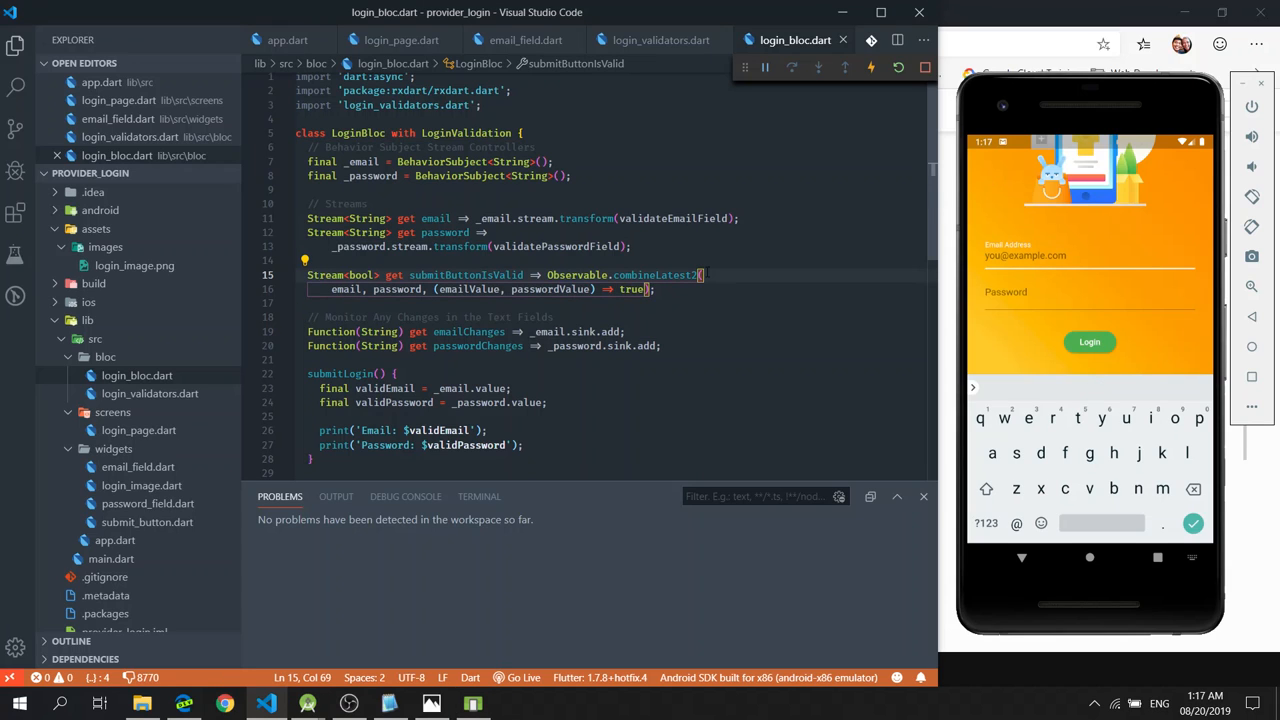
mouse_move(1012, 277)
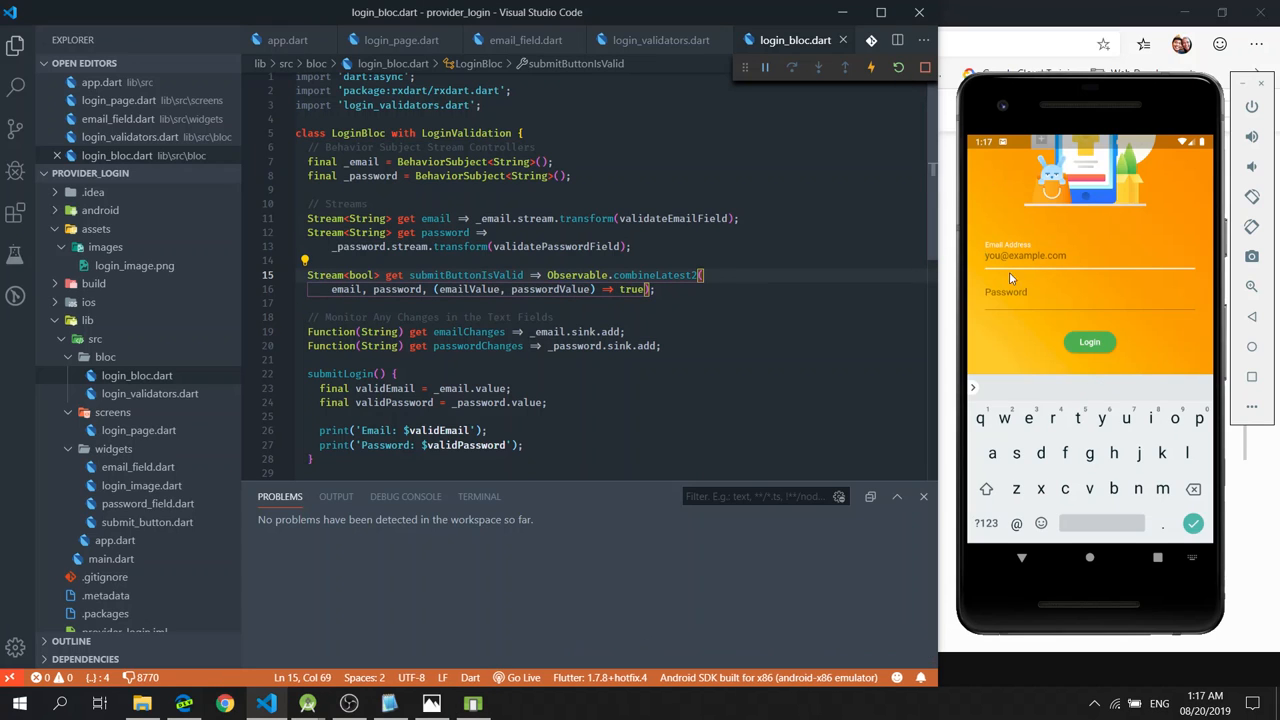
type("asd")
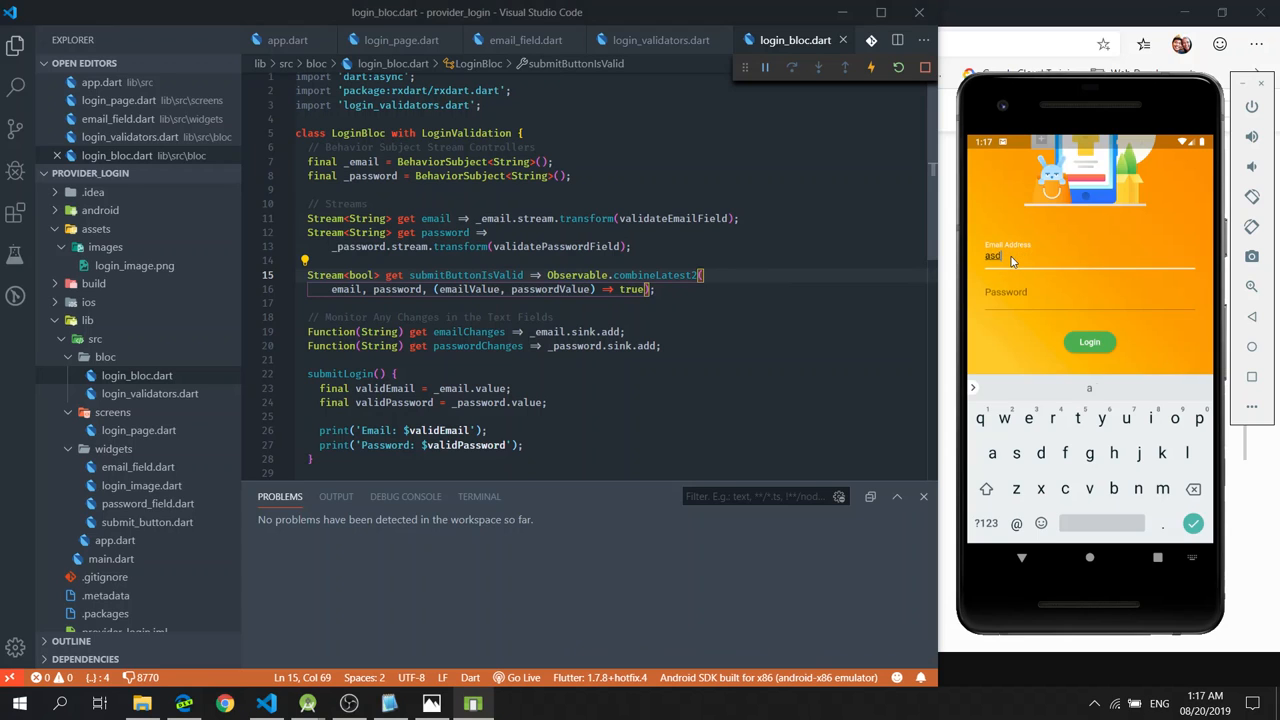
type("fa")
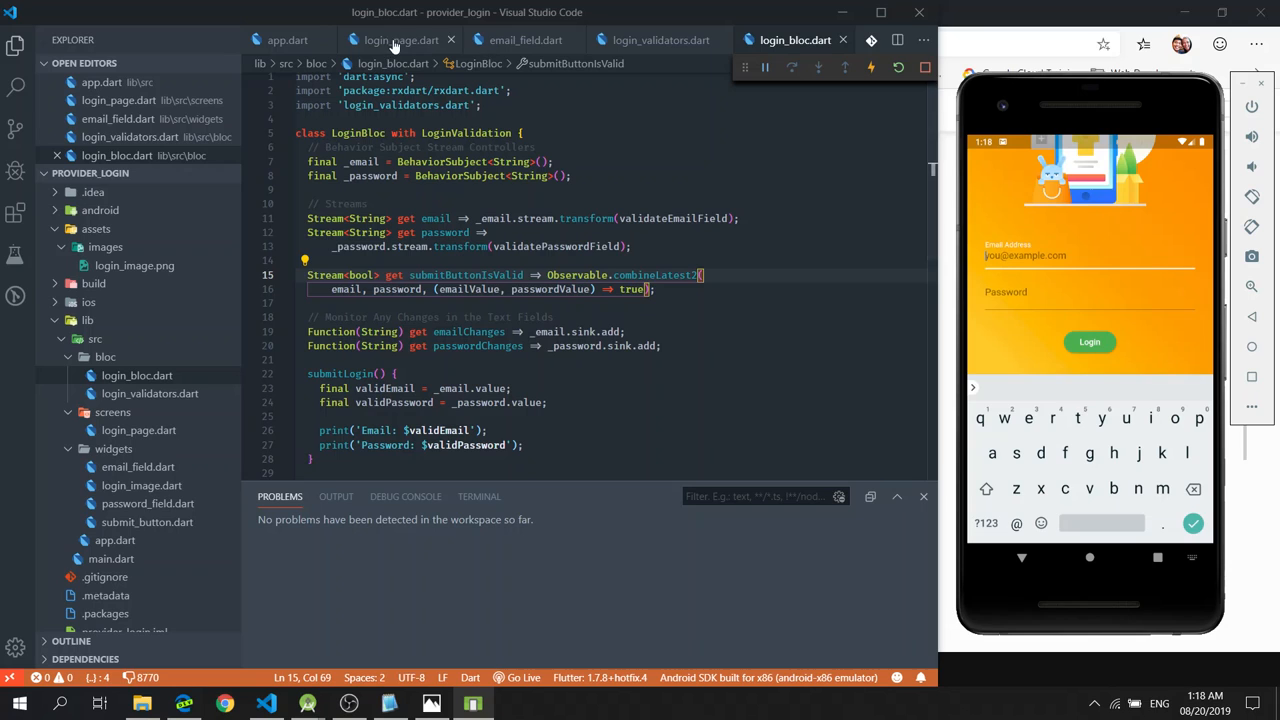
- Inspect the end of the Column in login_page.dart, then close that file
left_click(400, 40)
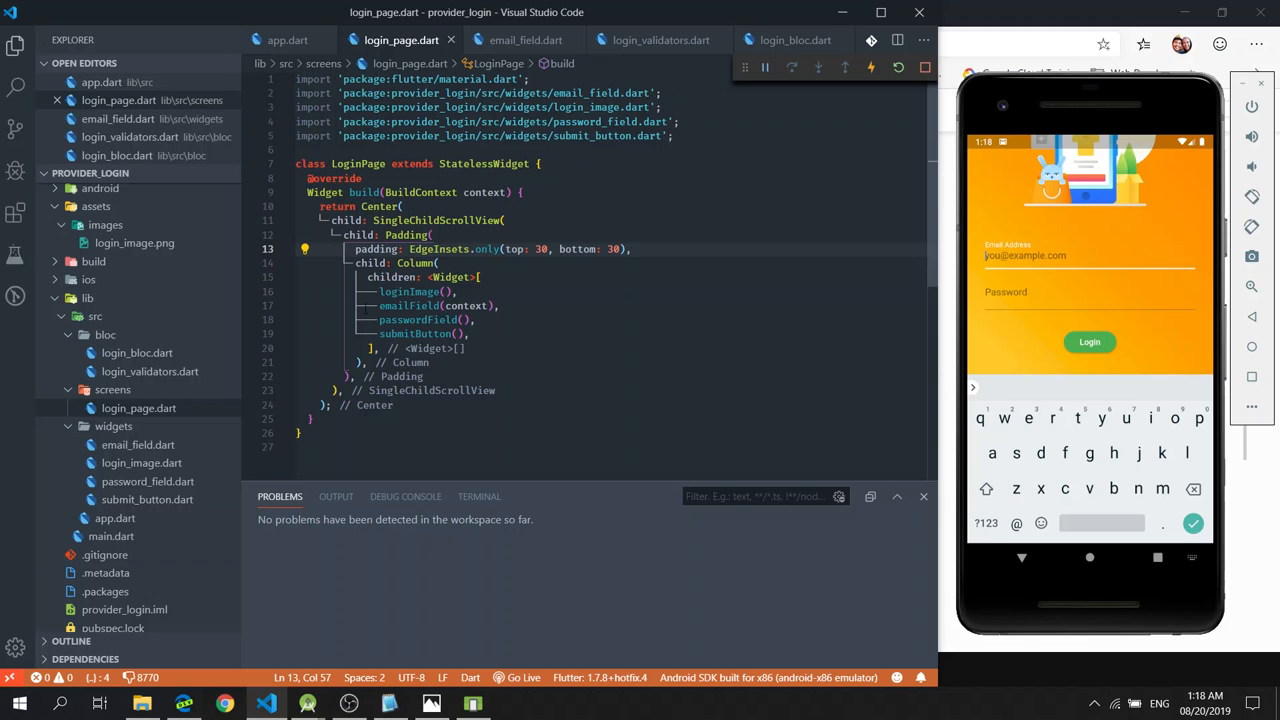
left_click(361, 362)
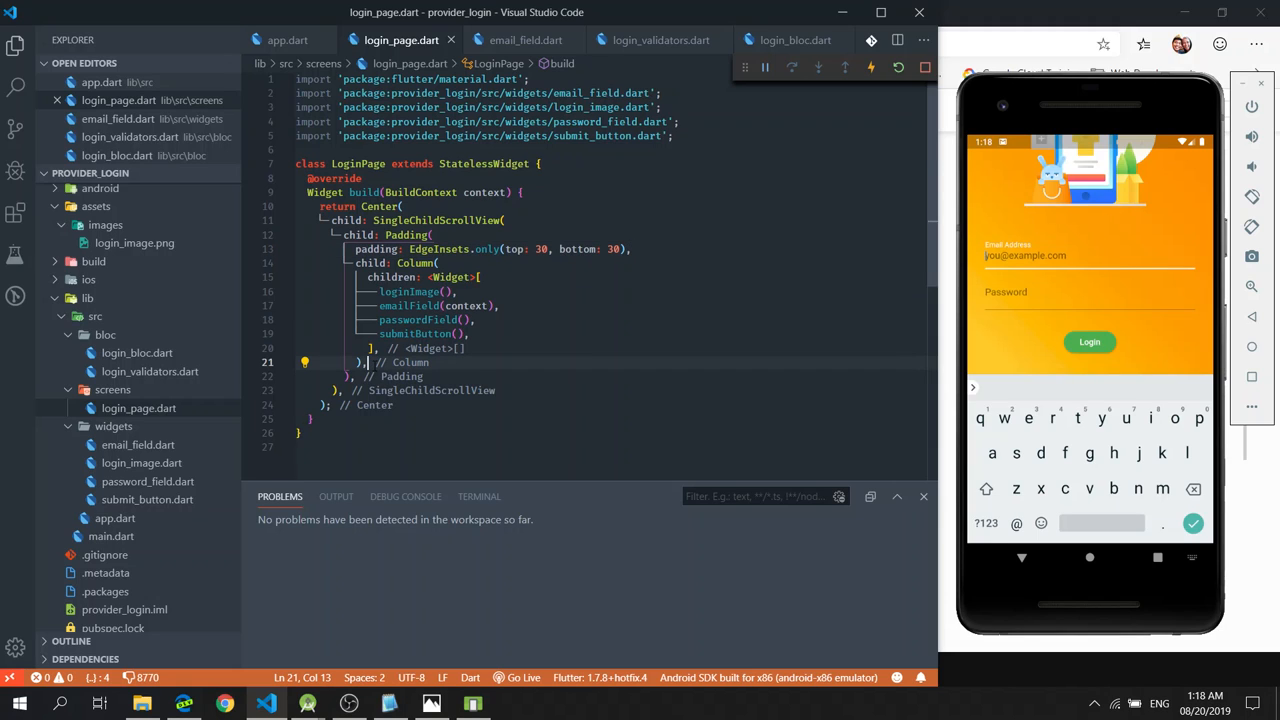
key("Enter")
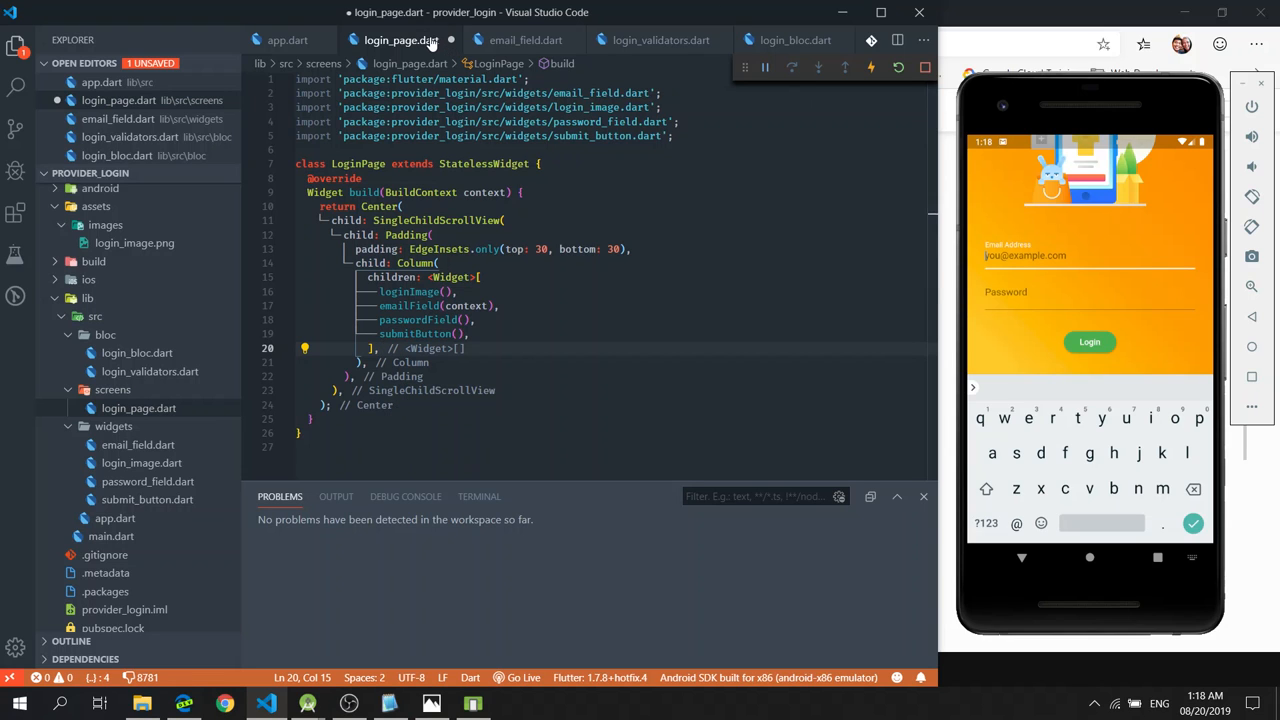
left_click(678, 40)
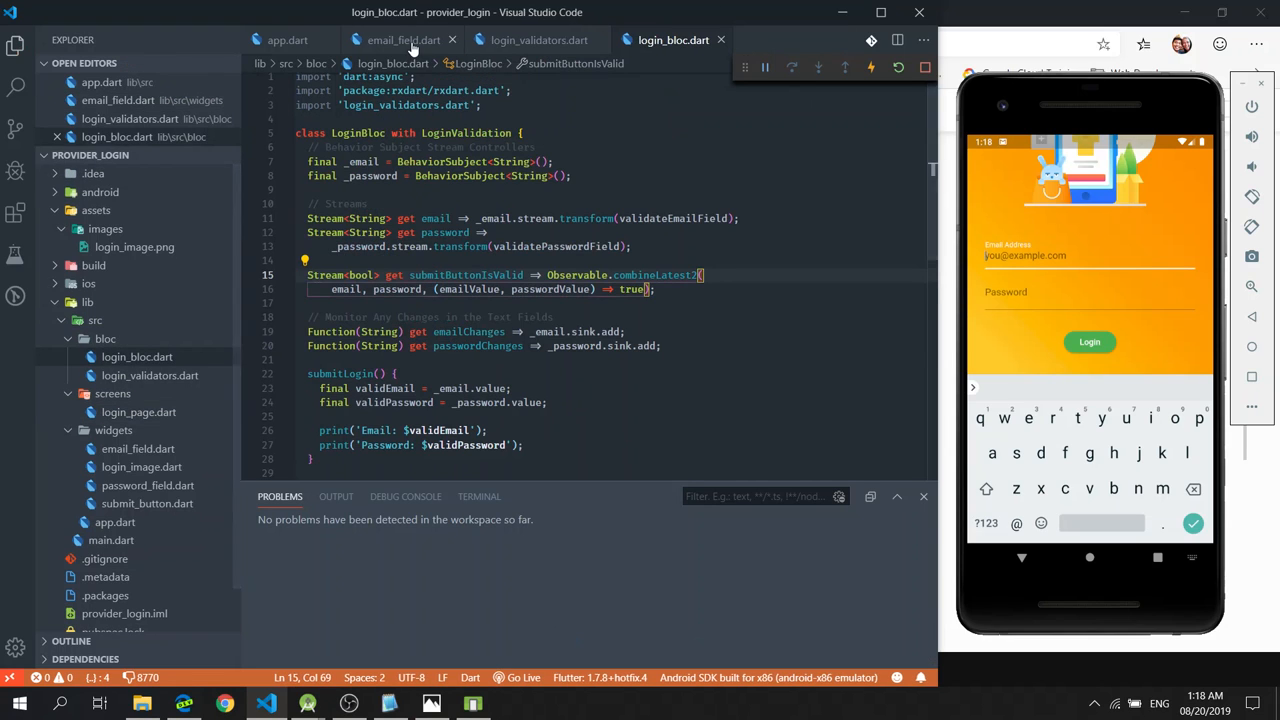
- Set the email TextField's onChanged to loginBloc.emailChanges, checking the getter name in the bloc
left_click(403, 40)
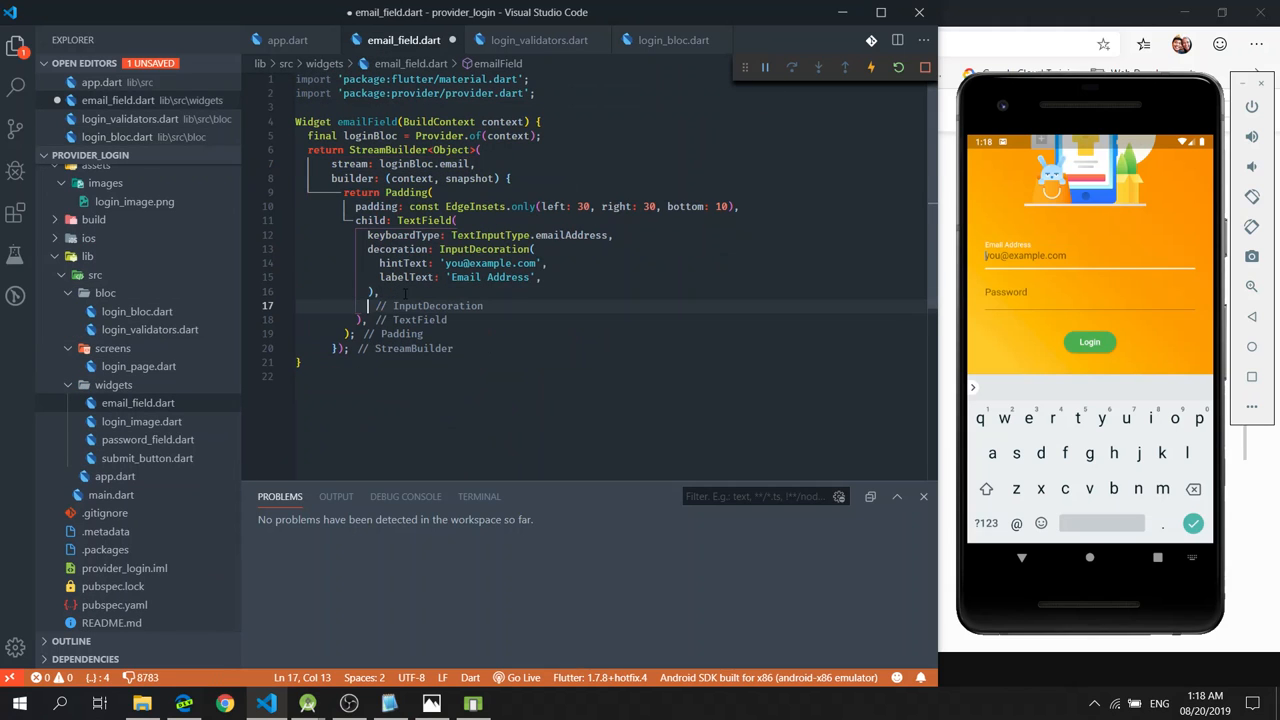
type("onchanged:")
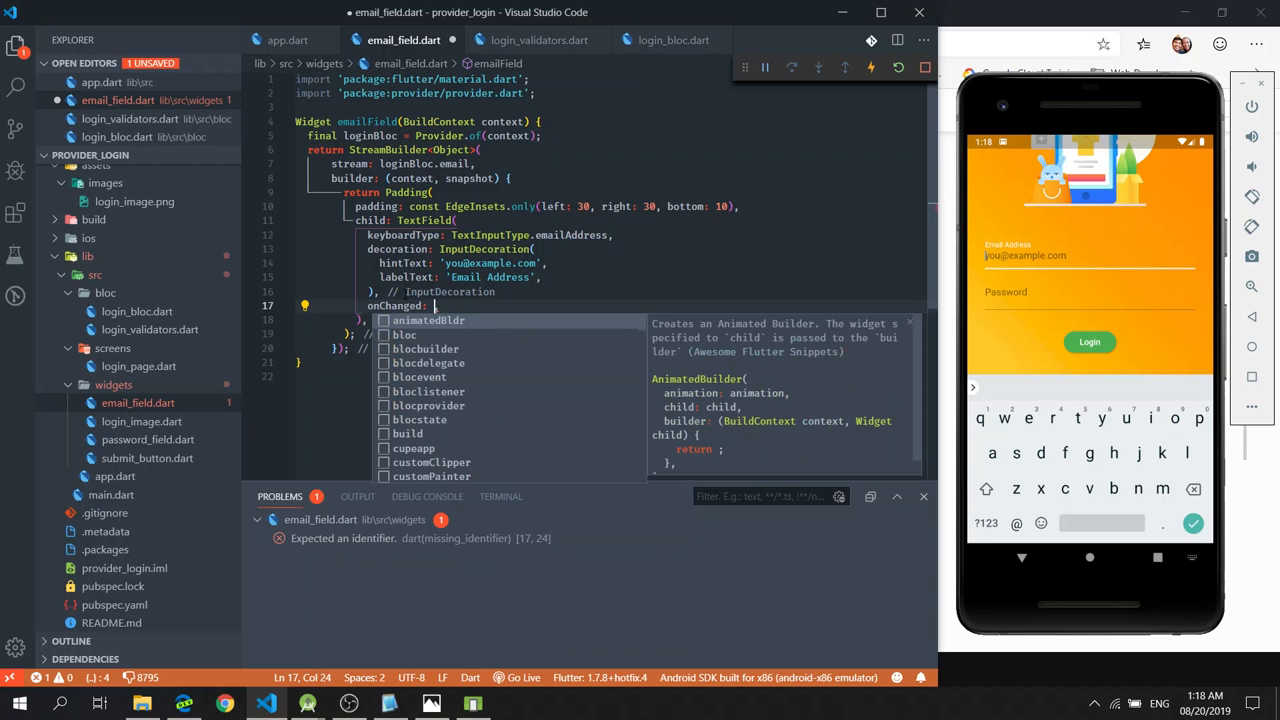
type("login")
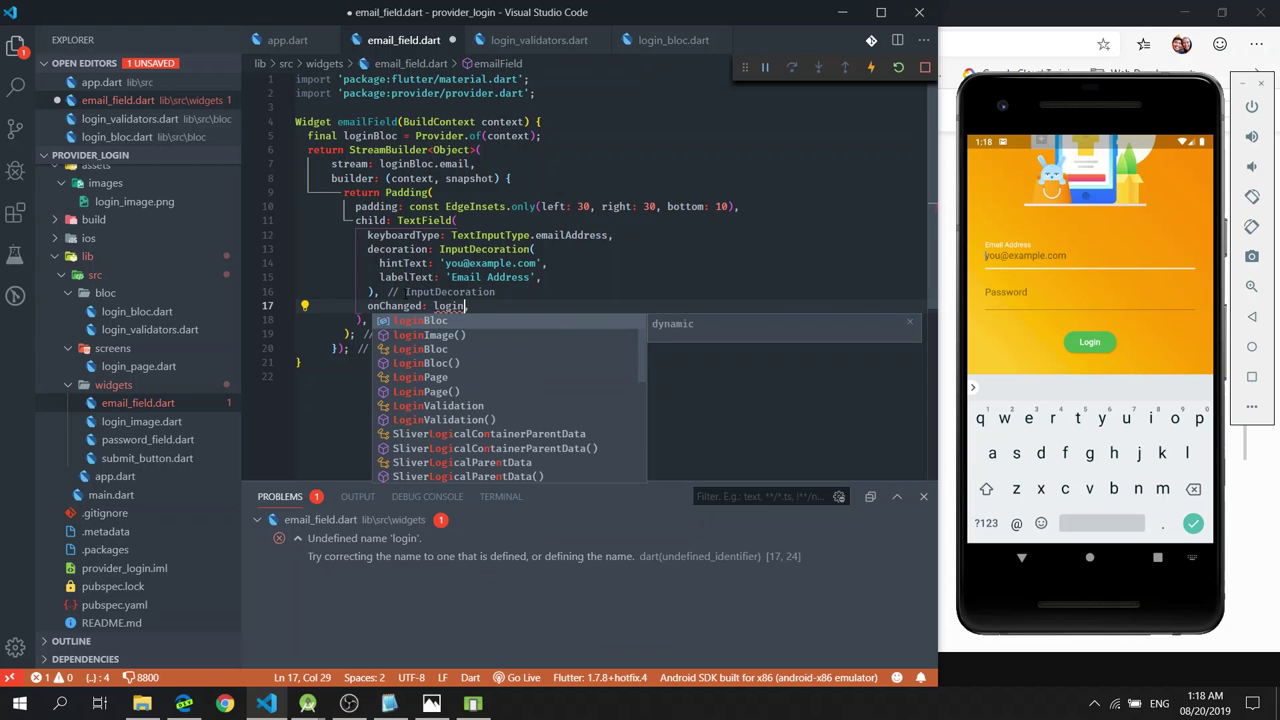
type("Bloc.")
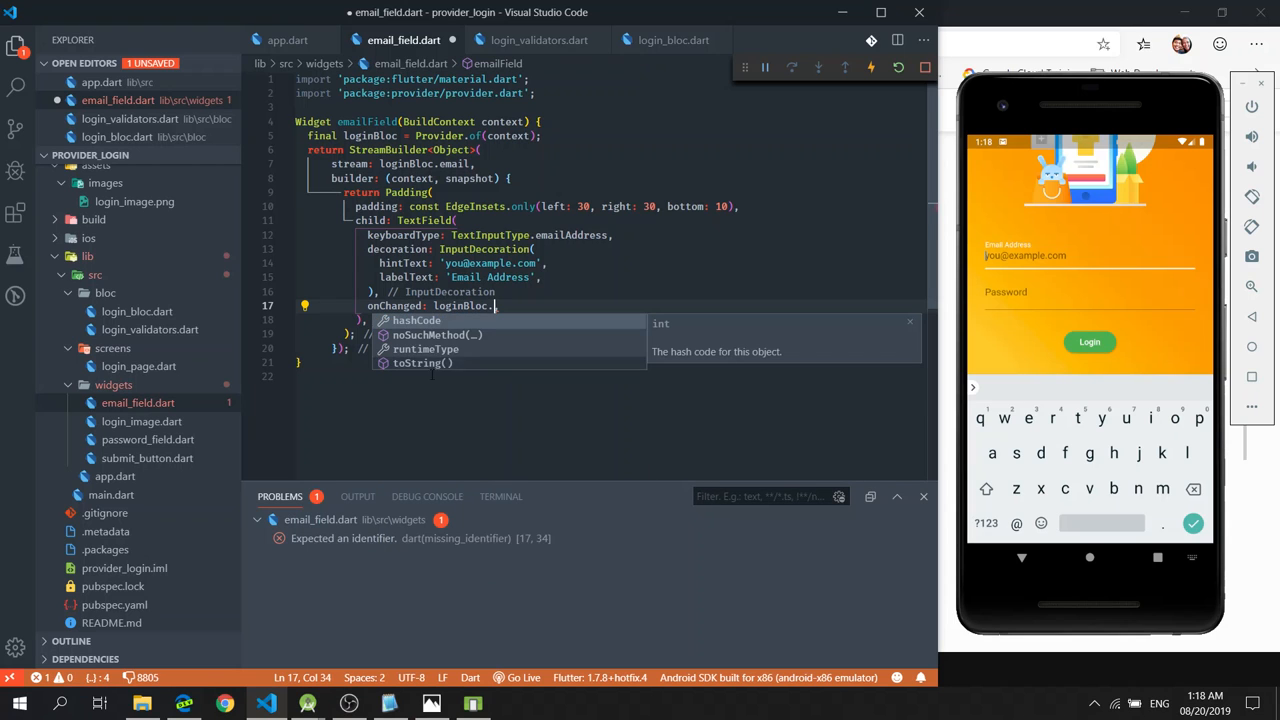
left_click(671, 40)
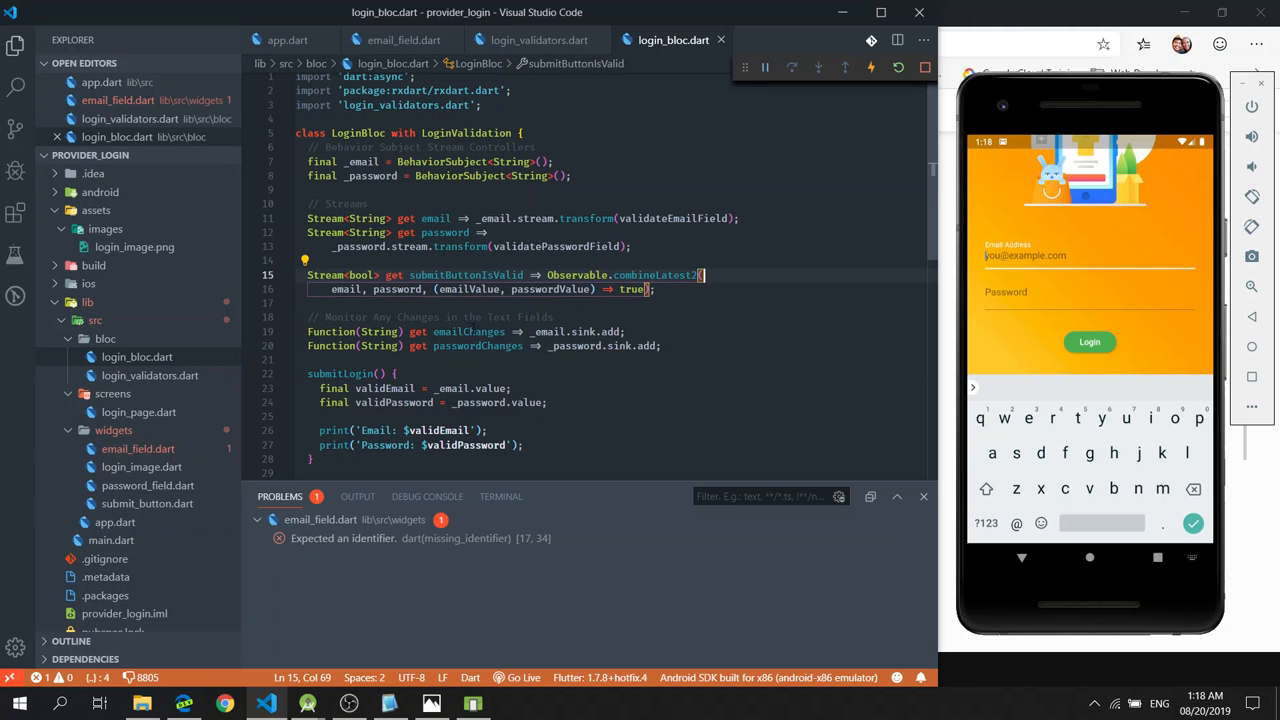
double_click(468, 331)
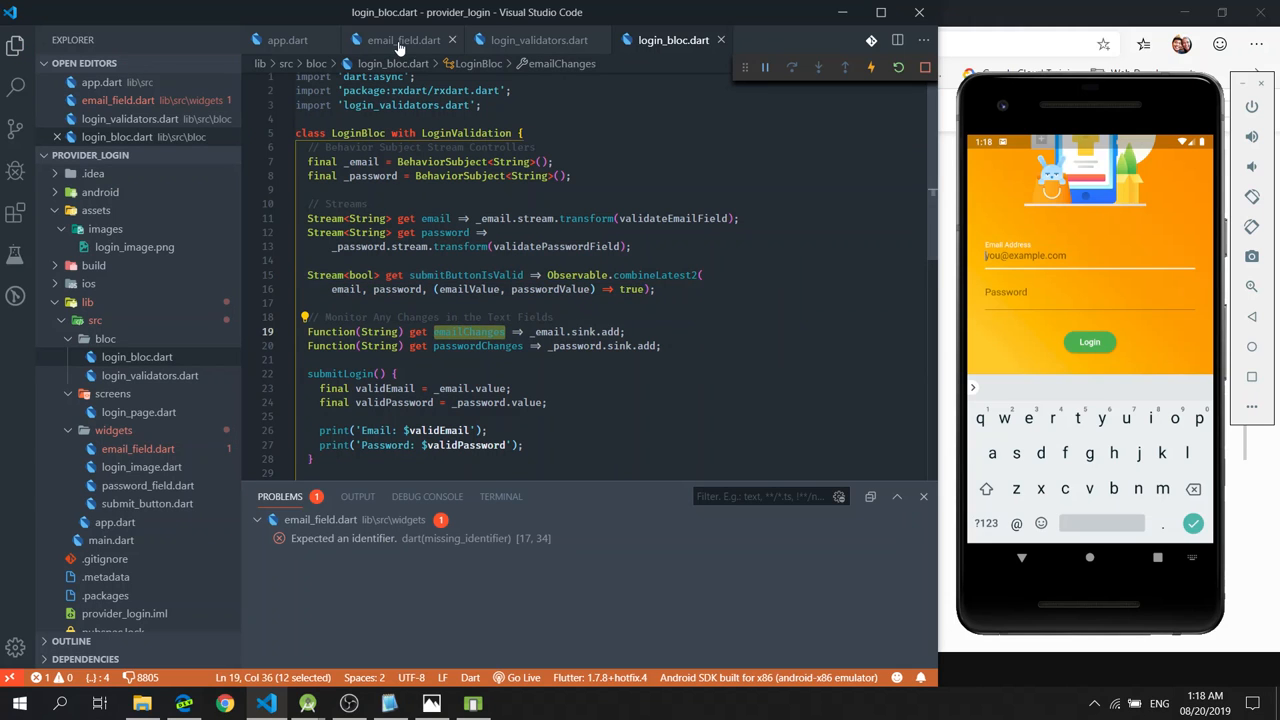
left_click(402, 40)
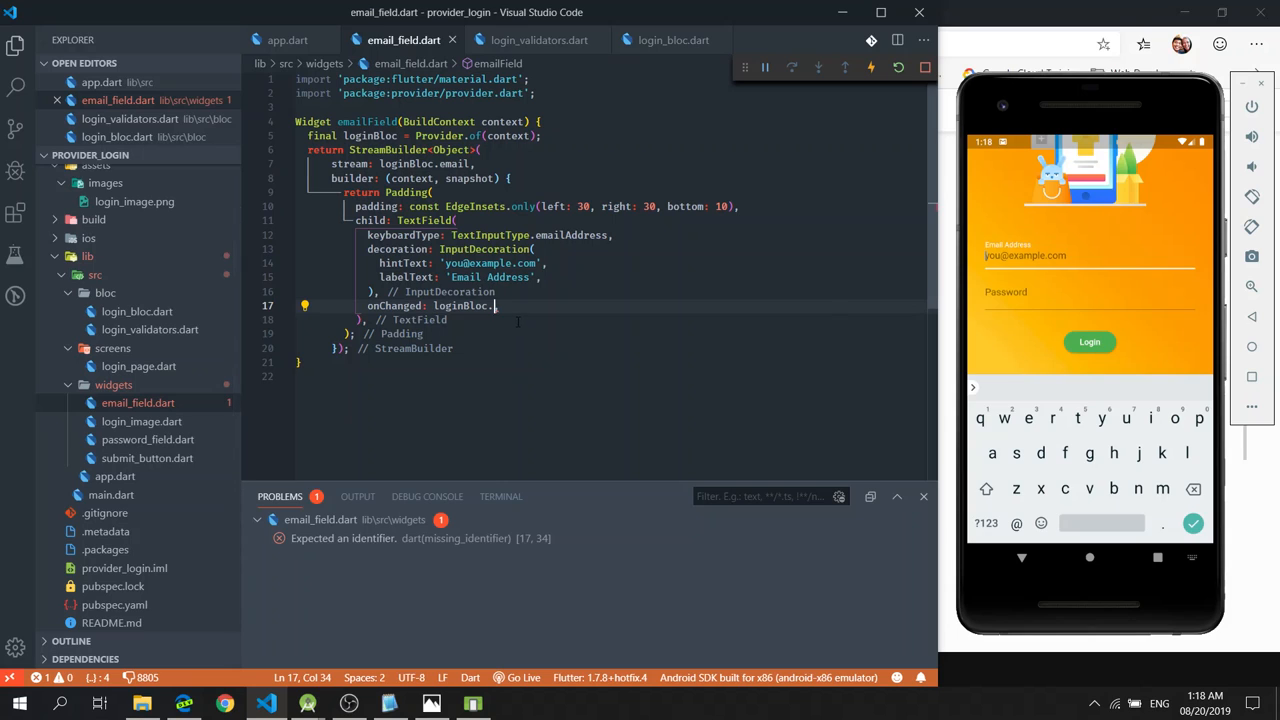
type("emailChanges")
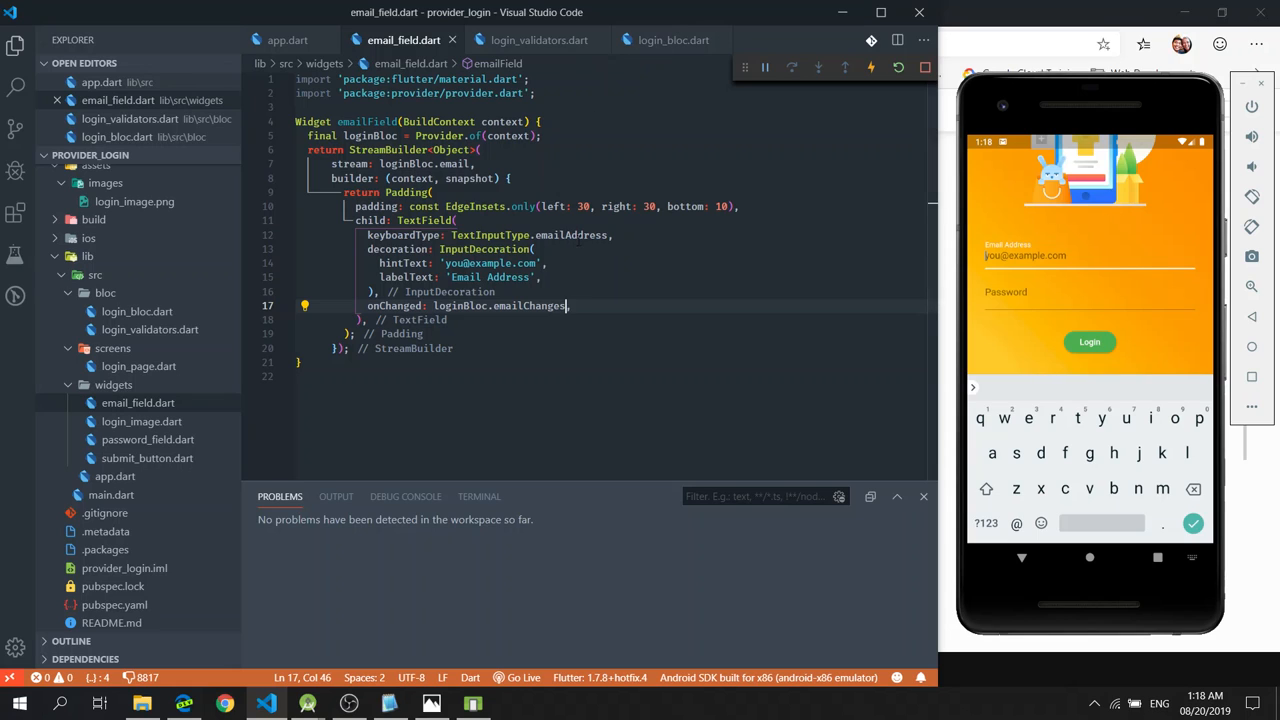
mouse_move(915, 281)
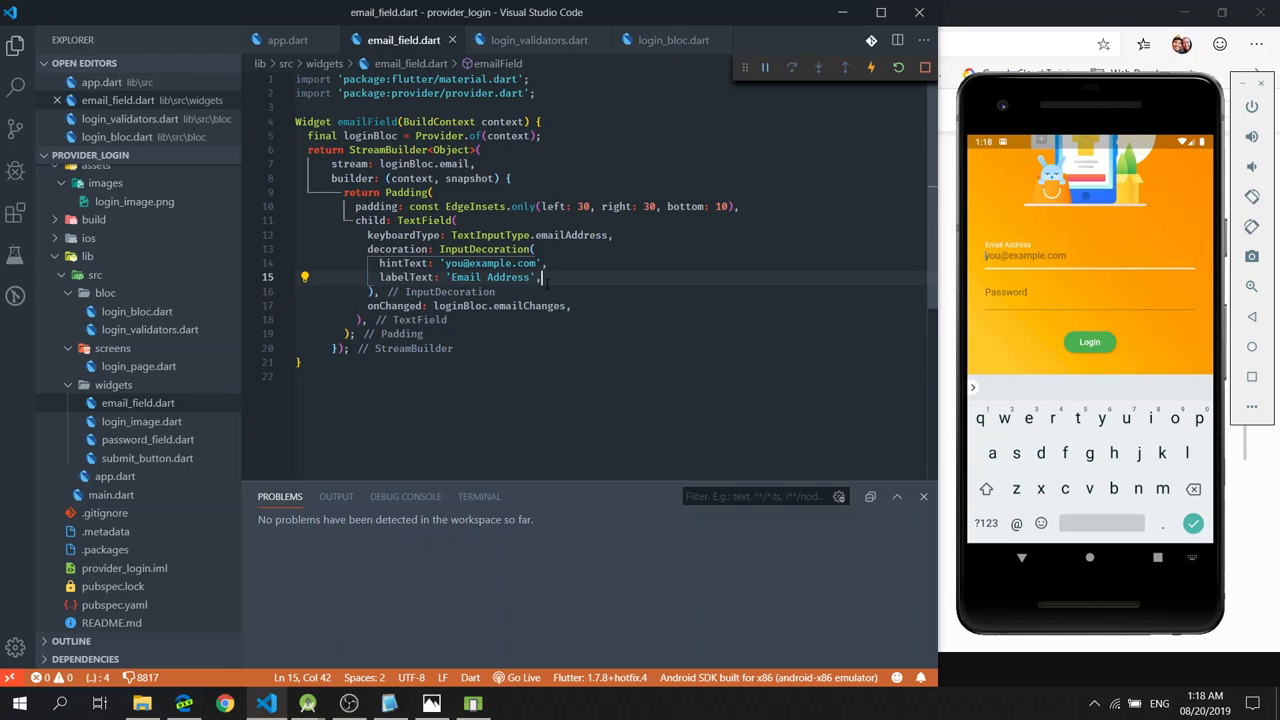
- Add errorText: snapshot.error to the email field's InputDecoration
type("err")
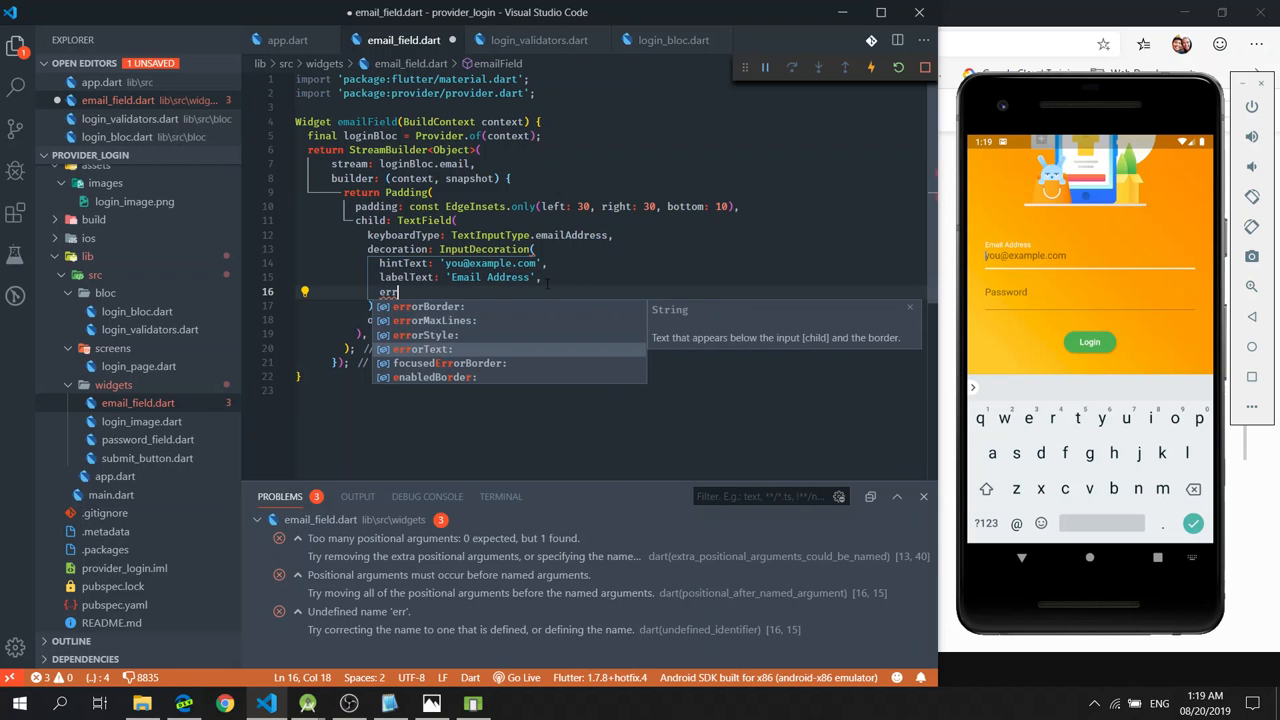
type("orText:")
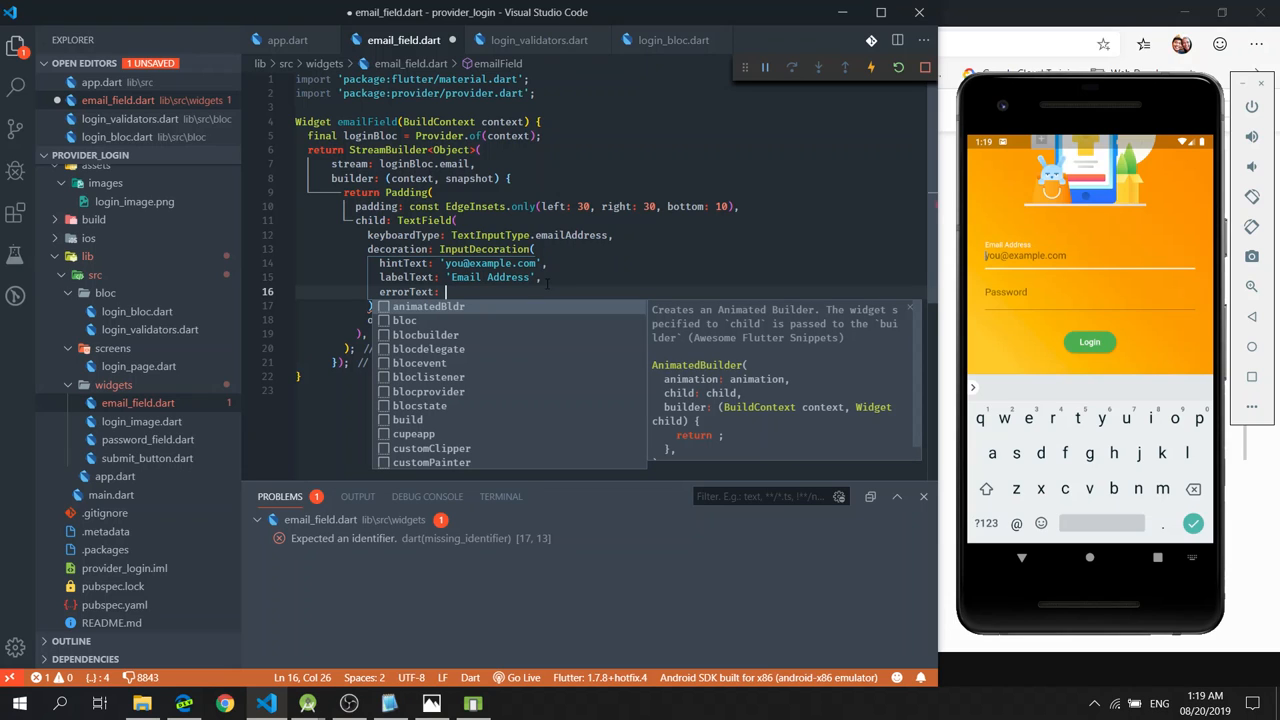
type("snapshot")
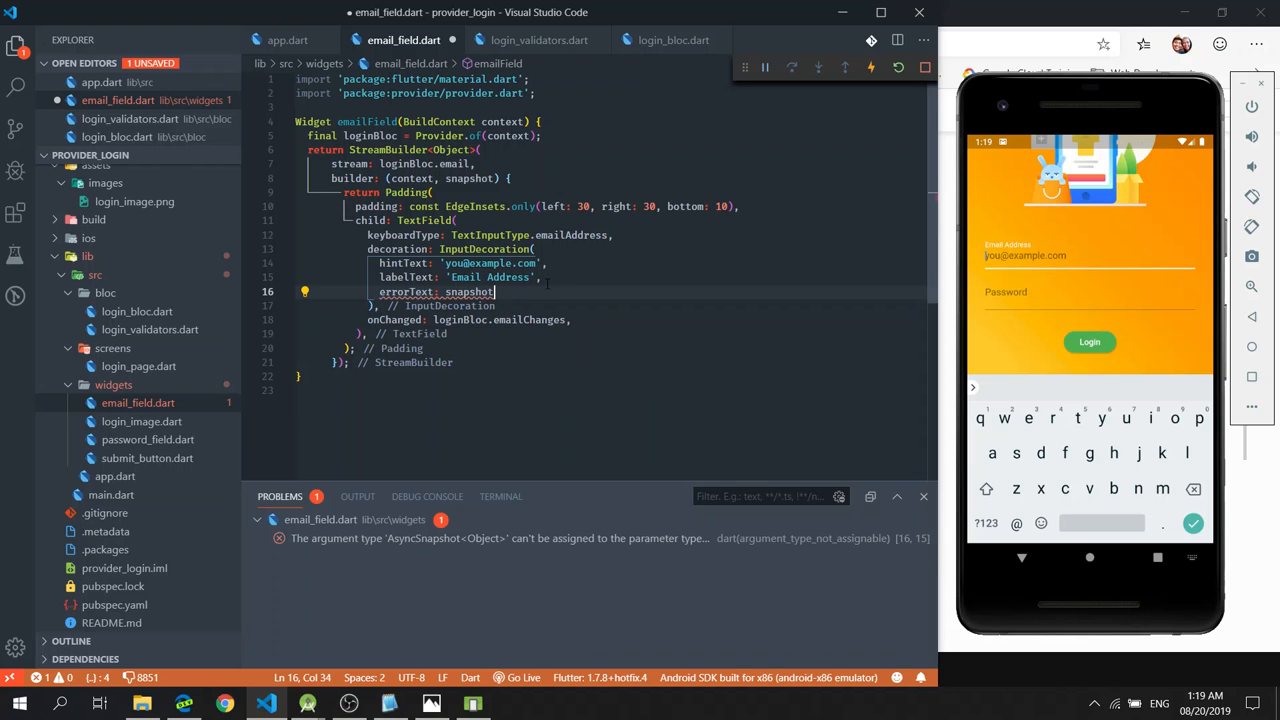
type(".")
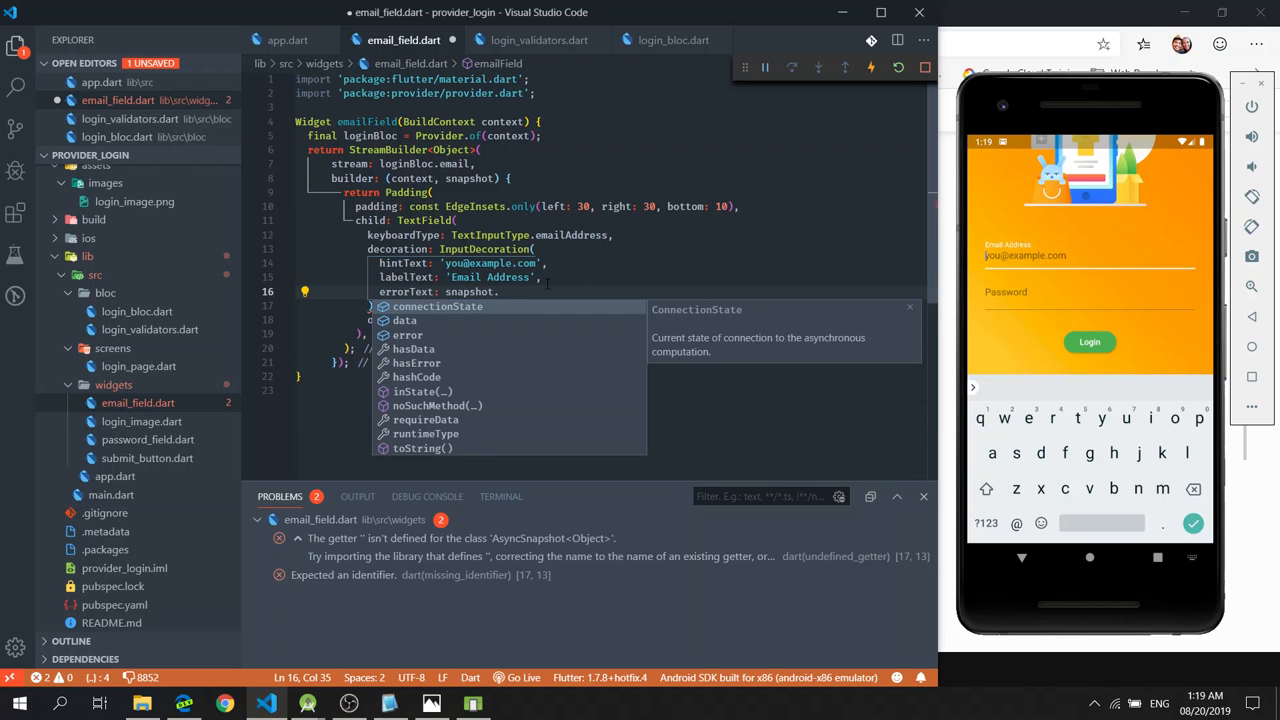
type("error,")
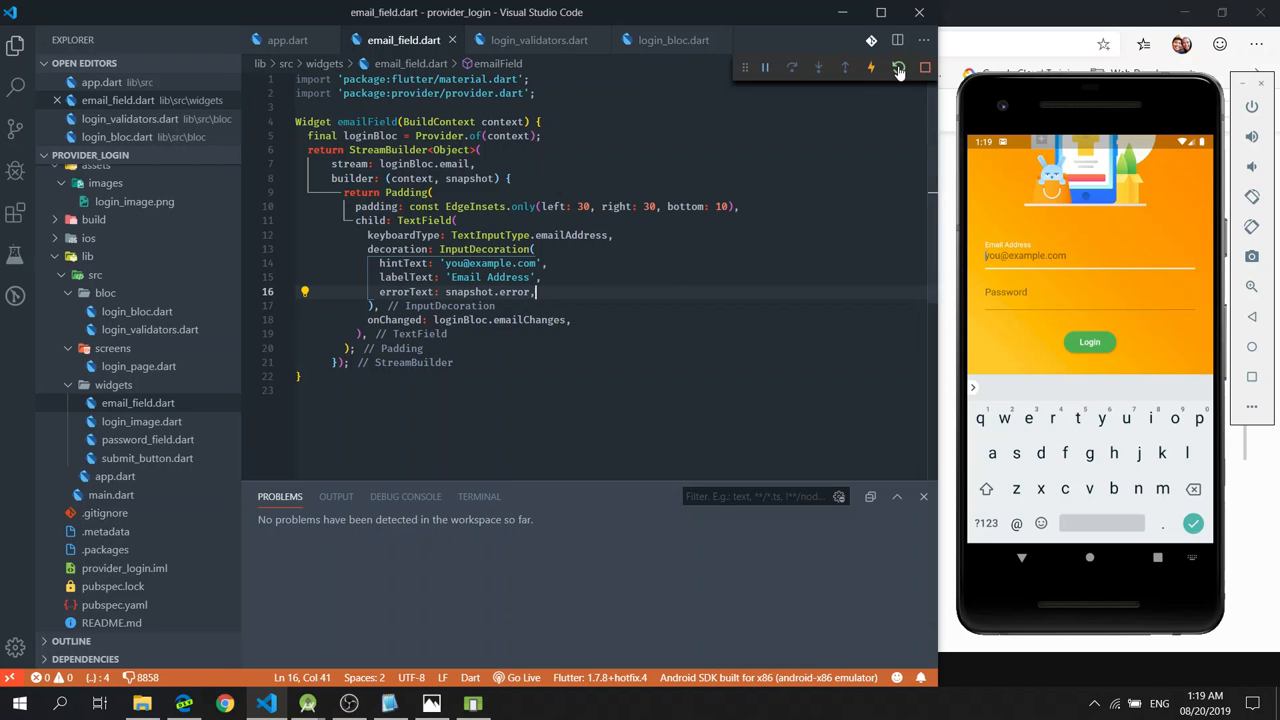
- Hot restart, type 'jery' to trigger 'Enter a valid email.', and review login_validators.dart
left_click(896, 68)
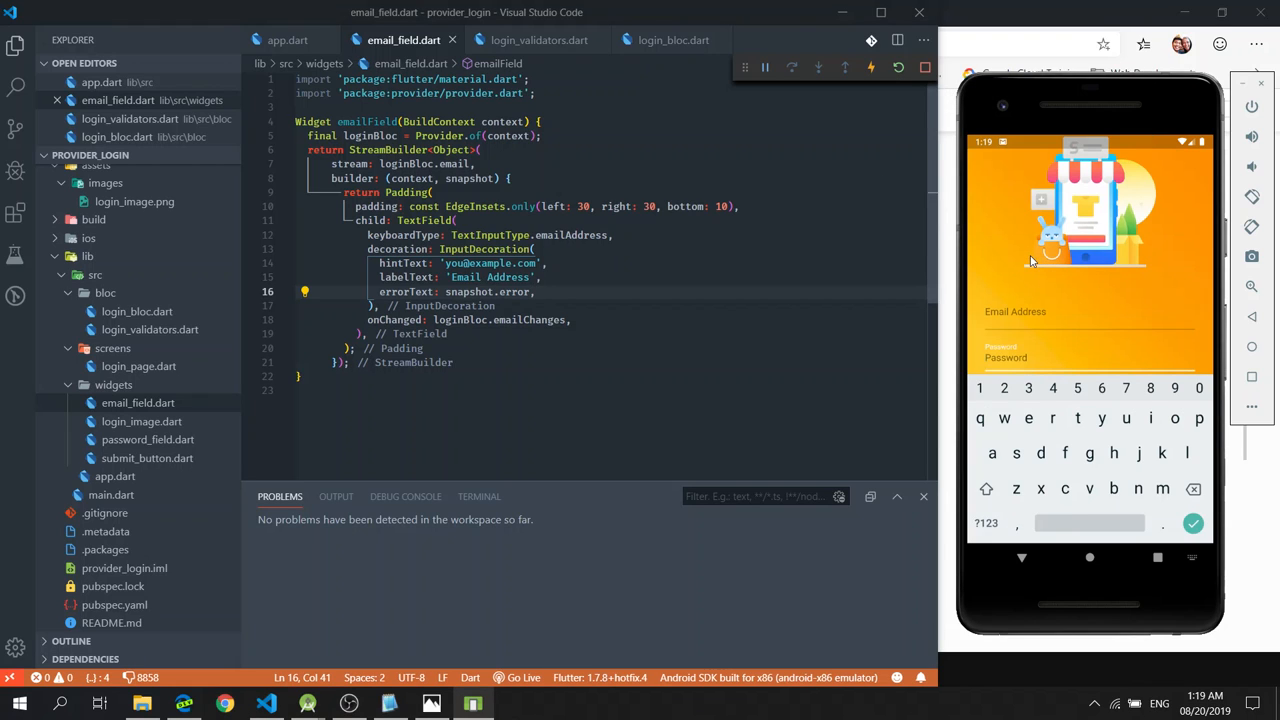
left_click(1045, 311)
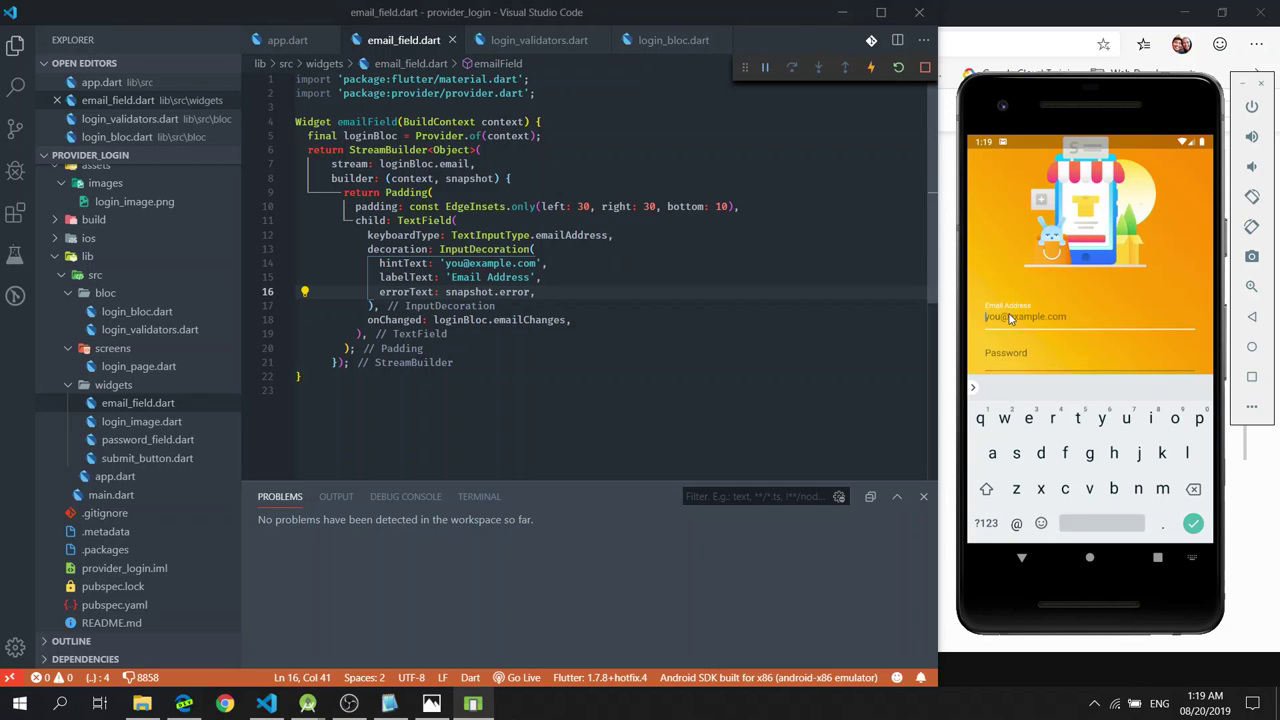
type("jeryl")
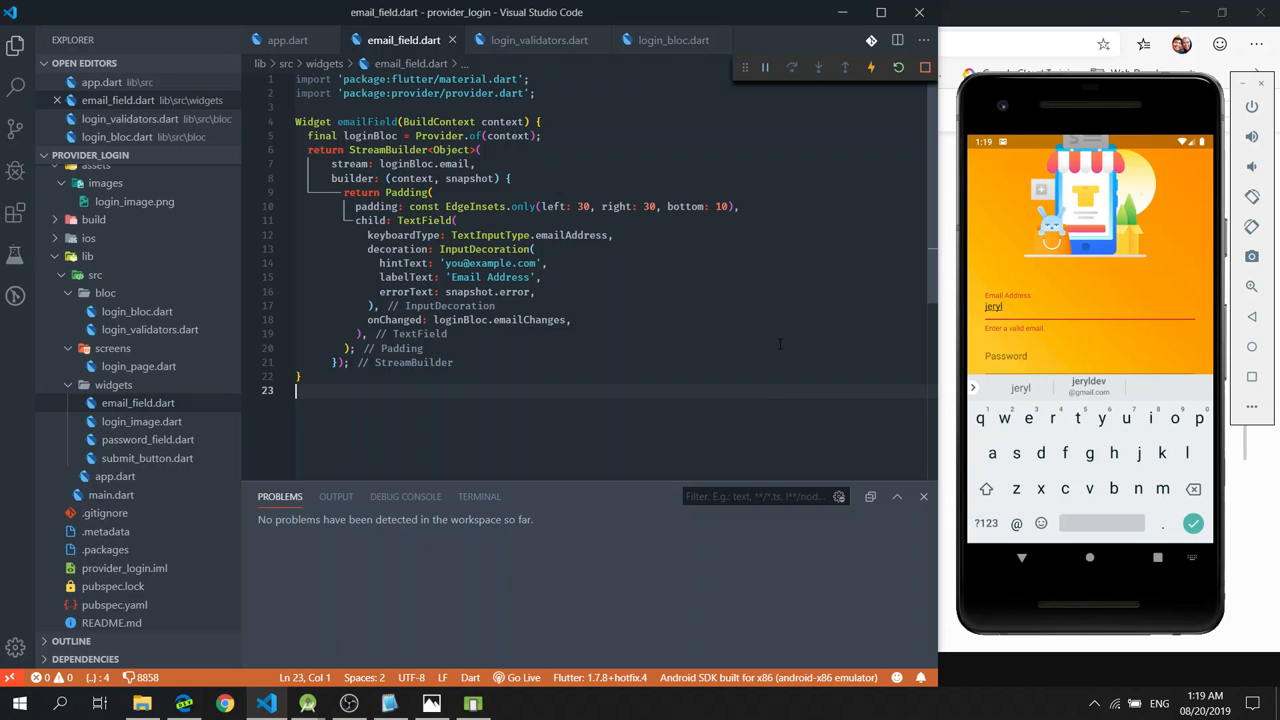
mouse_move(660, 40)
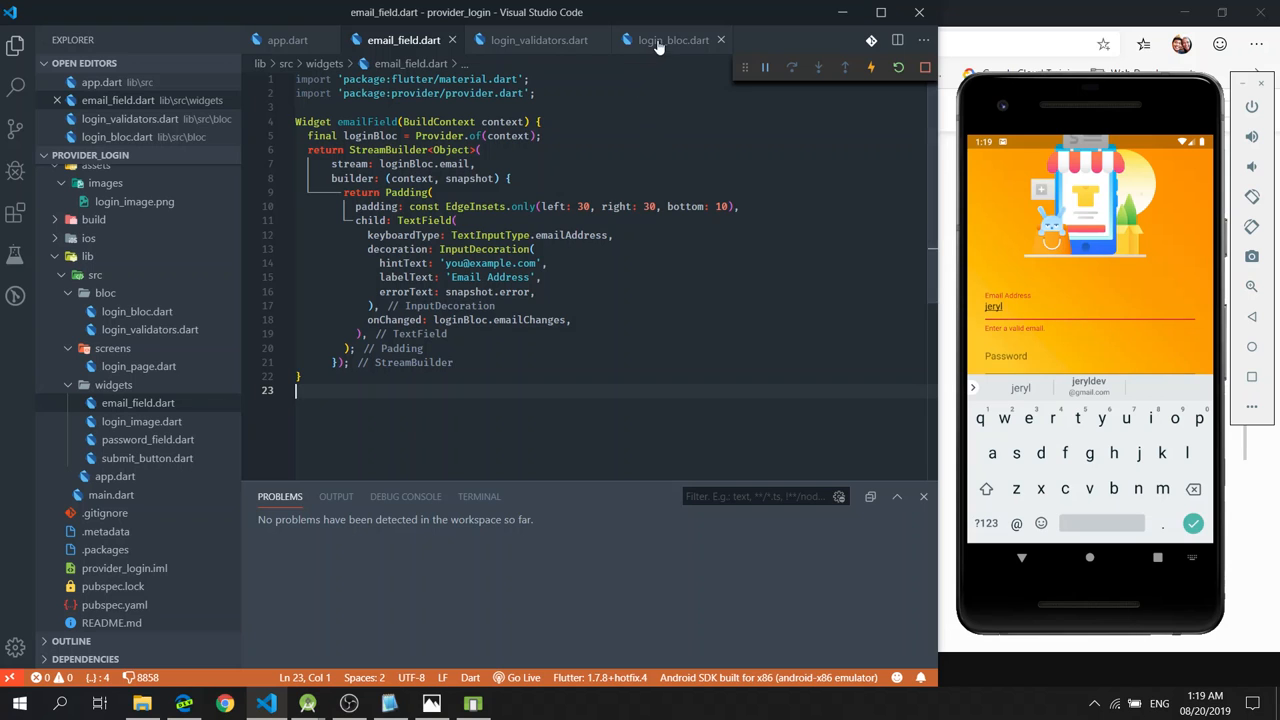
left_click(540, 40)
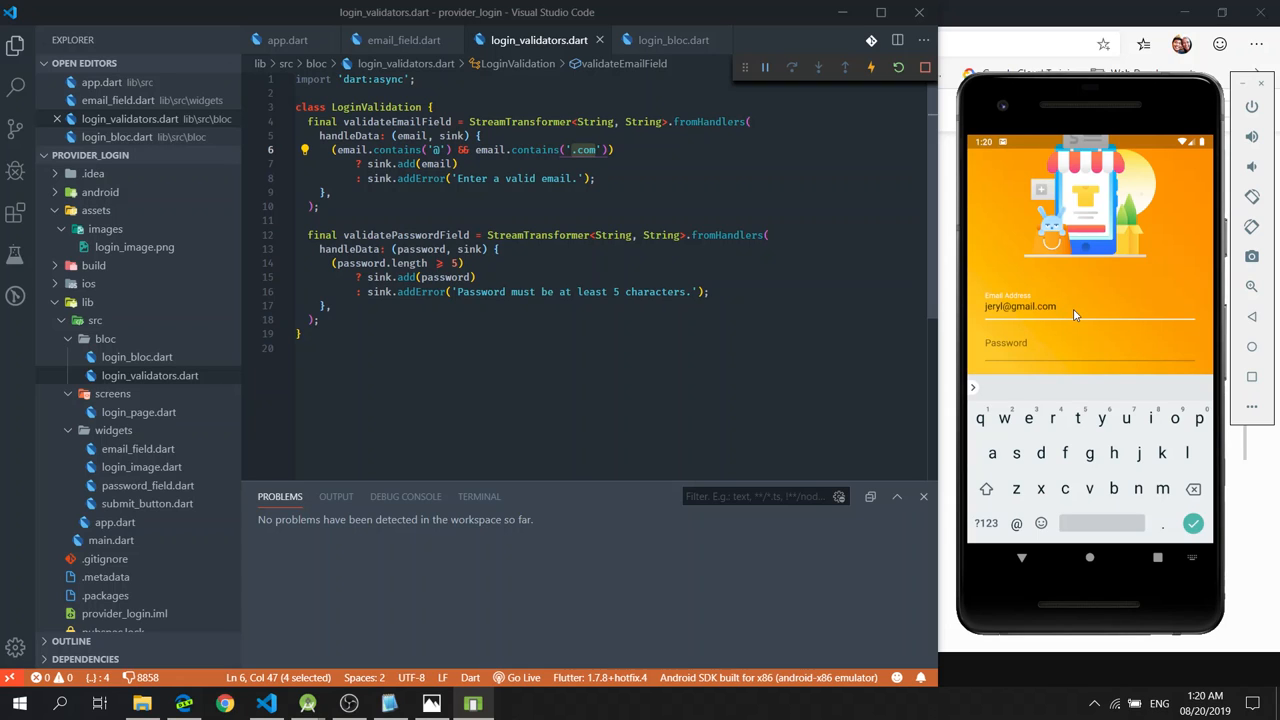
mouse_move(1124, 324)
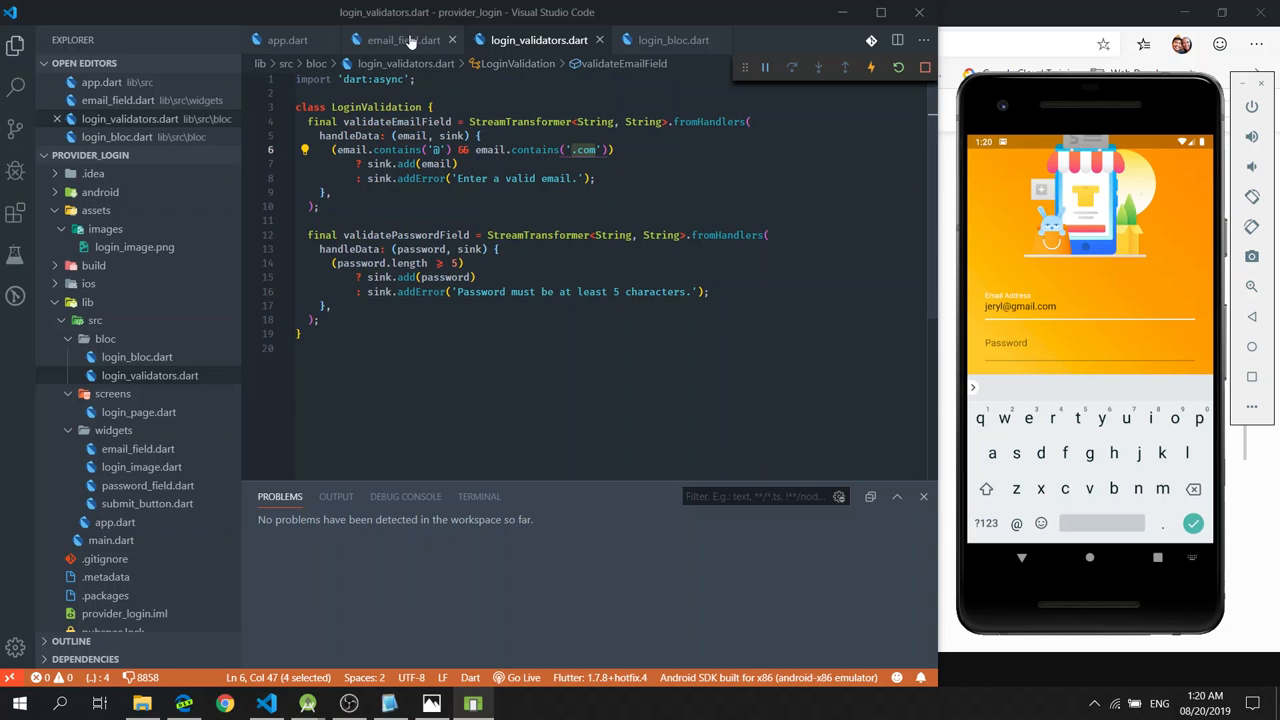
left_click(407, 39)
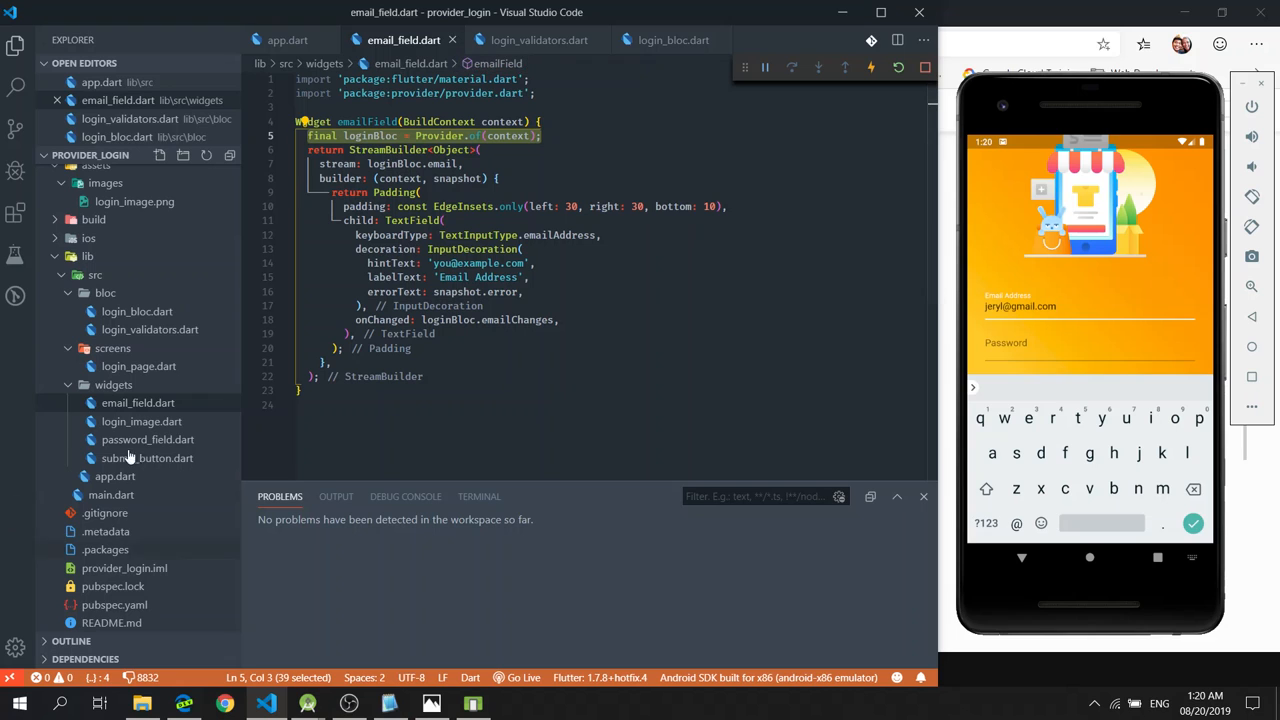
- Import provider in password_field.dart, add a BuildContext context parameter, and pass context from login_page.dart
left_click(148, 439)
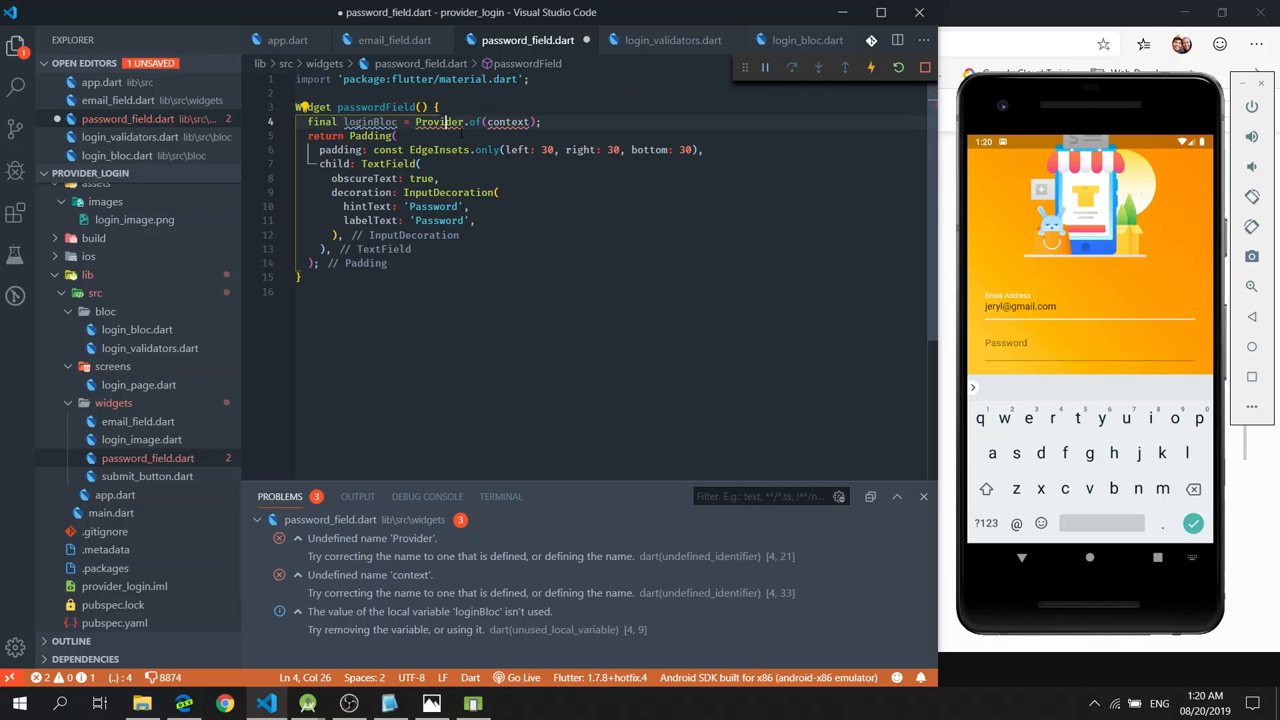
type("import 'package:provider/provider.dart';")
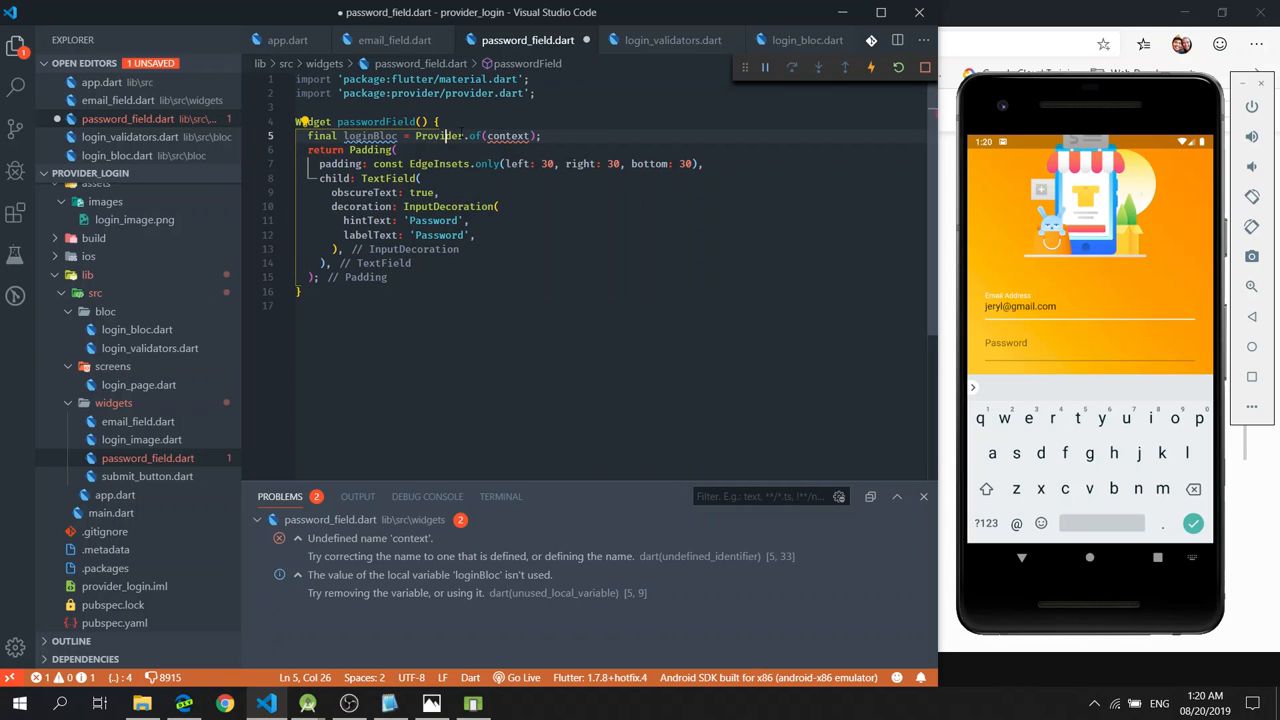
left_click(515, 136)
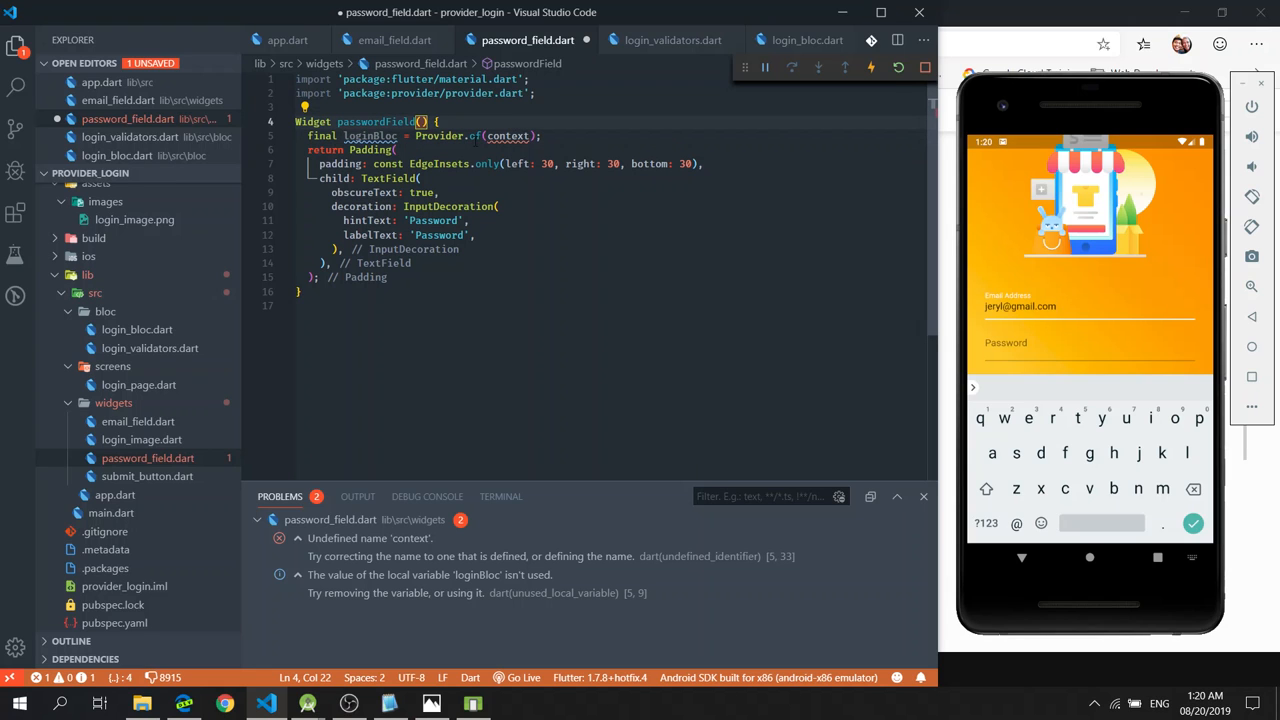
type("BuildContext")
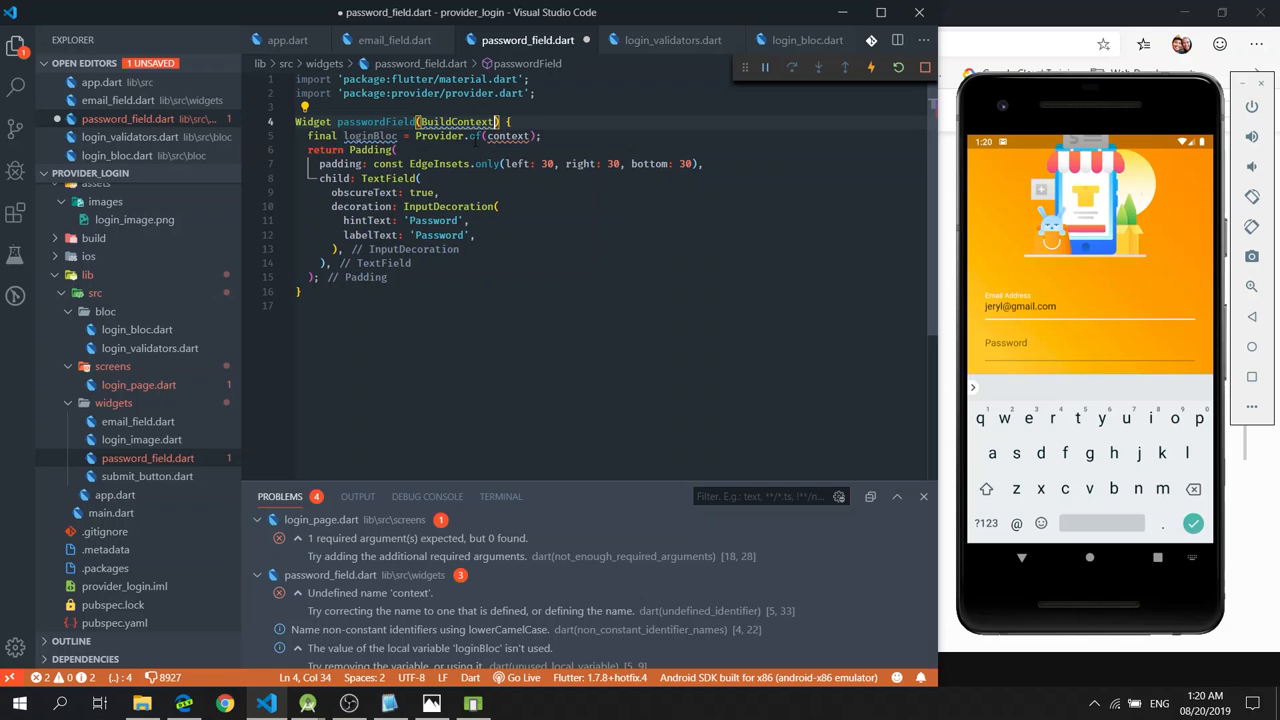
type("context")
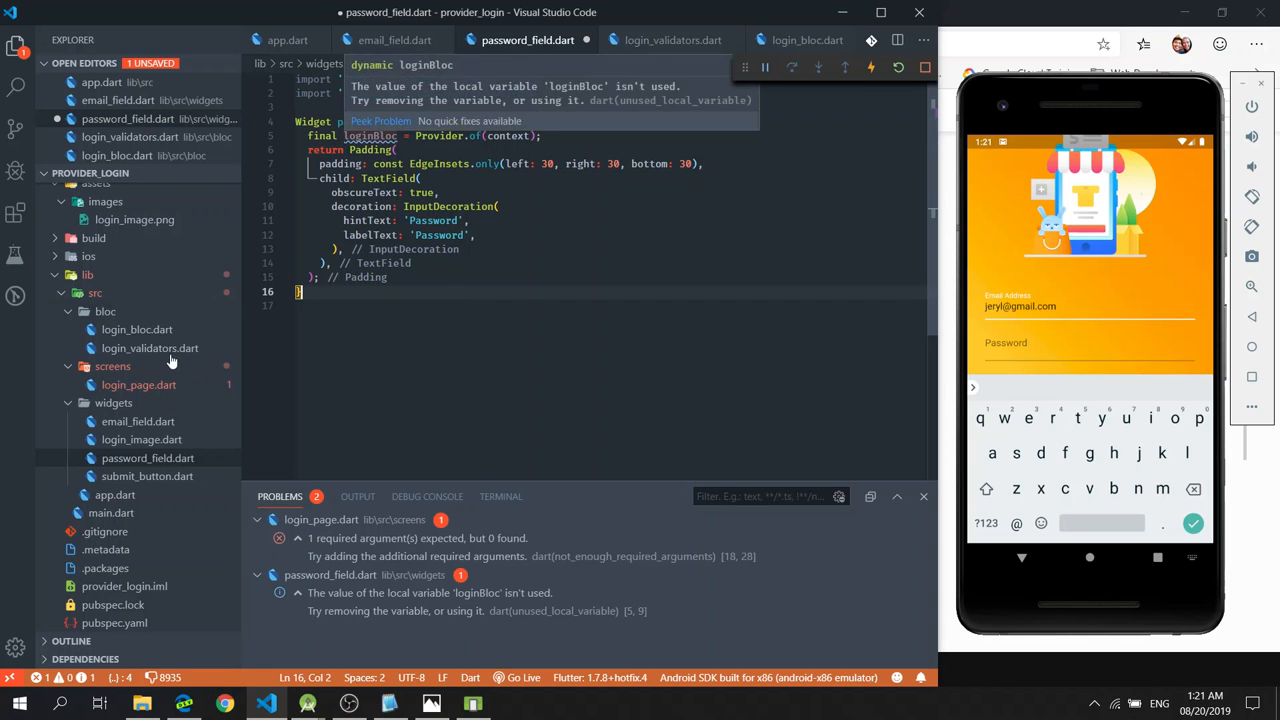
left_click(138, 385)
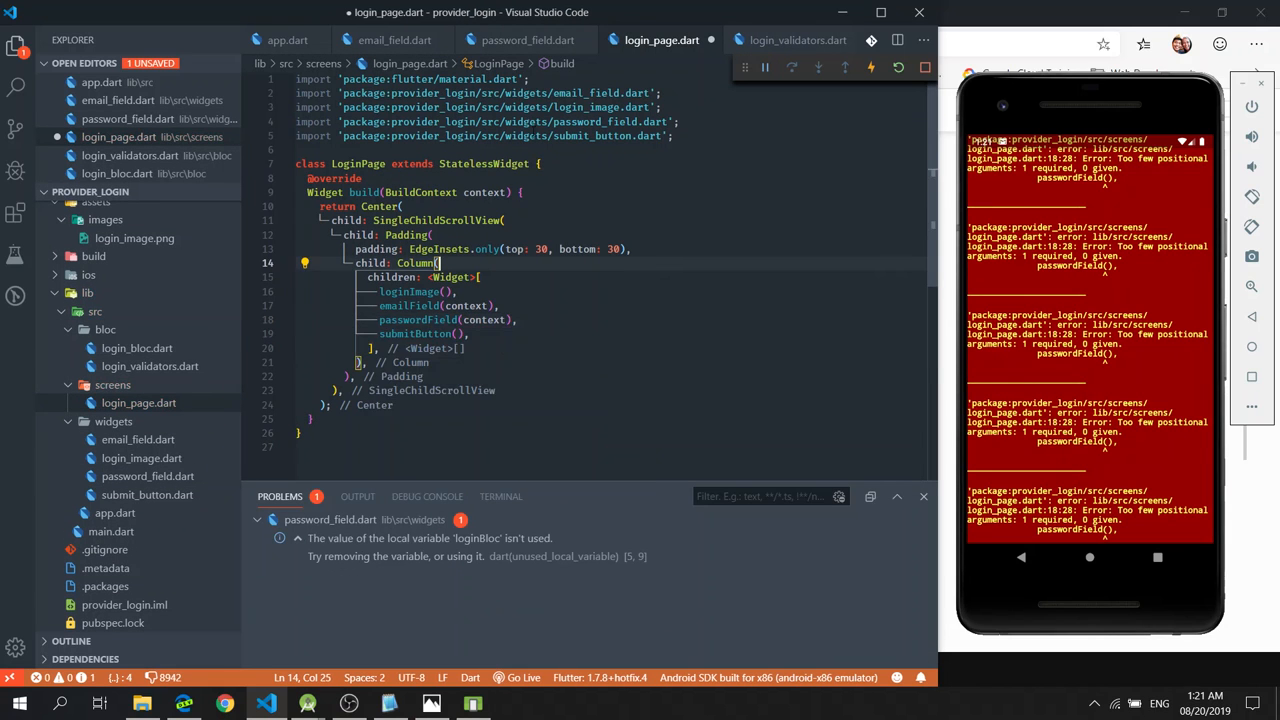
left_click(520, 40)
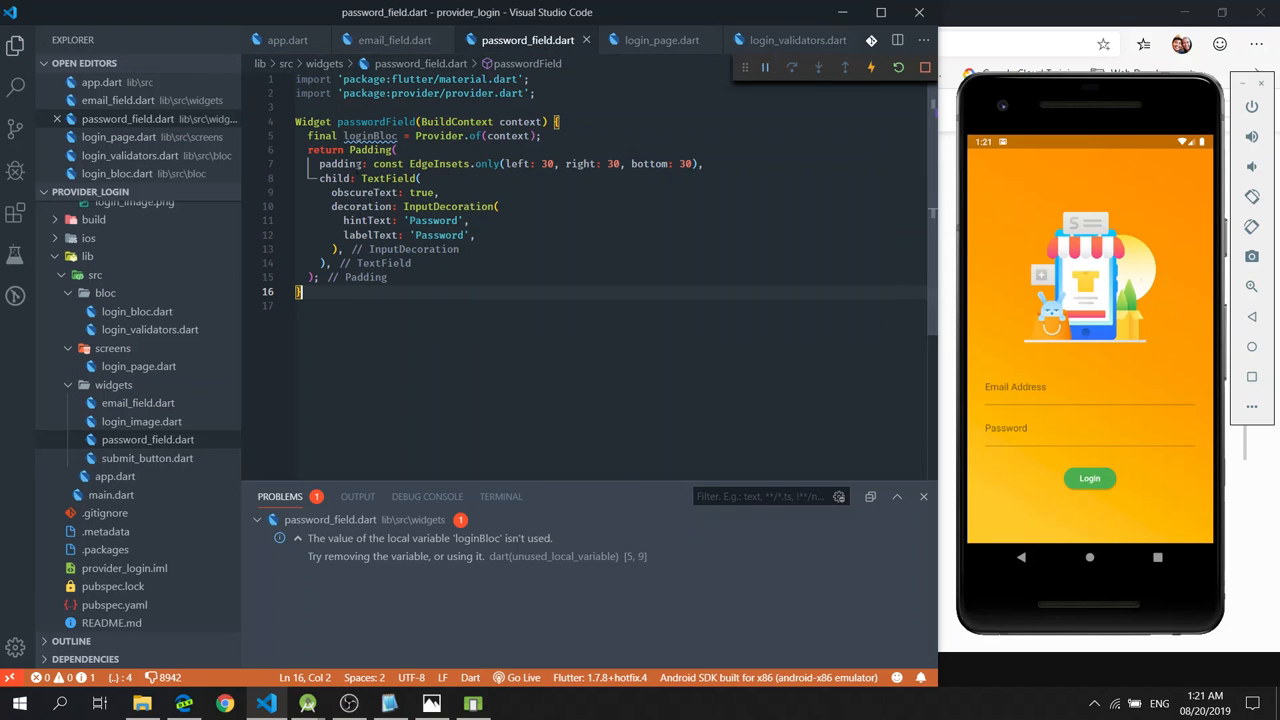
- Wrap the password Padding in a StreamBuilder on loginBloc.password, checking the getter in login_bloc.dart
left_click(384, 149)
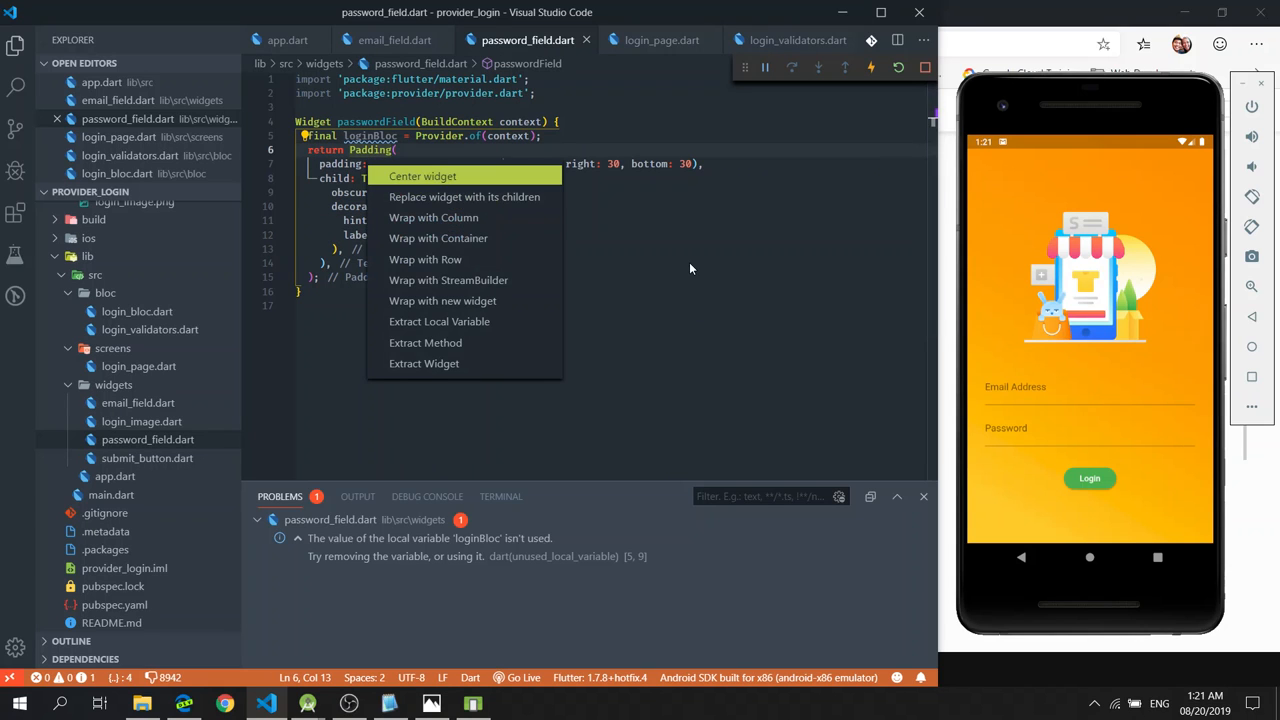
mouse_move(442, 300)
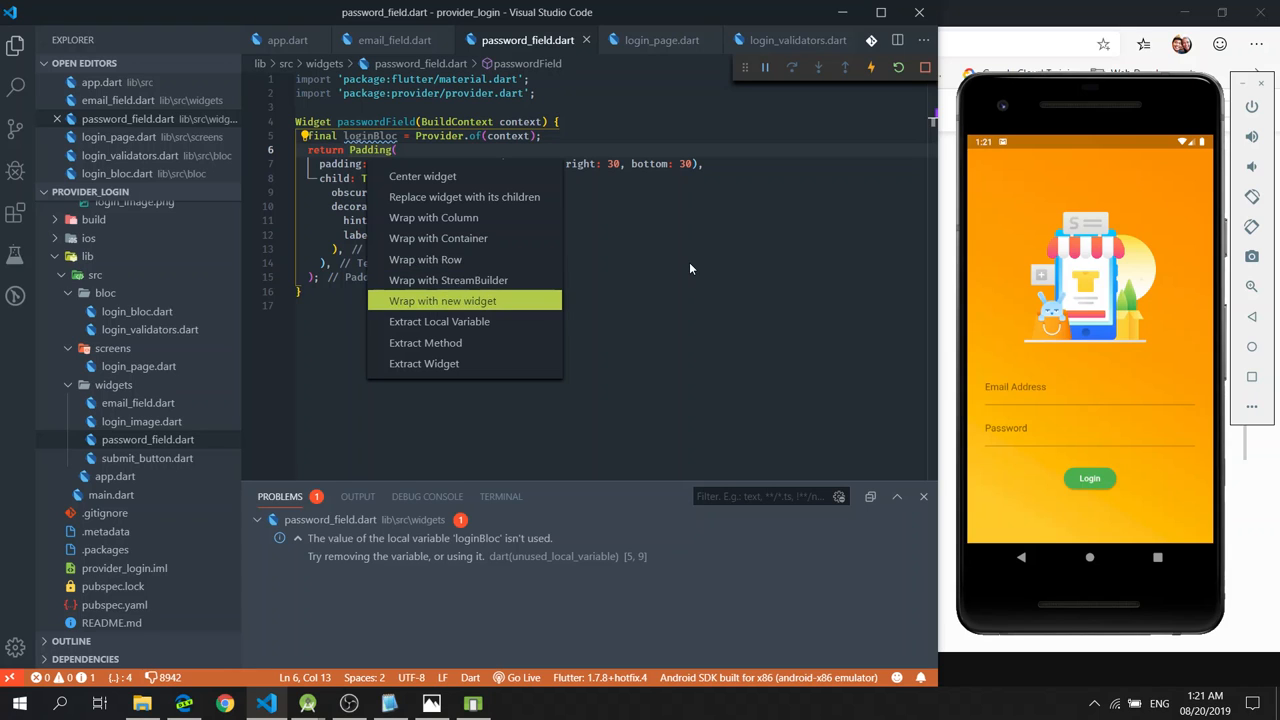
left_click(448, 280)
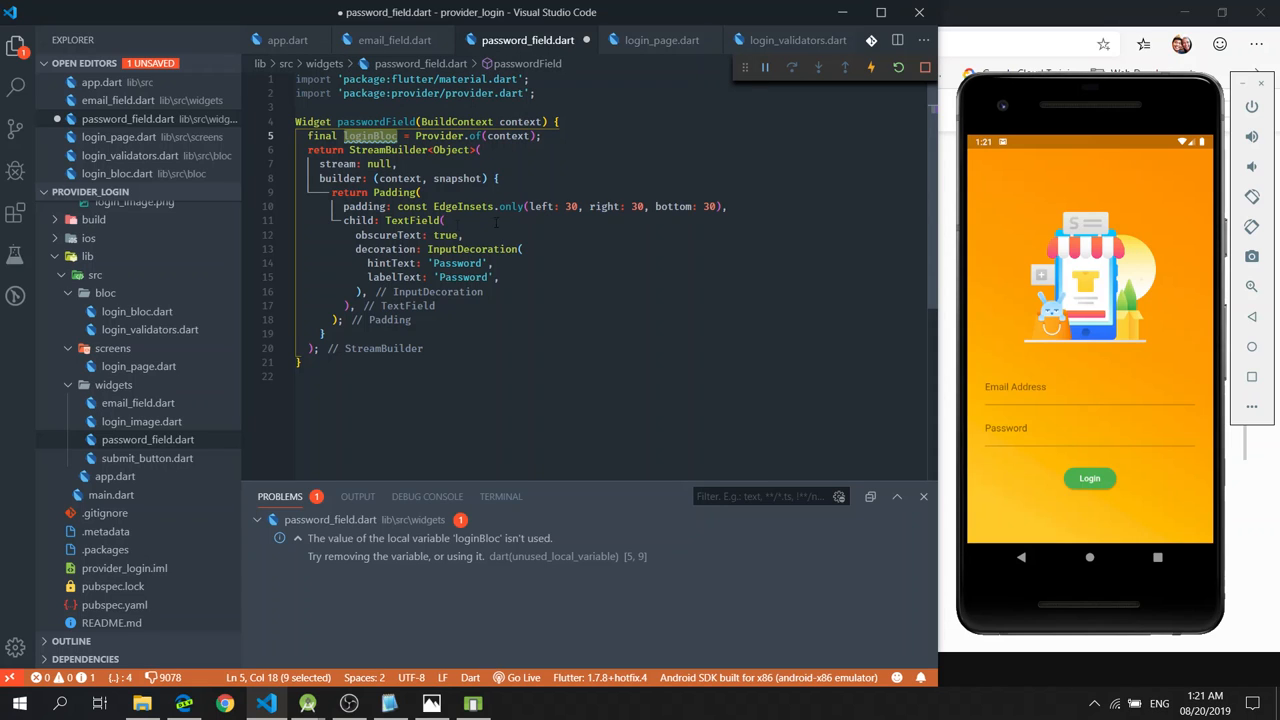
type("loginBloc")
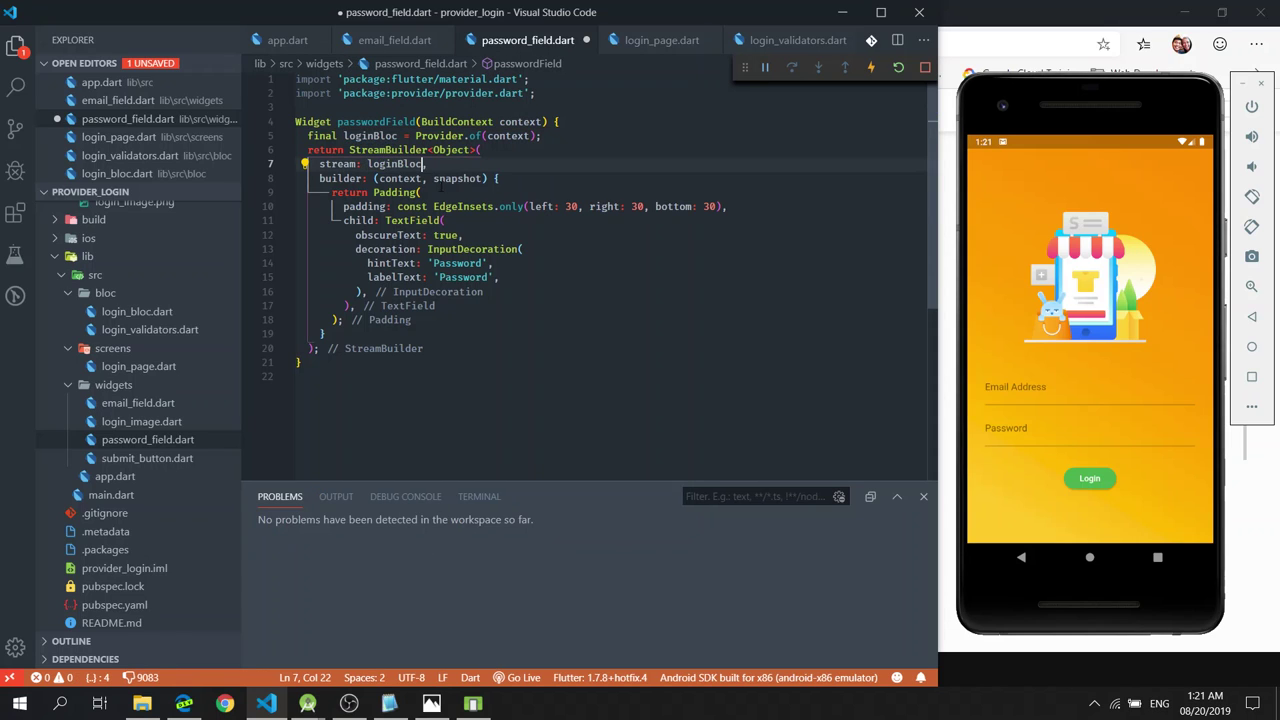
type(".password")
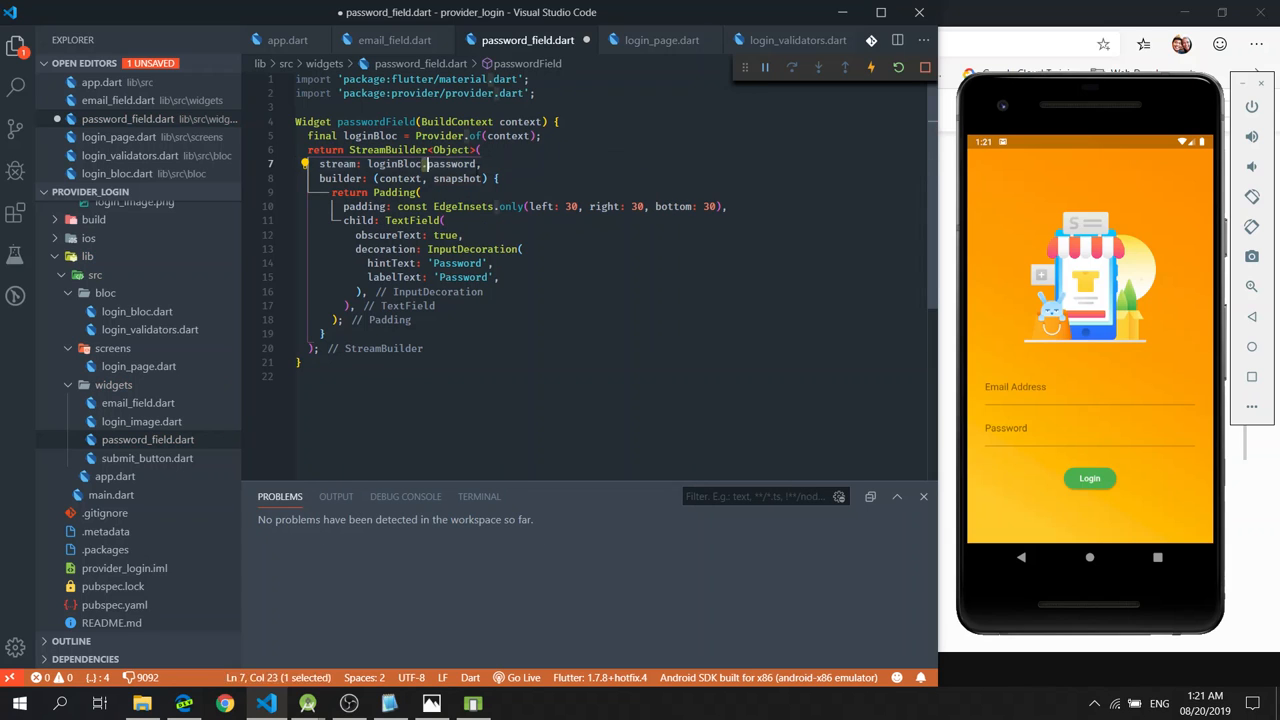
double_click(452, 163)
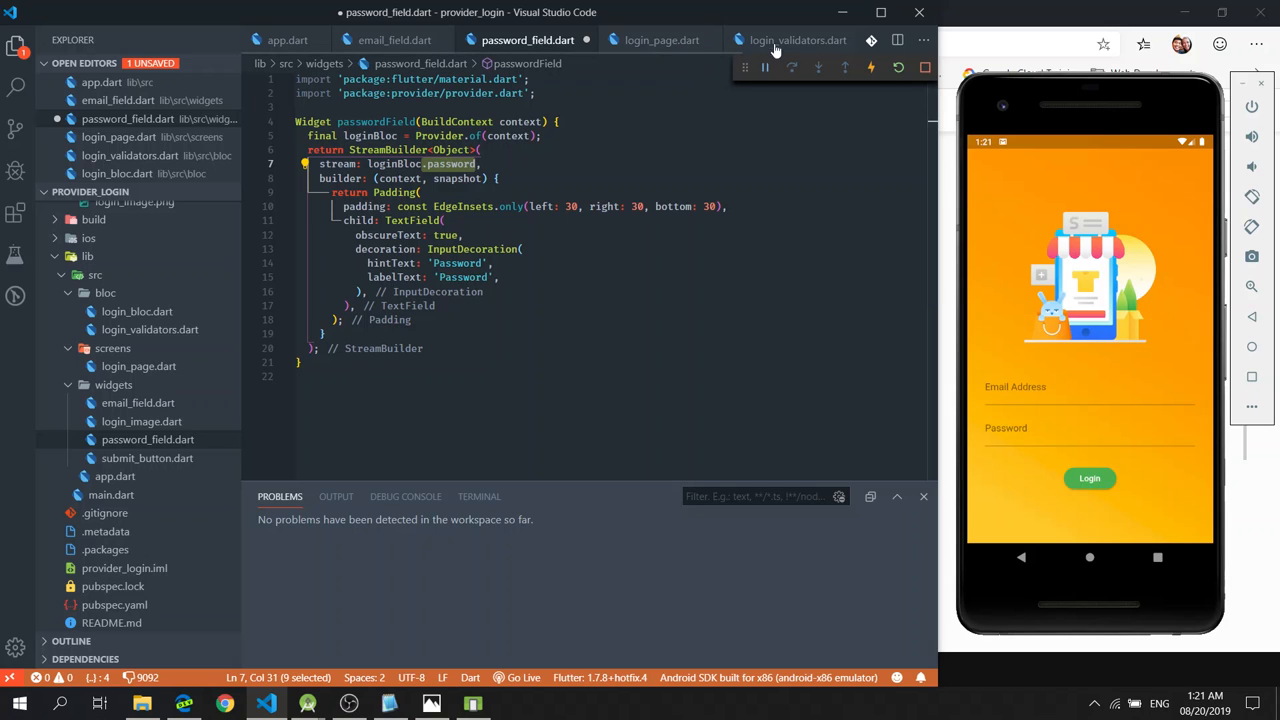
left_click(148, 439)
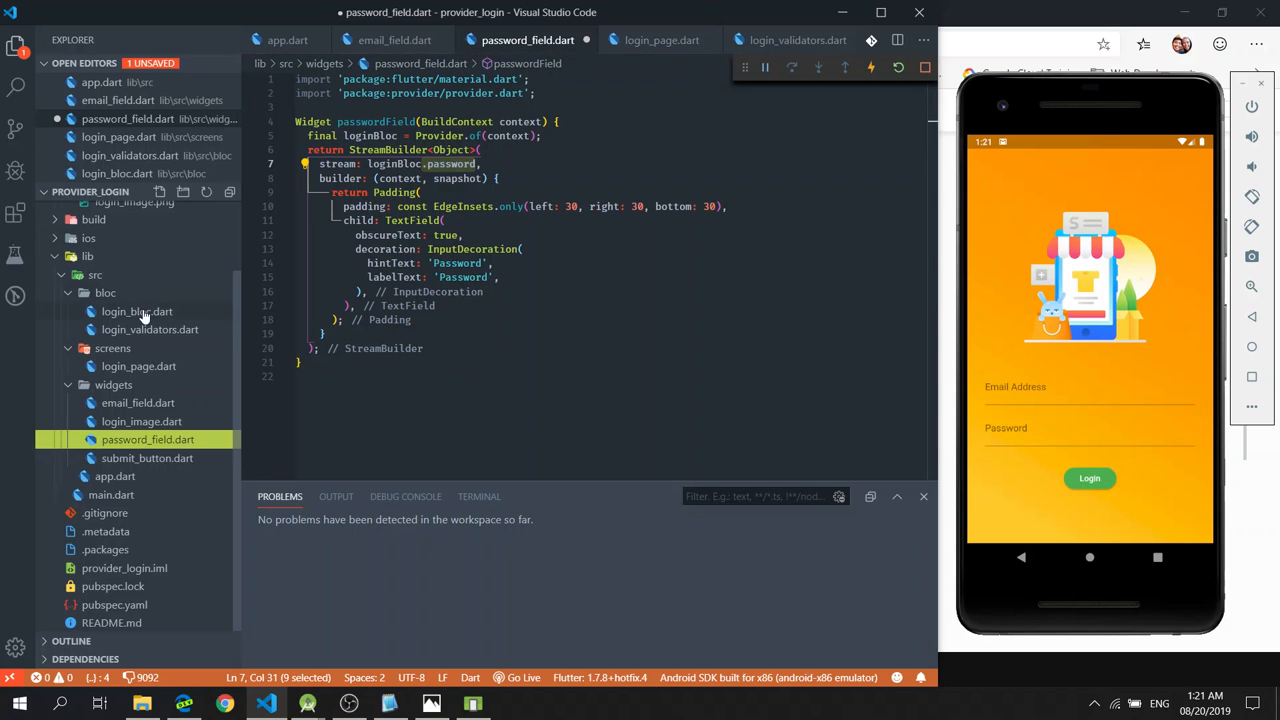
left_click(137, 311)
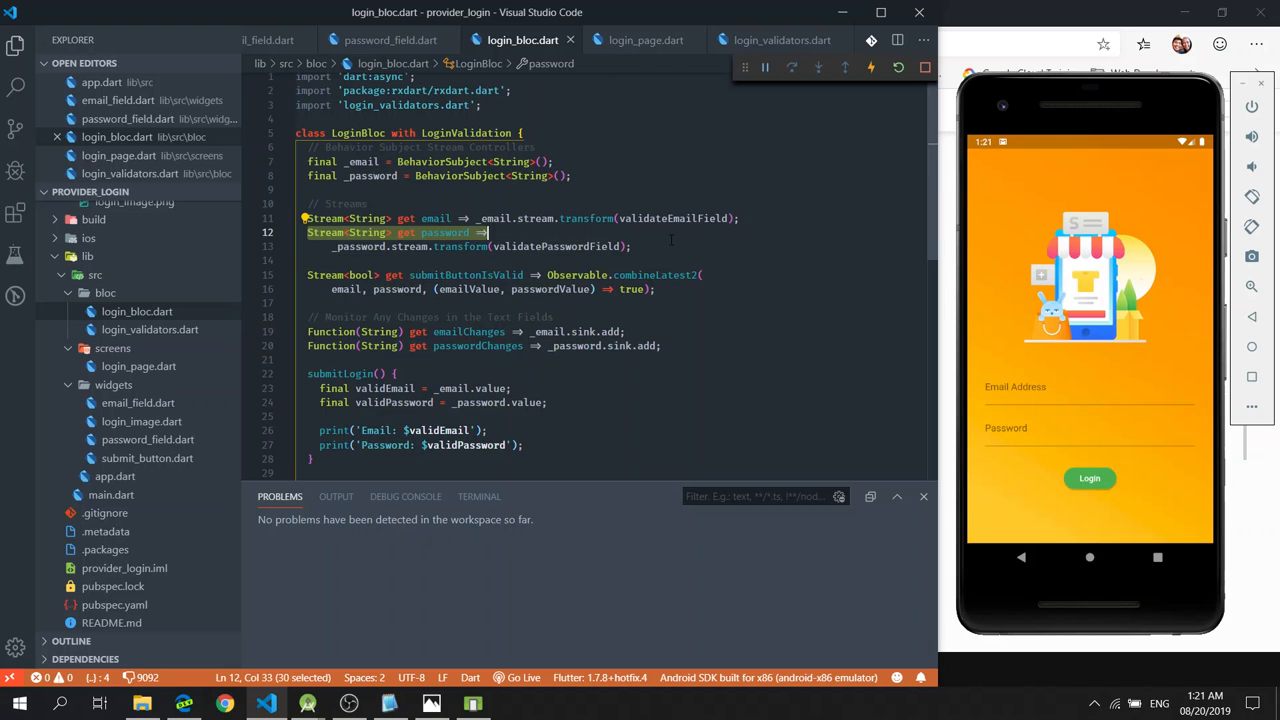
left_click(388, 40)
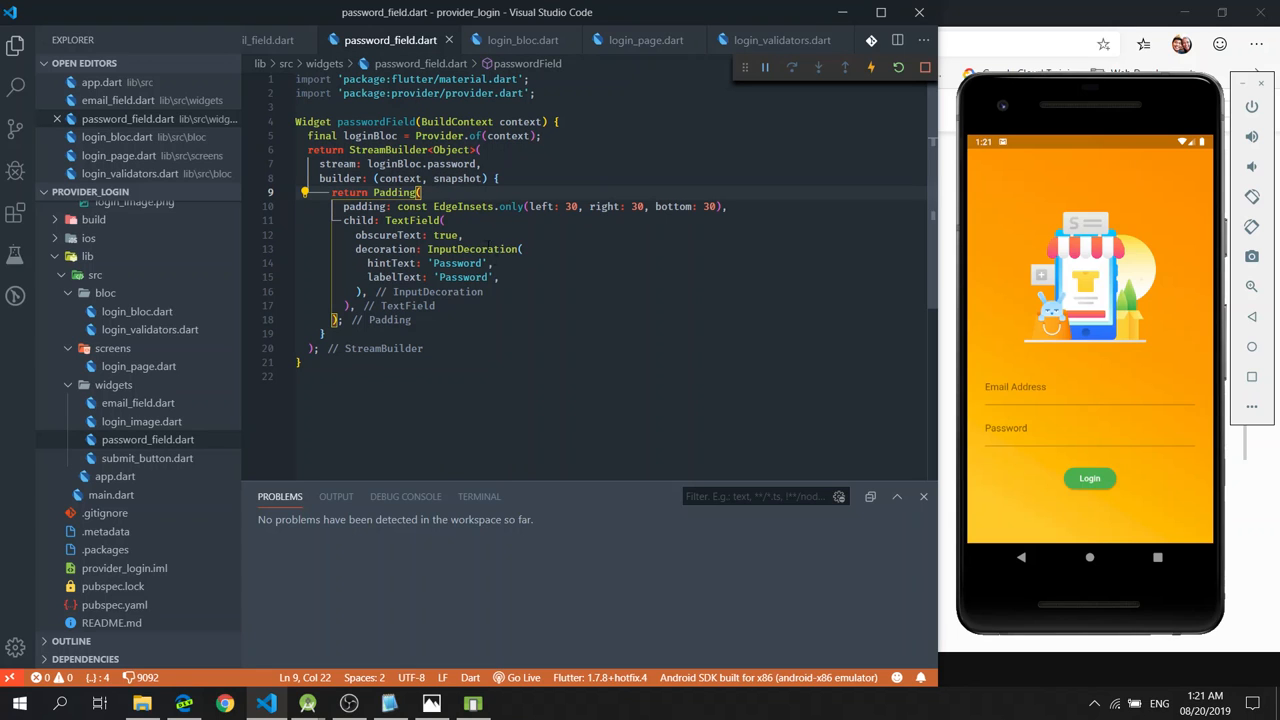
- Add errorText: snapshot.error to the password InputDecoration, referencing login_validators.dart
key("Enter")
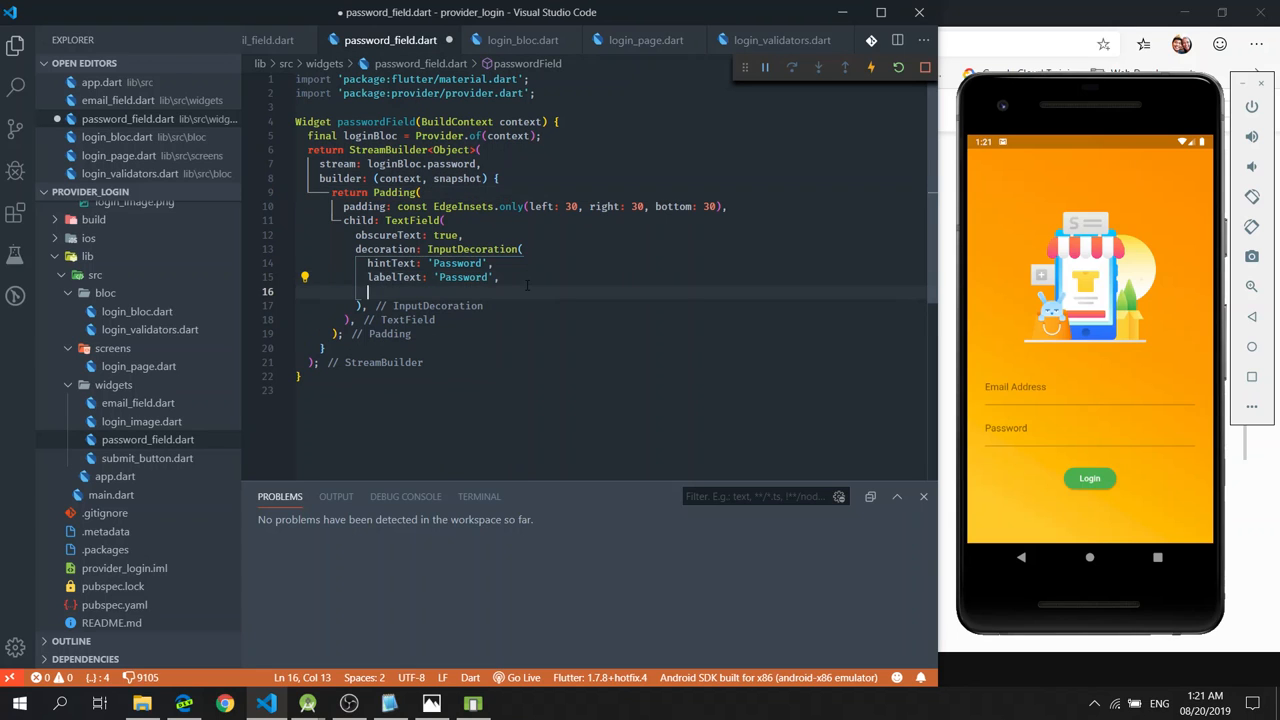
type("err")
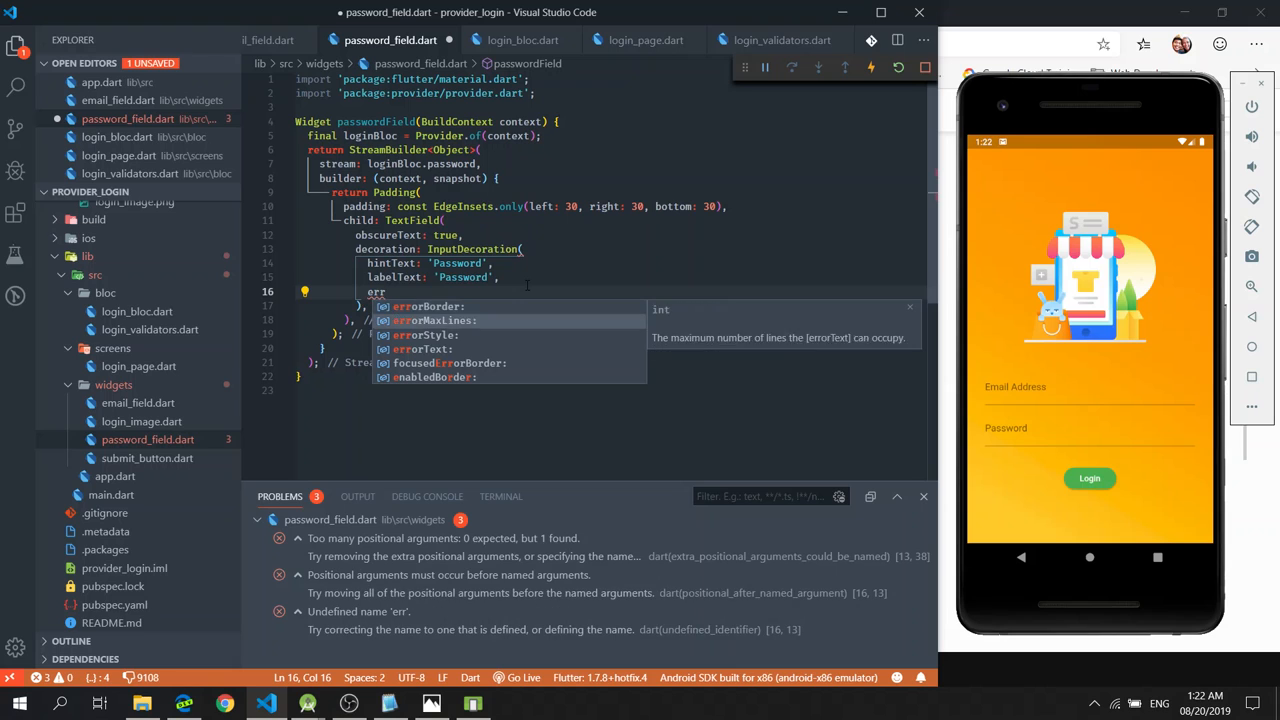
type("orText:")
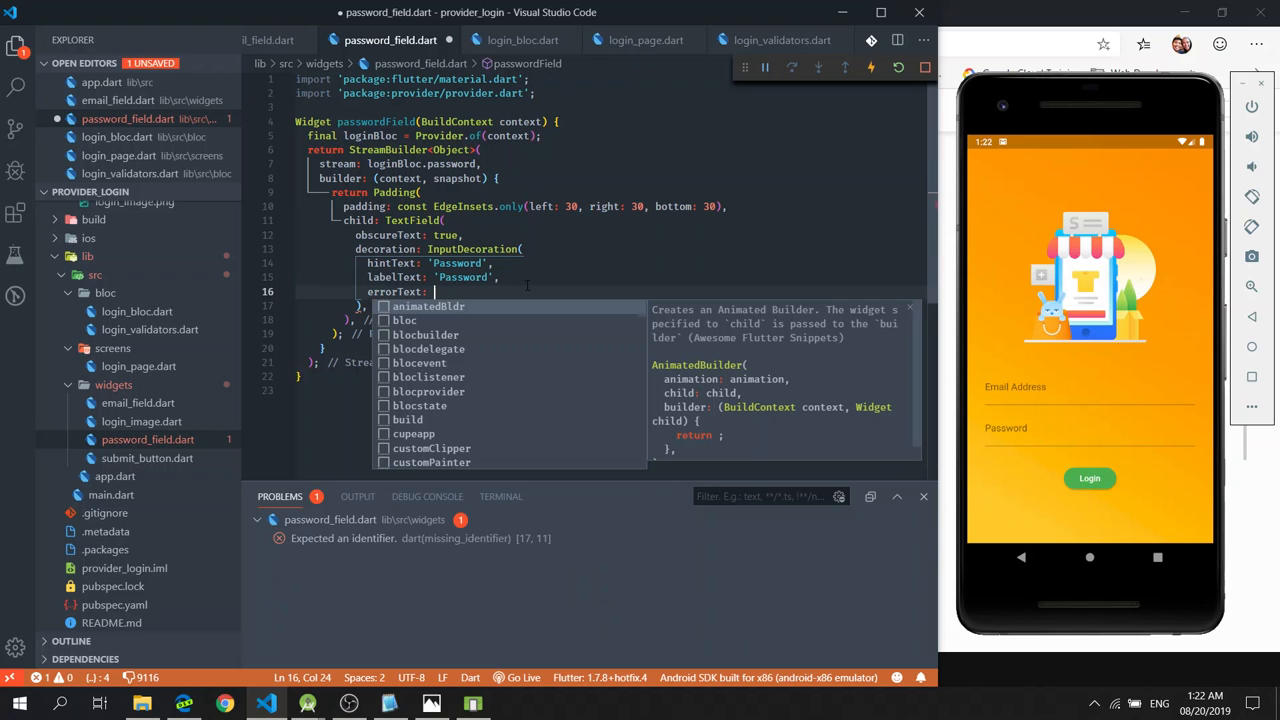
type("snapshot.error,")
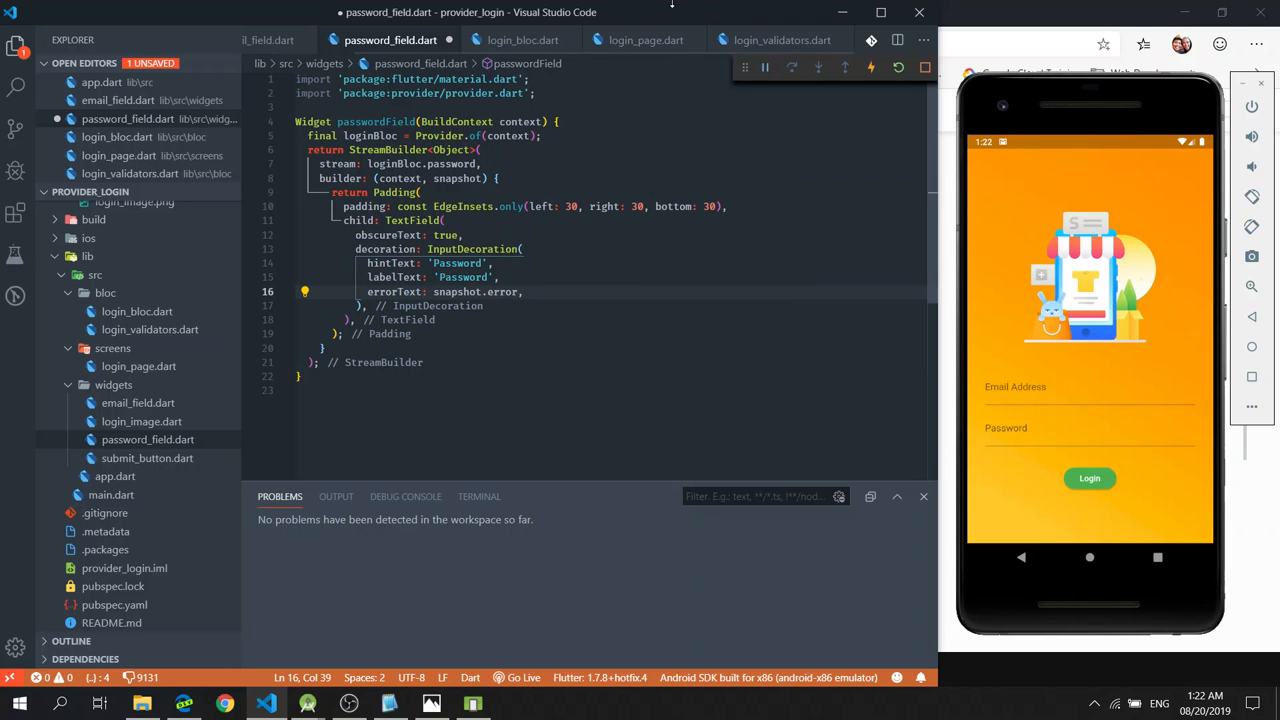
left_click(778, 40)
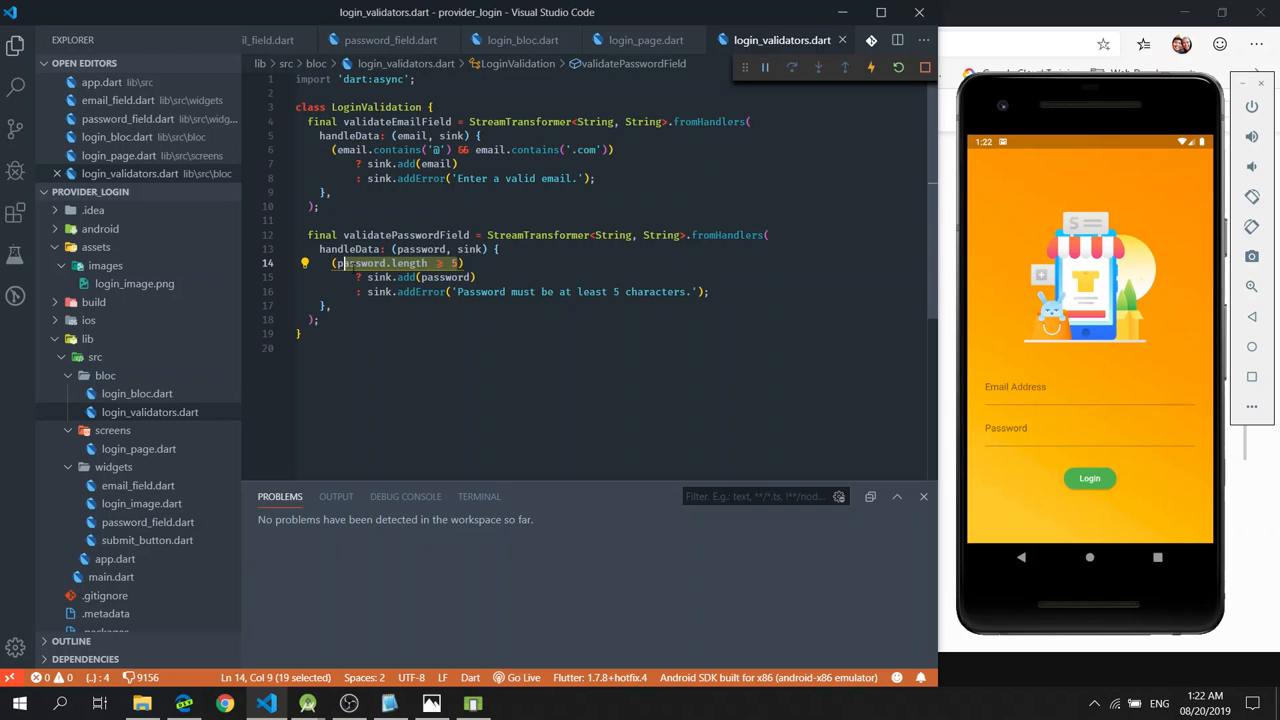
mouse_move(713, 402)
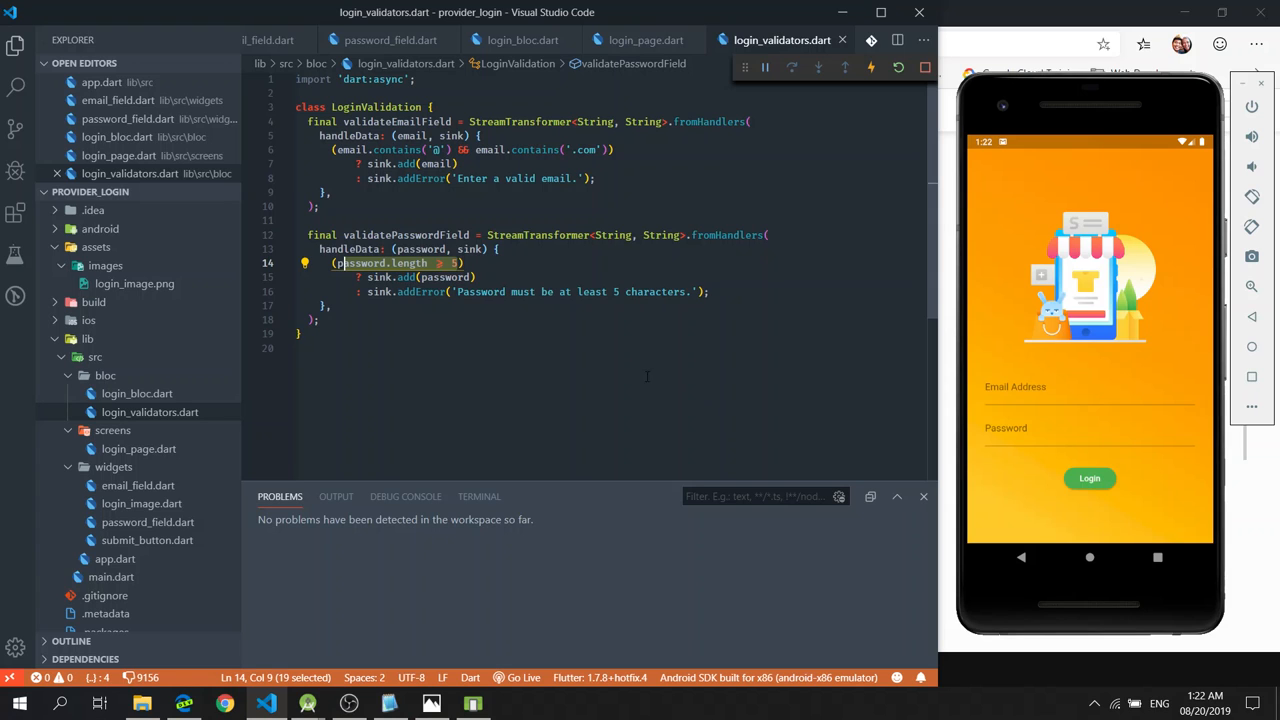
mouse_move(390, 40)
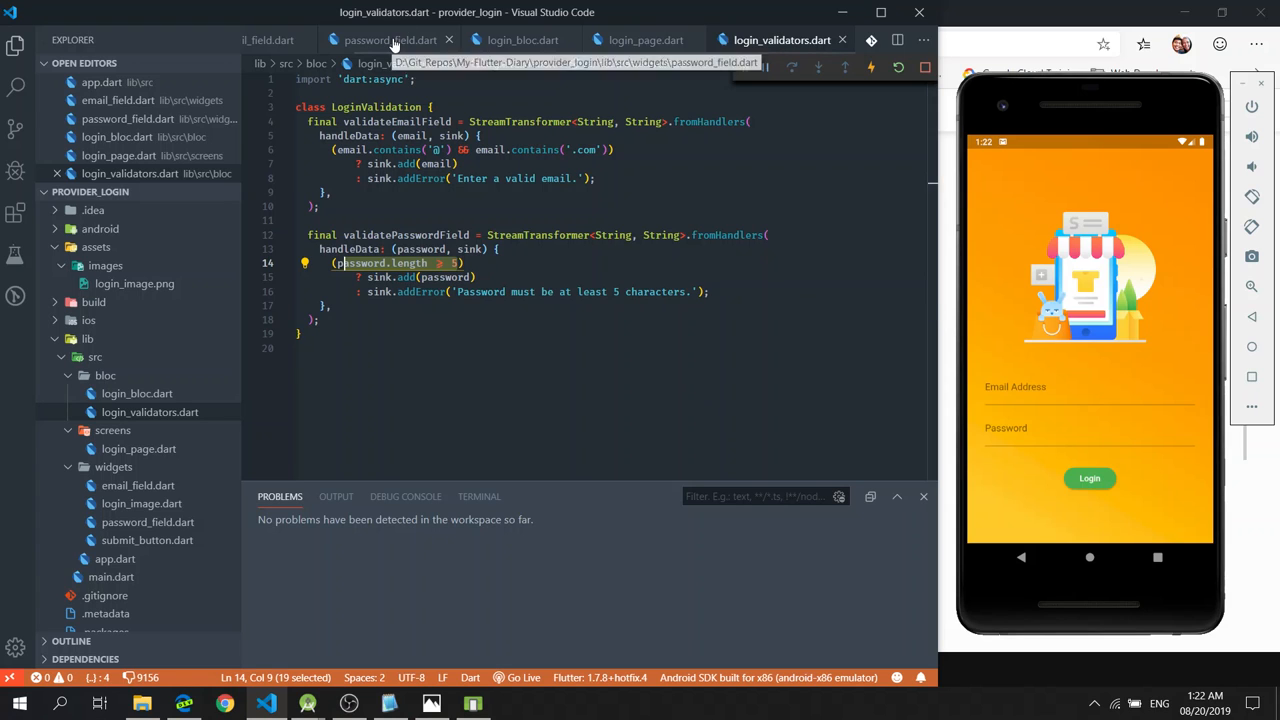
left_click(390, 40)
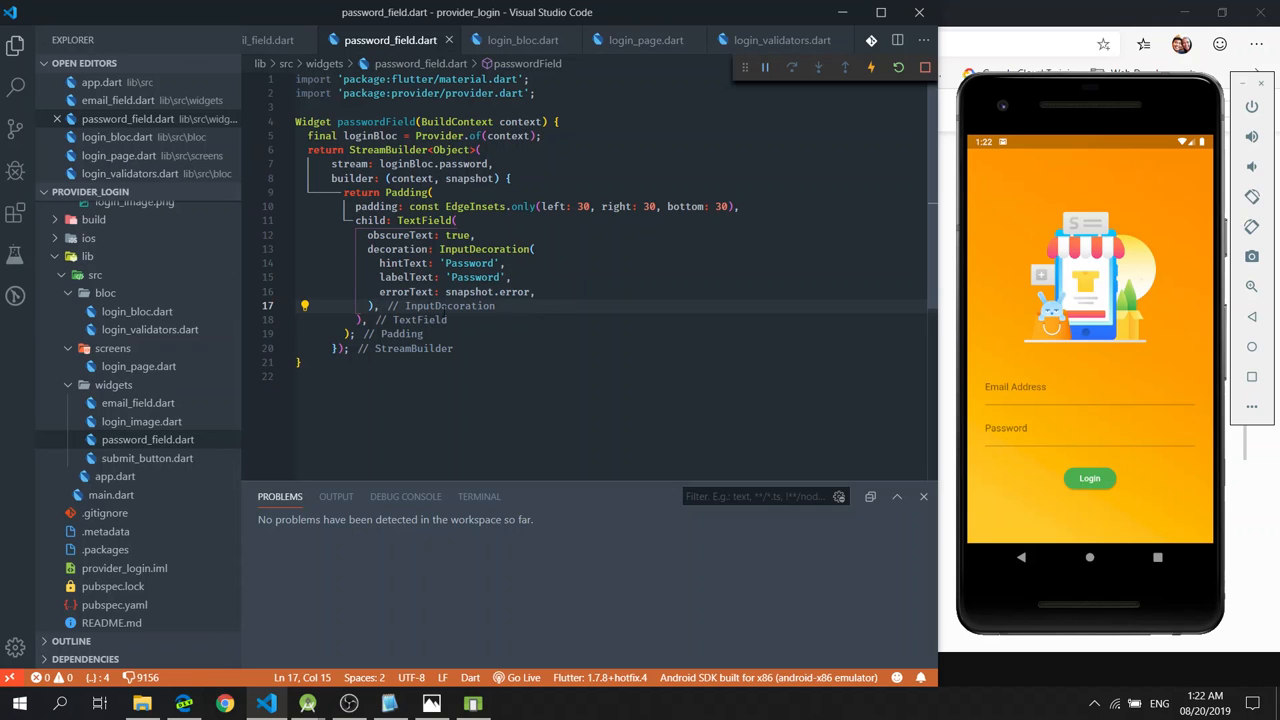
- Add onChanged: loginBloc.passwordChanges to the password TextField below its decoration
key("Enter")
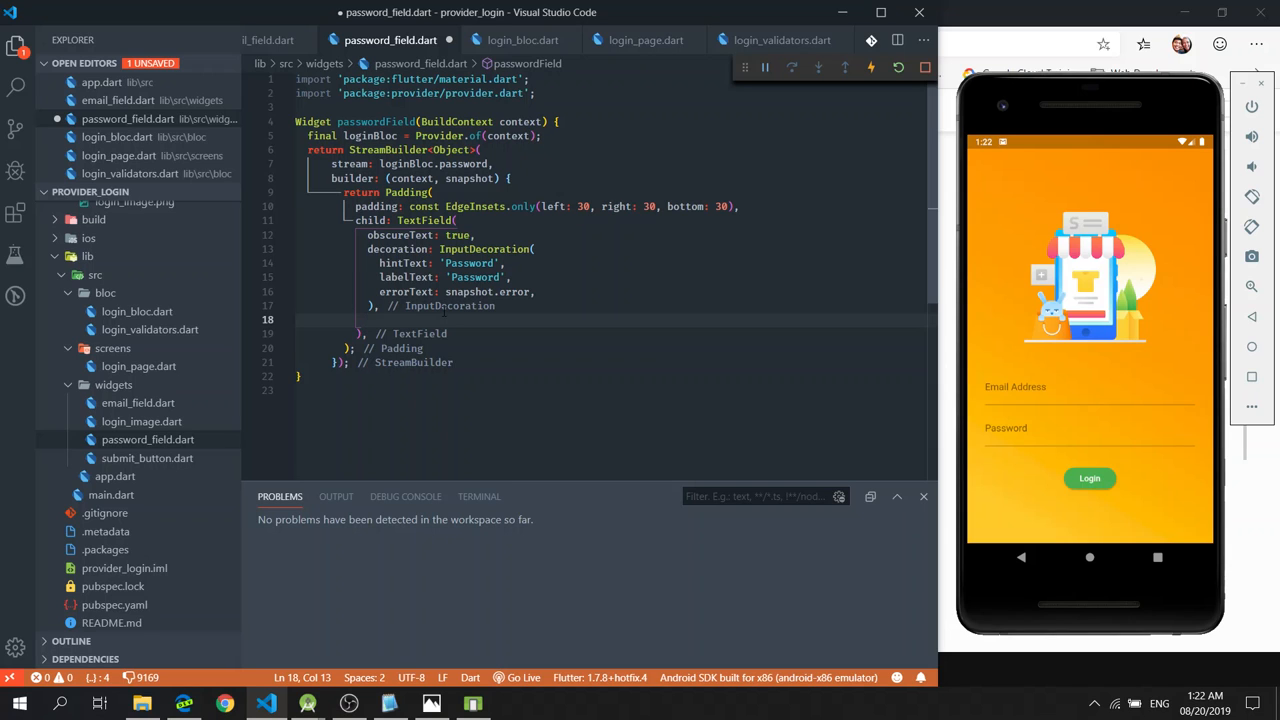
type("onChanged: ,")
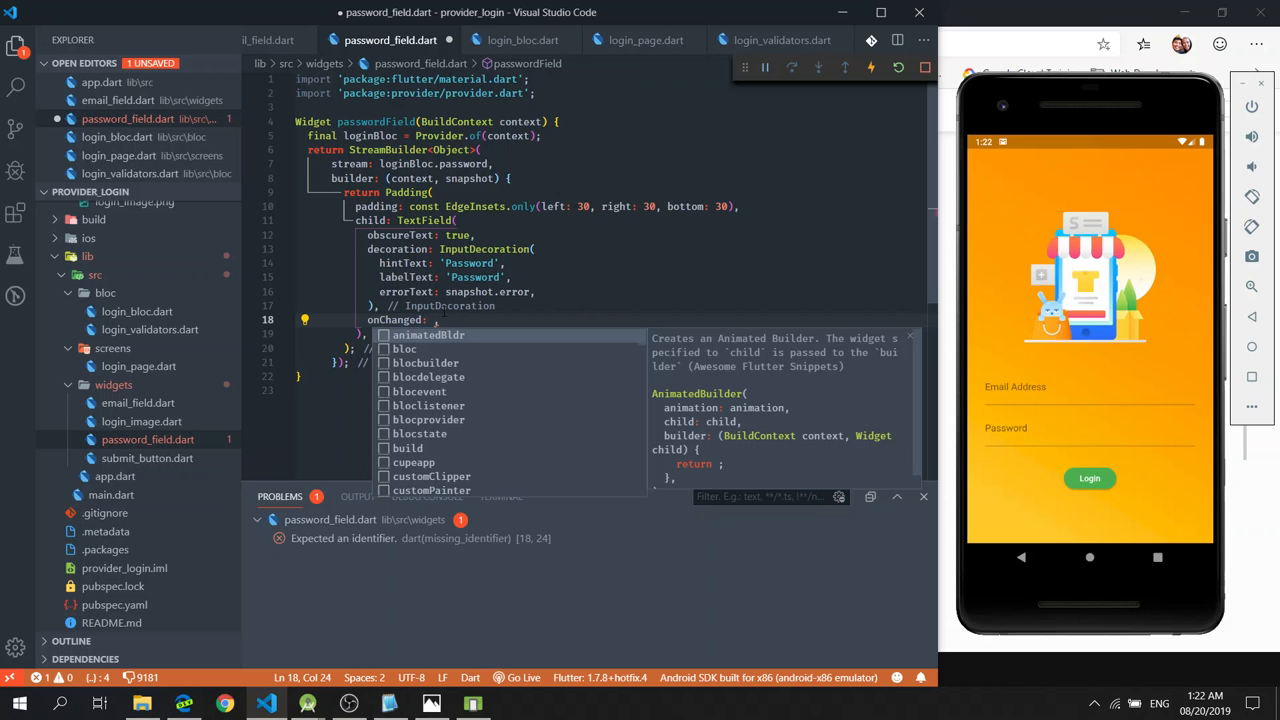
type("loginBloc")
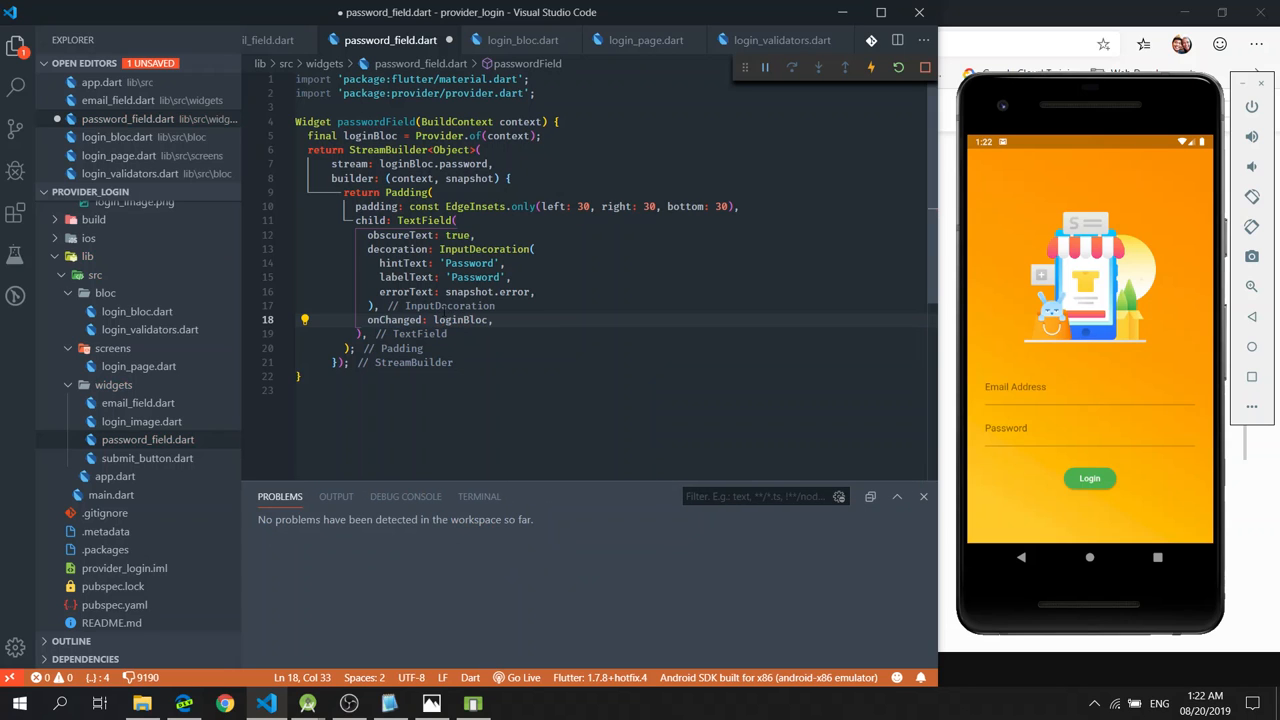
type(".")
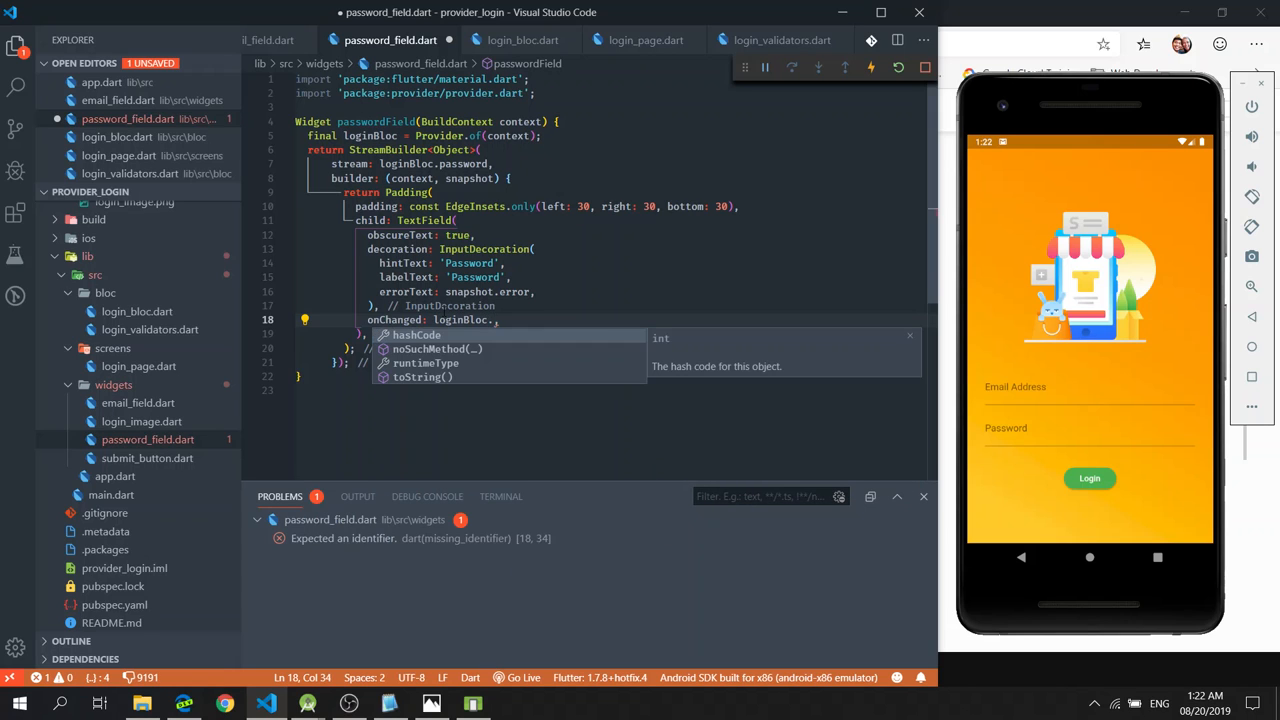
type("password")
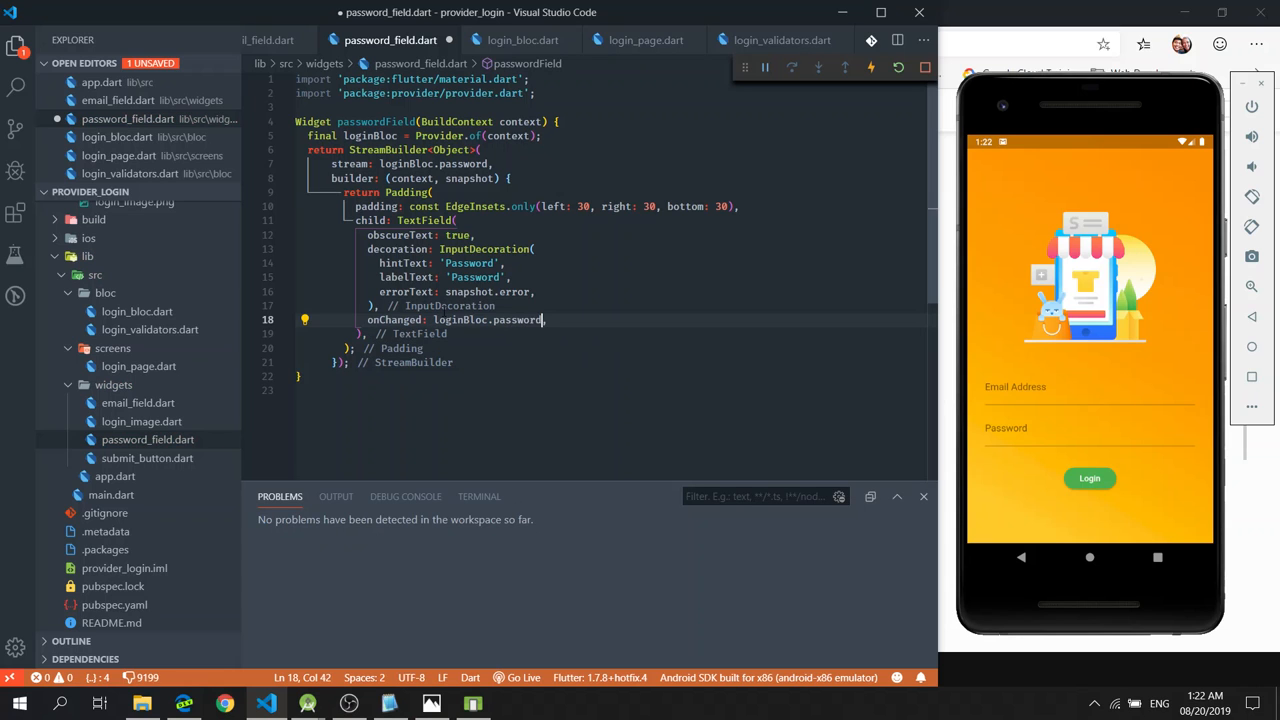
type("Changes,")
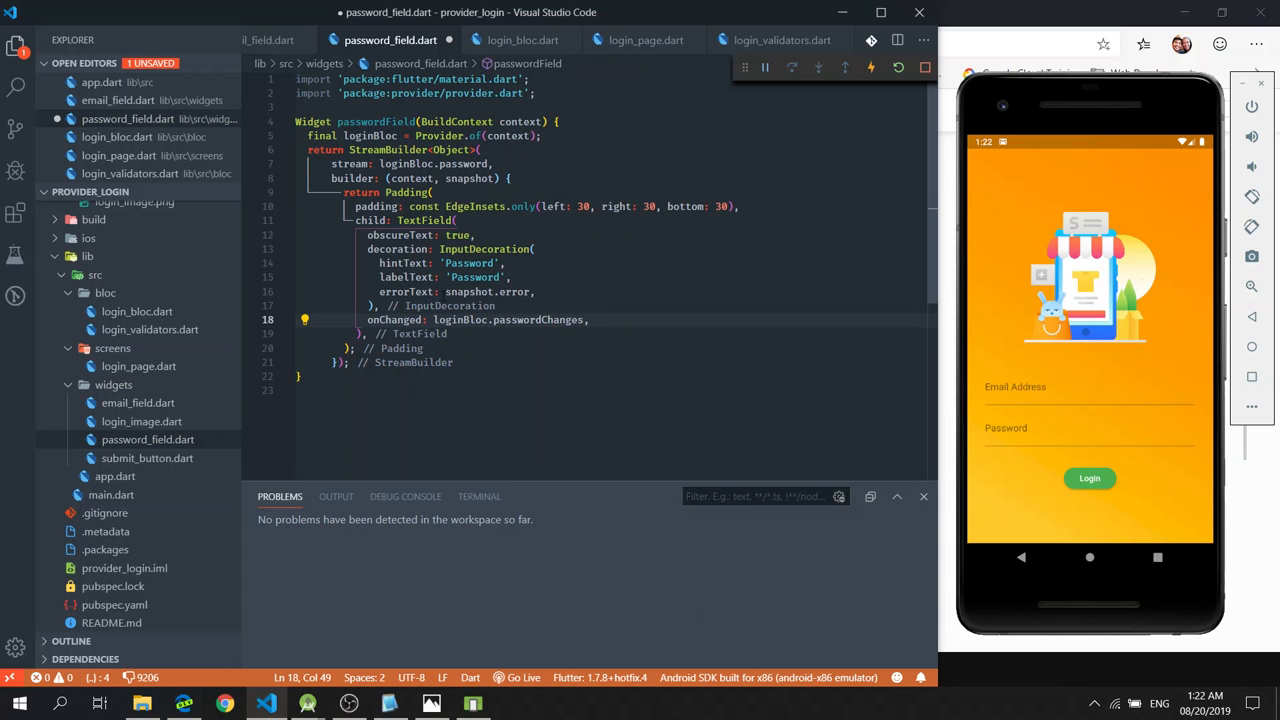
left_click(522, 40)
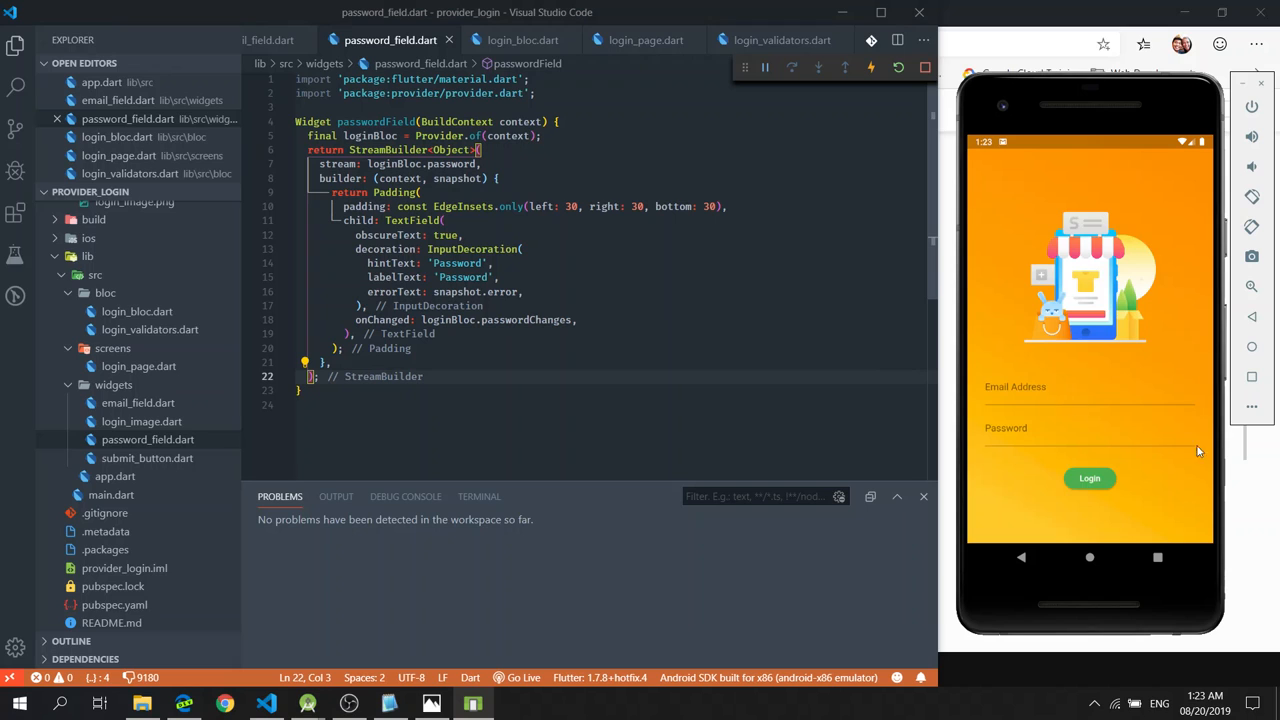
mouse_move(1055, 360)
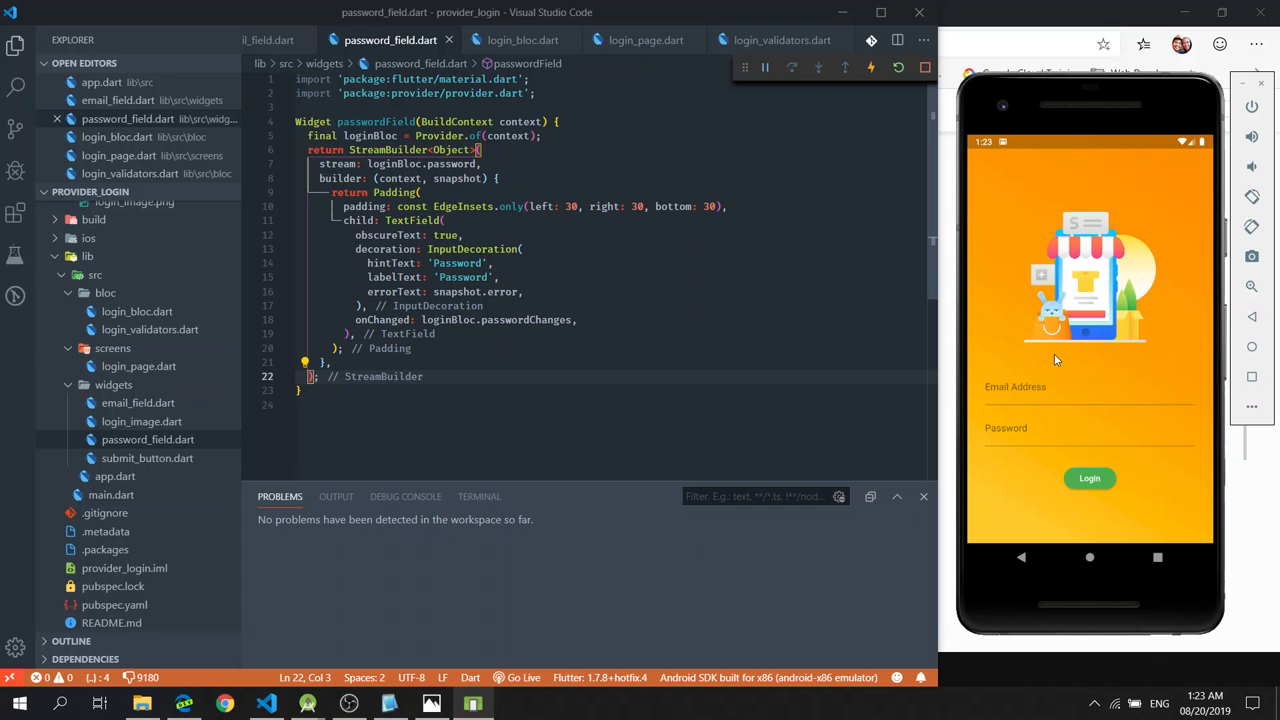
- Test typing a masked password in the emulator, then close password_field.dart to reveal login_bloc.dart
left_click(1069, 387)
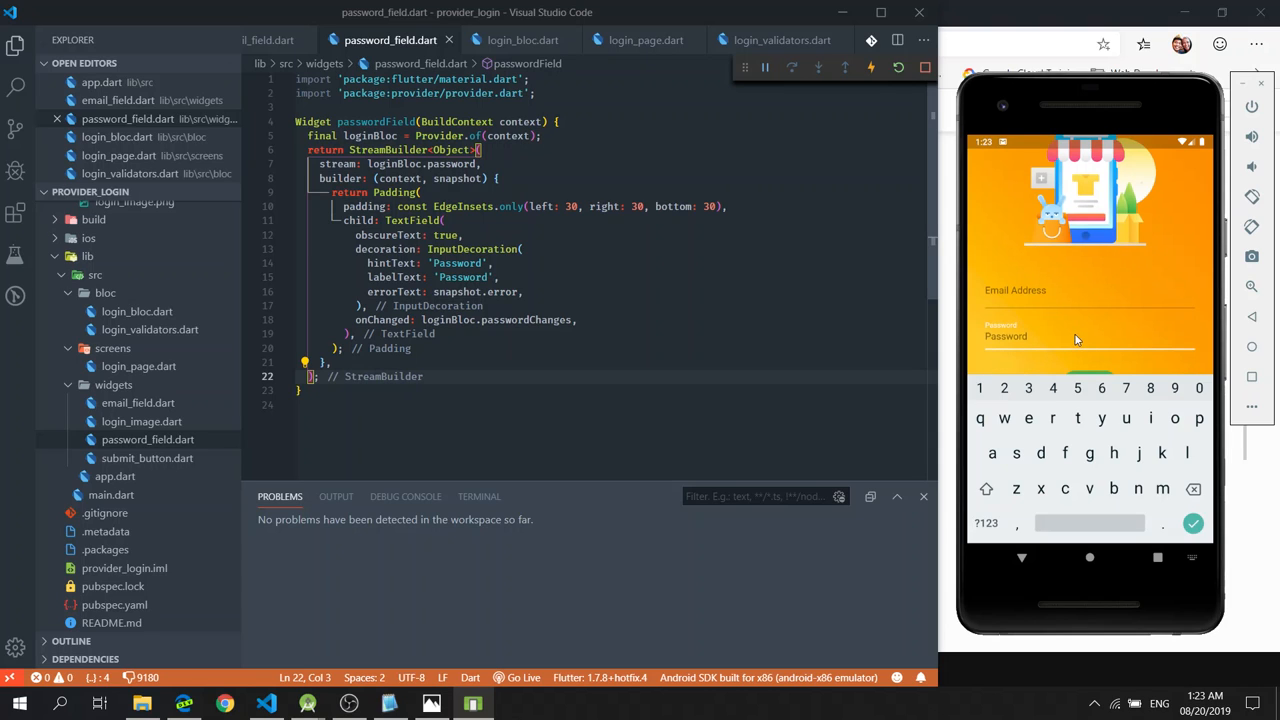
mouse_move(1050, 328)
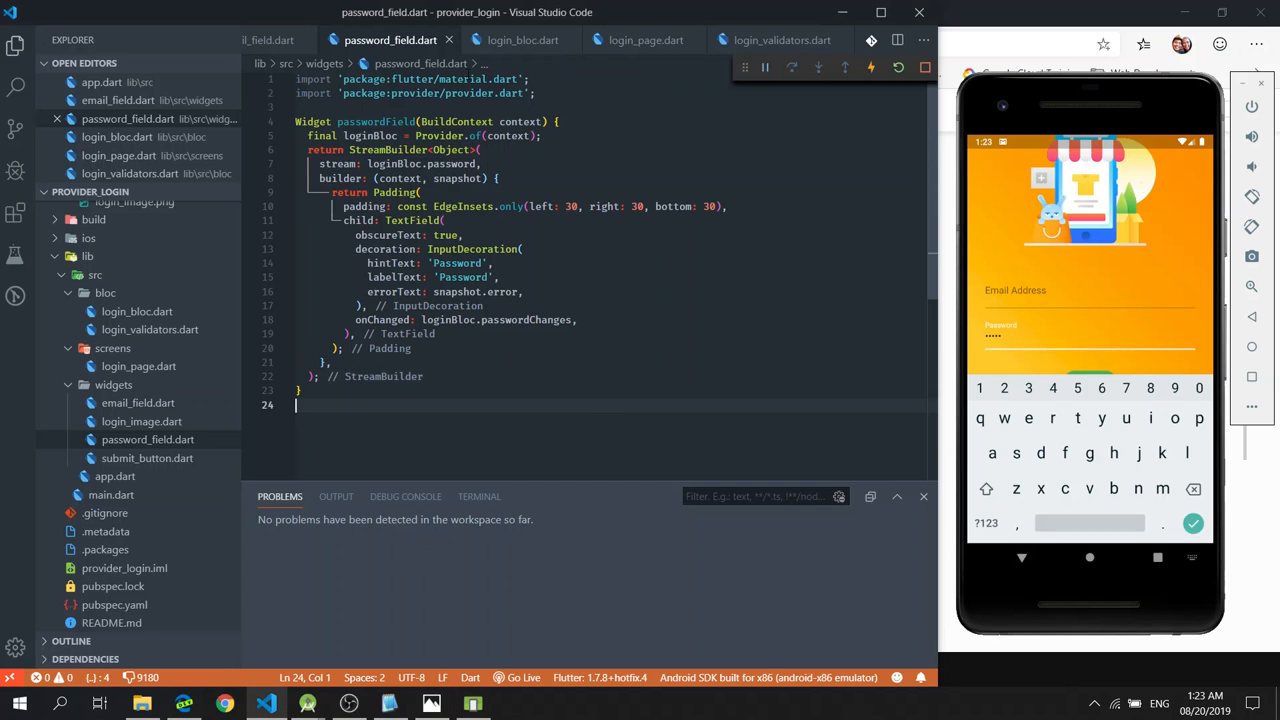
left_click(516, 40)
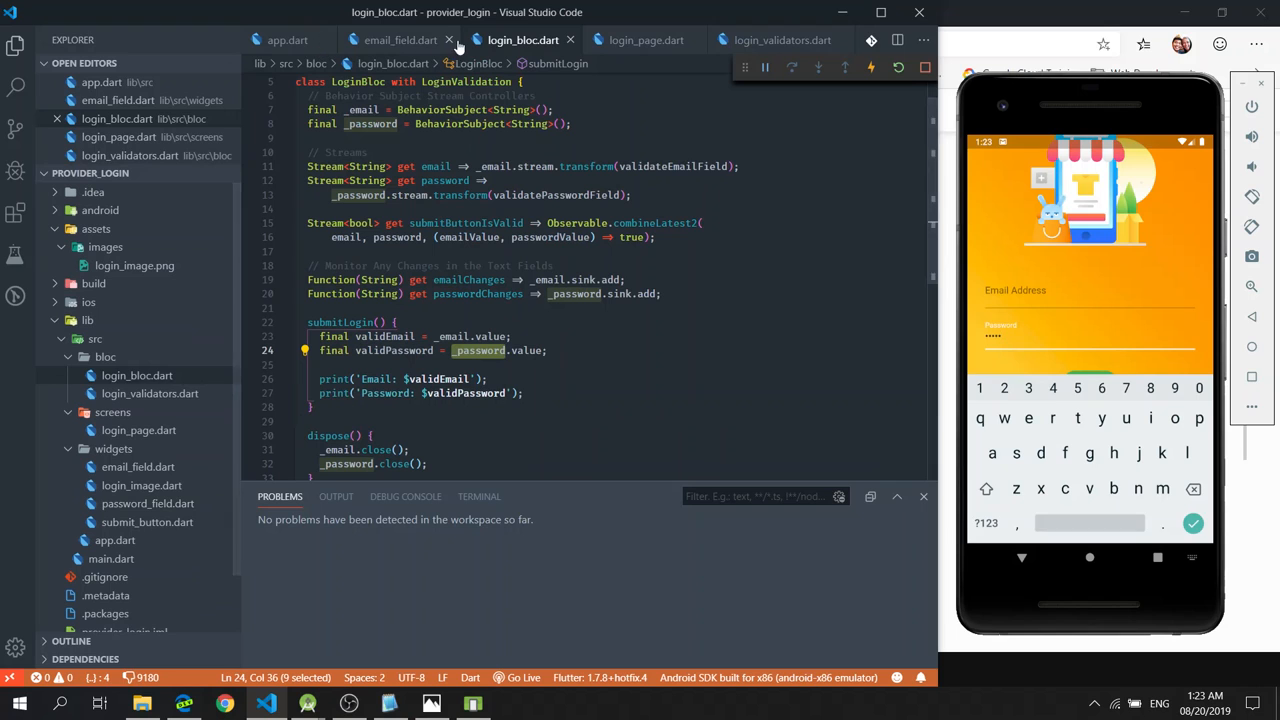
- Give submitButton a BuildContext context parameter and call submitButton(context) in login_page.dart
left_click(448, 40)
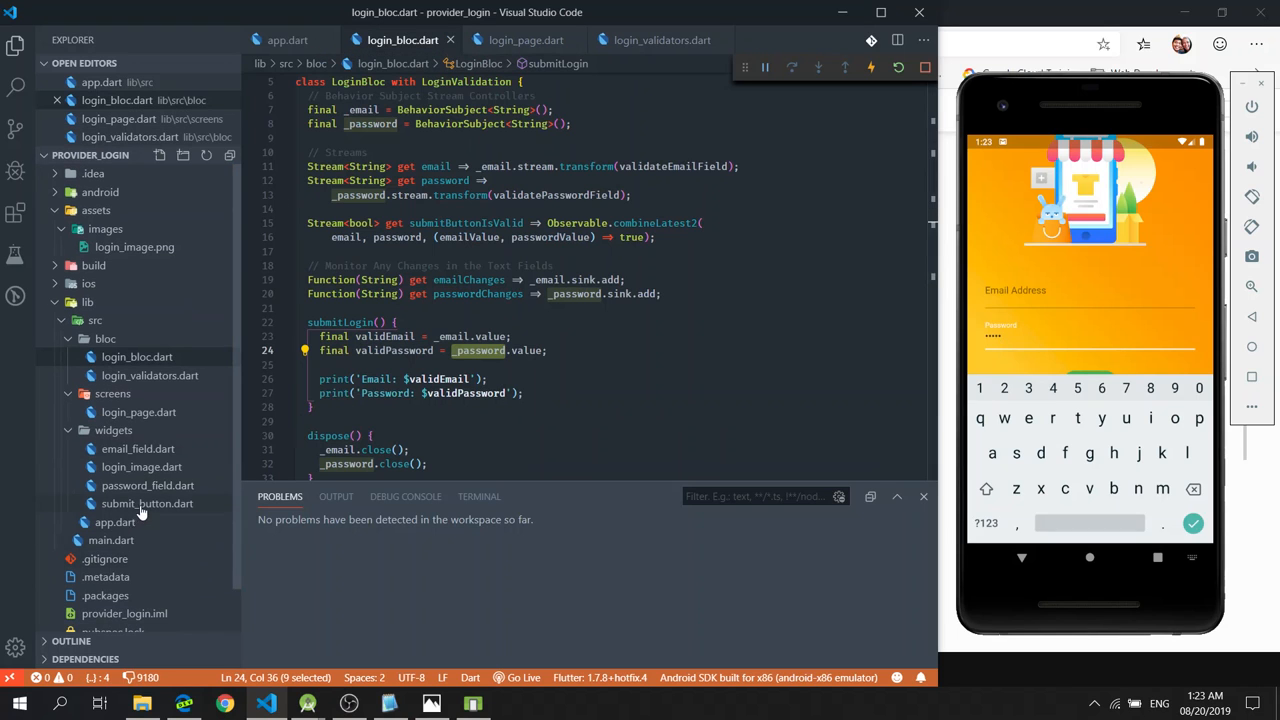
left_click(146, 503)
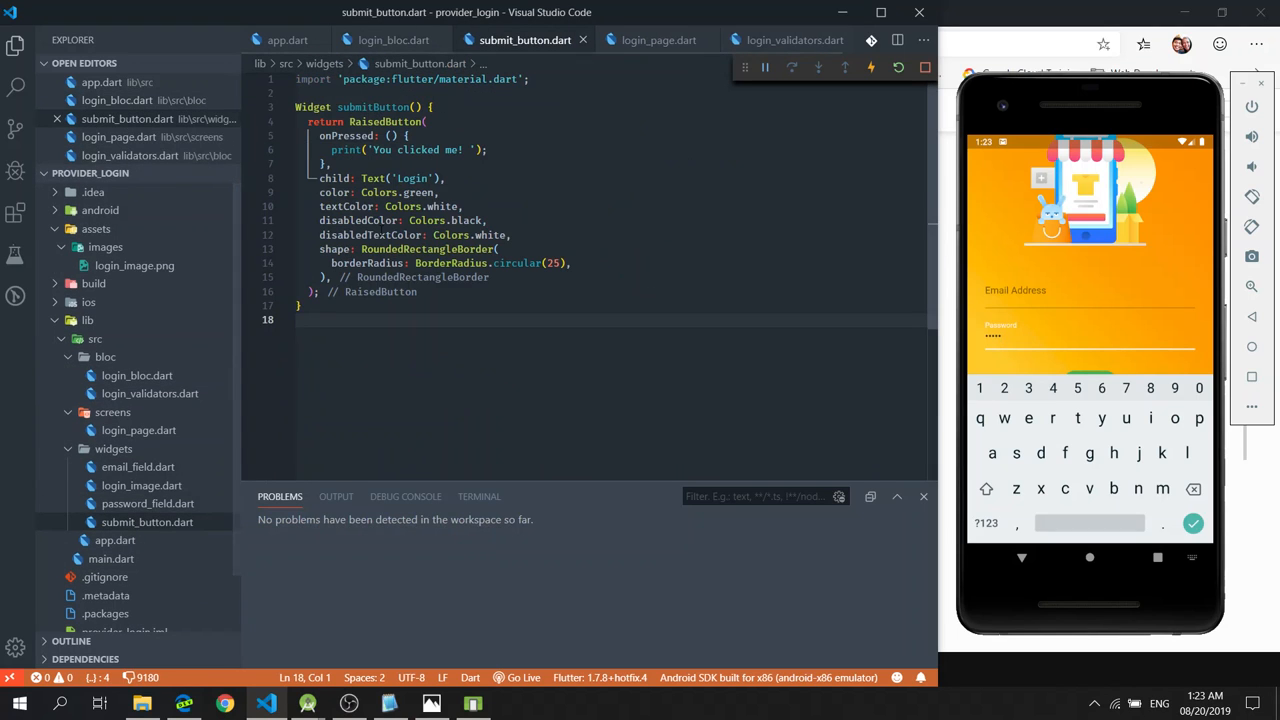
left_click(421, 107)
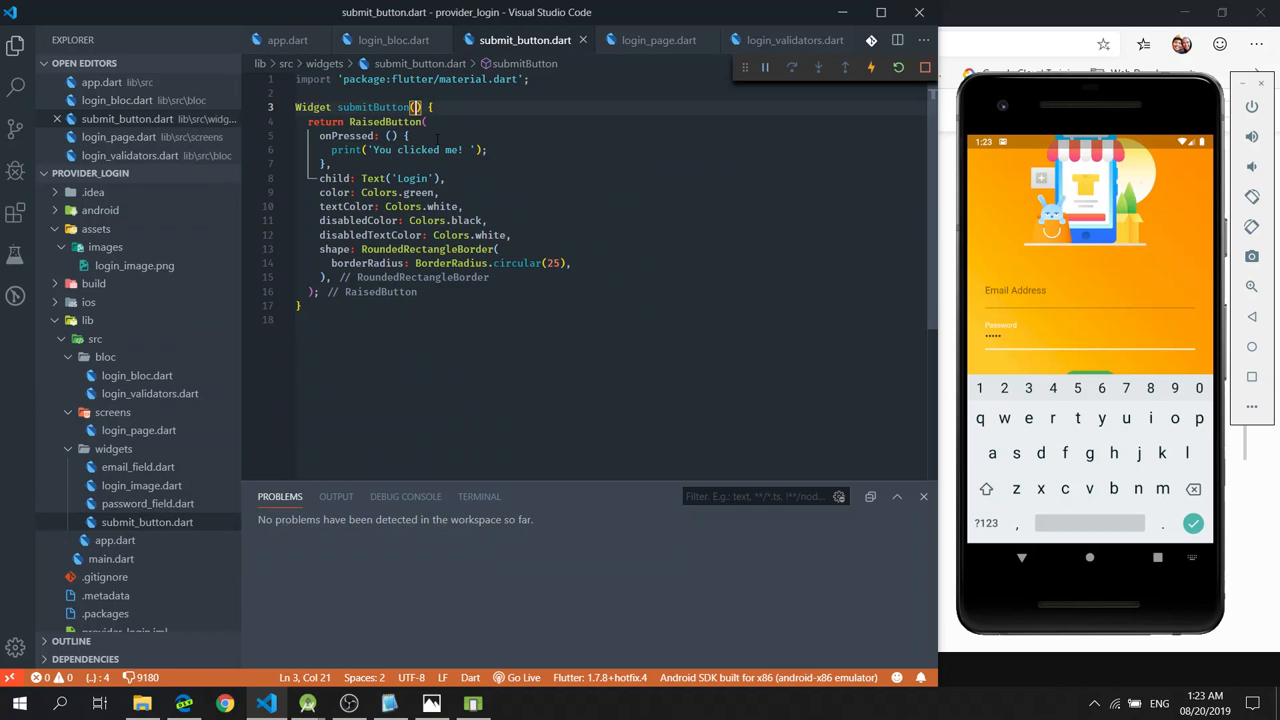
type("BuildContext")
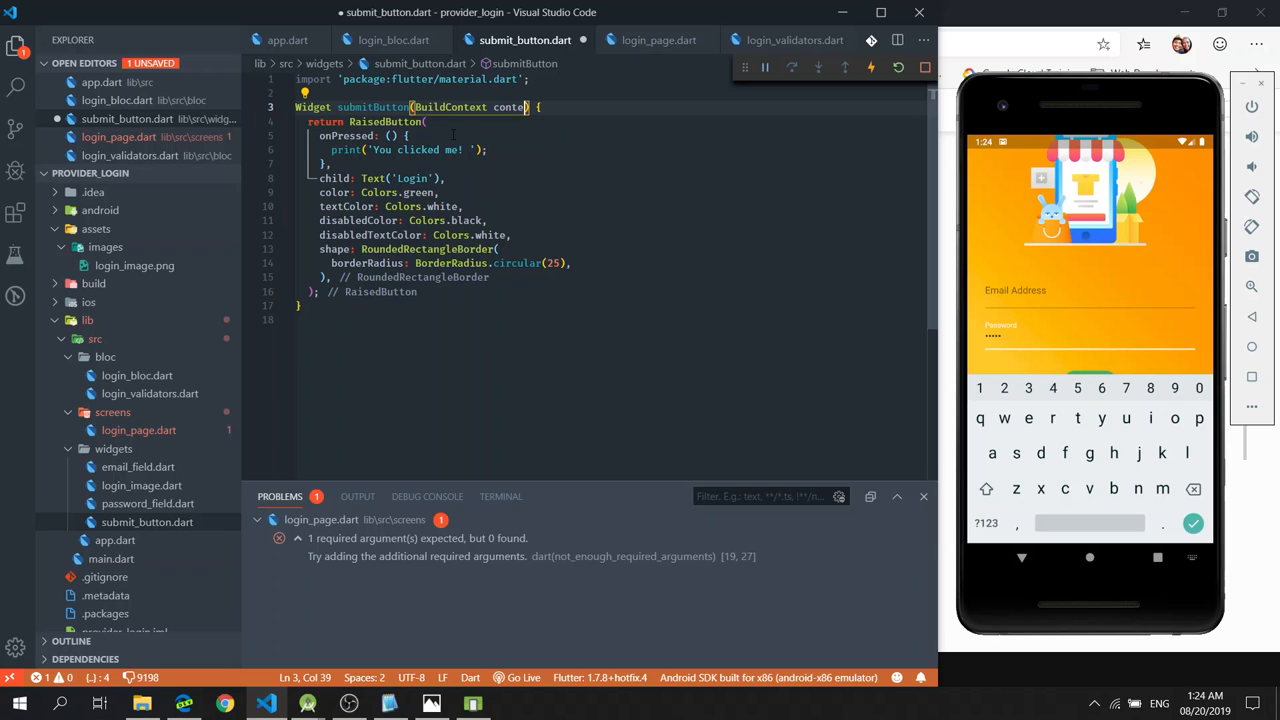
type("context")
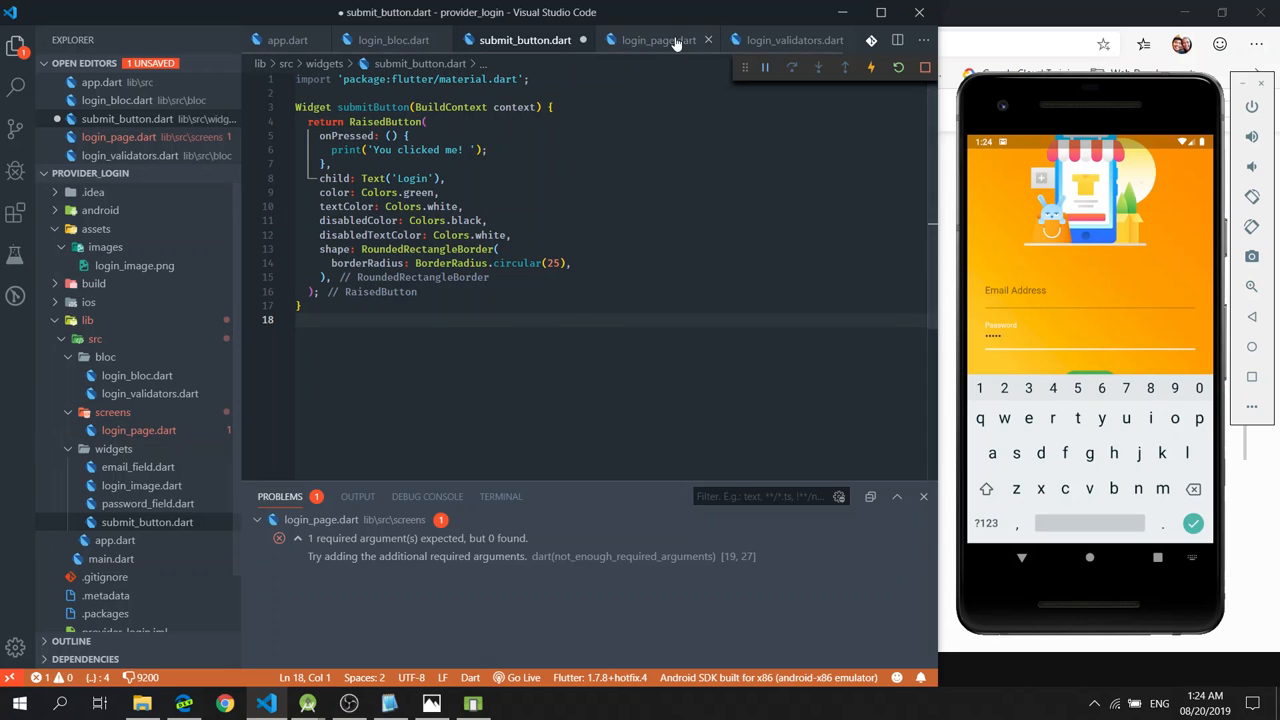
left_click(655, 40)
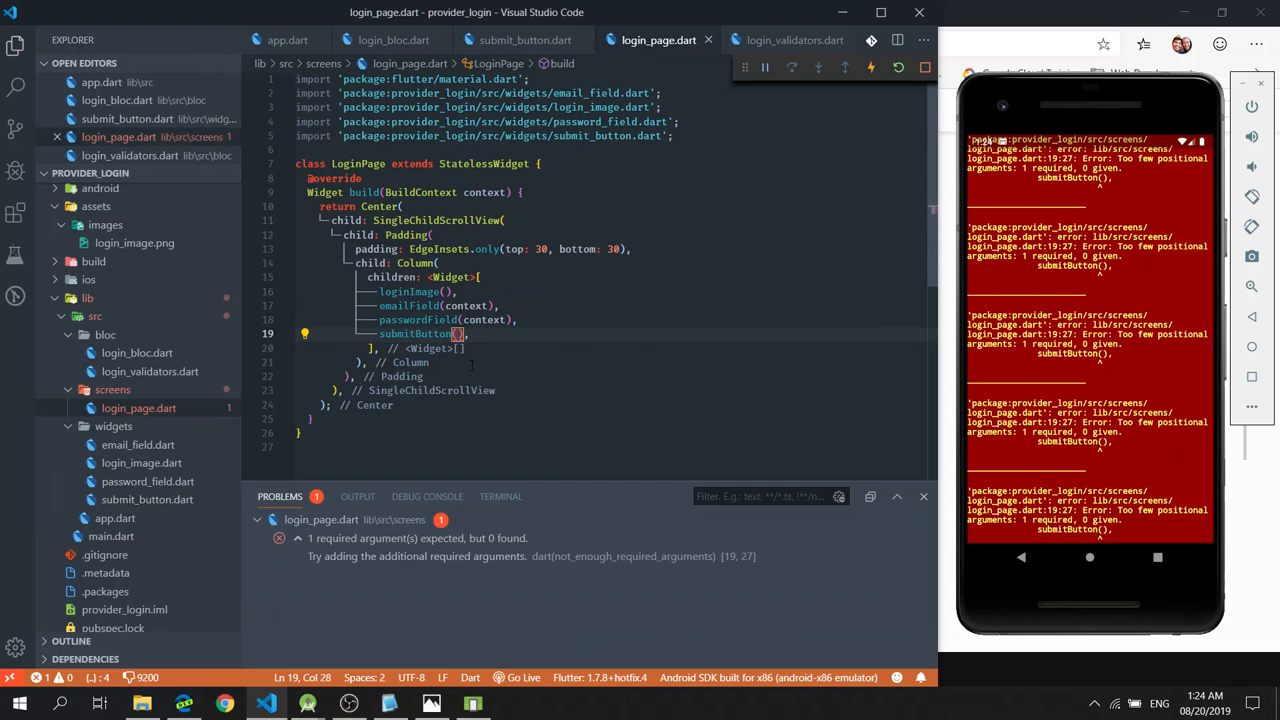
type("context")
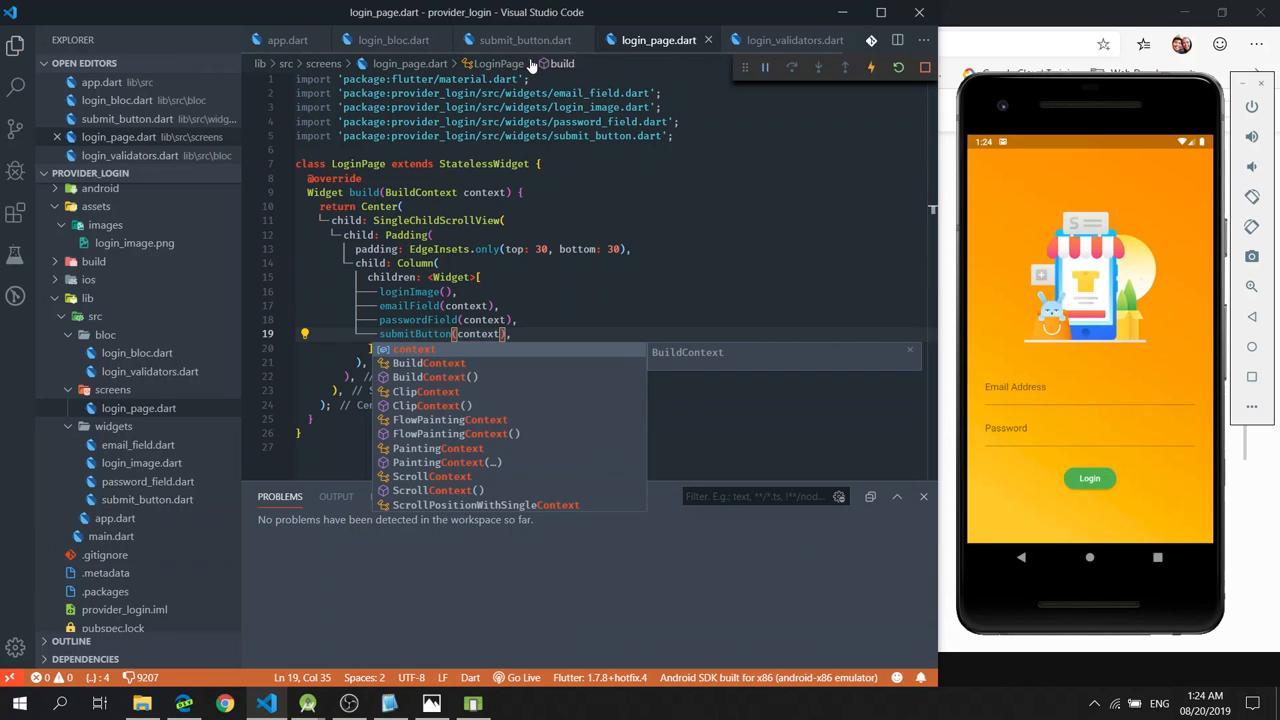
left_click(521, 40)
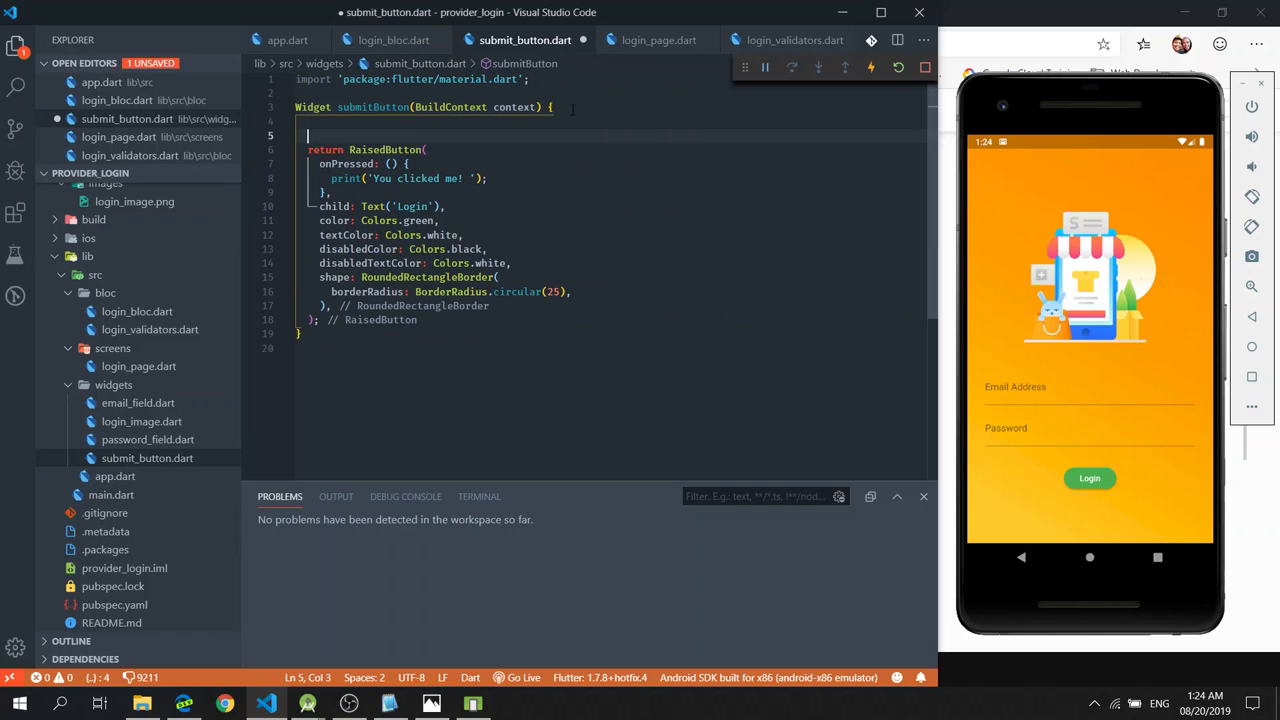
- Add final loginBloc = Provider.of(context) in submitButton and import provider.dart via Quick Fix
type("loginBloc")
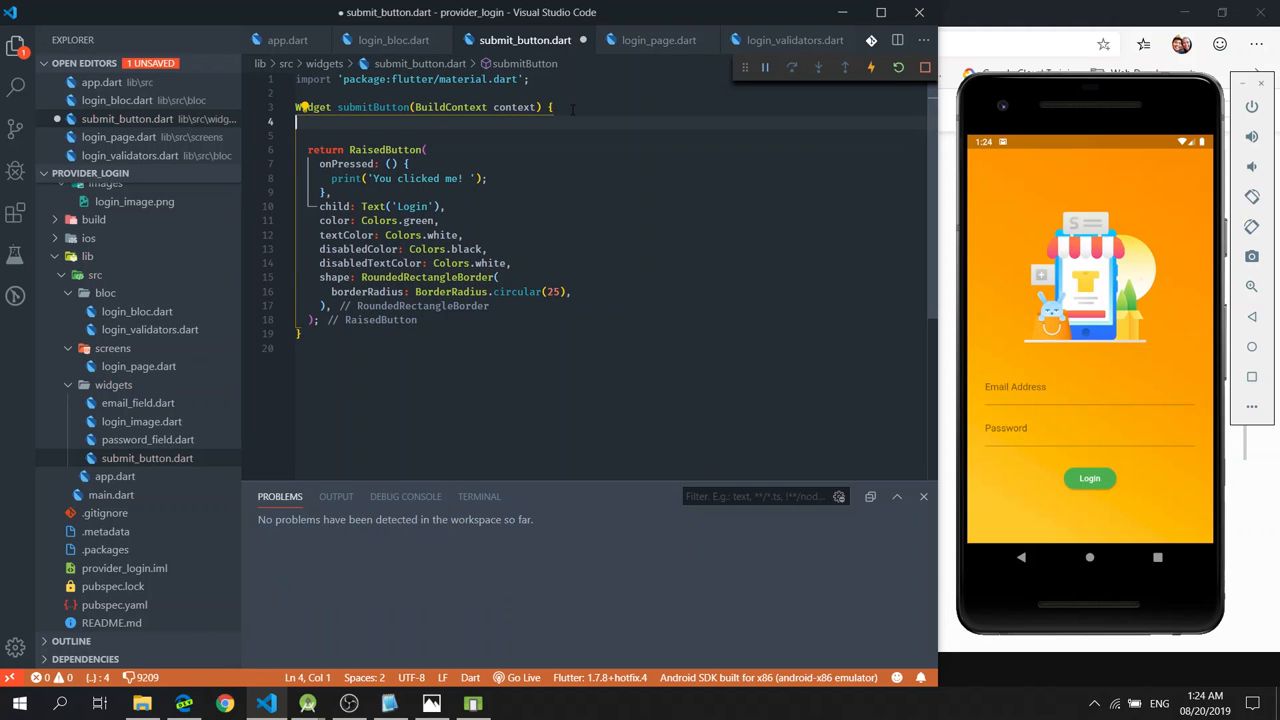
left_click(391, 40)
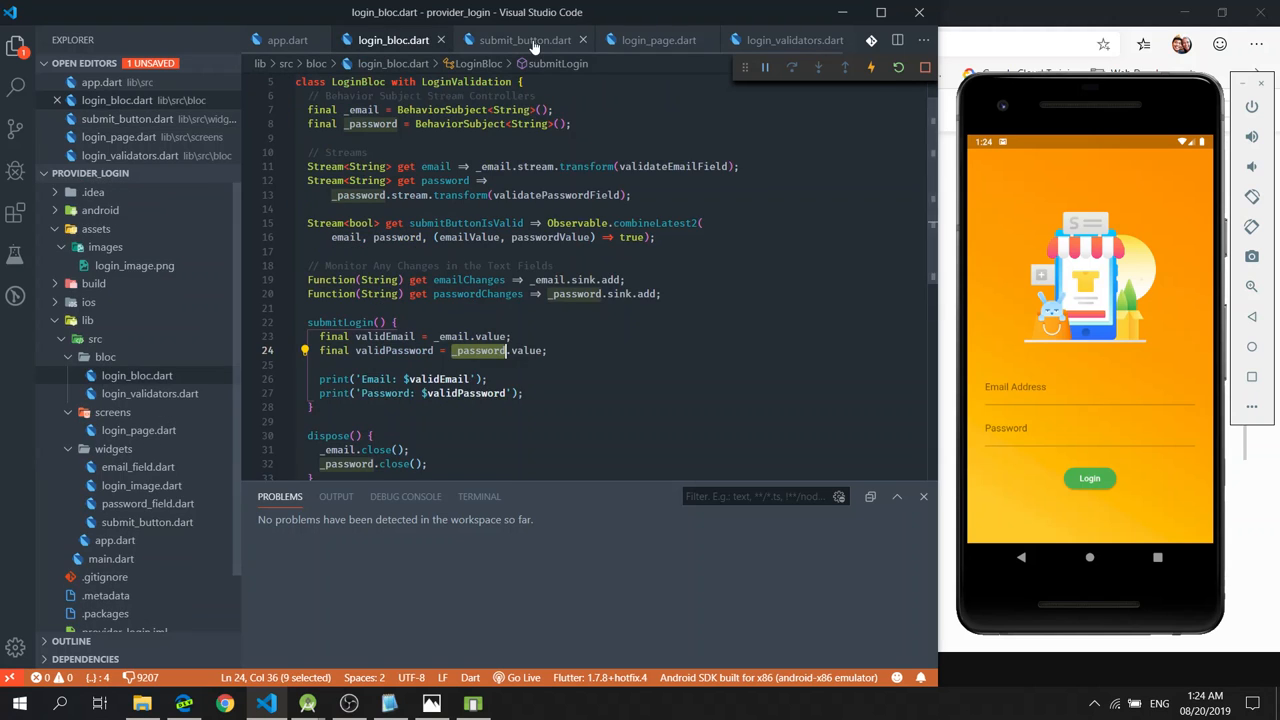
left_click(525, 40)
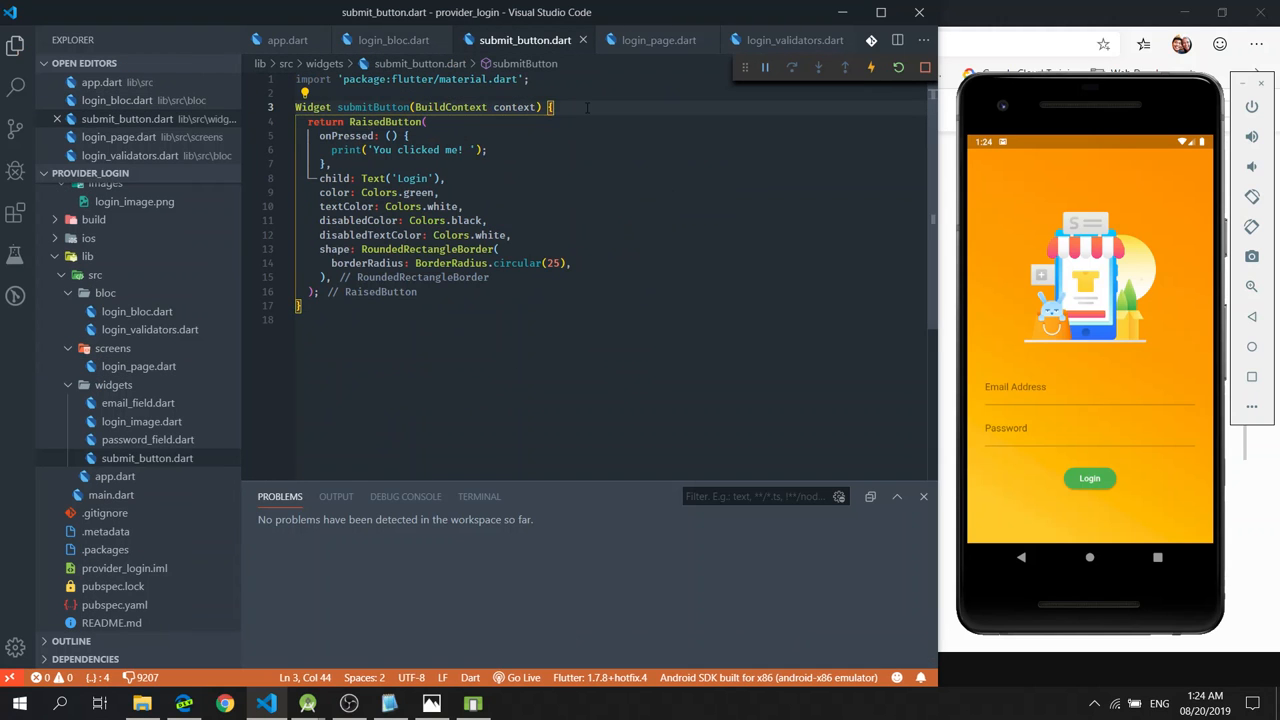
type("final loginBloc =")
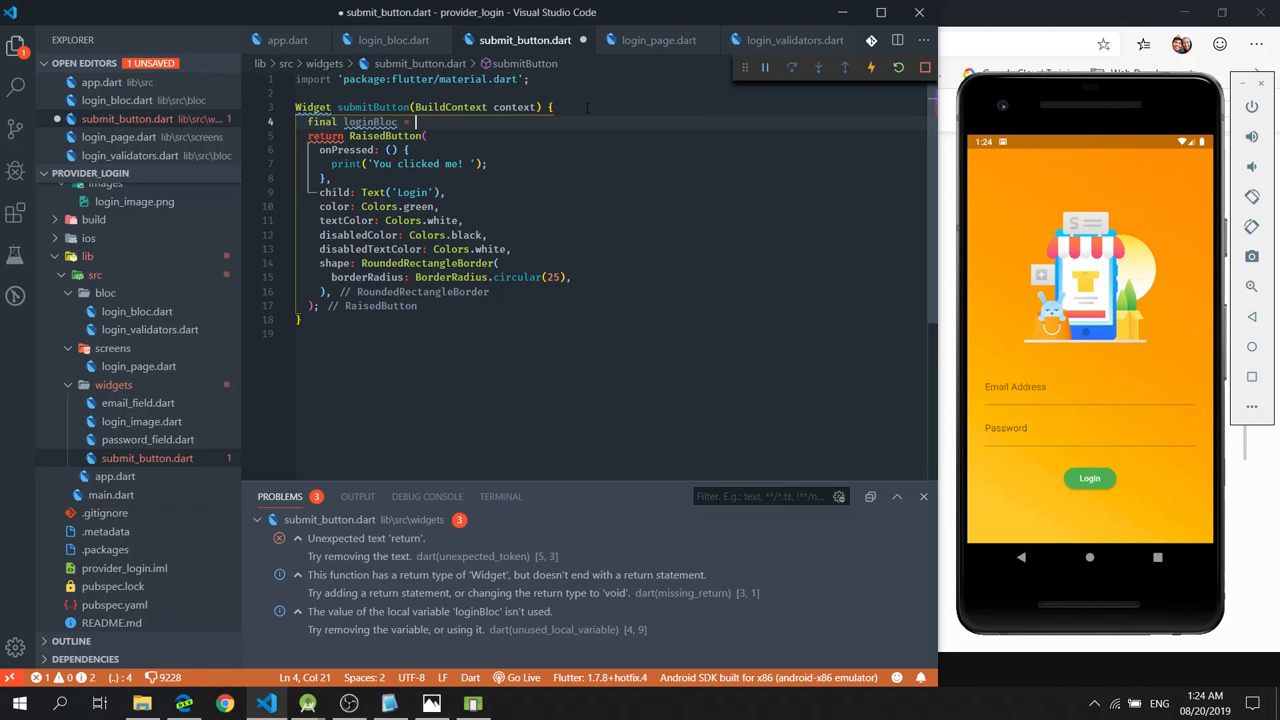
type("Provider")
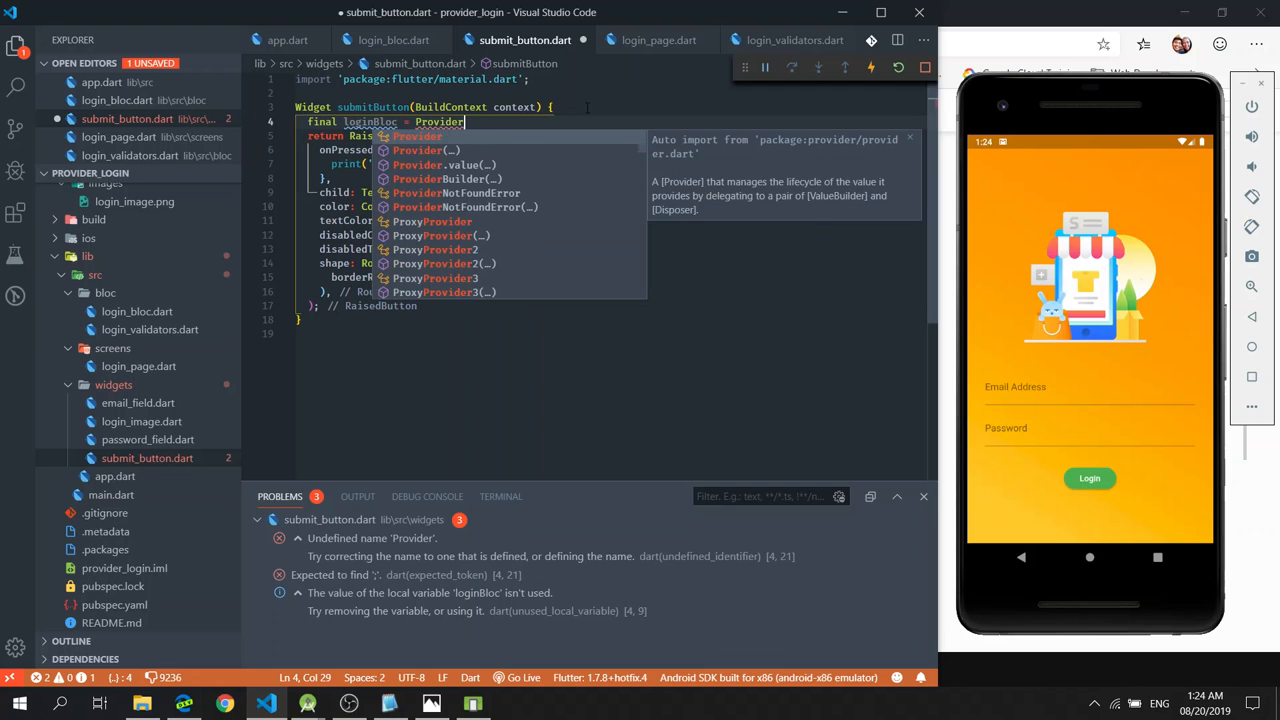
type(".of")
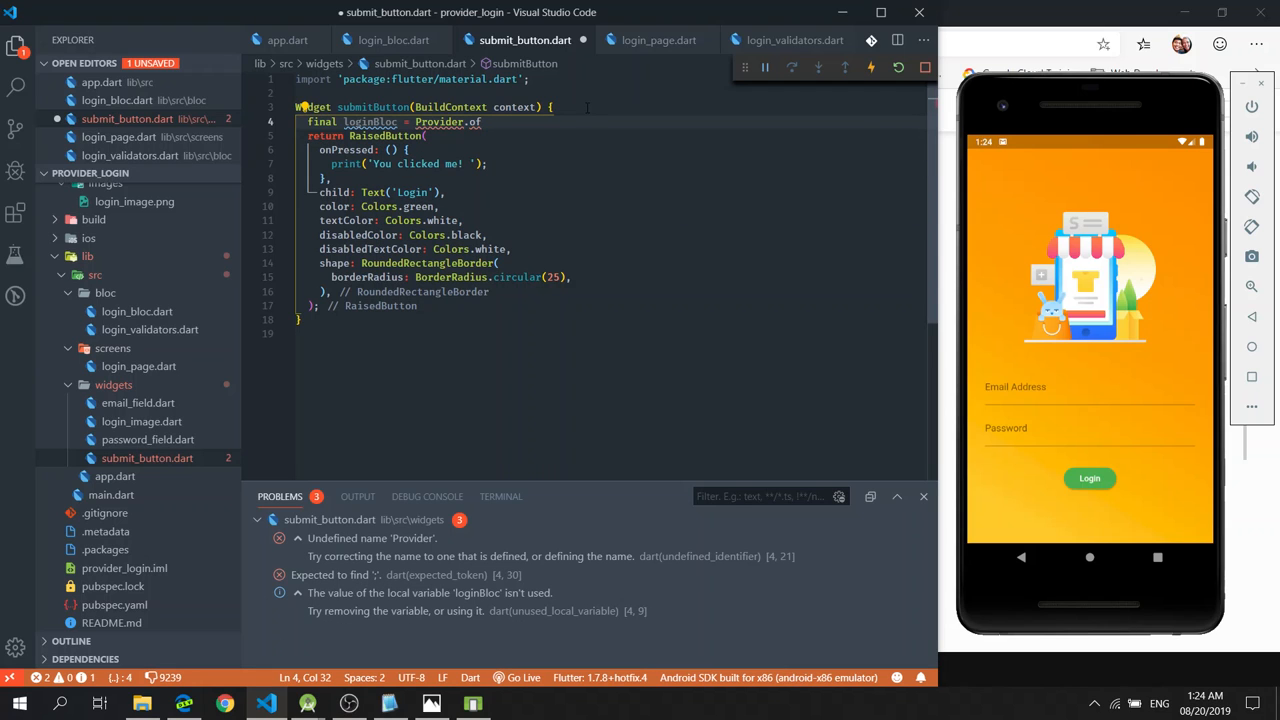
type("<Xon")
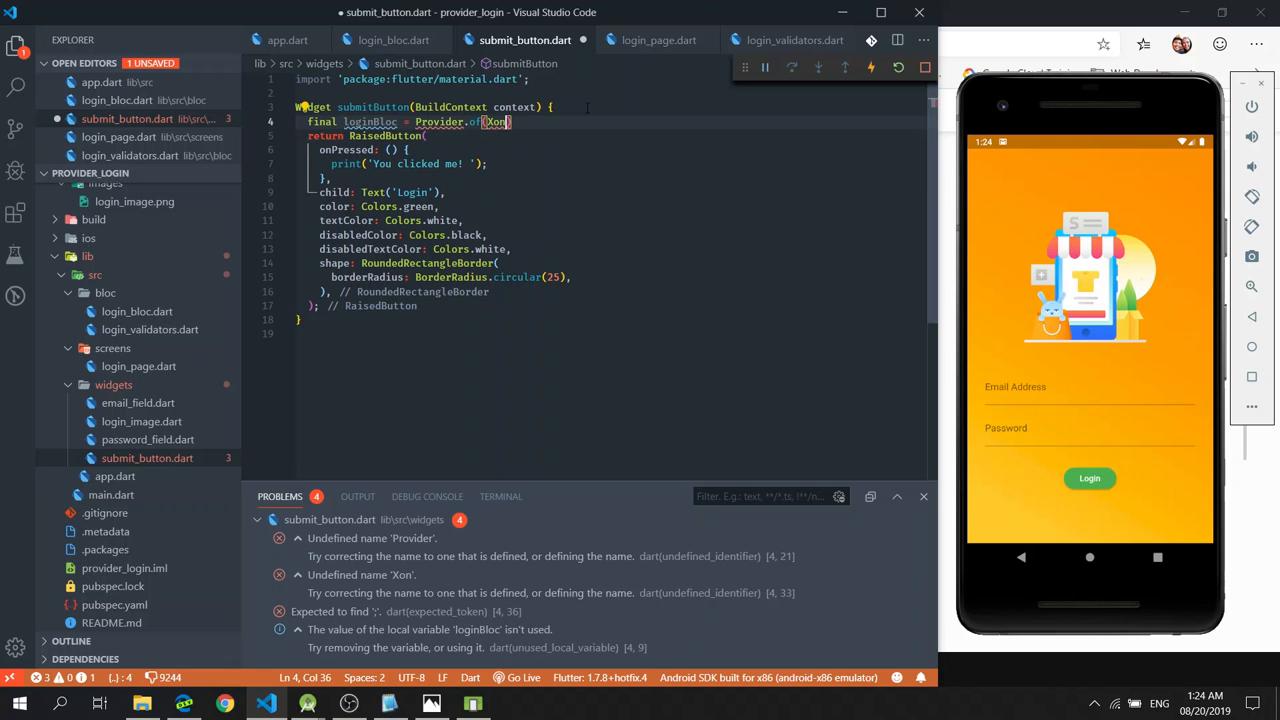
type("context")
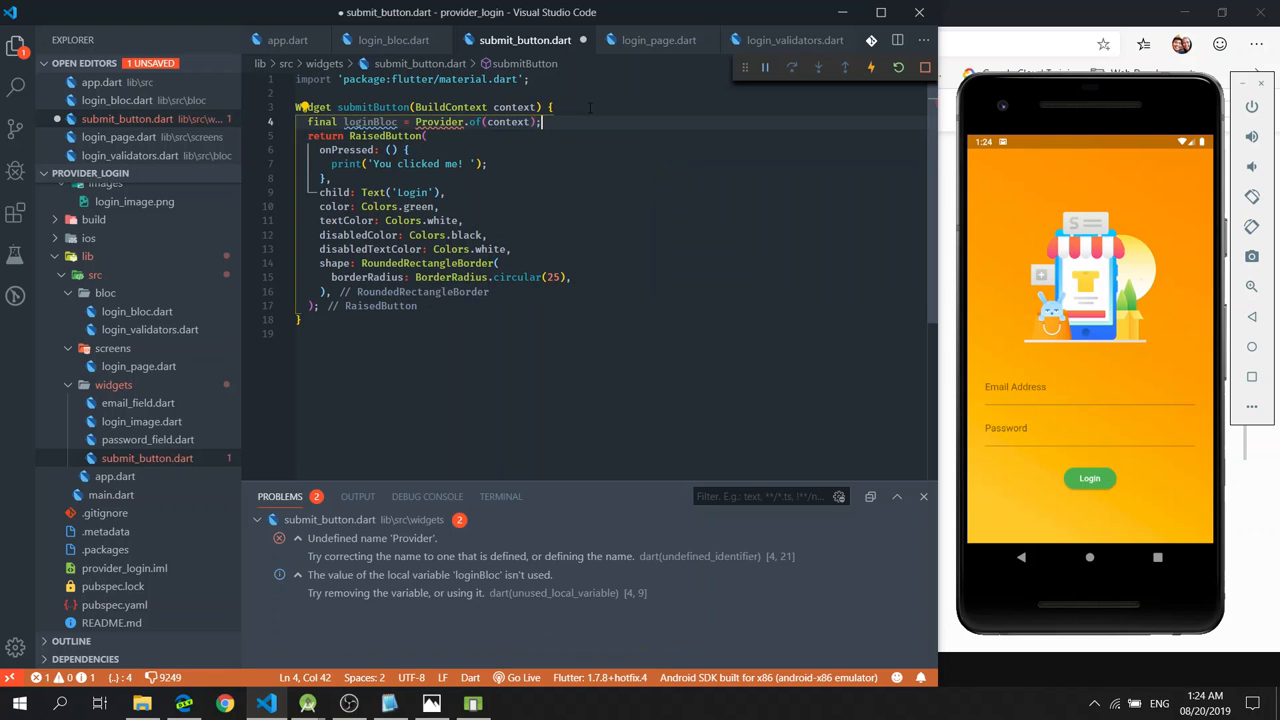
left_click(439, 121)
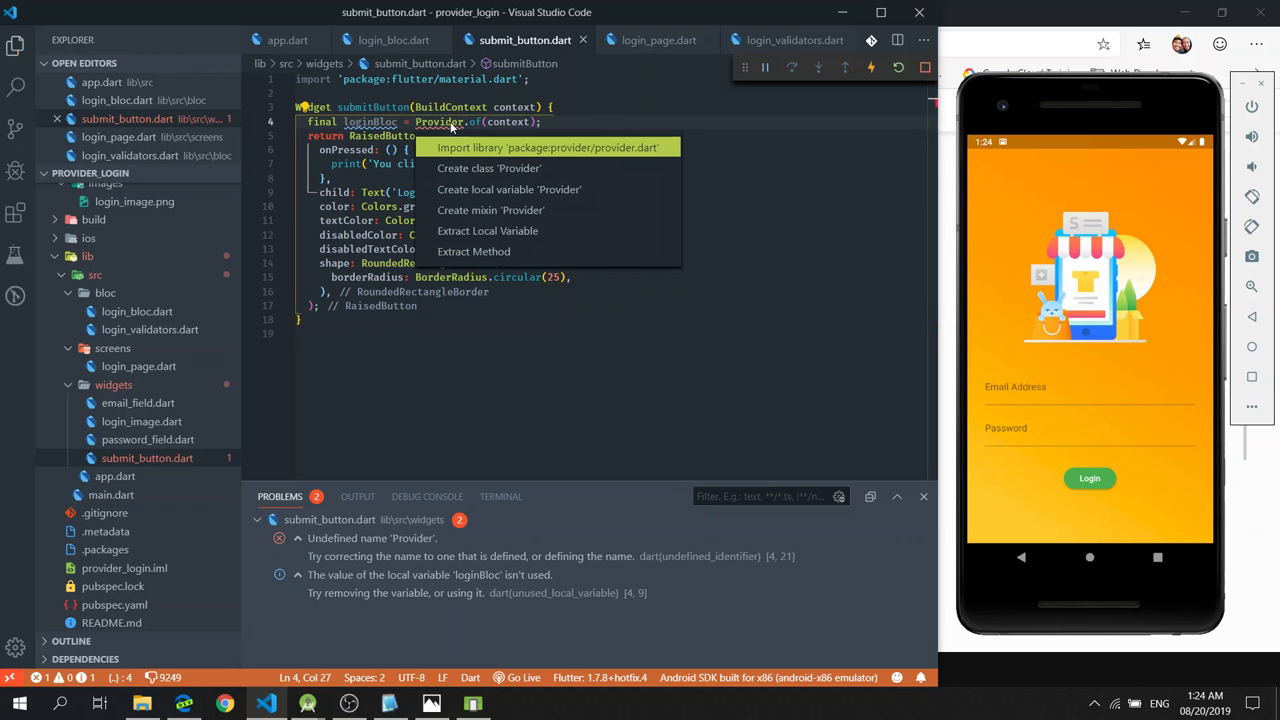
left_click(551, 147)
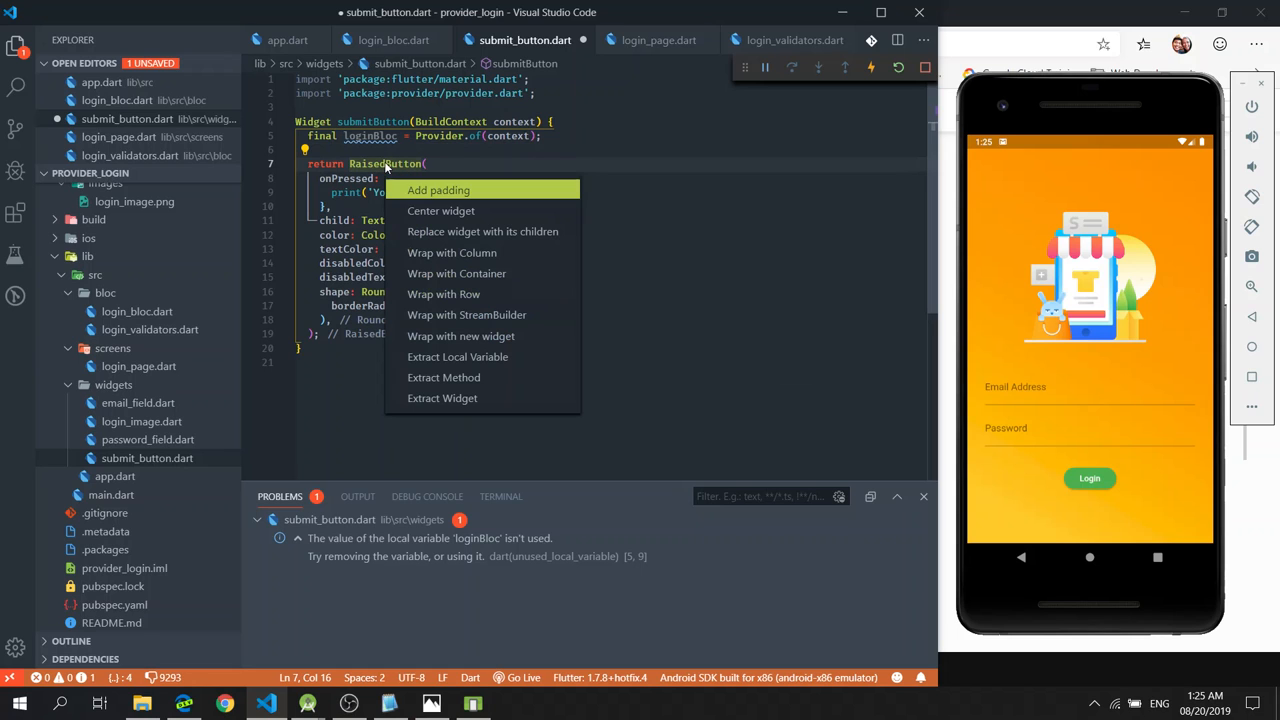
mouse_move(466, 314)
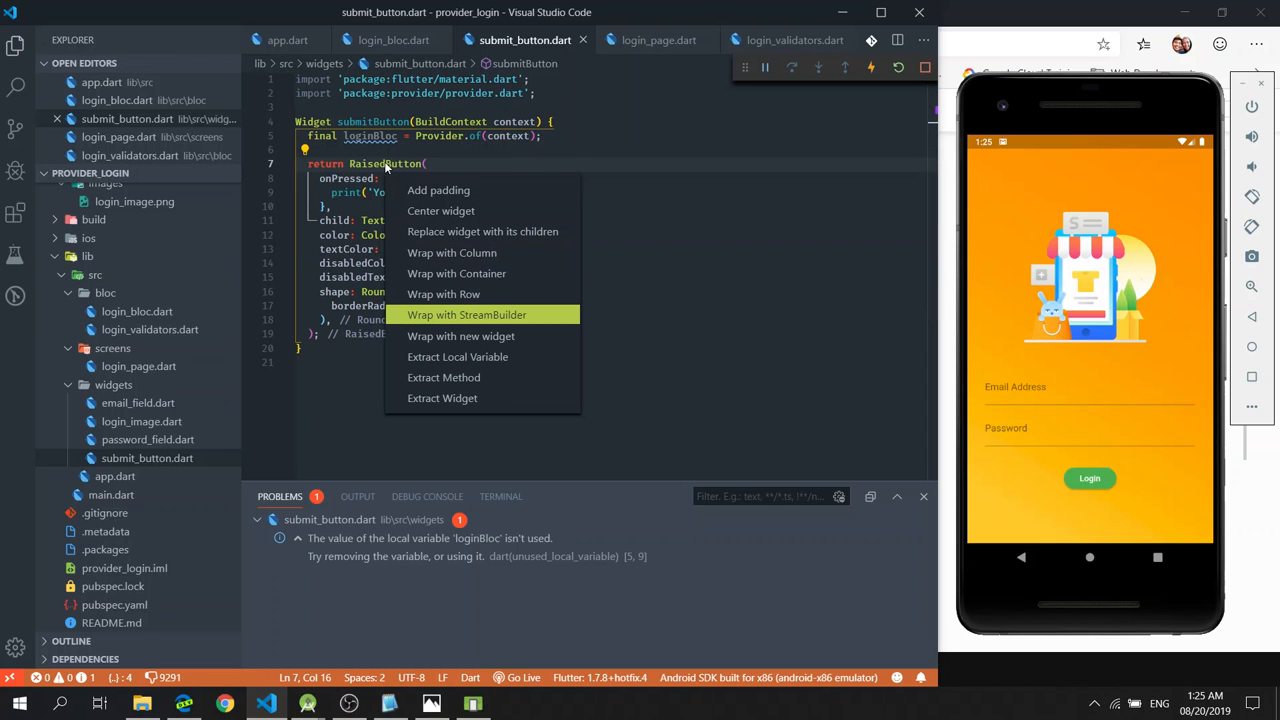
- Wrap the RaisedButton in a StreamBuilder with stream: loginBloc.submitButtonIsValid
left_click(463, 314)
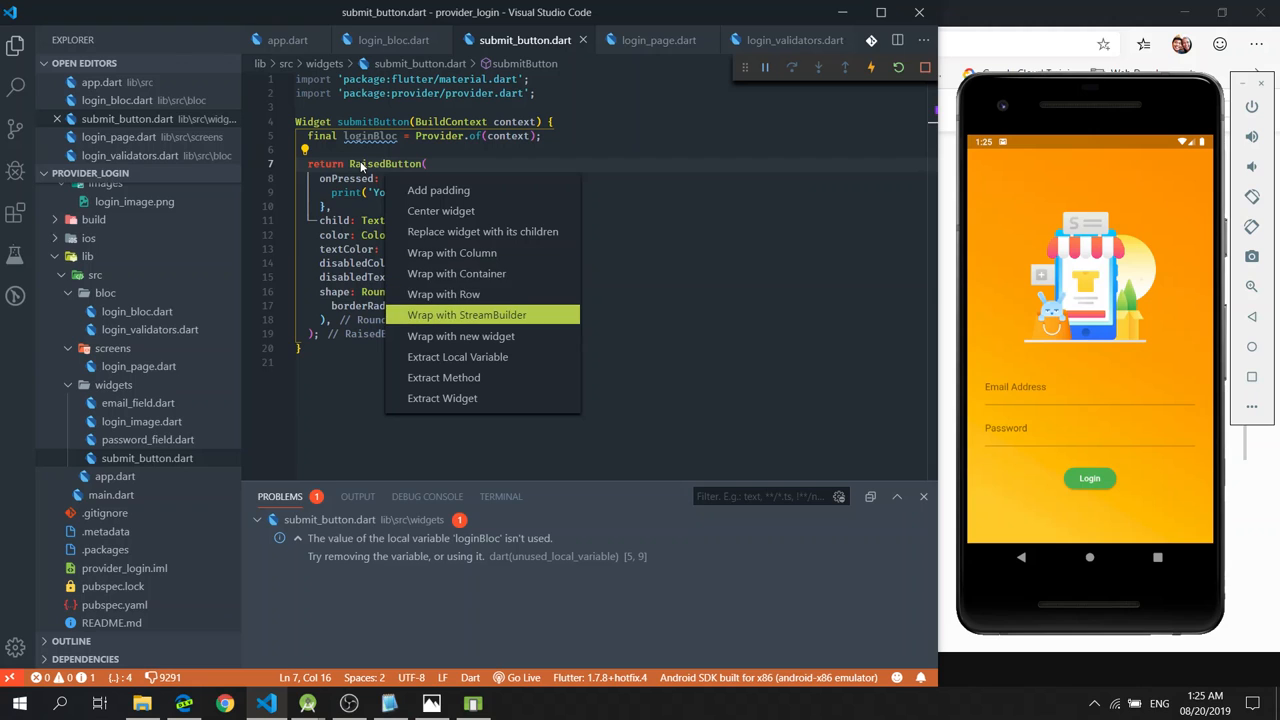
left_click(466, 314)
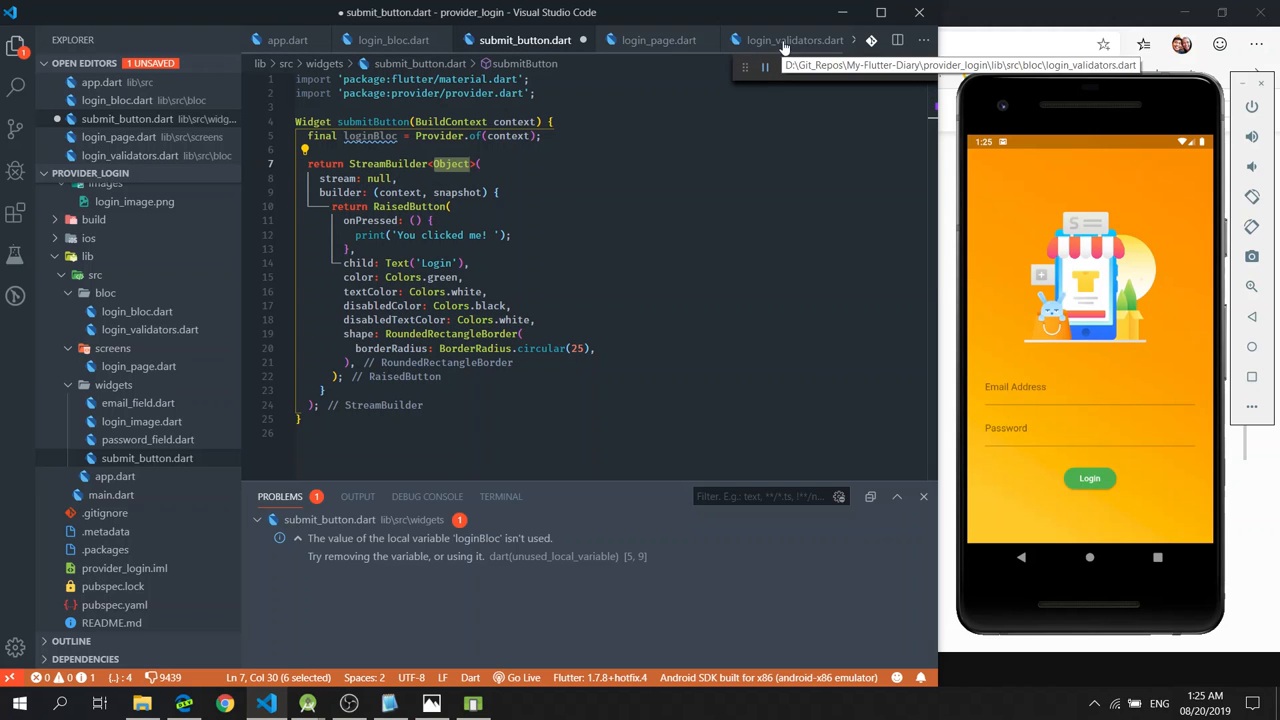
left_click(389, 40)
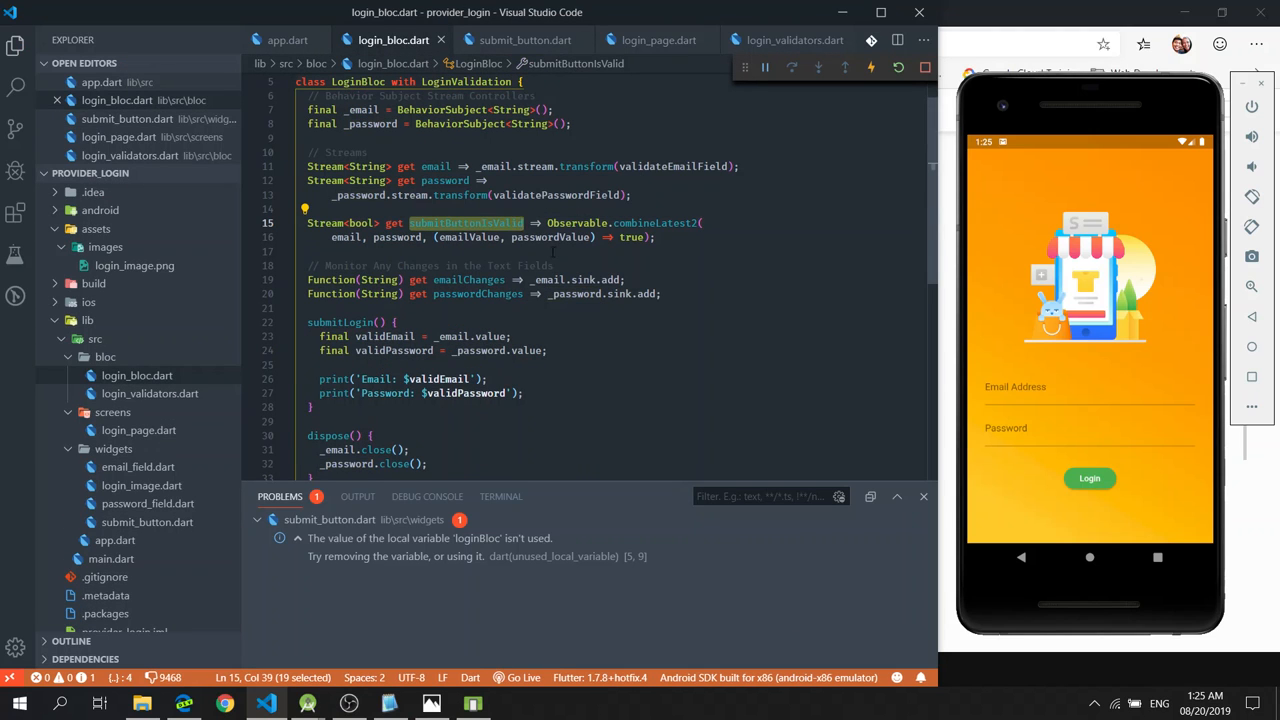
left_click(519, 40)
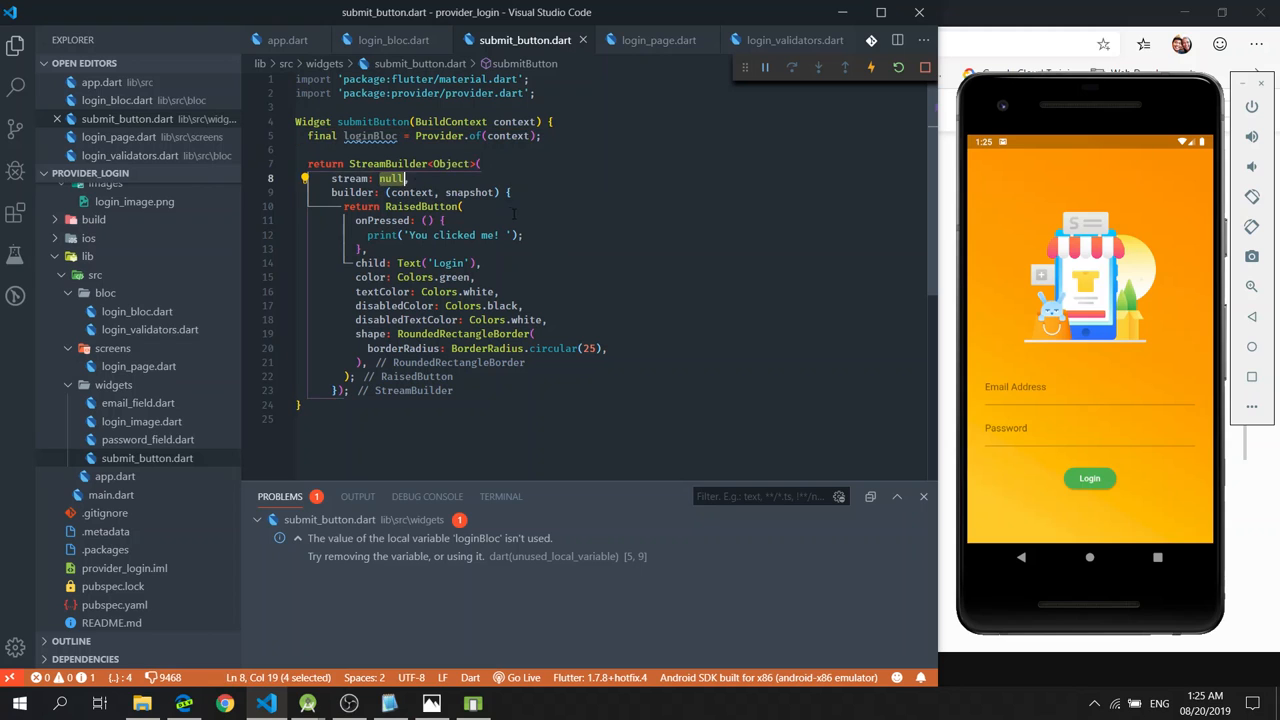
type("login")
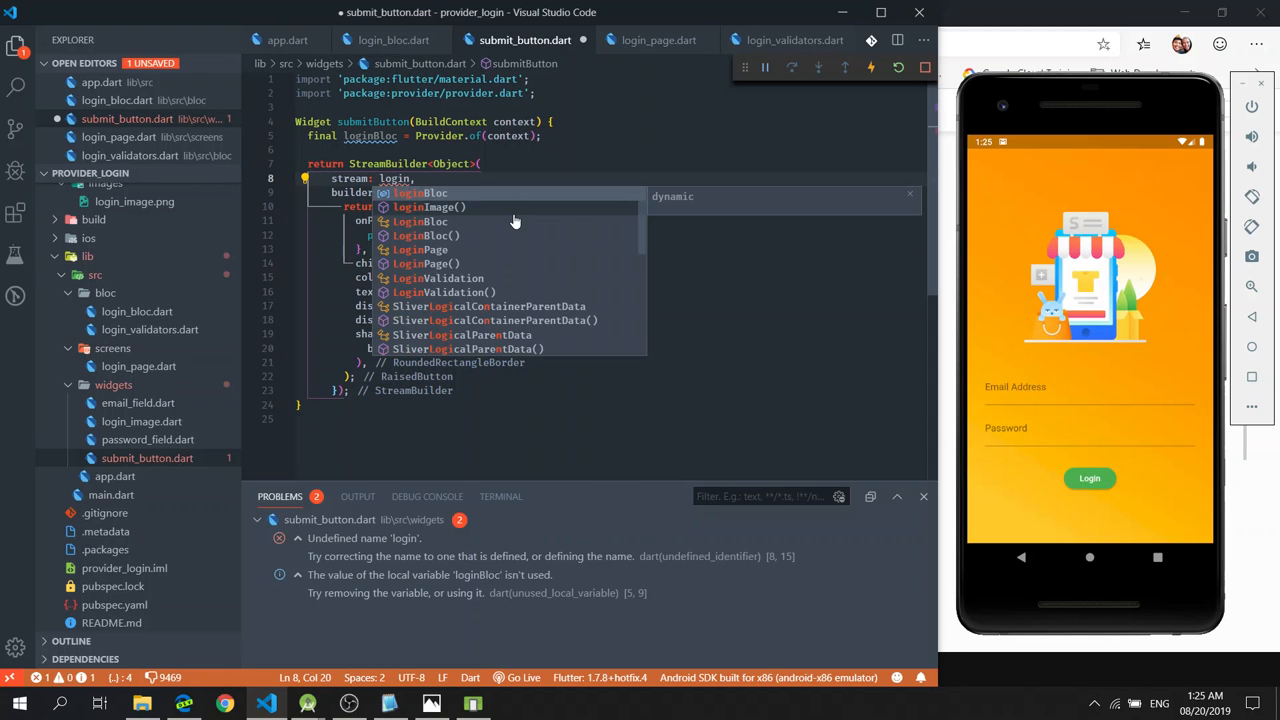
type("loginBloc.")
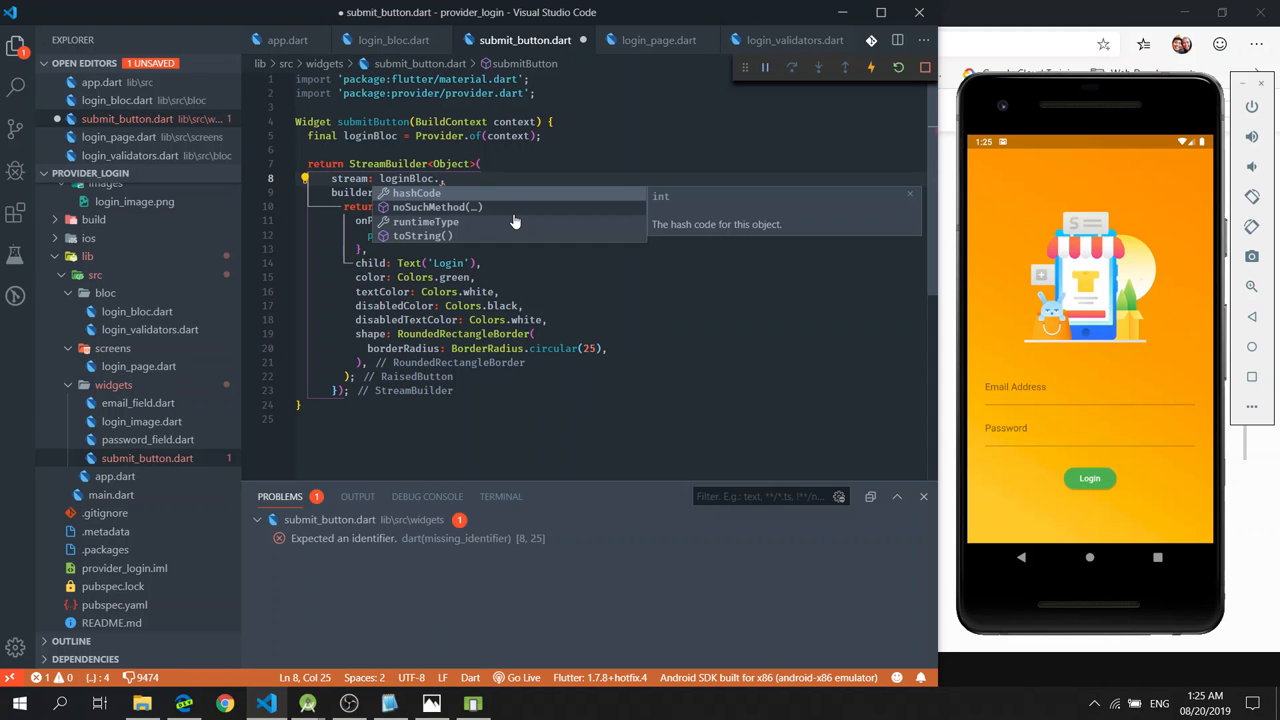
type("submitButtonIsValid")
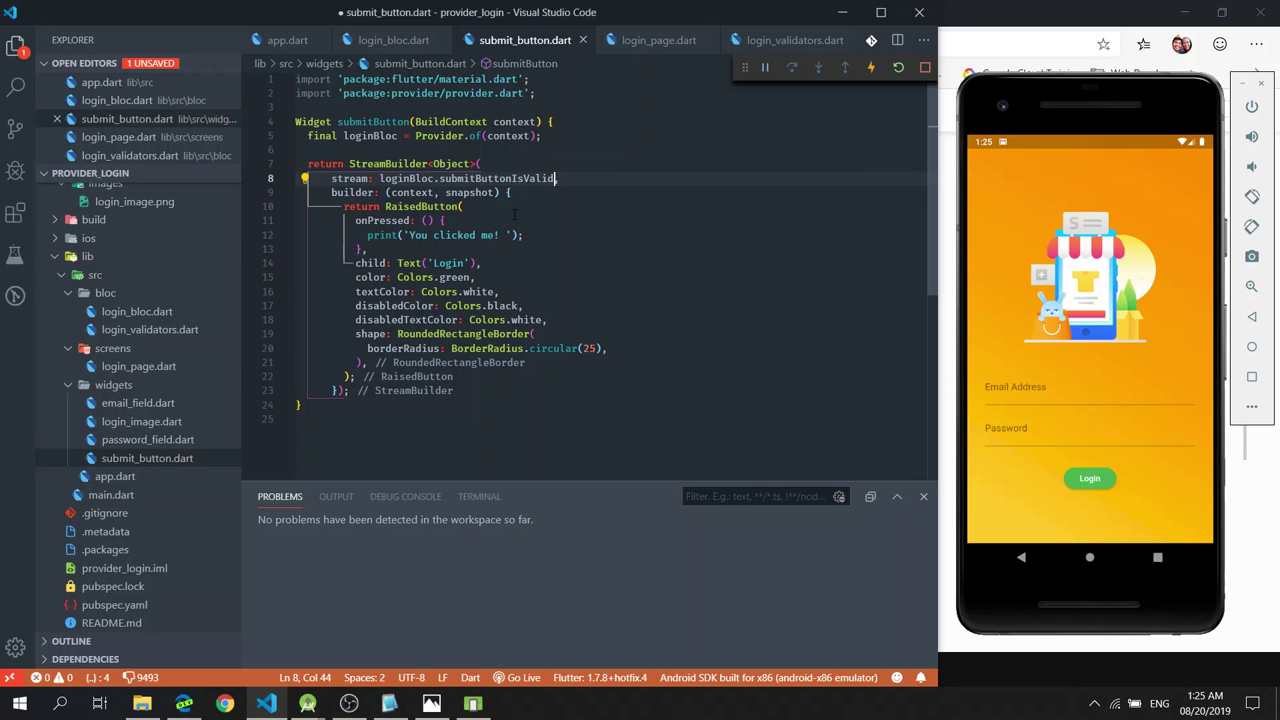
type(",")
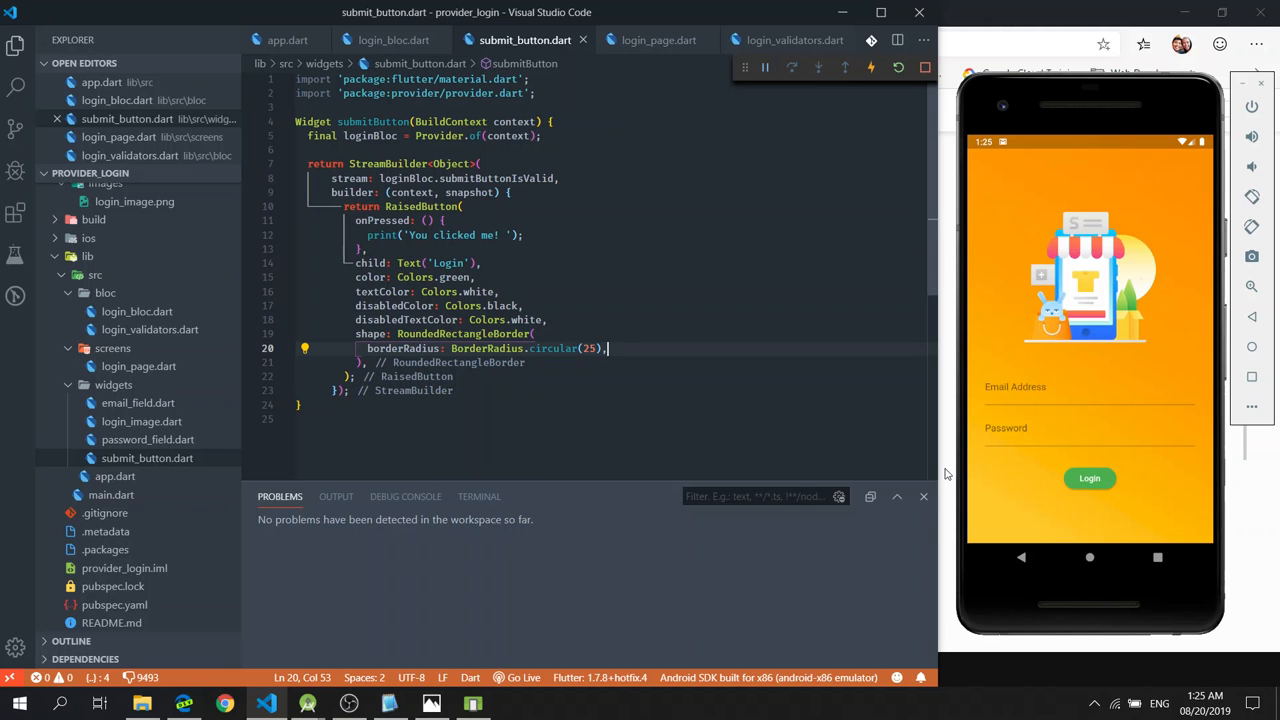
mouse_move(1184, 462)
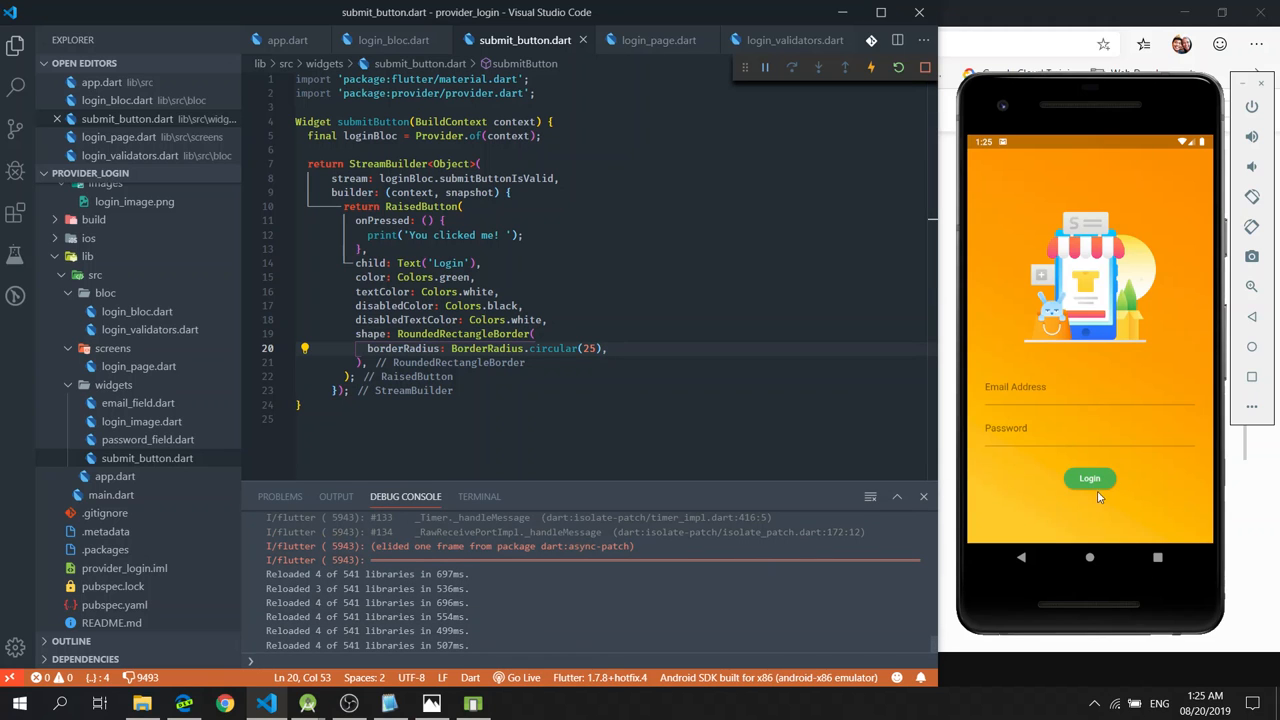
- Tap Login in the emulator and confirm 'You clicked me!' appears in the debug console
left_click(1089, 478)
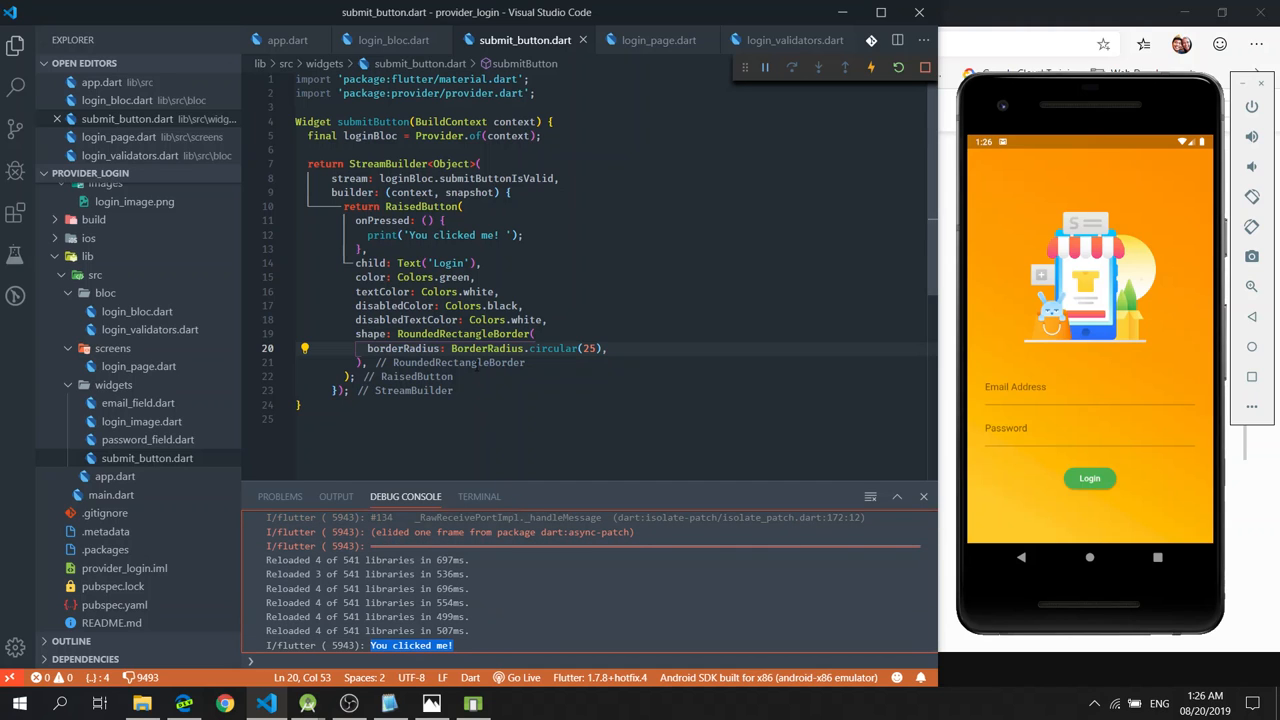
mouse_move(1134, 480)
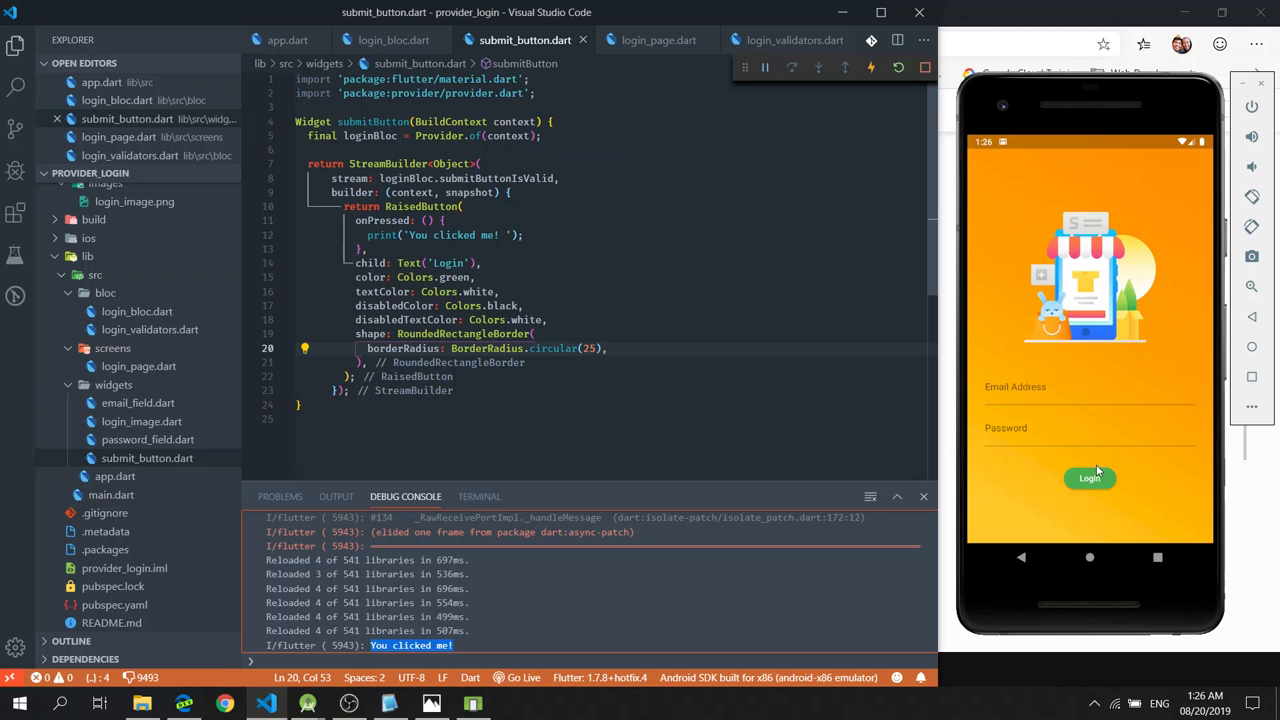
left_click(1088, 387)
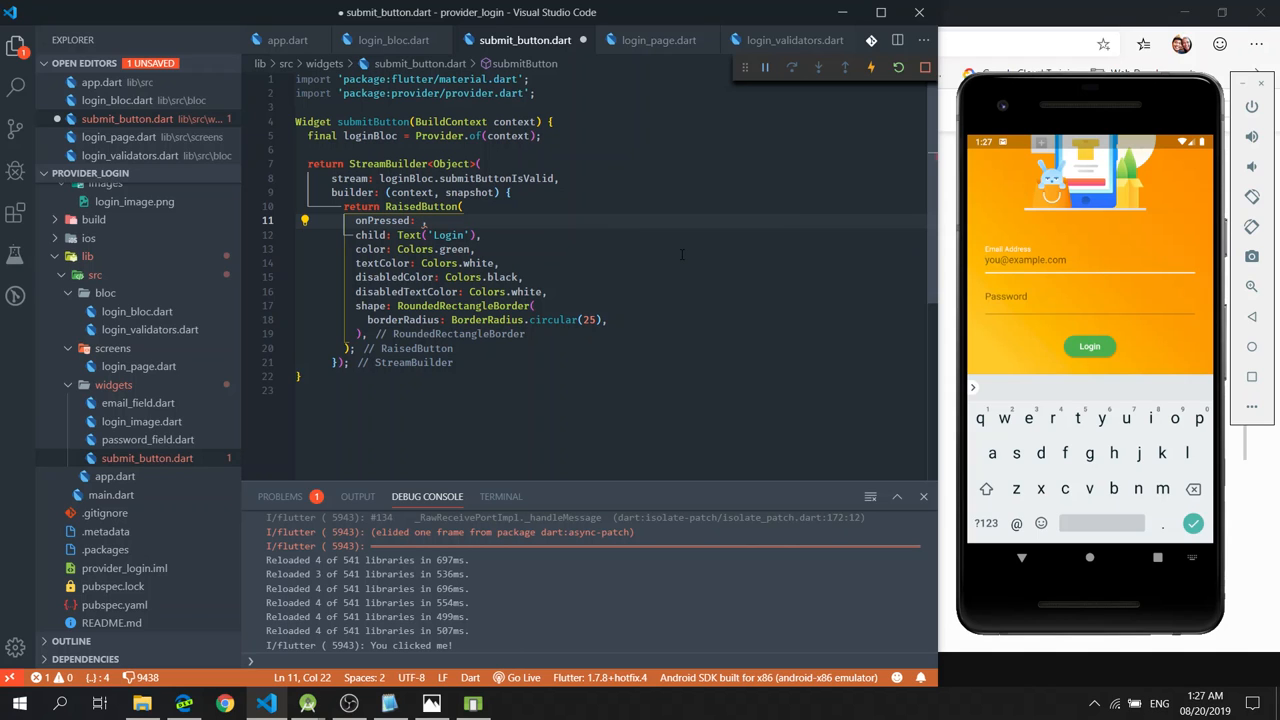
- Replace the print callback with a partial onPressed: snapshot.hasData ? loginBloc. expression
type("s")
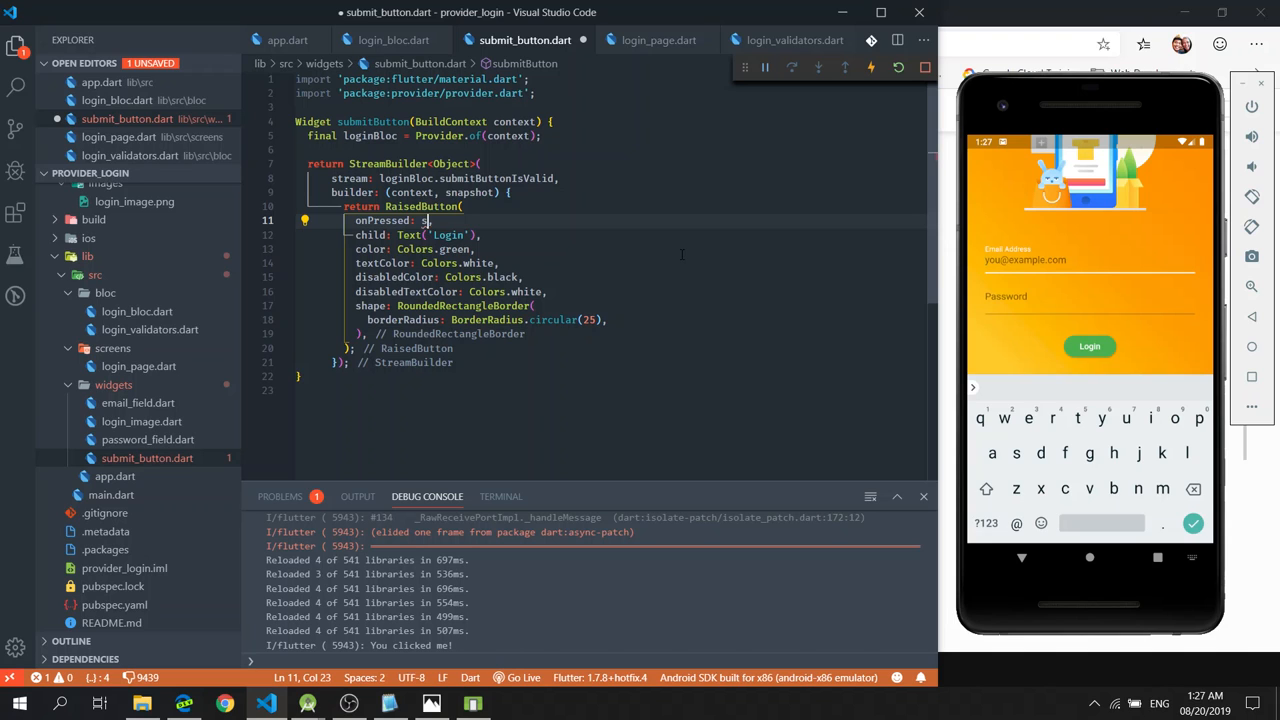
type("napshot")
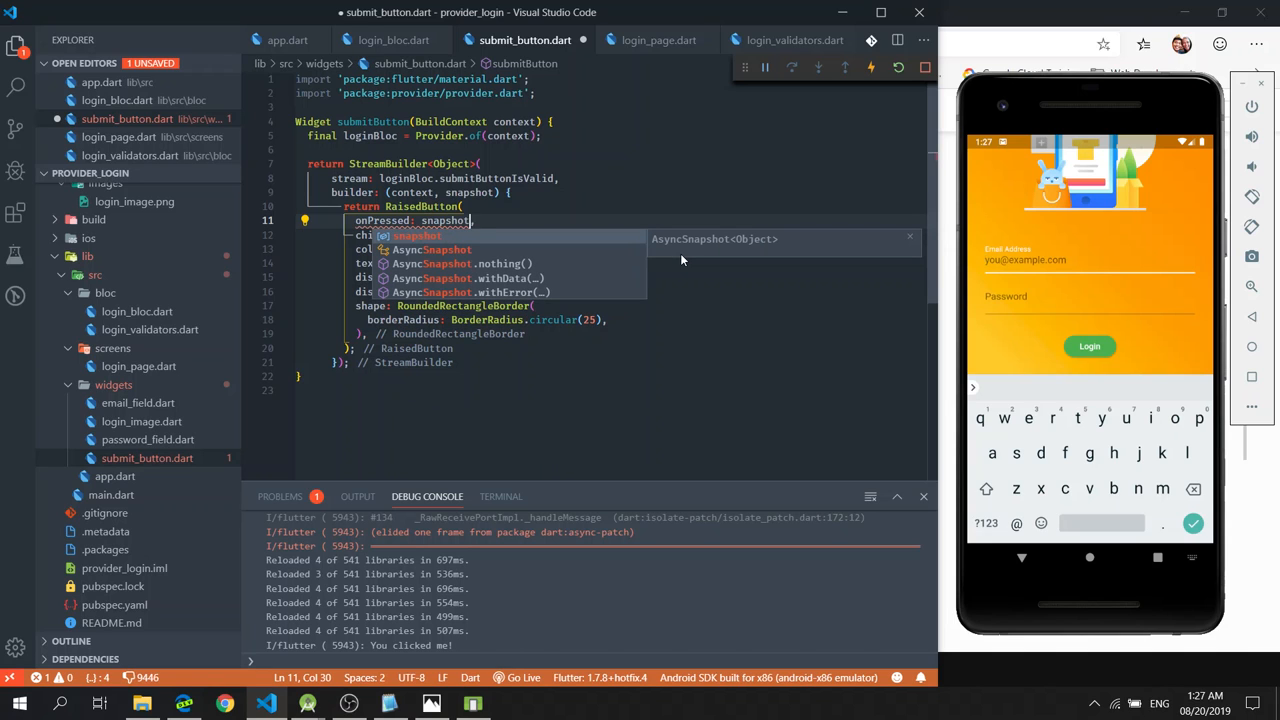
type(".")
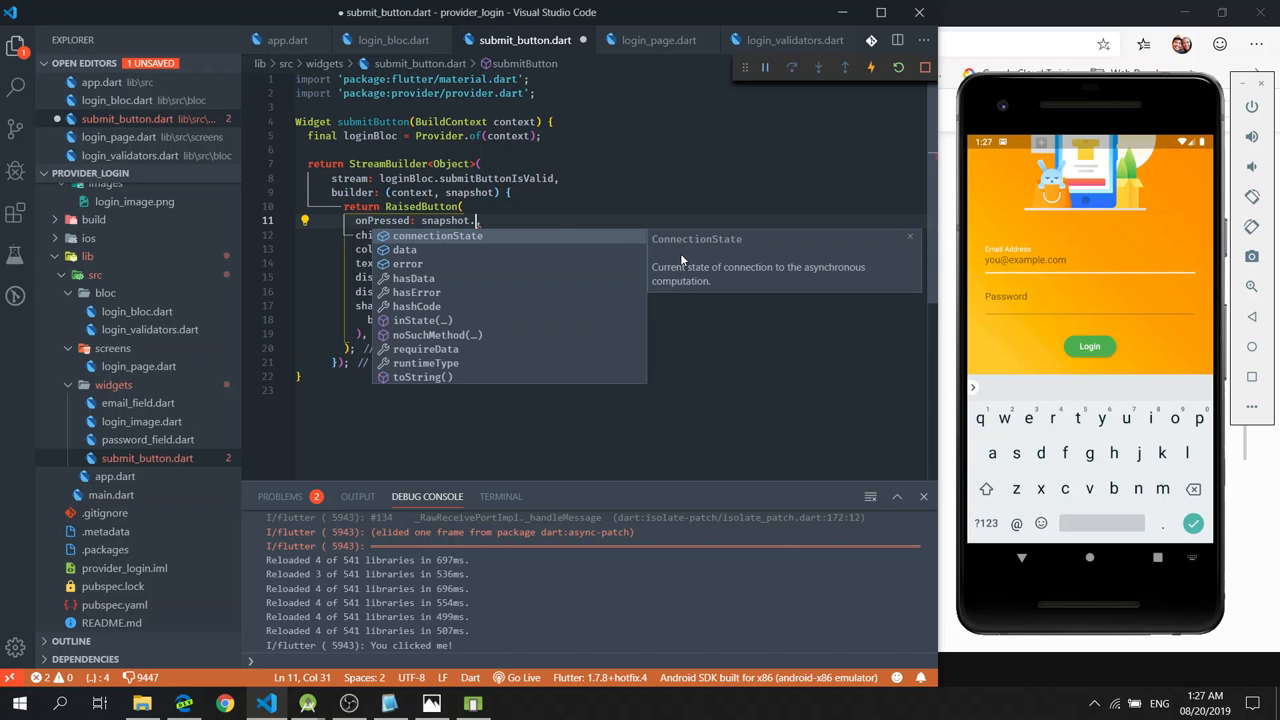
type("hasData ?")
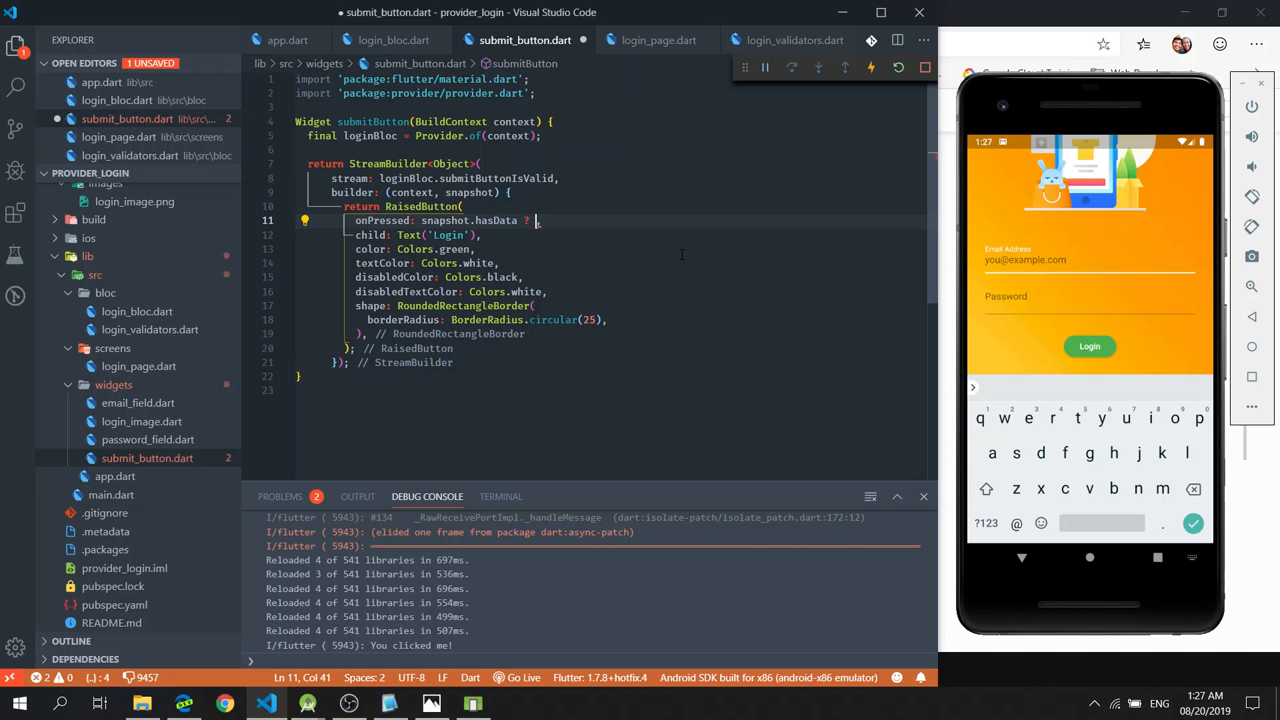
type("bl")
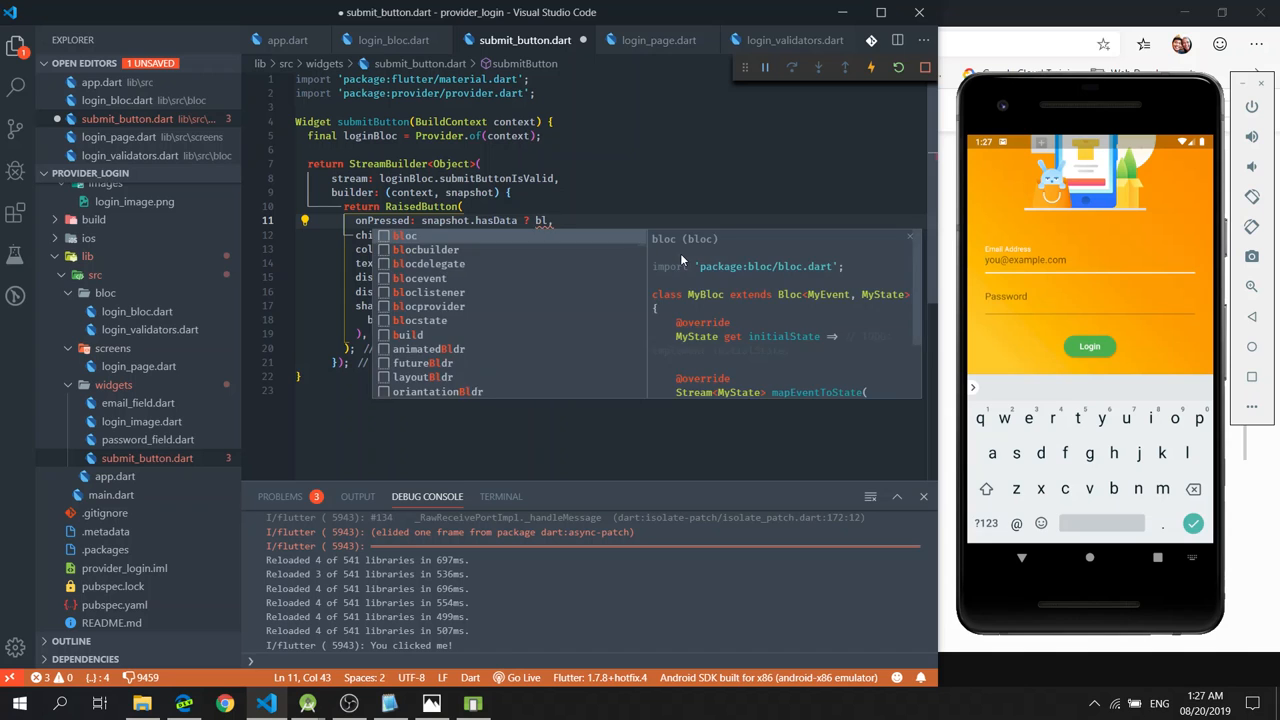
type("loginBloc.")
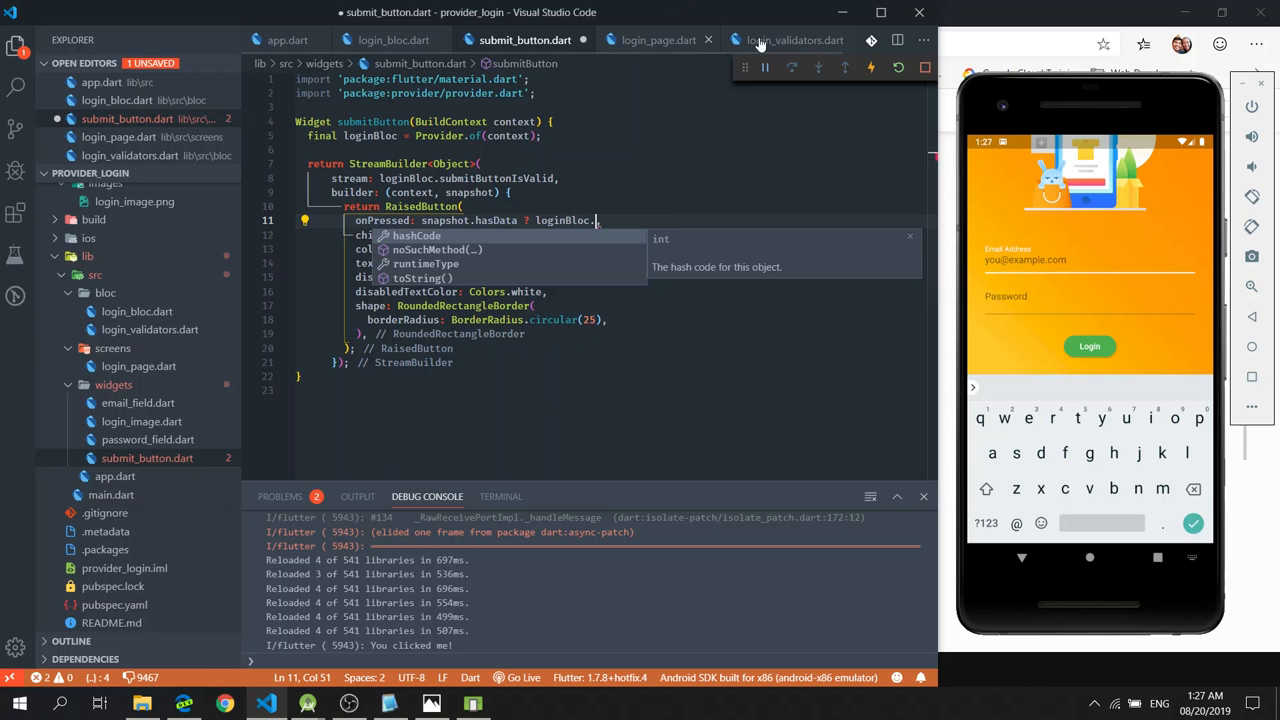
mouse_move(393, 40)
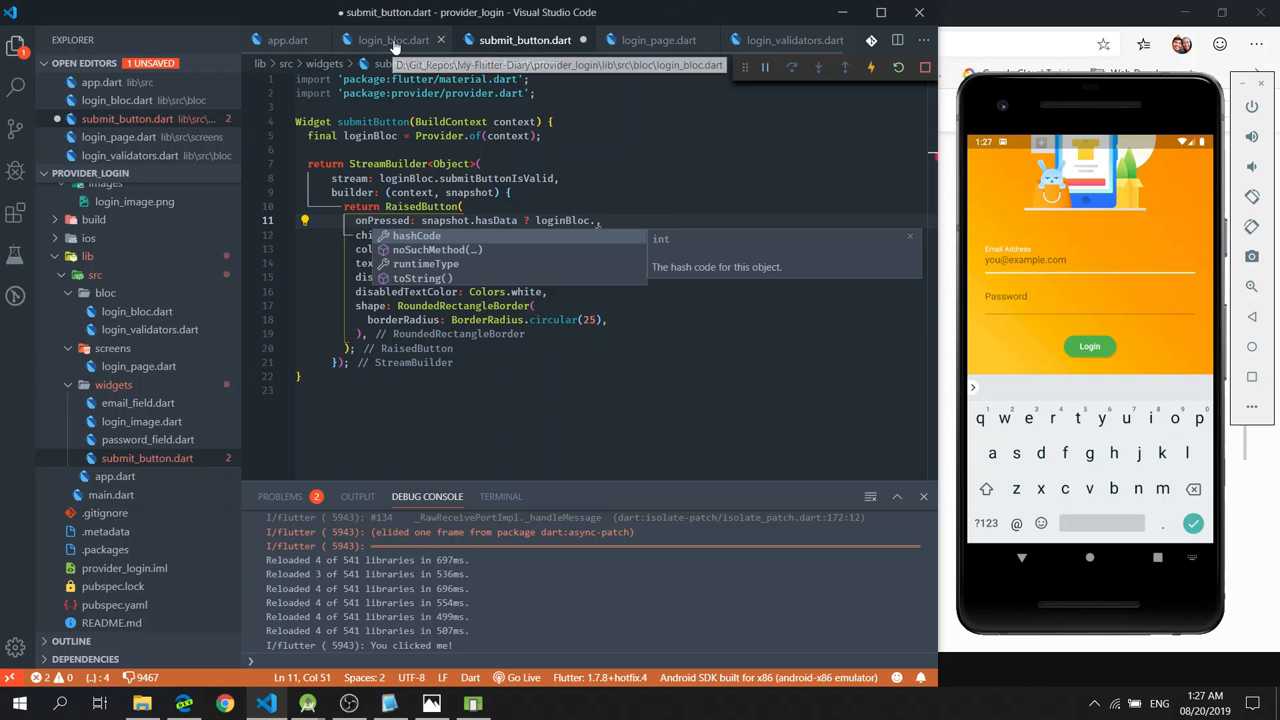
- Check login_bloc.dart for submitLogin, then set onPressed to snapshot.hasData ? loginBloc.submitLogin : null
left_click(393, 40)
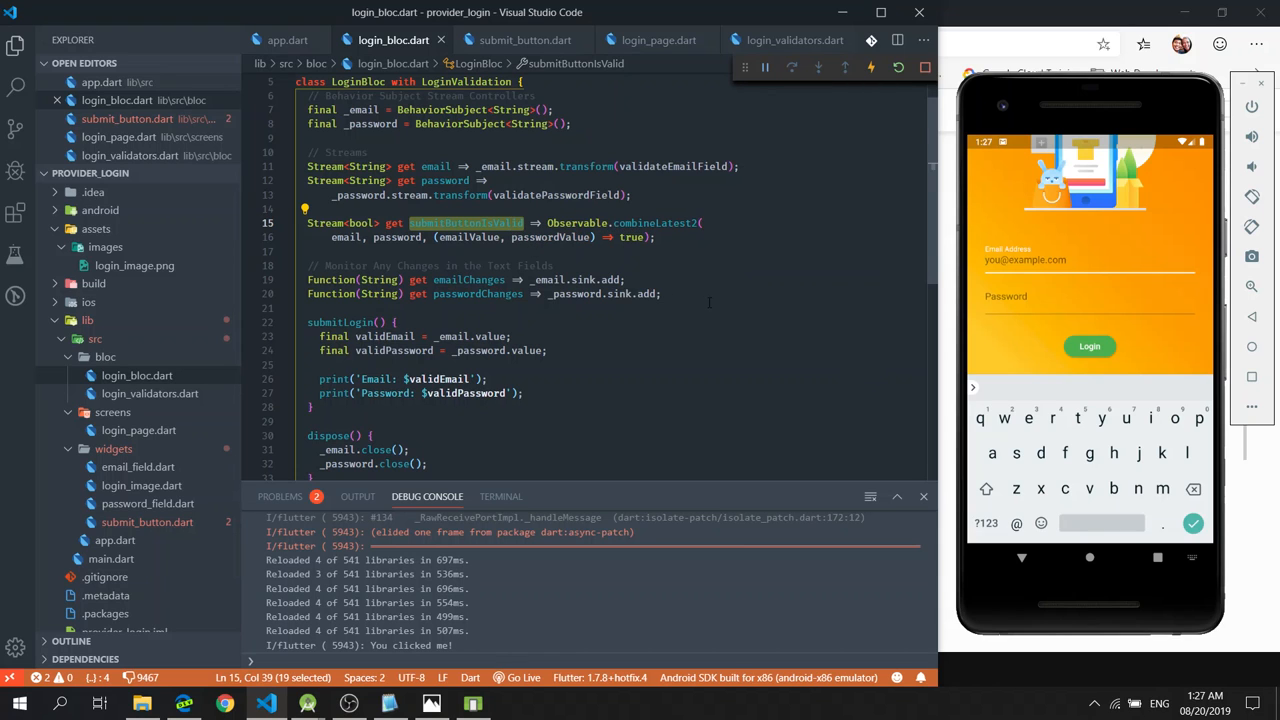
left_click(519, 40)
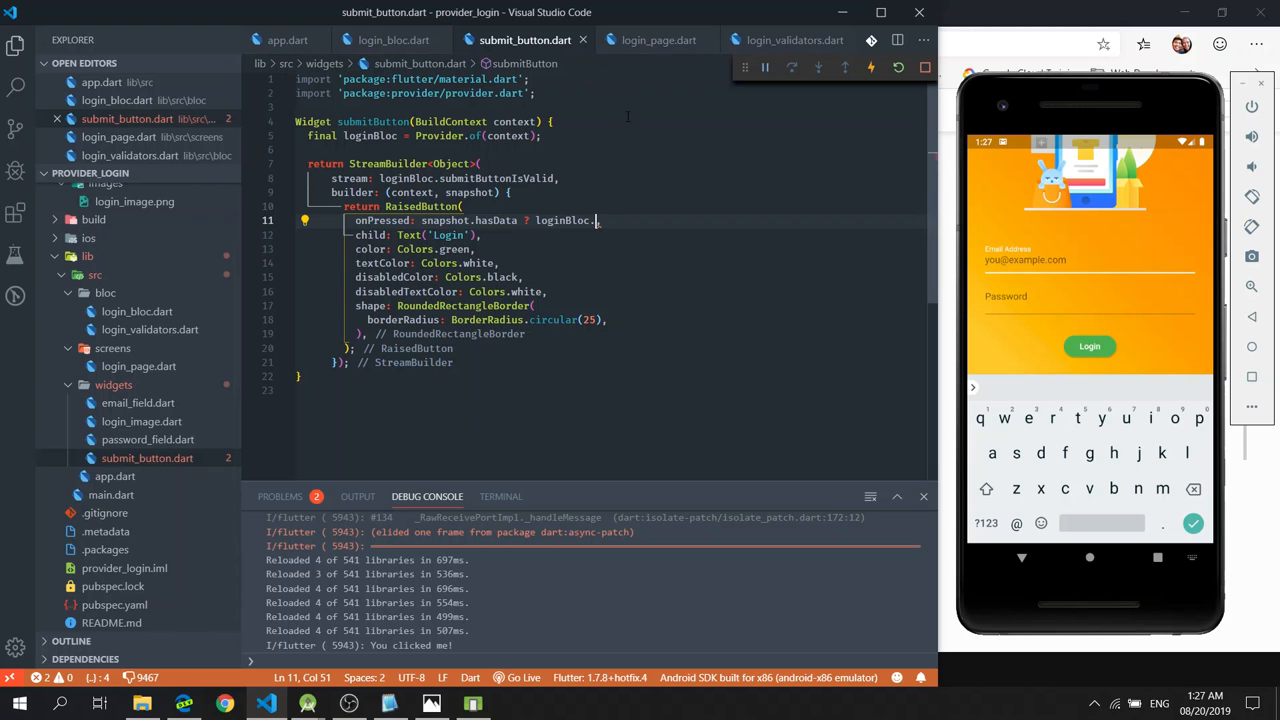
left_click(395, 40)
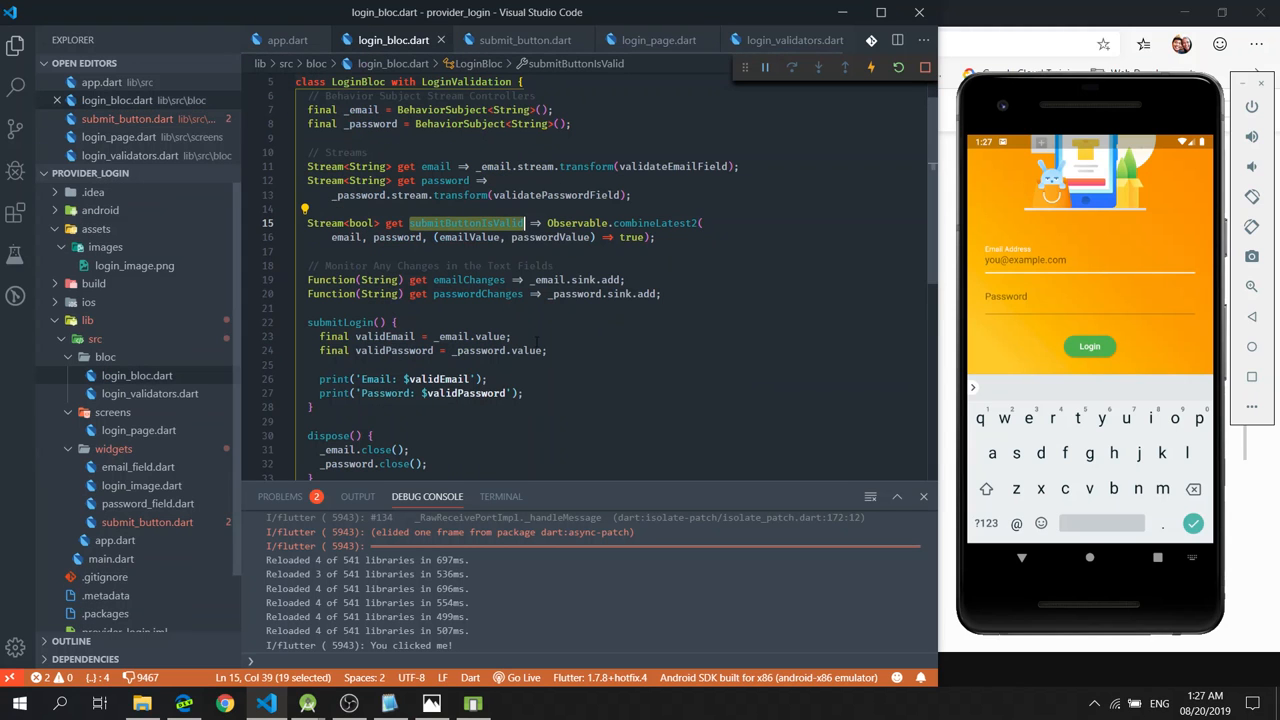
scroll("down", 3)
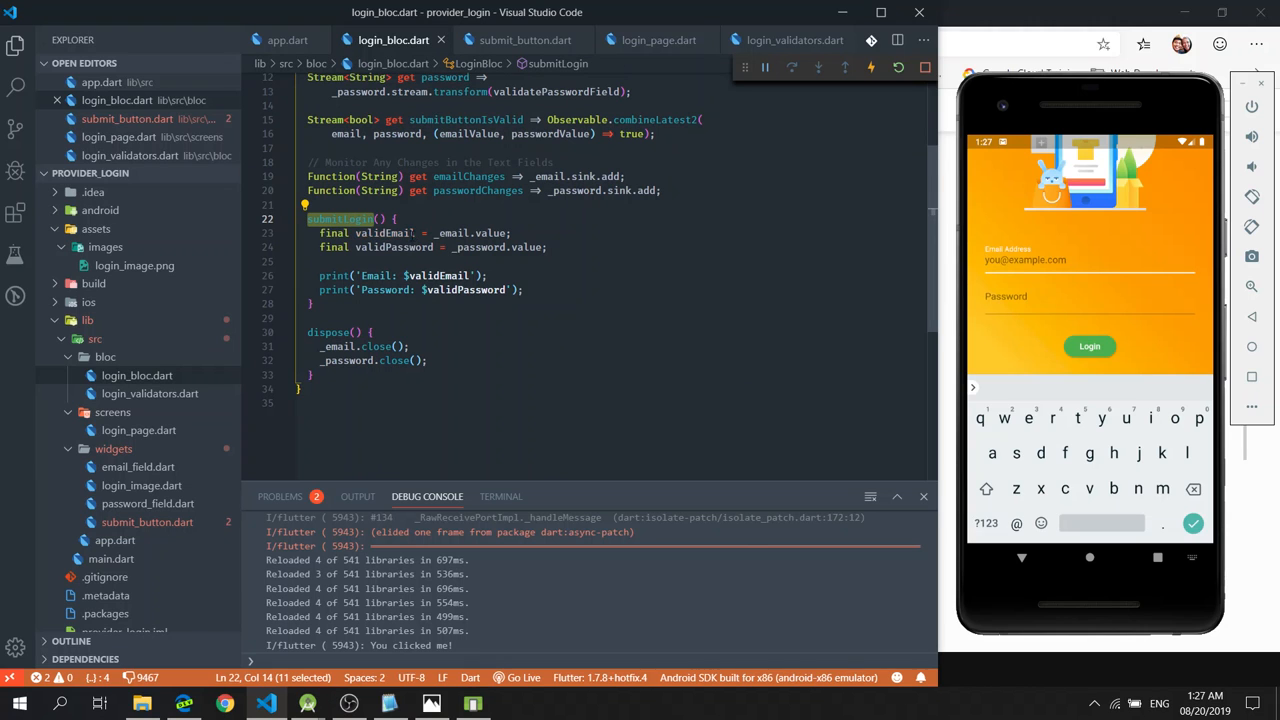
left_click(522, 40)
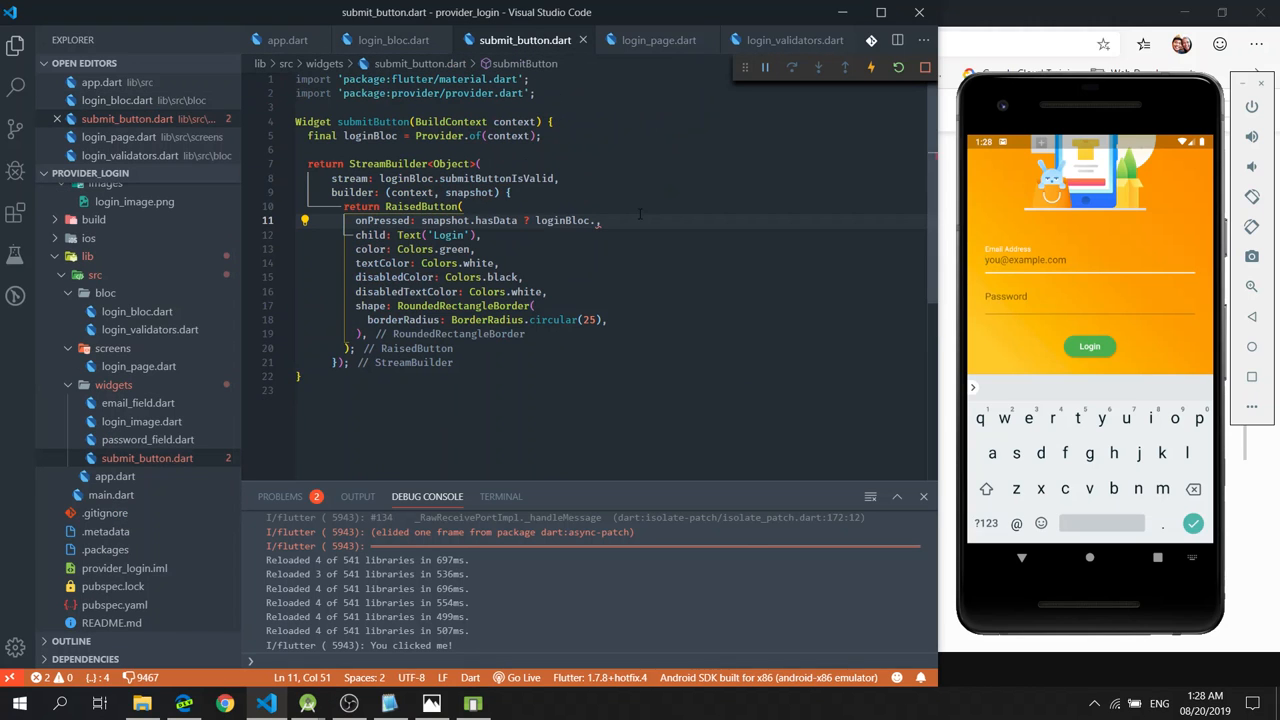
type("submitLogin :")
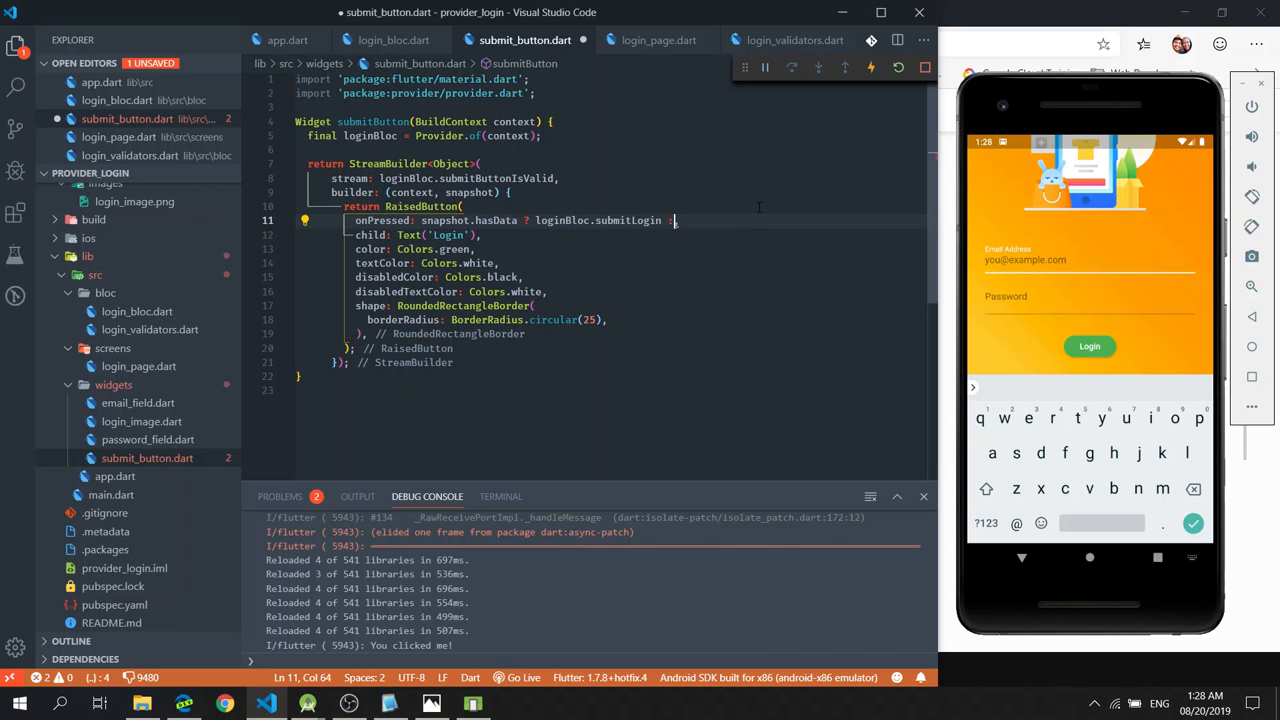
type("null")
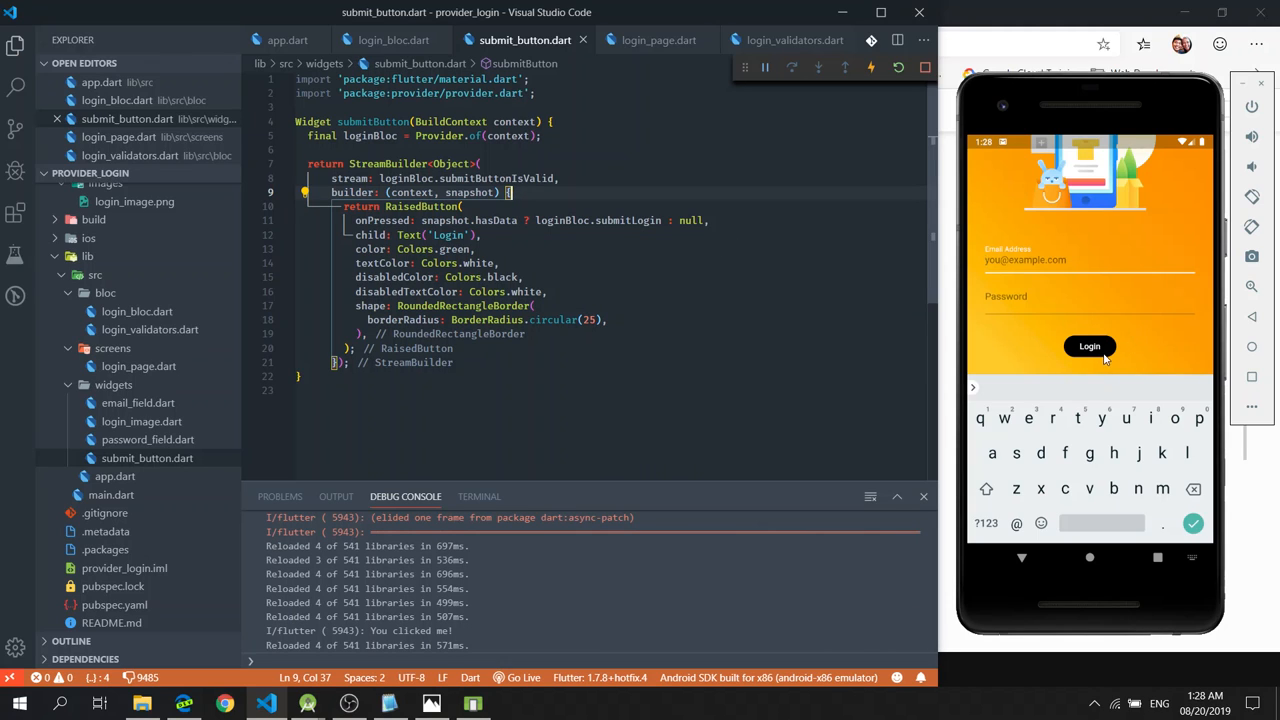
mouse_move(1127, 354)
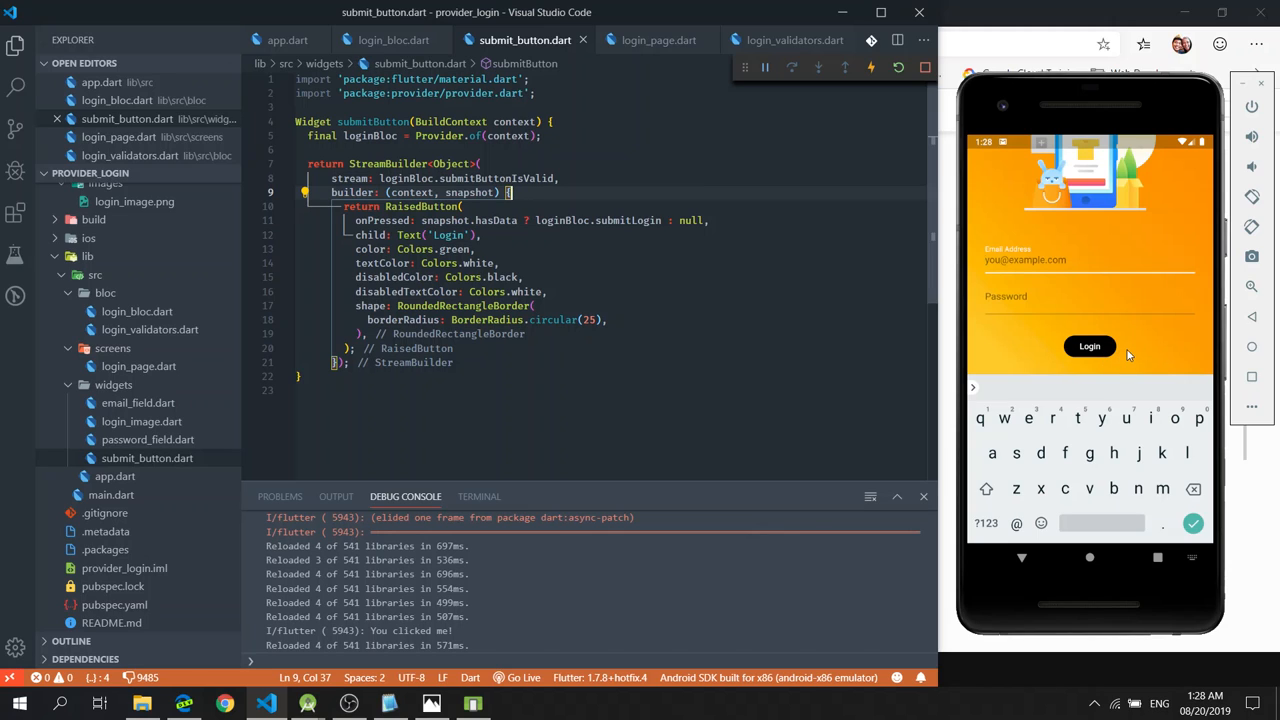
mouse_move(1103, 371)
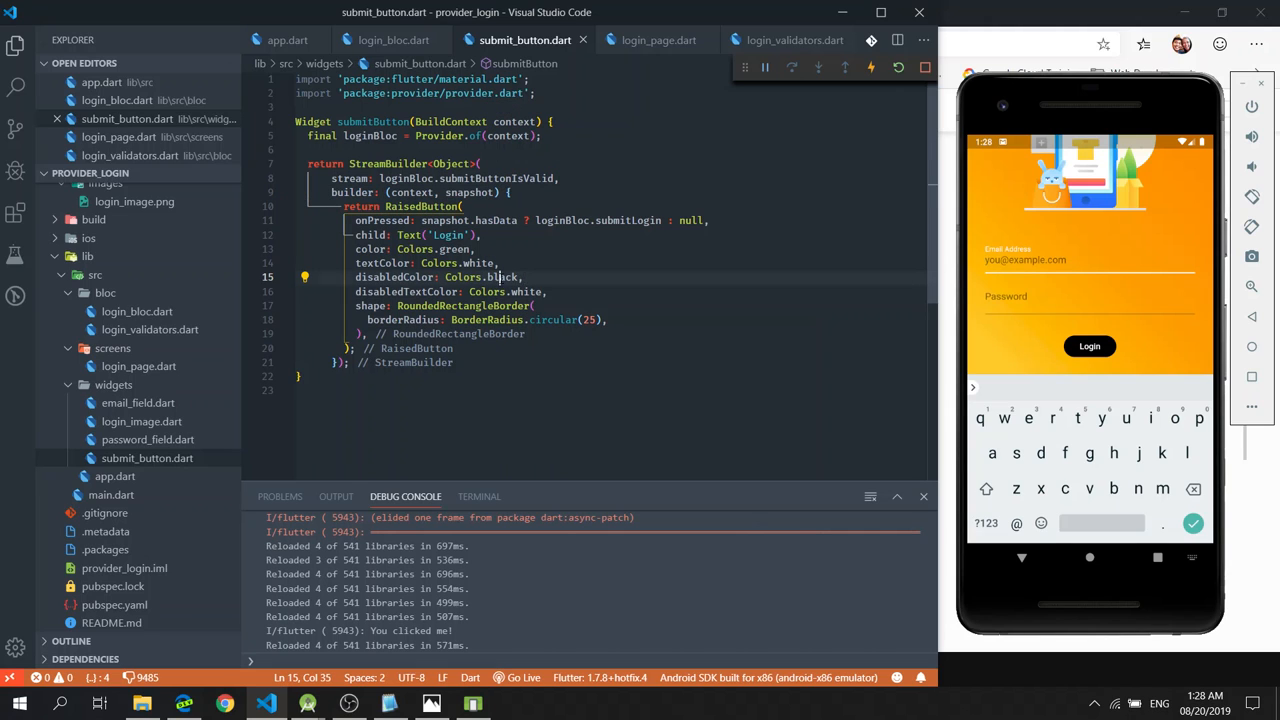
- Set the RaisedButton's disabledColor to Colors.white and disabledTextColor to Colors.black
type("white")
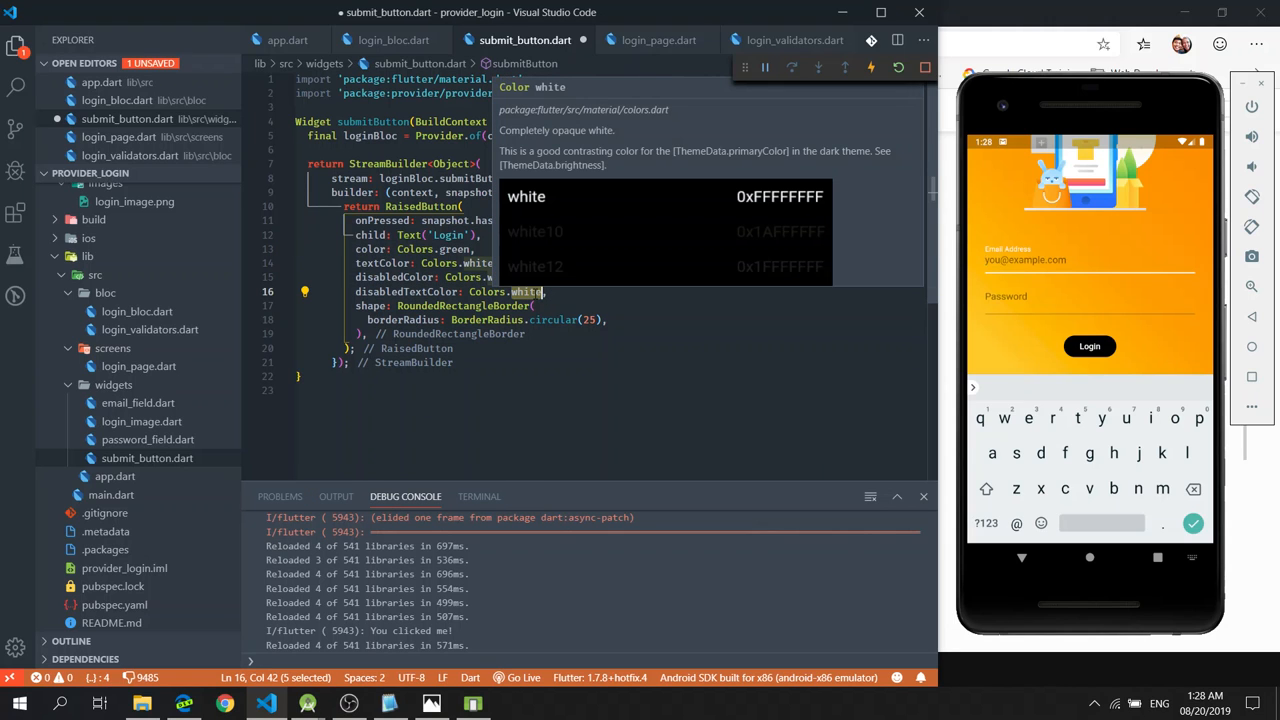
type("black")
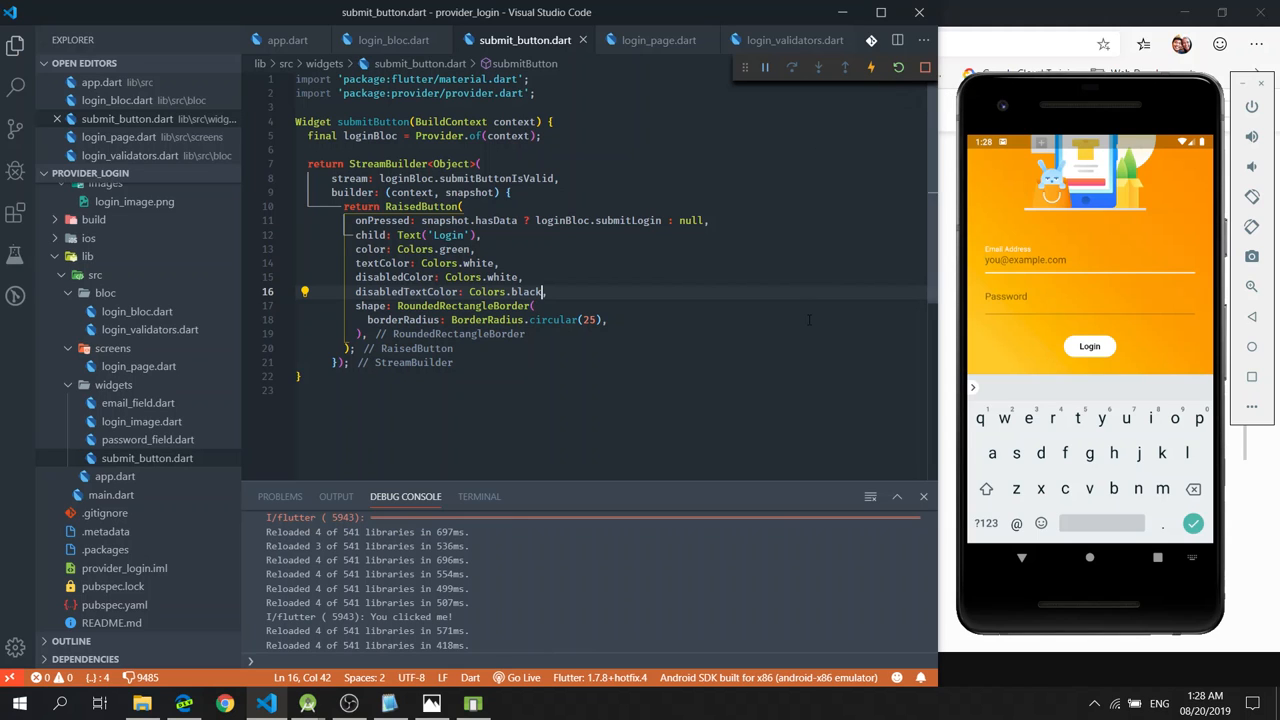
mouse_move(1030, 285)
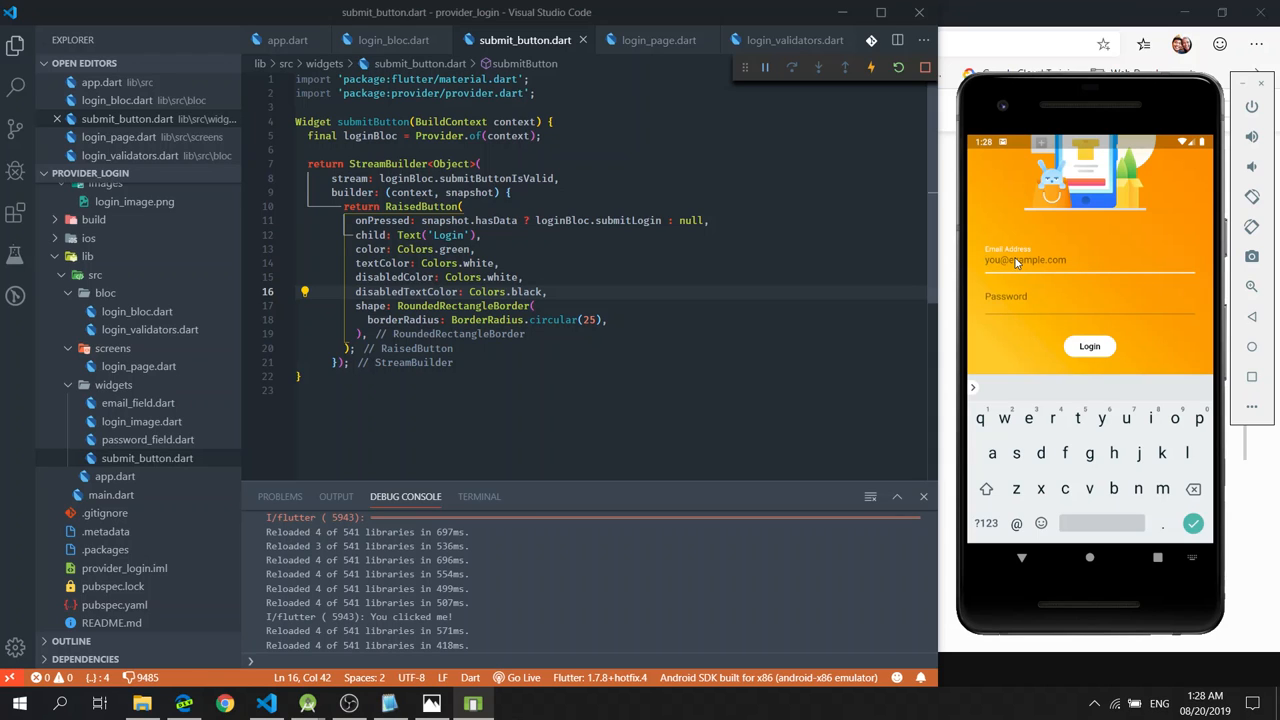
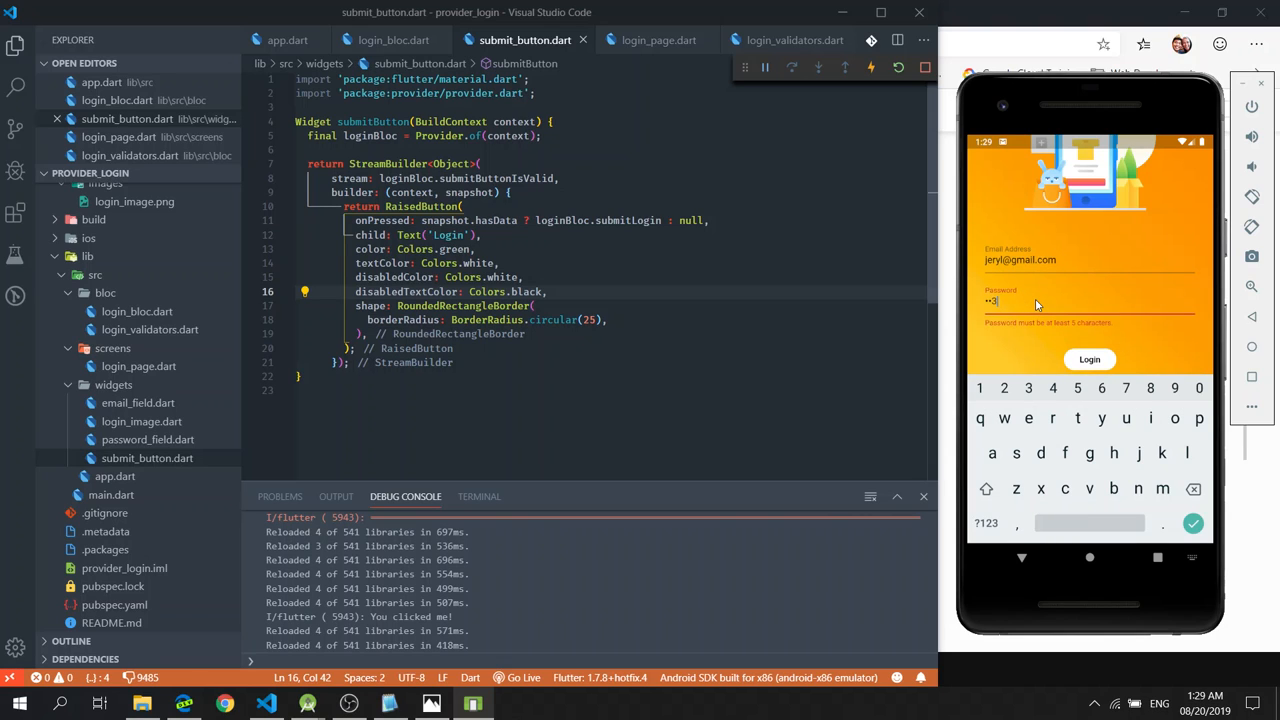
type("5")
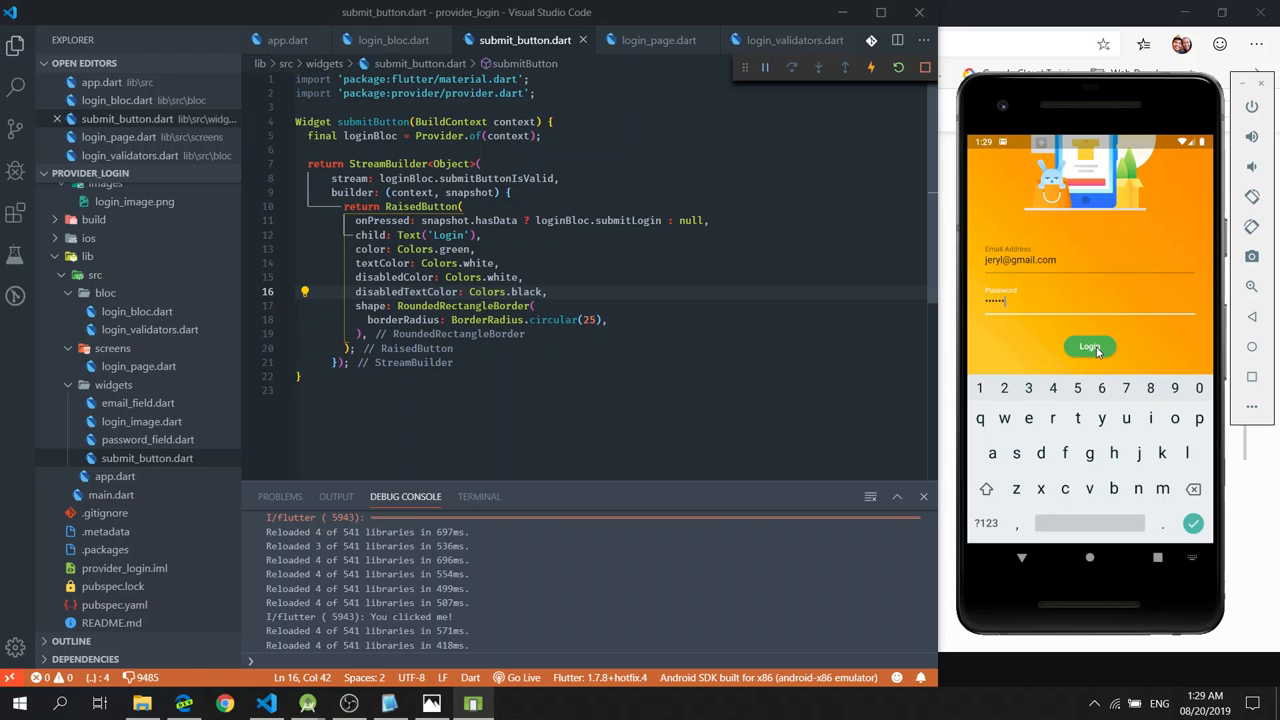
left_click(1089, 346)
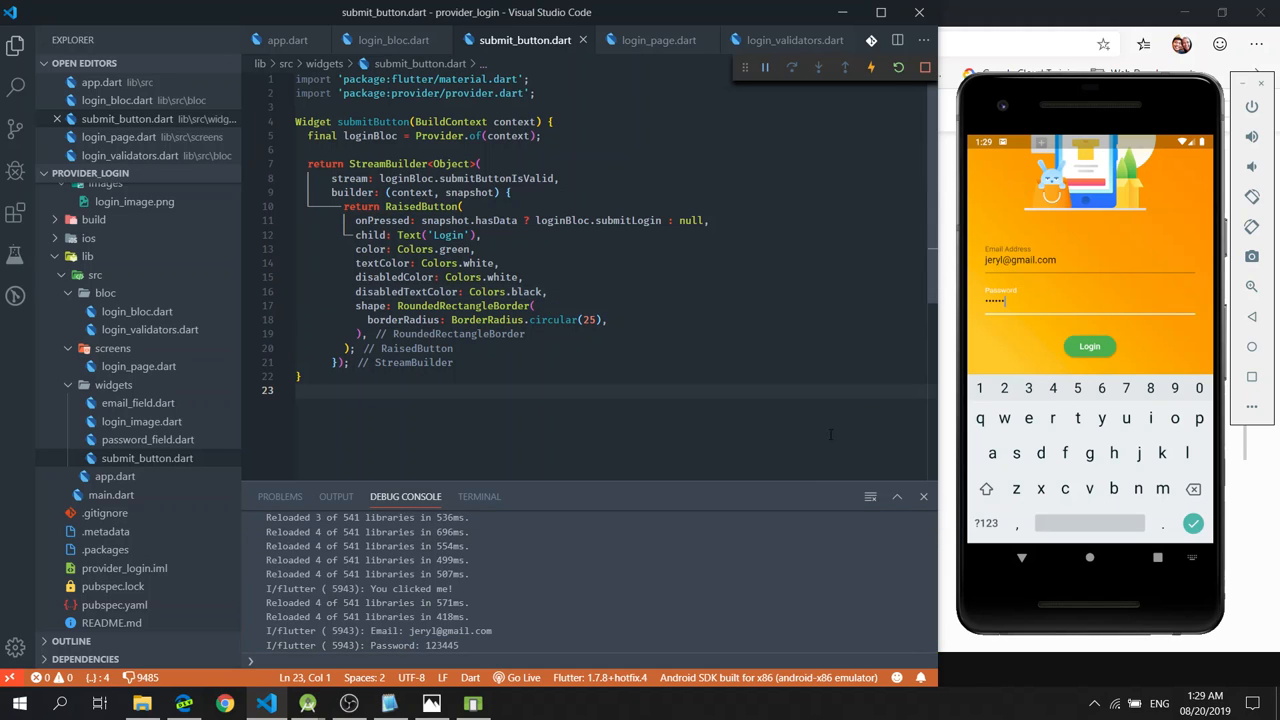
mouse_move(942, 327)
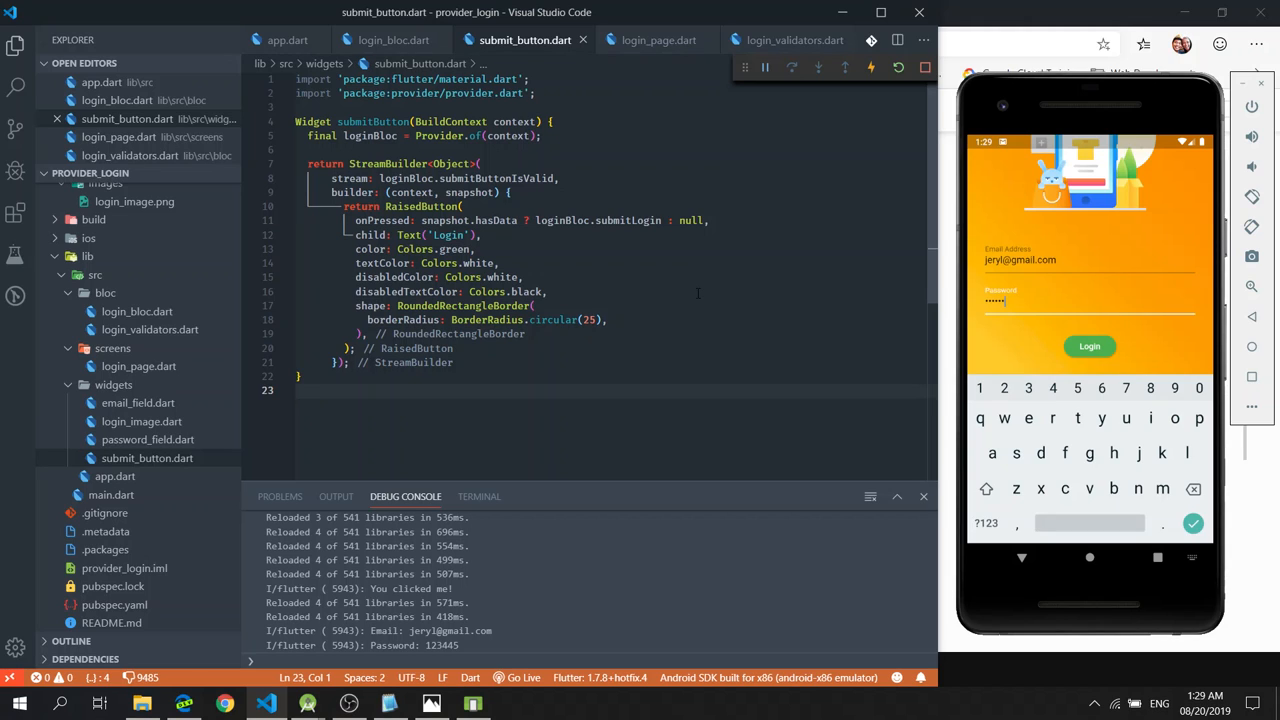
mouse_move(705, 298)
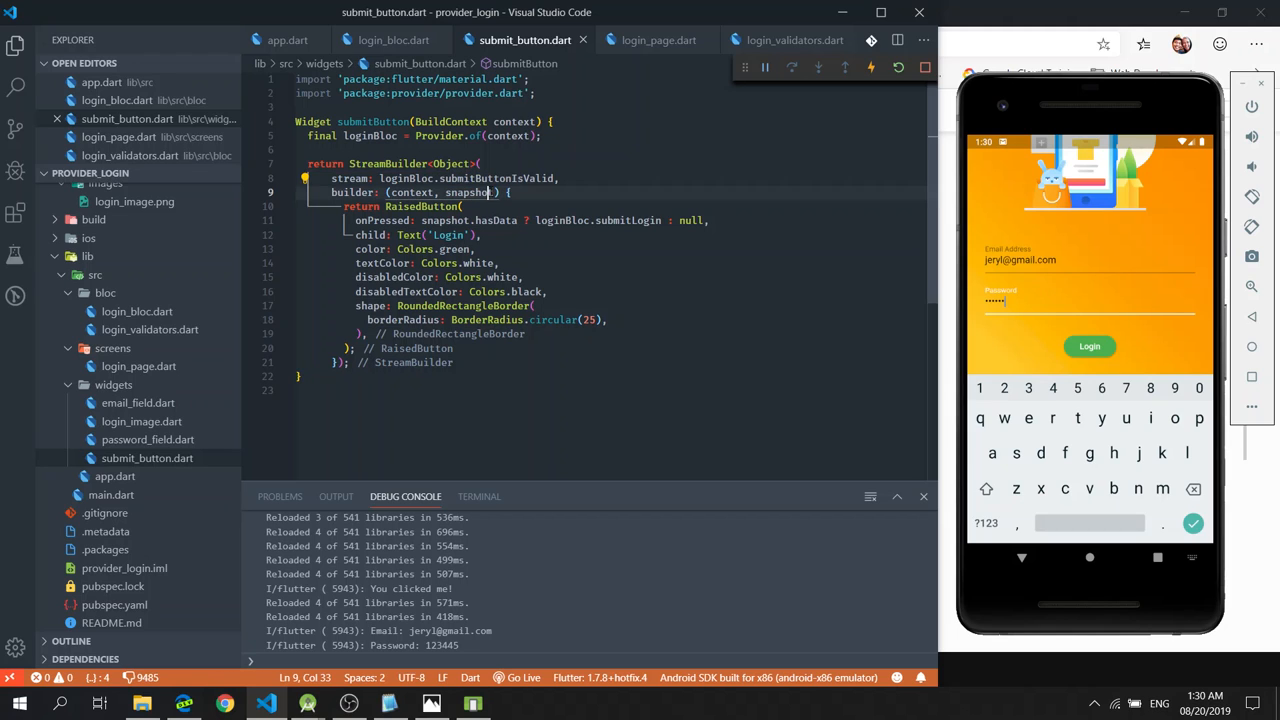
double_click(467, 192)
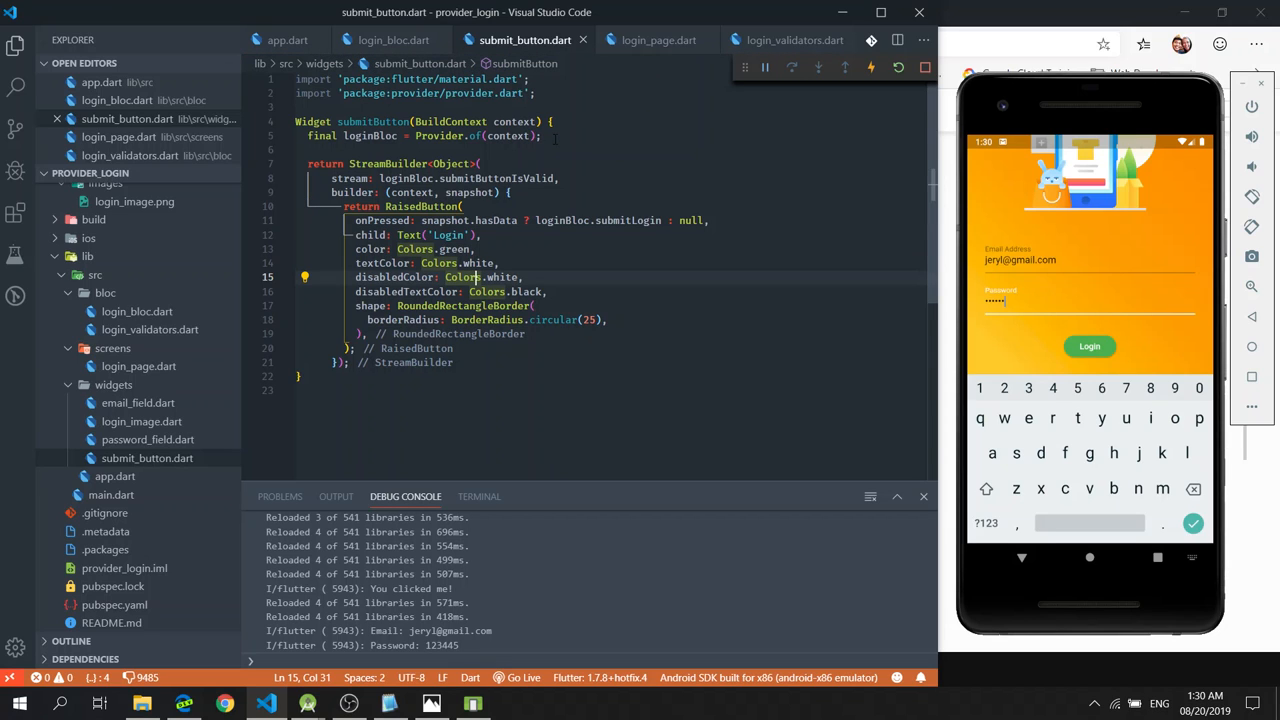
mouse_move(782, 40)
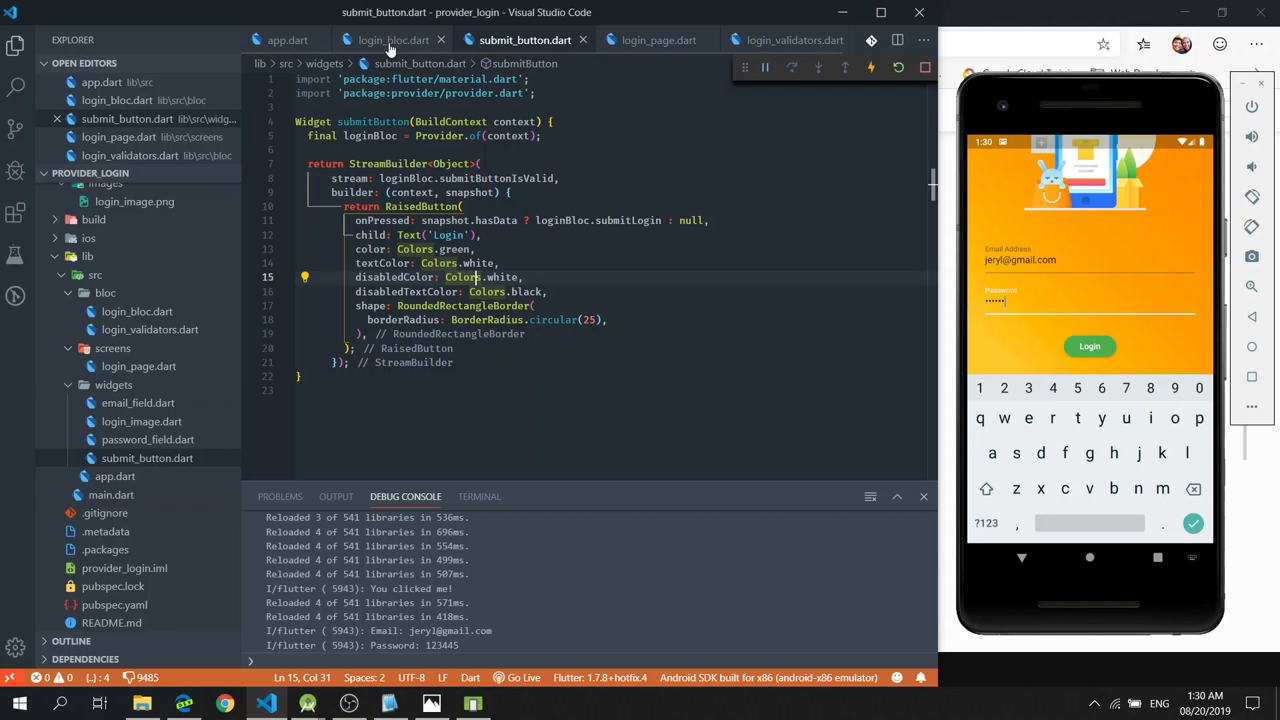
- View submitLogin in login_bloc.dart, then open email_field.dart from the Explorer
left_click(390, 40)
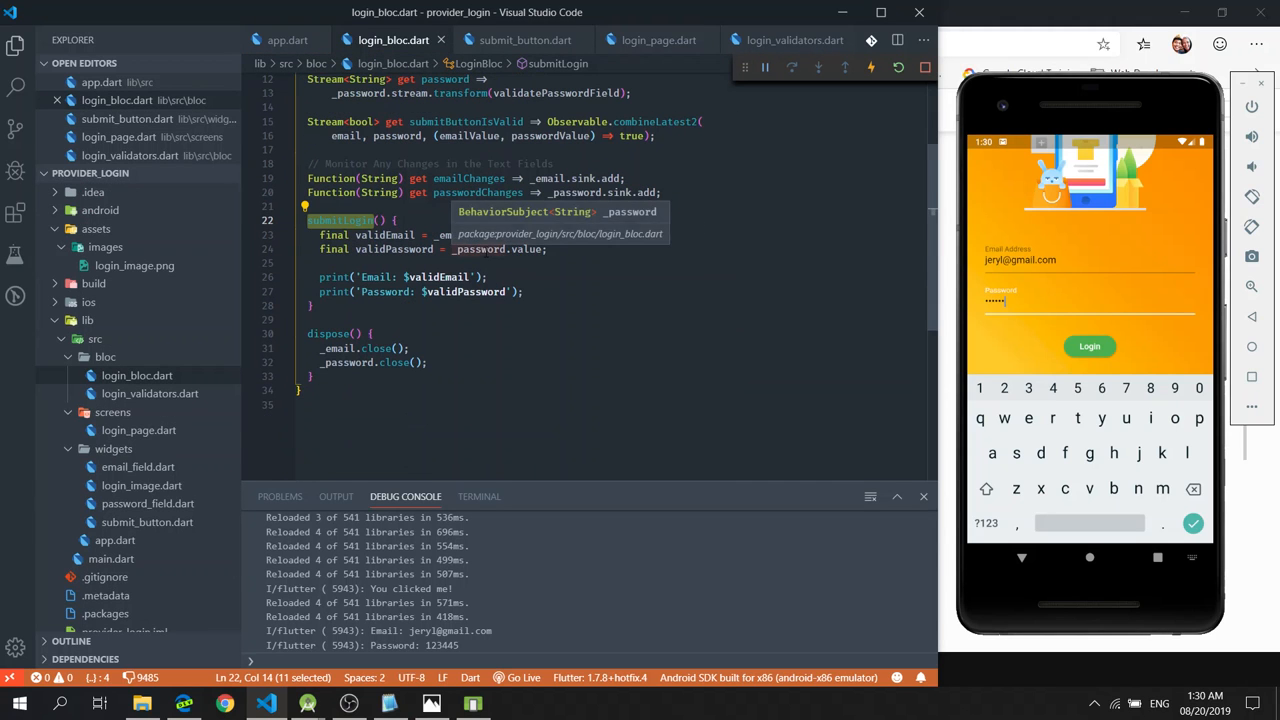
mouse_move(202, 312)
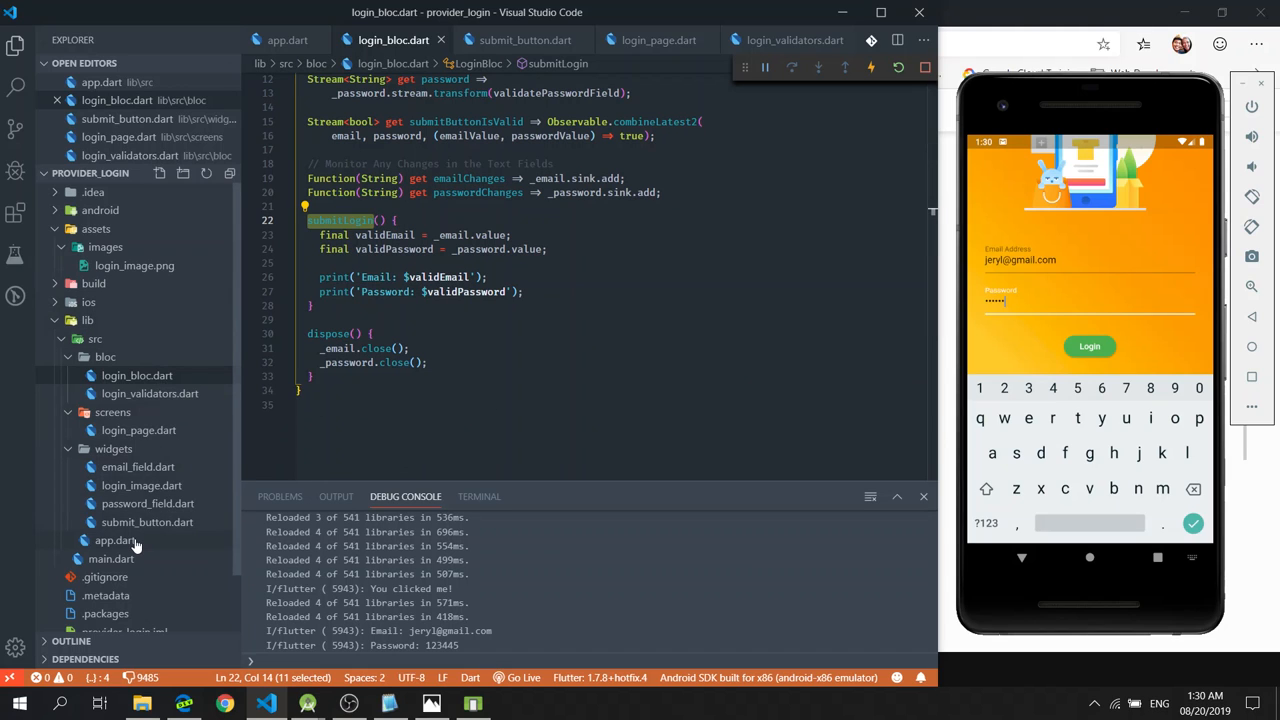
mouse_move(135, 543)
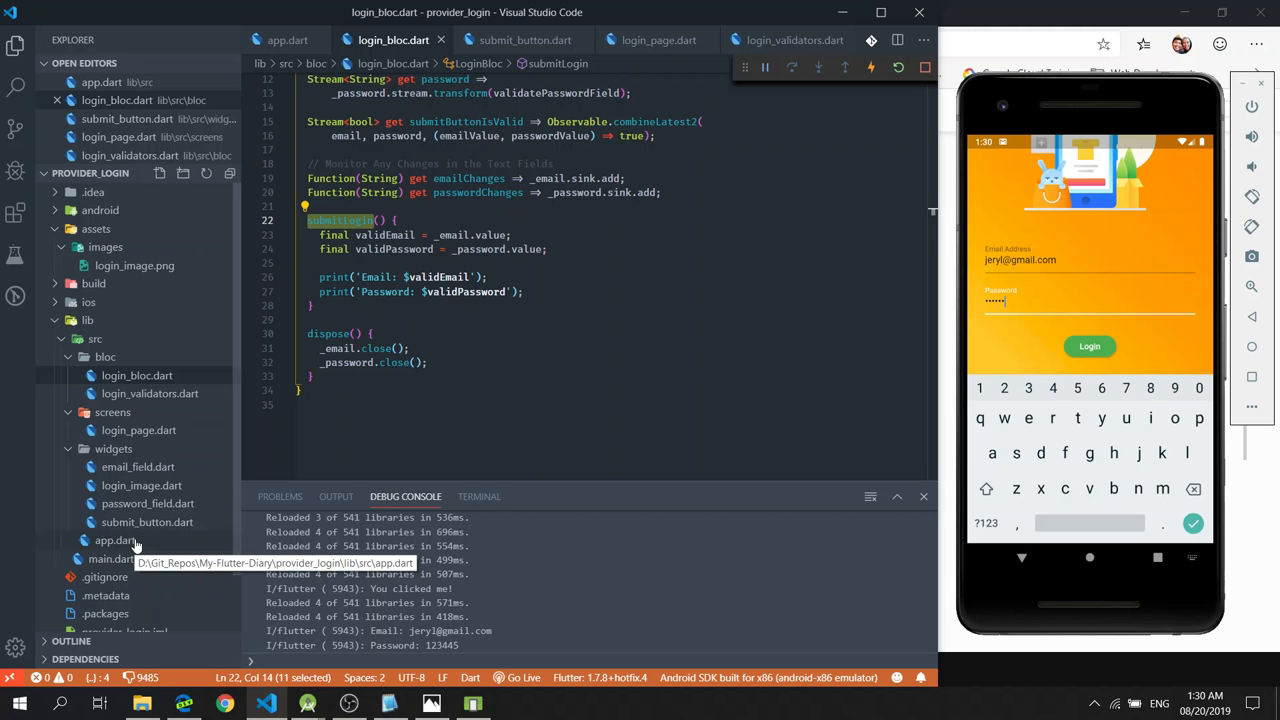
left_click(112, 541)
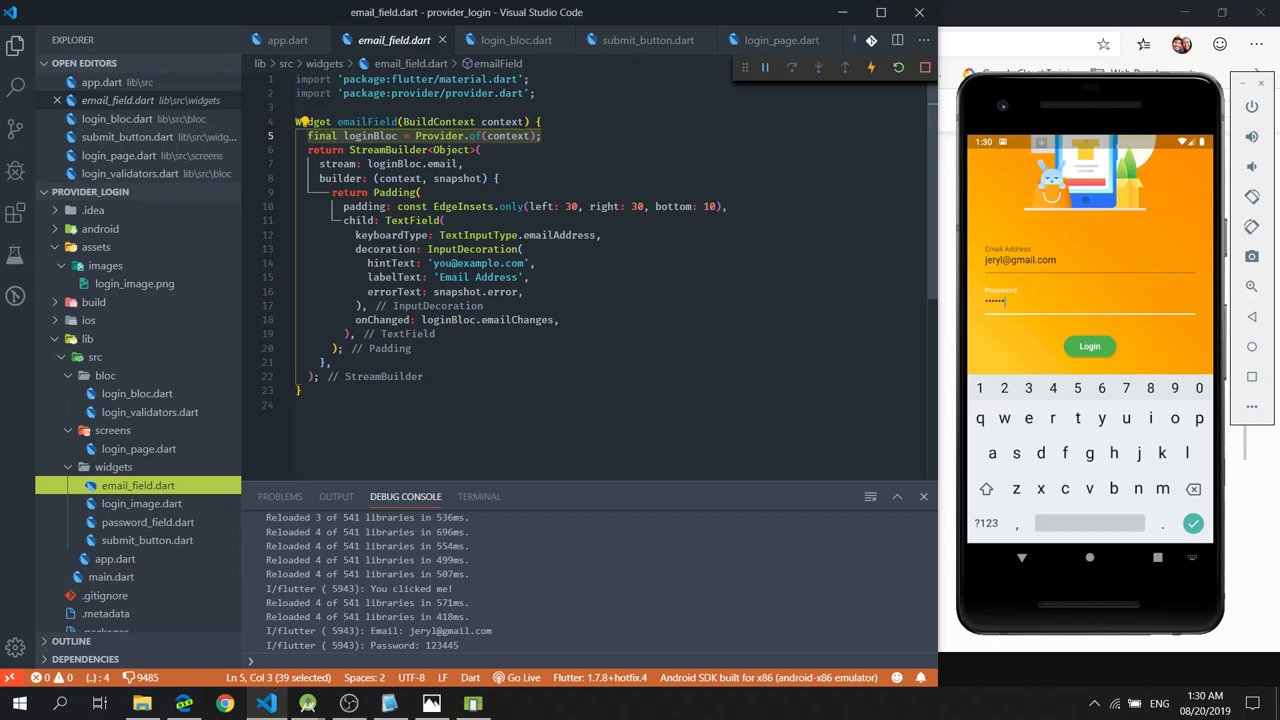
double_click(447, 121)
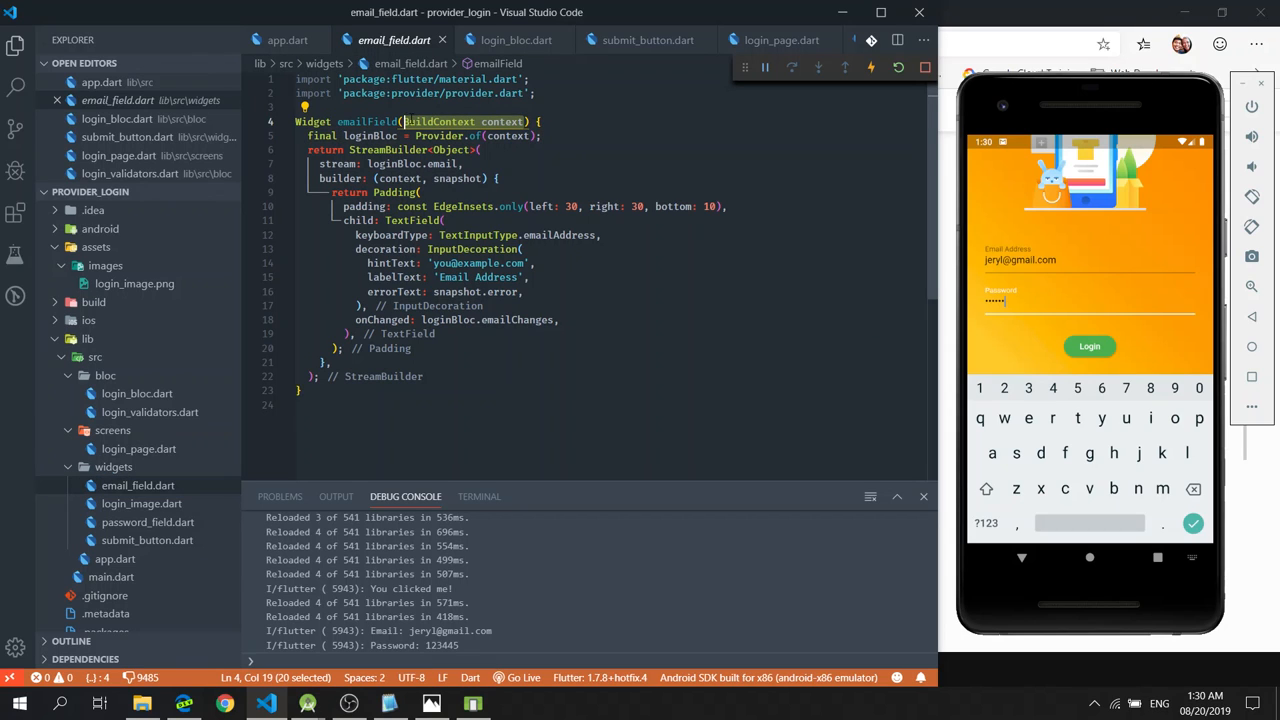
mouse_move(468, 121)
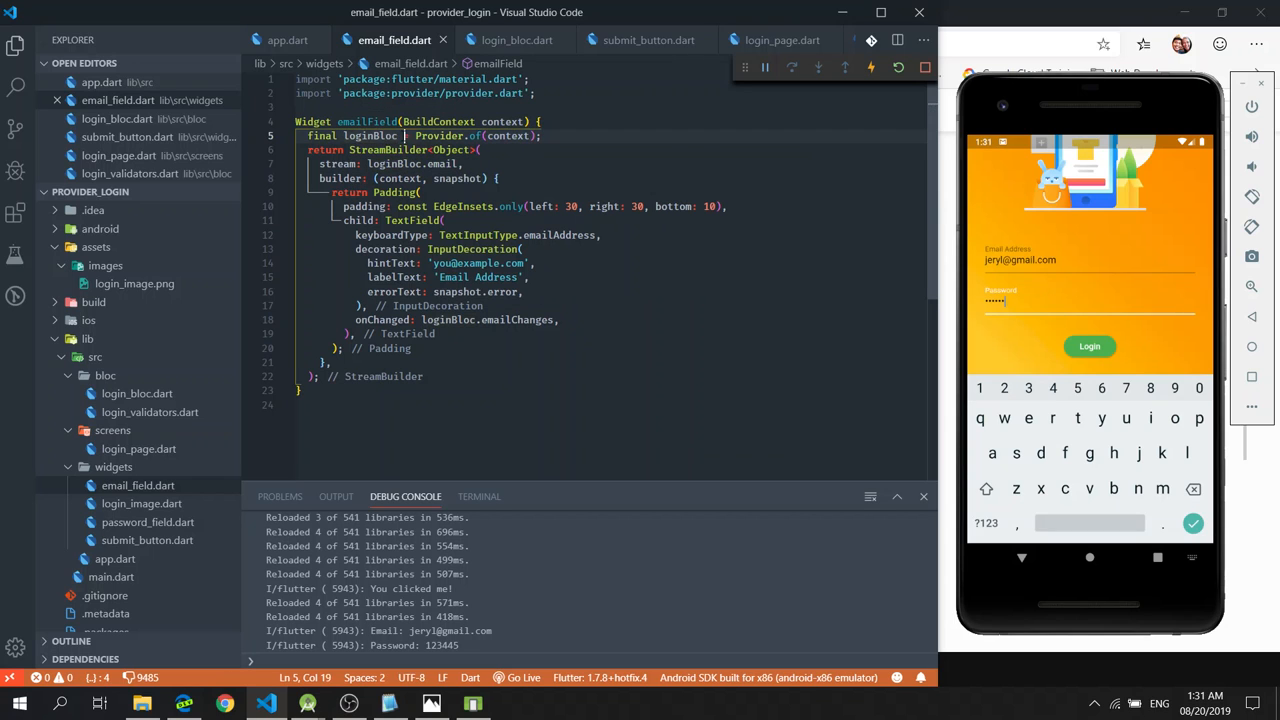
double_click(376, 135)
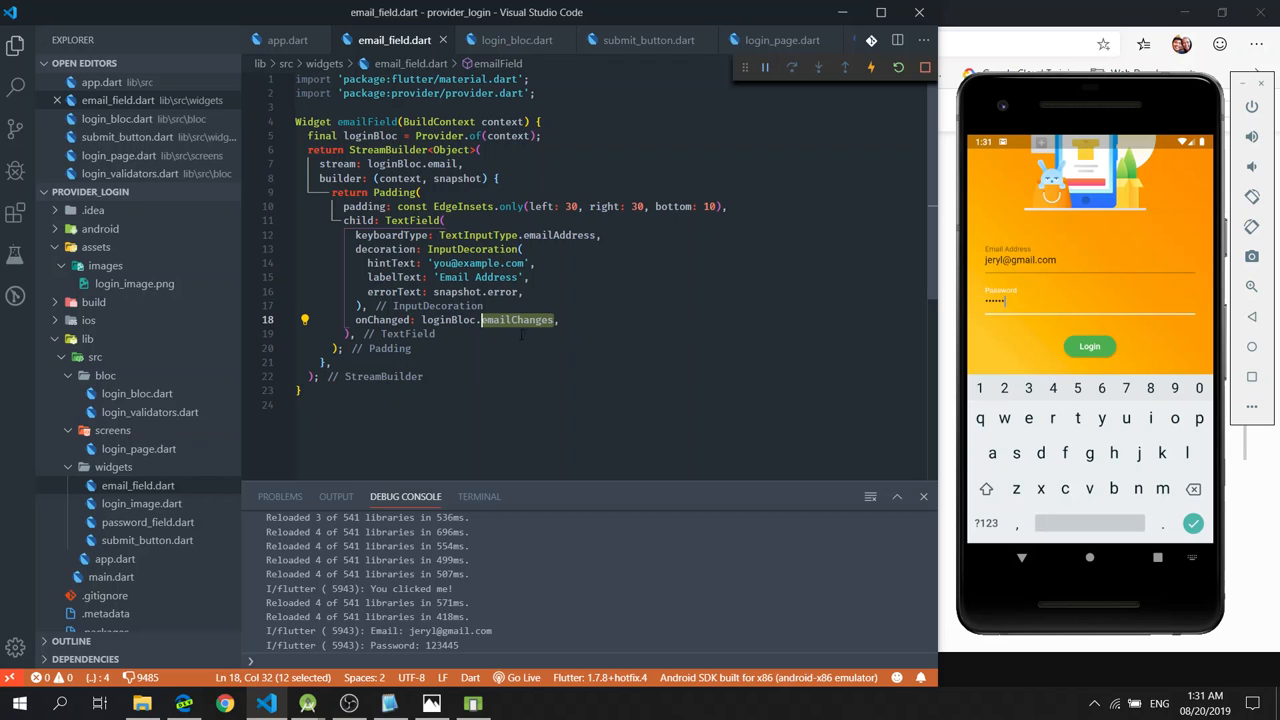
mouse_move(690, 329)
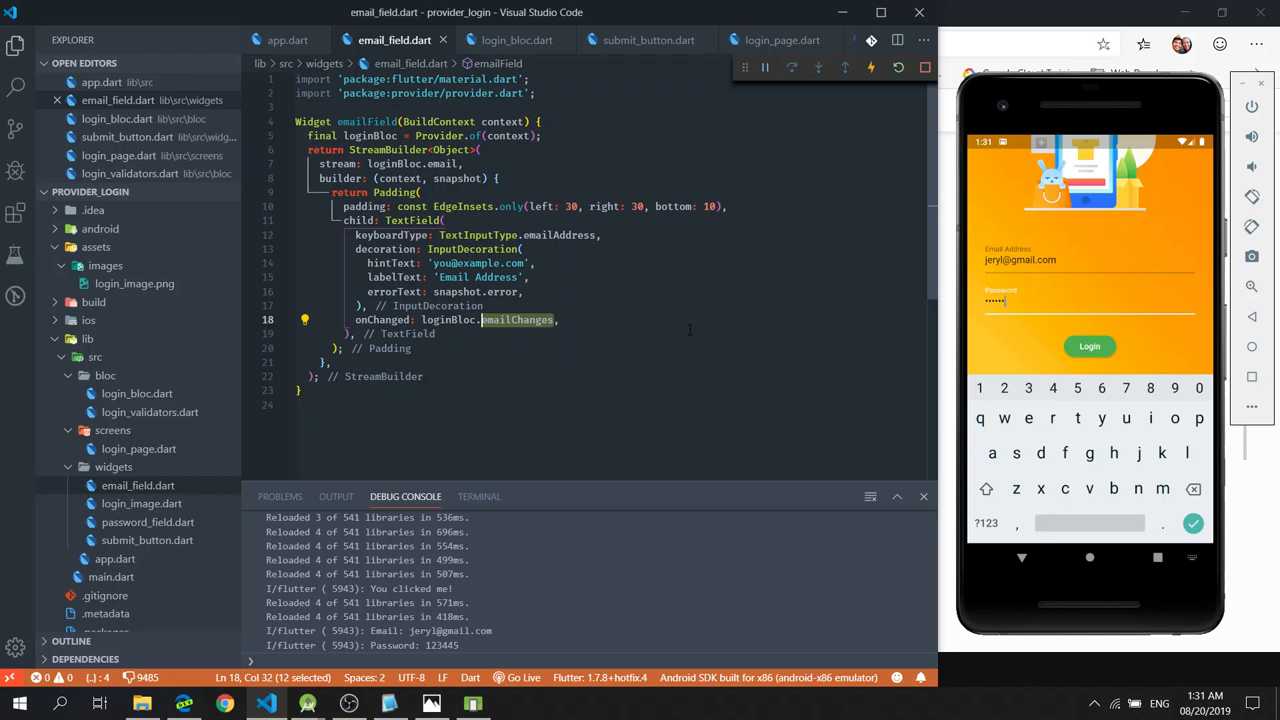